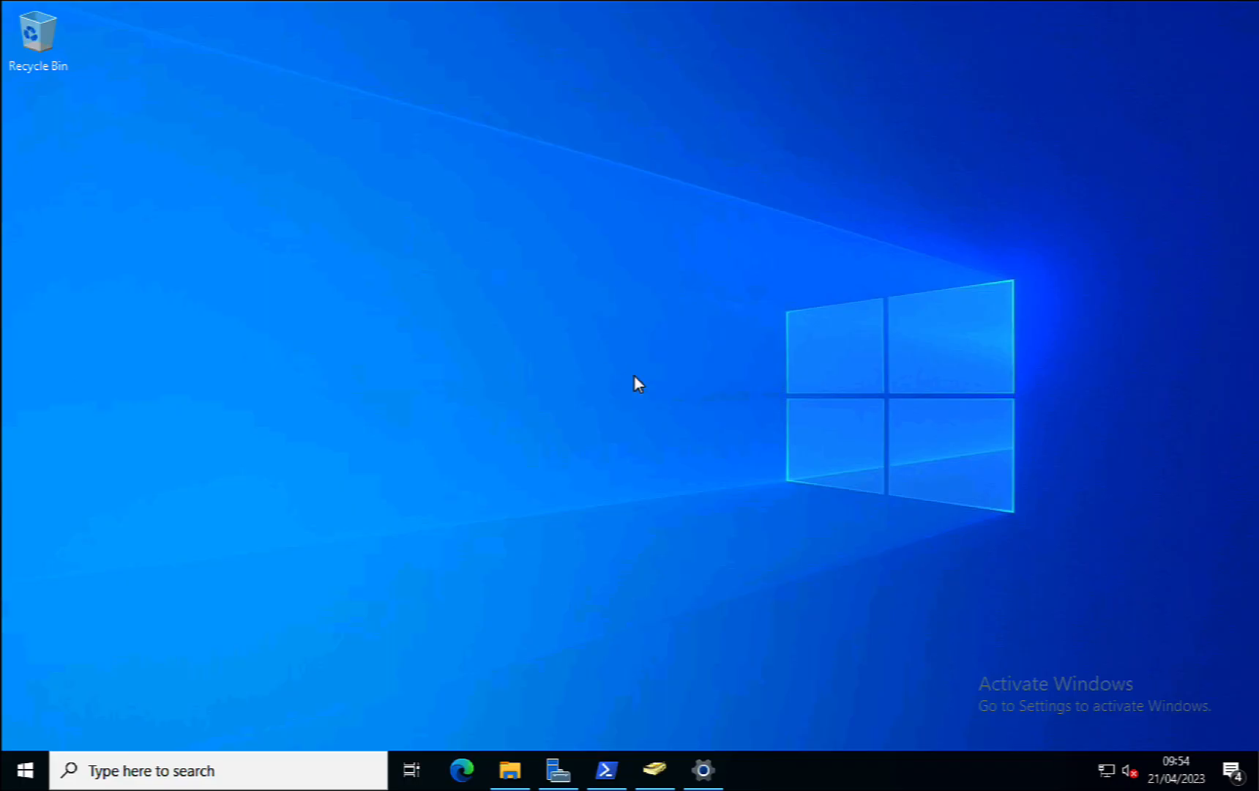
mouse_move(605, 770)
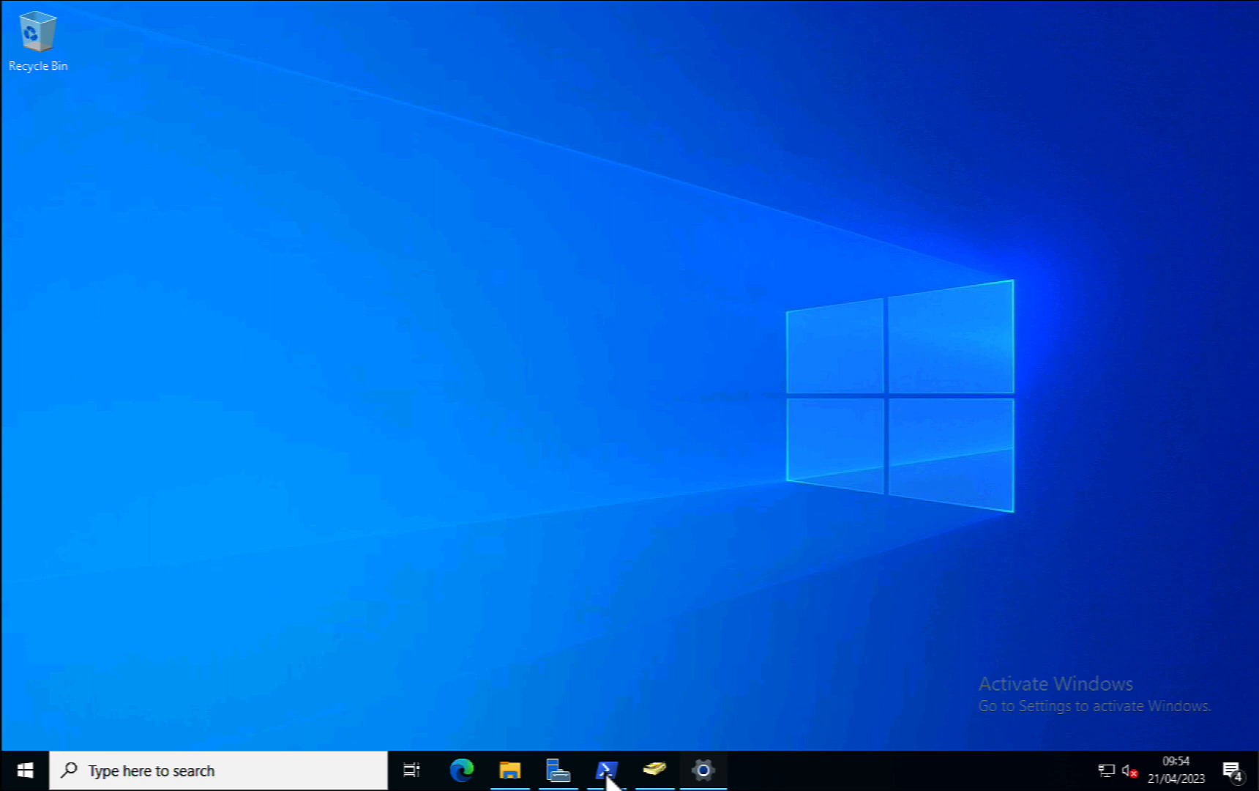
Close the Windows version and Windows Update windows
left_click(605, 770)
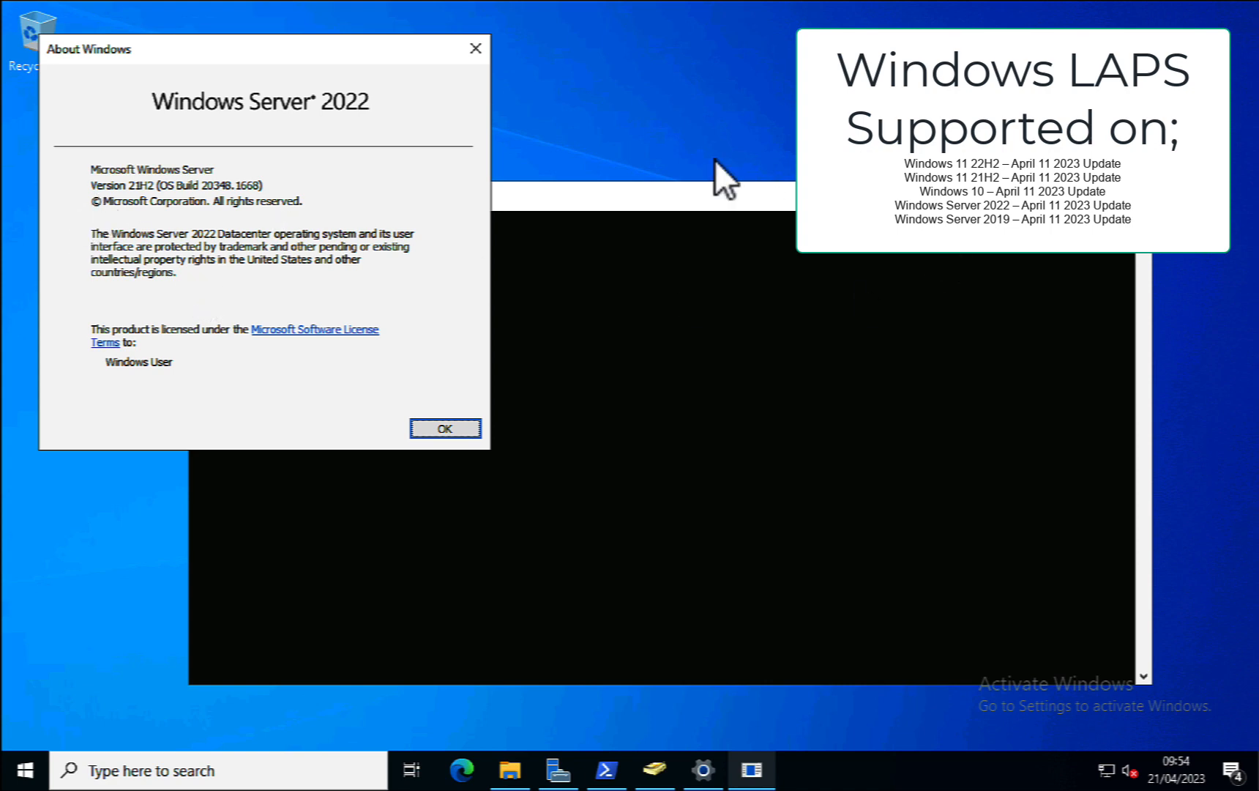
mouse_move(475, 48)
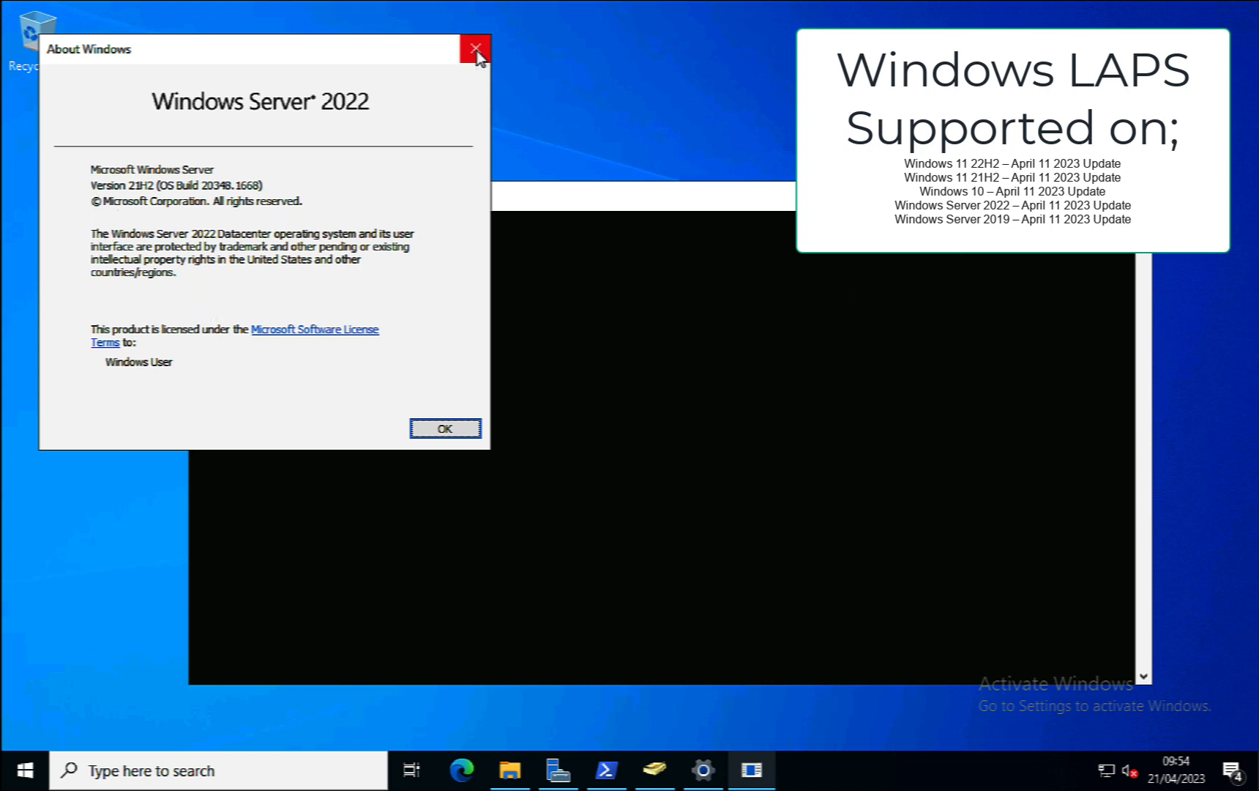
left_click(476, 48)
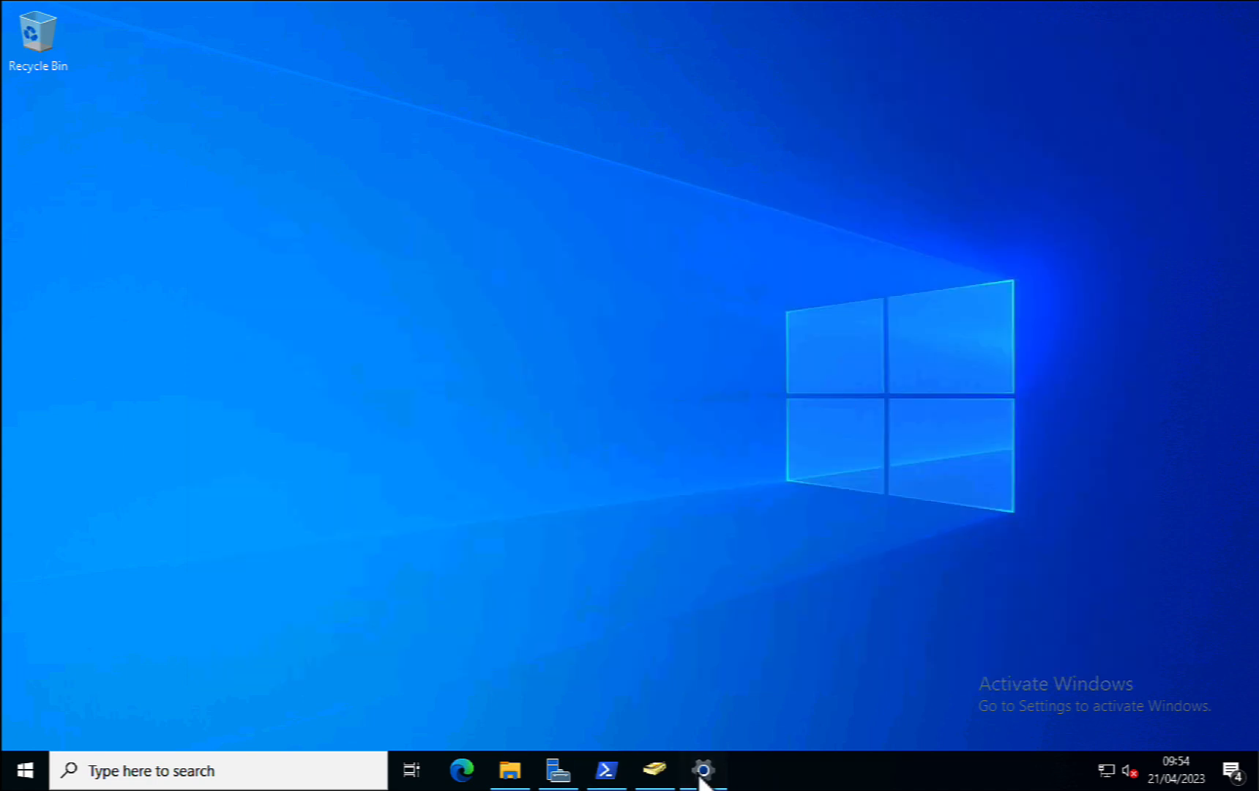
left_click(702, 769)
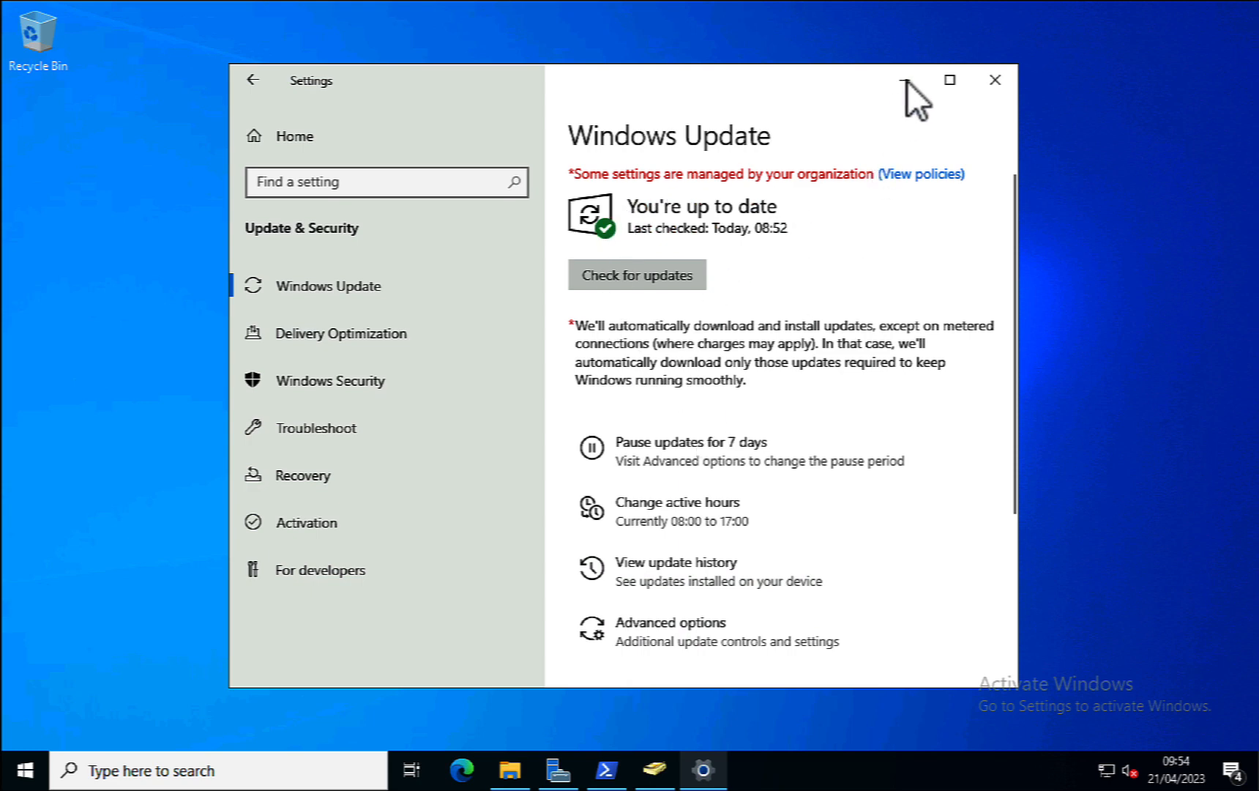
left_click(995, 80)
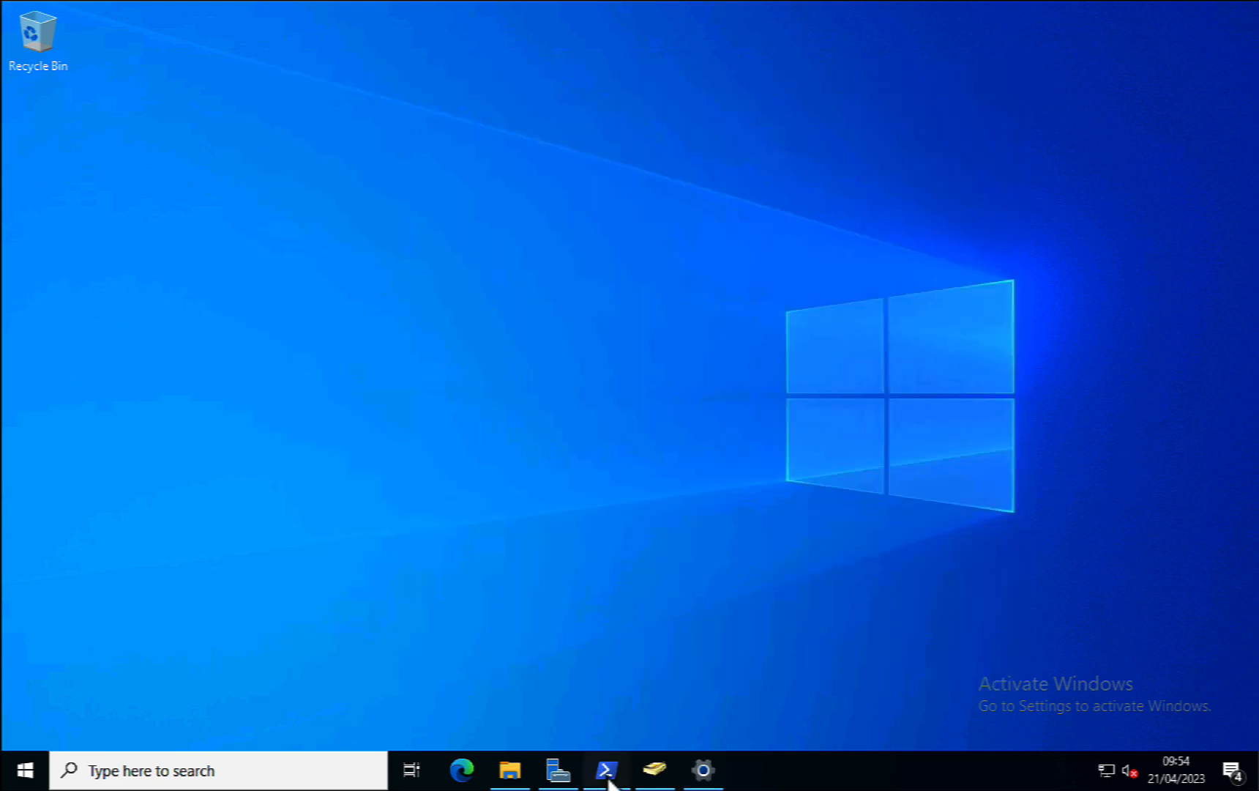
Import the LAPS module in PowerShell with 'ipmo LAPS'
left_click(606, 770)
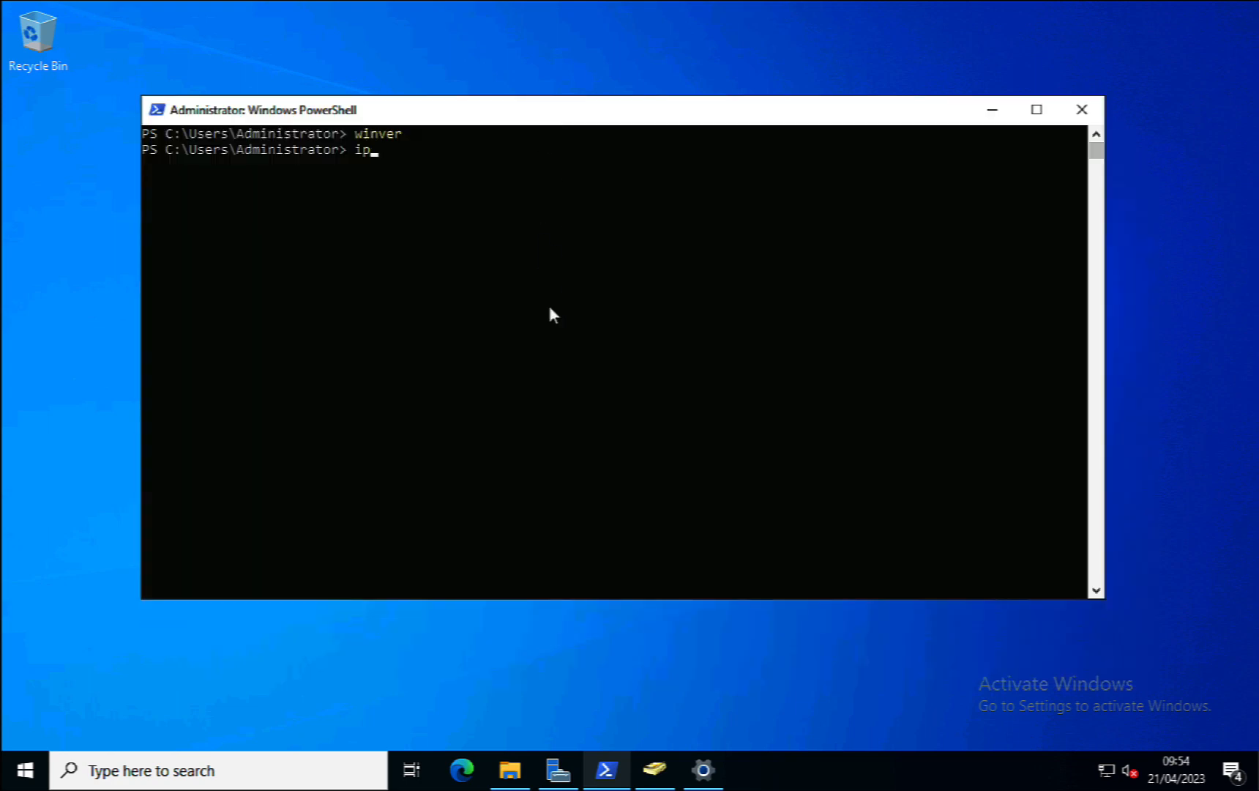
type("mo LA")
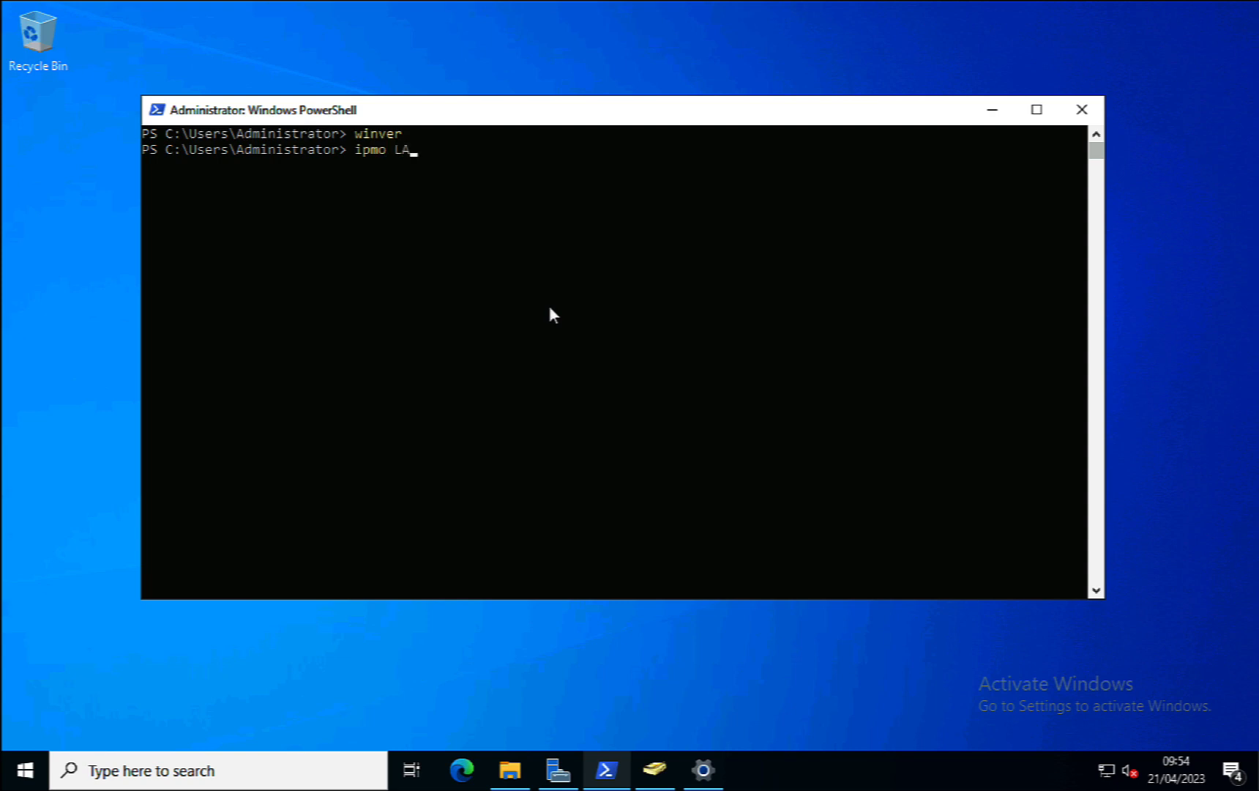
type("PS")
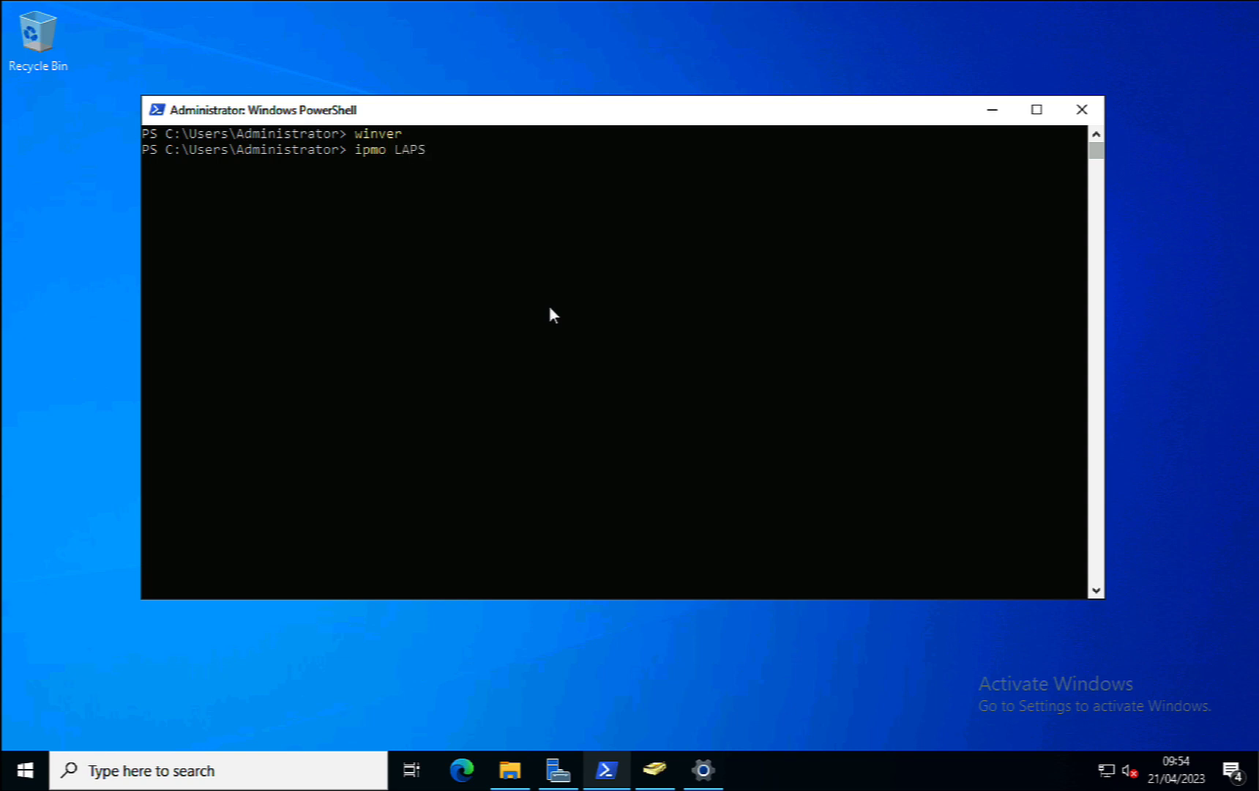
key("enter")
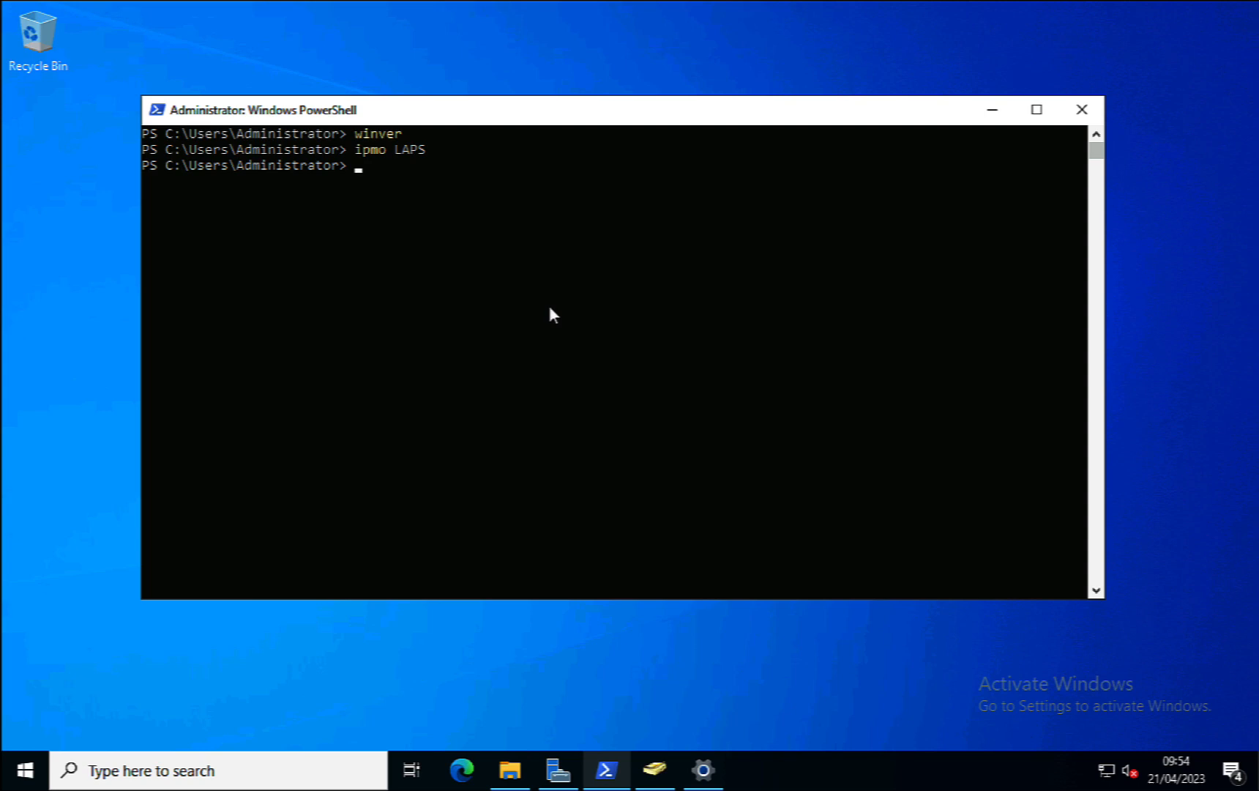
Enter 'gcm -Module LAPS' to list the module's cmdlets
type("gcm -")
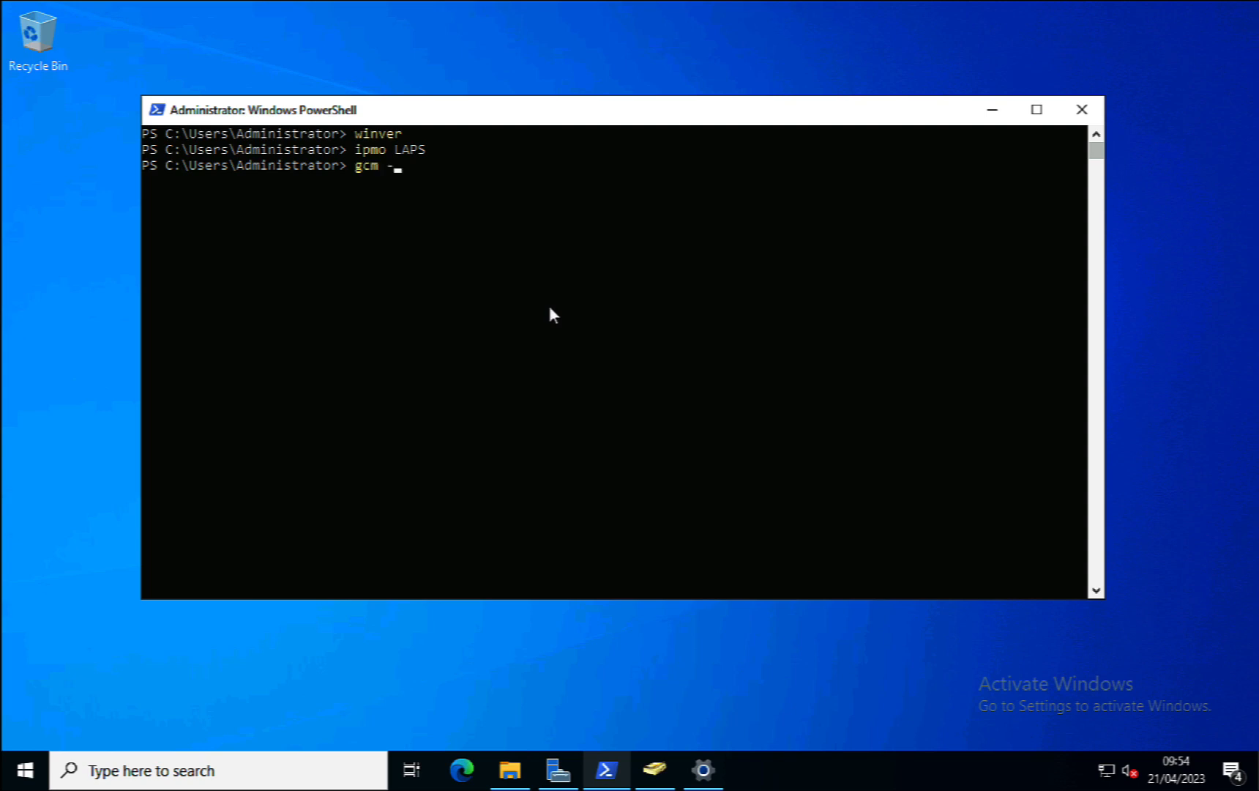
type("Module L")
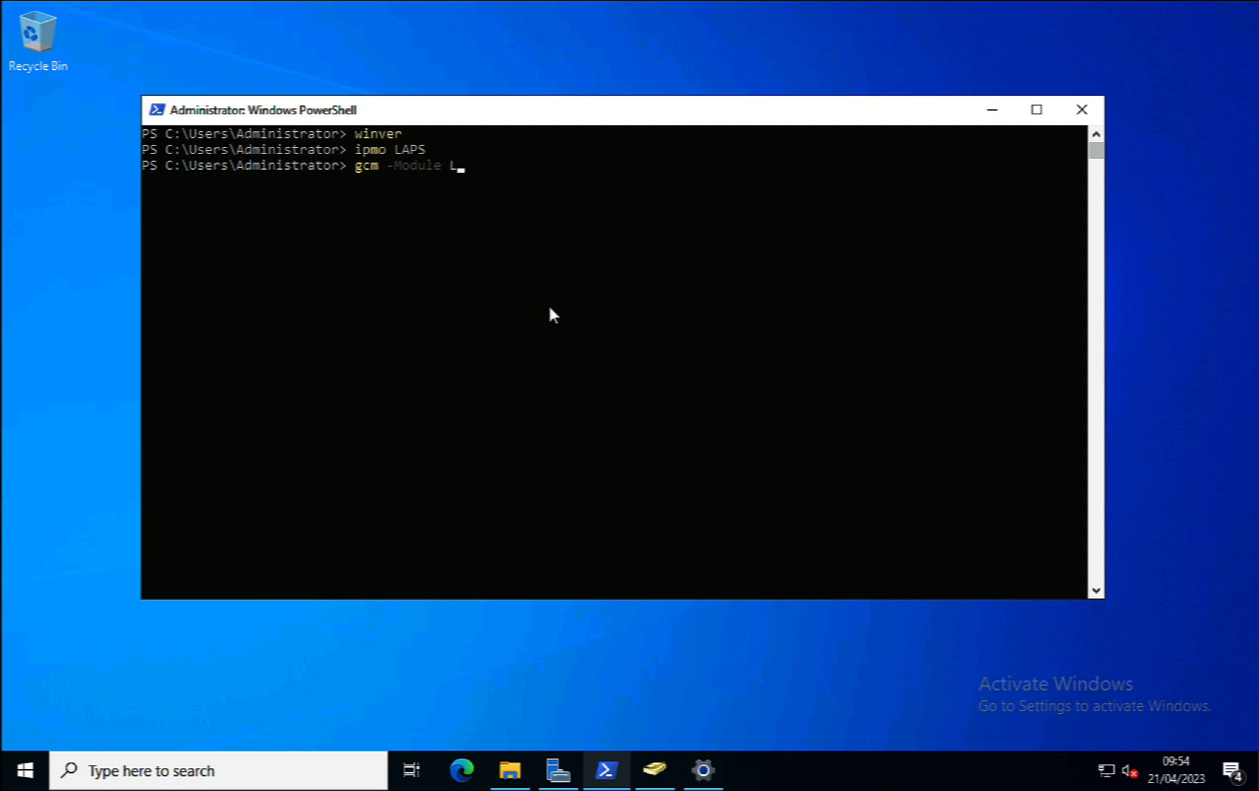
type("APS")
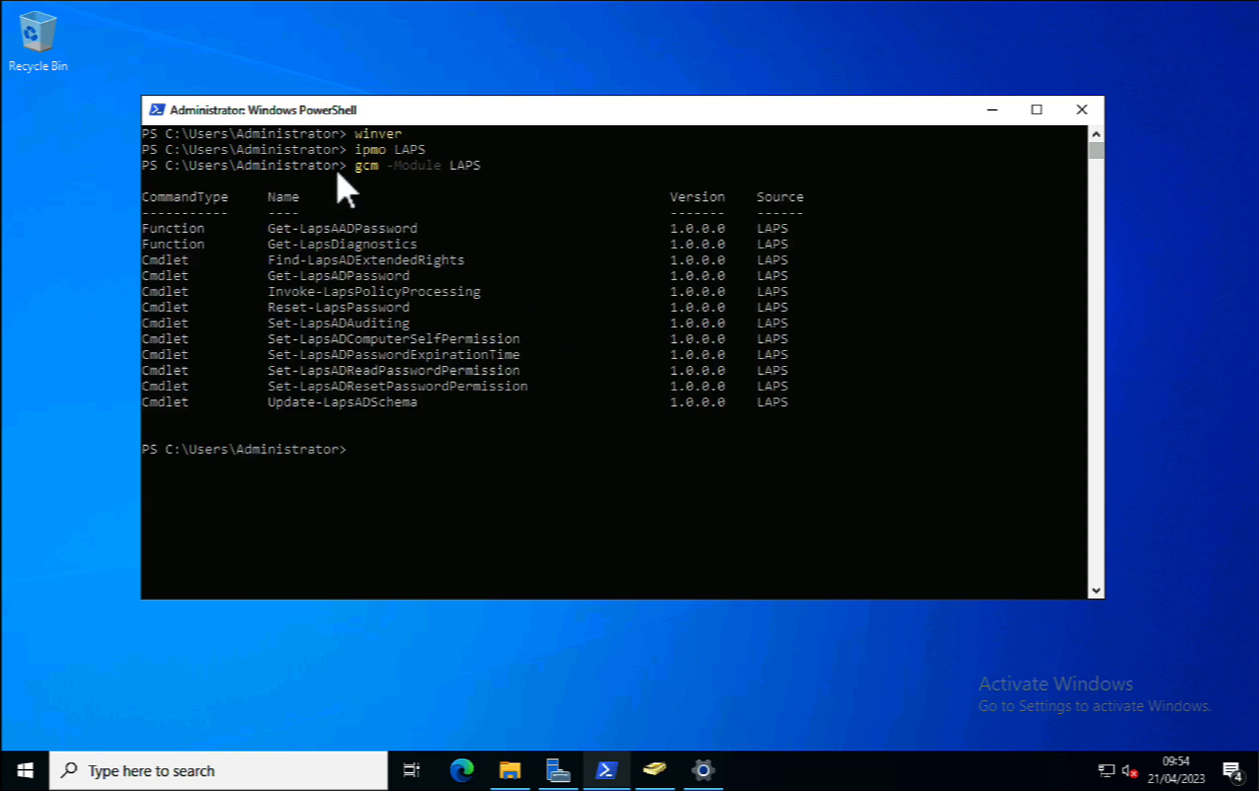
mouse_move(330, 217)
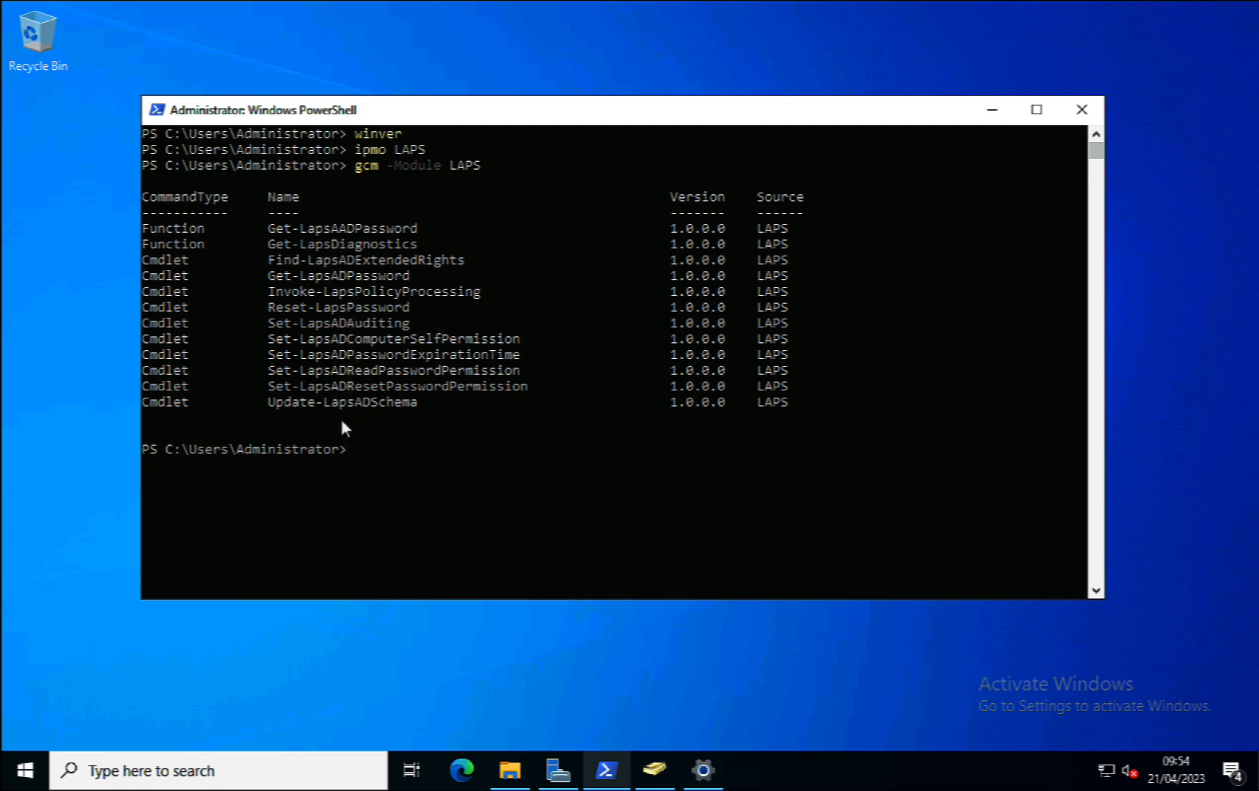
mouse_move(293, 410)
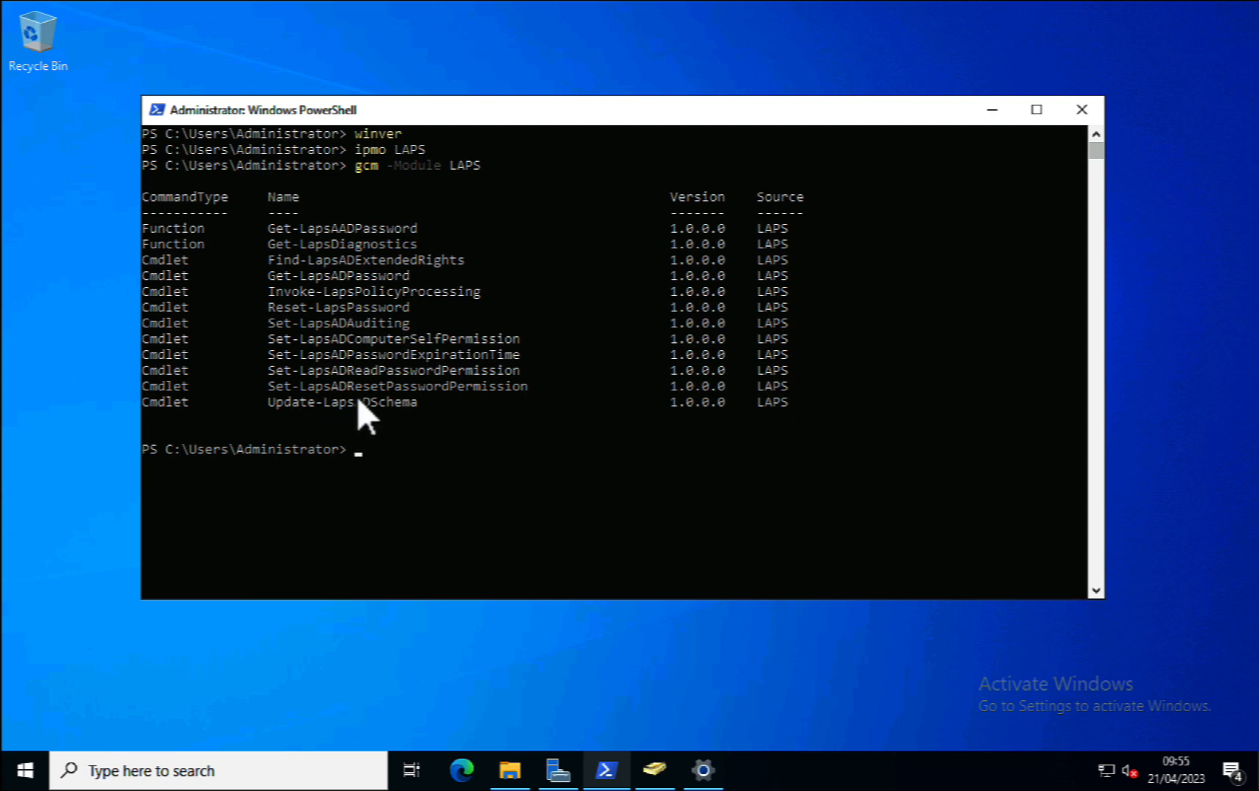
mouse_move(423, 421)
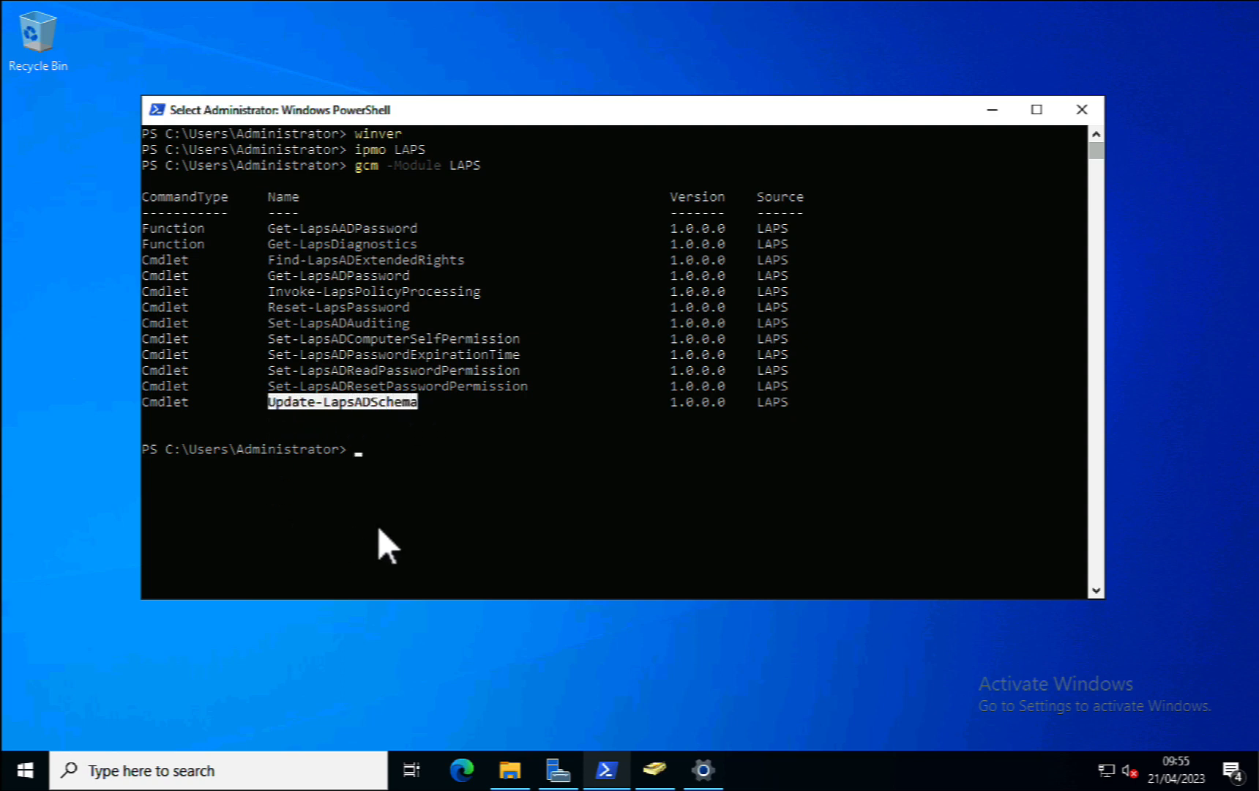
mouse_move(471, 511)
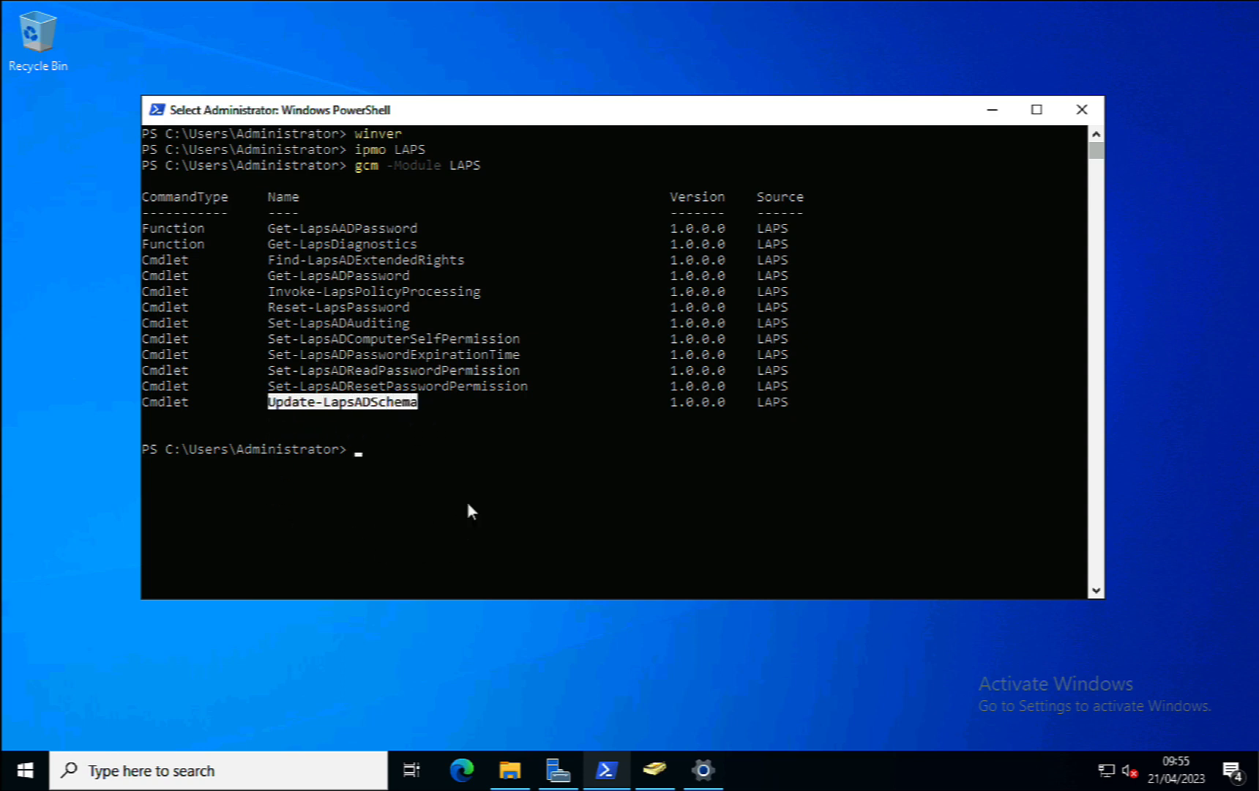
Run Update-LapsADSchema and answer 'A' (Yes to All) to add the attributes
type("up")
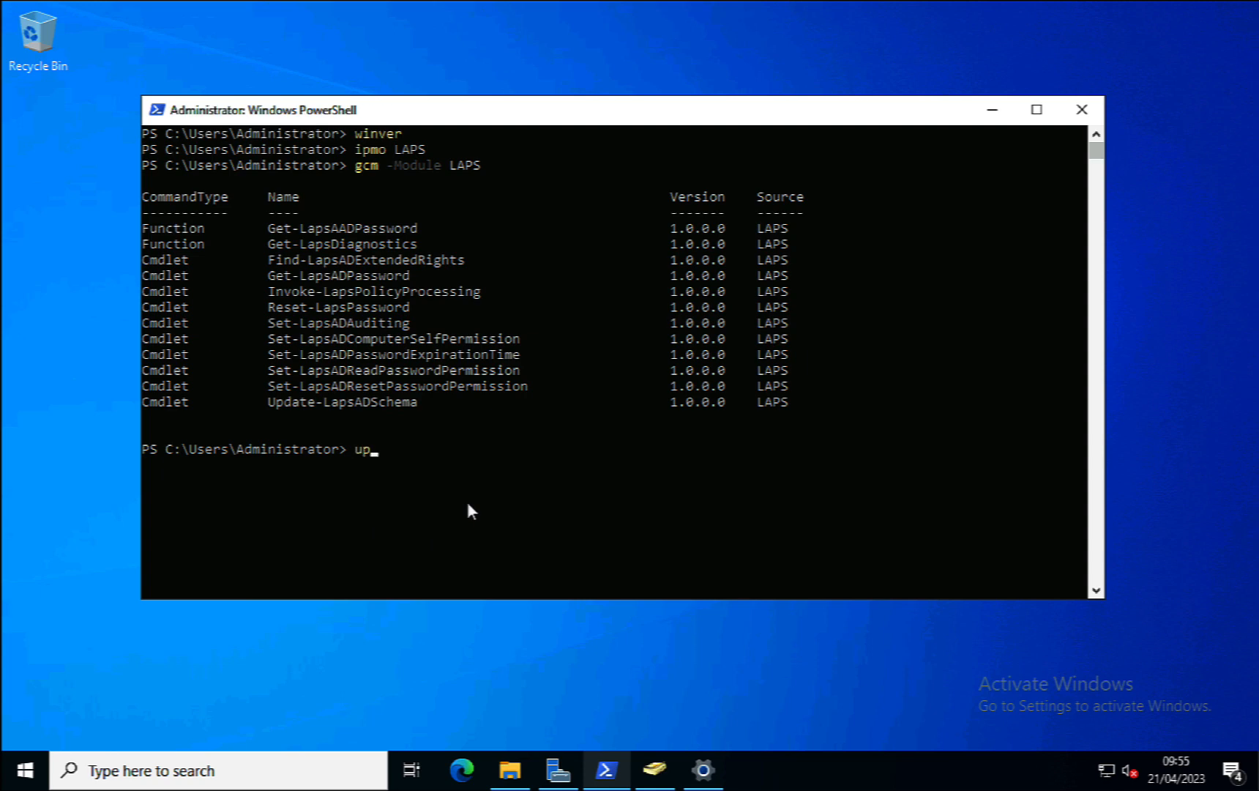
type("date")
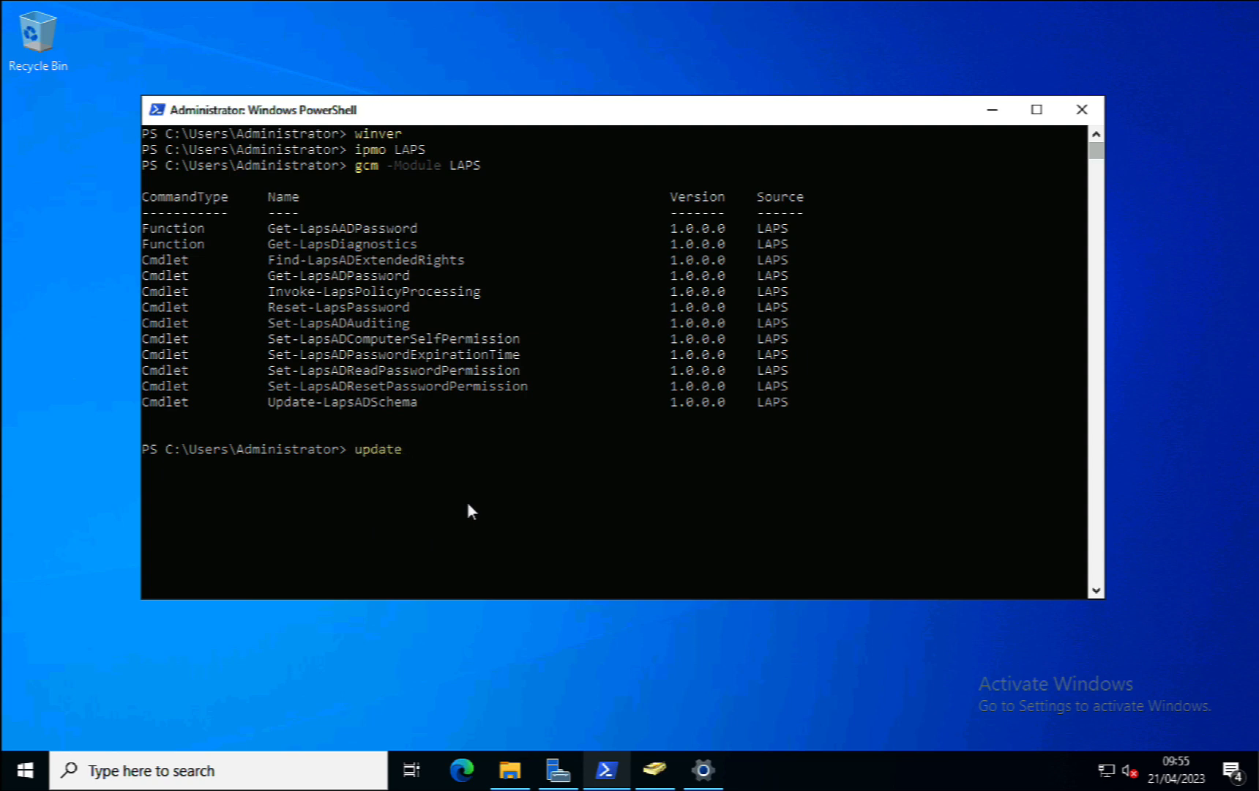
type("-Laps")
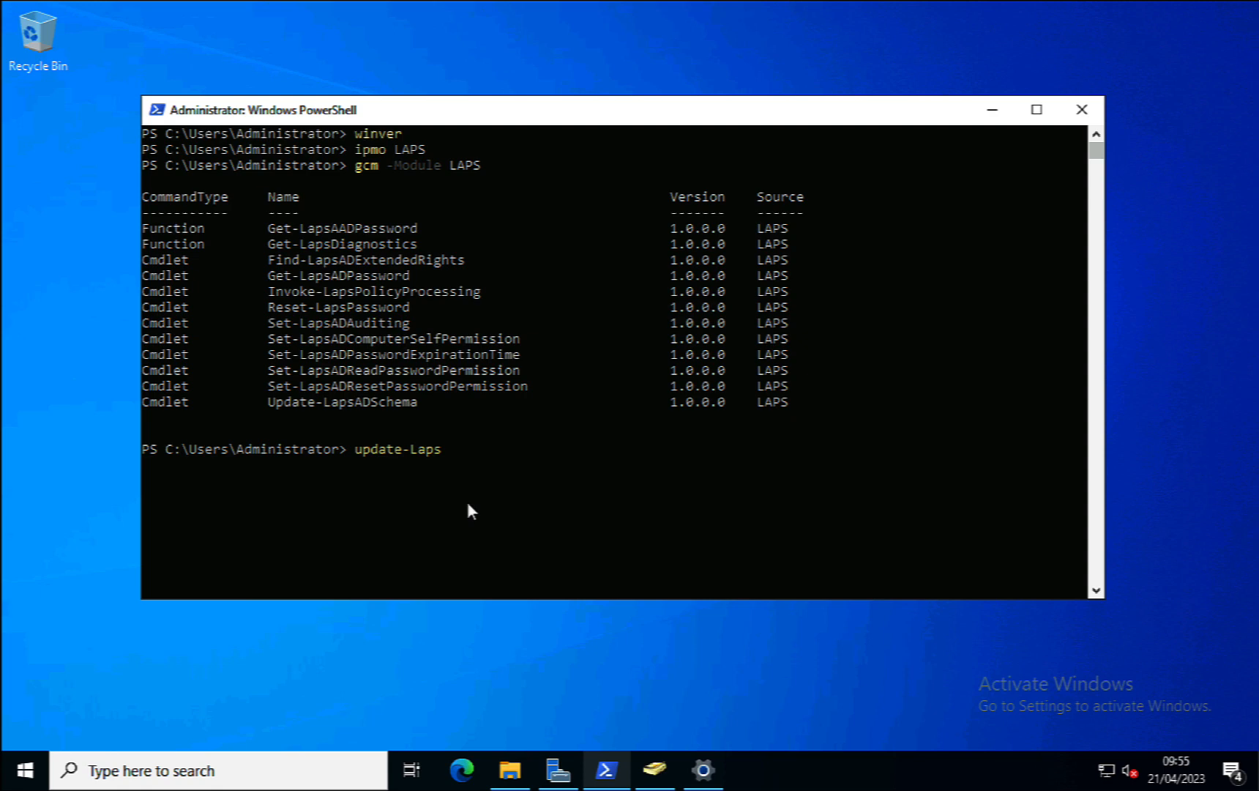
type("ADS")
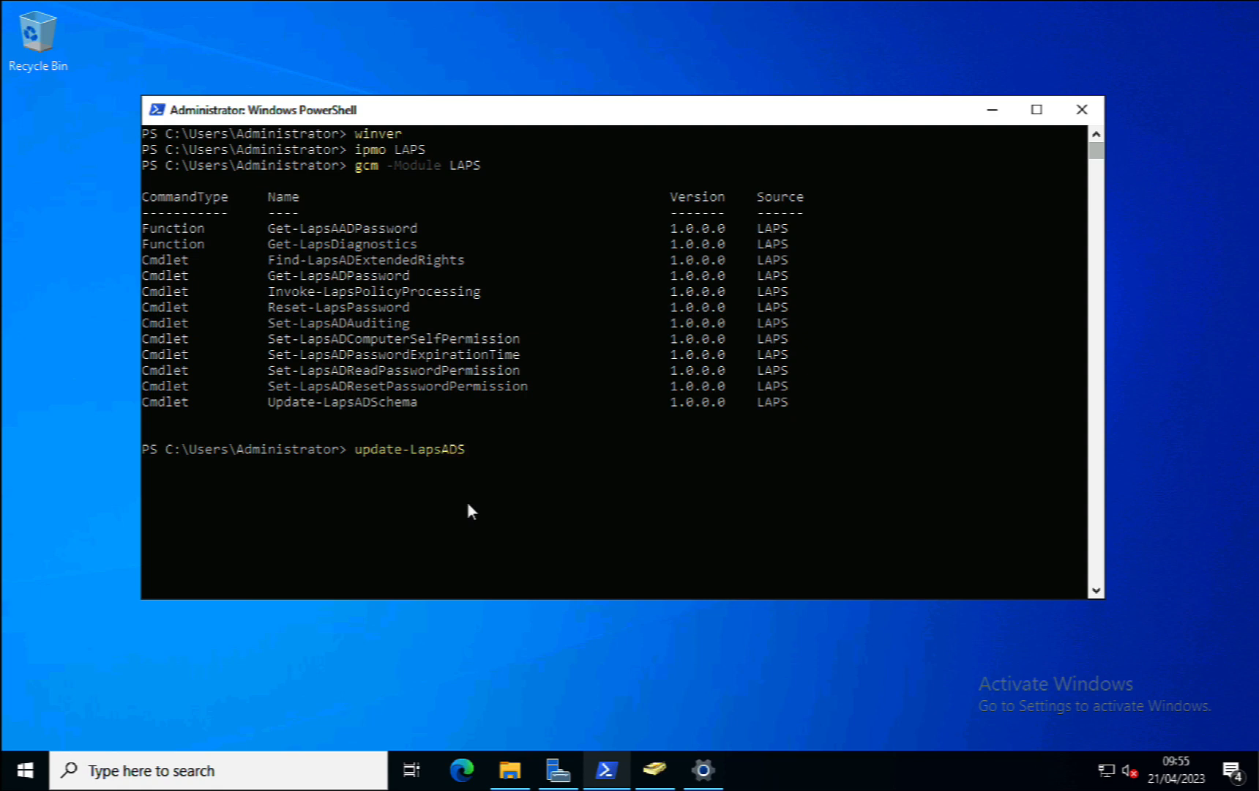
type("ch")
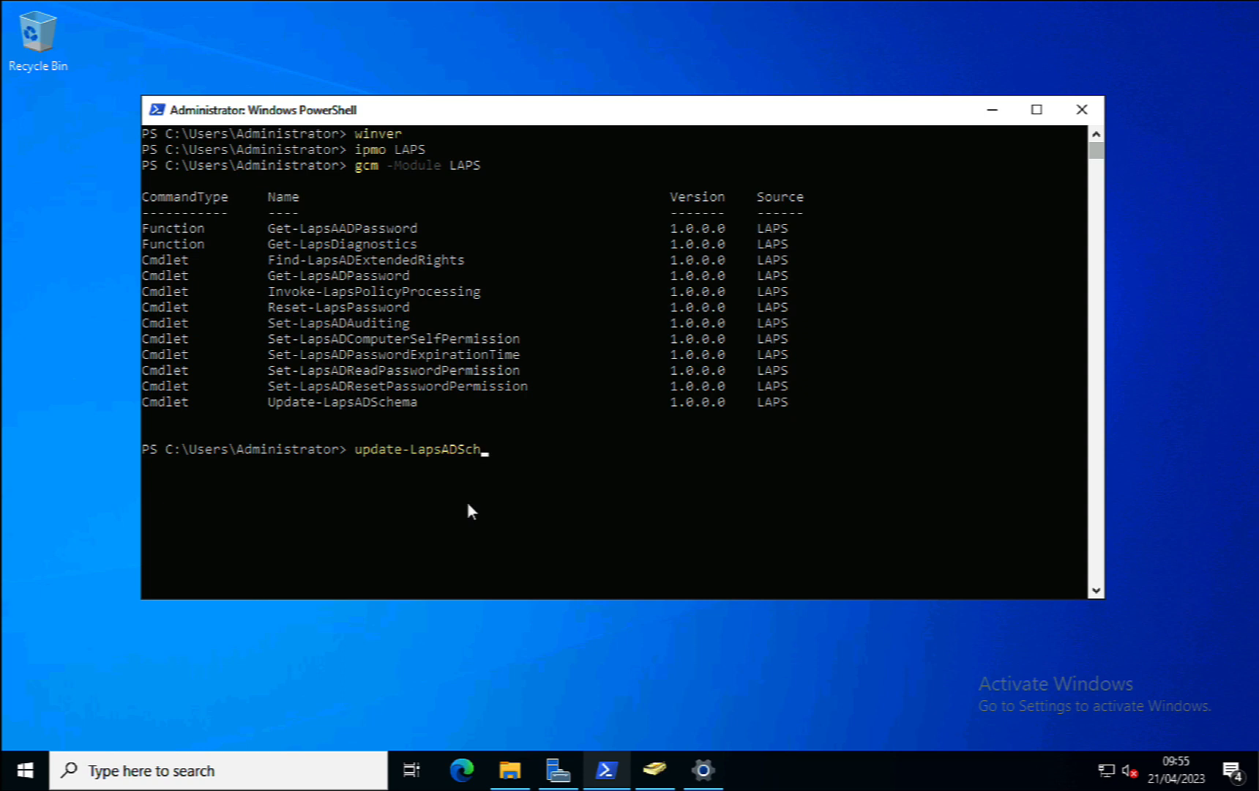
type("ema")
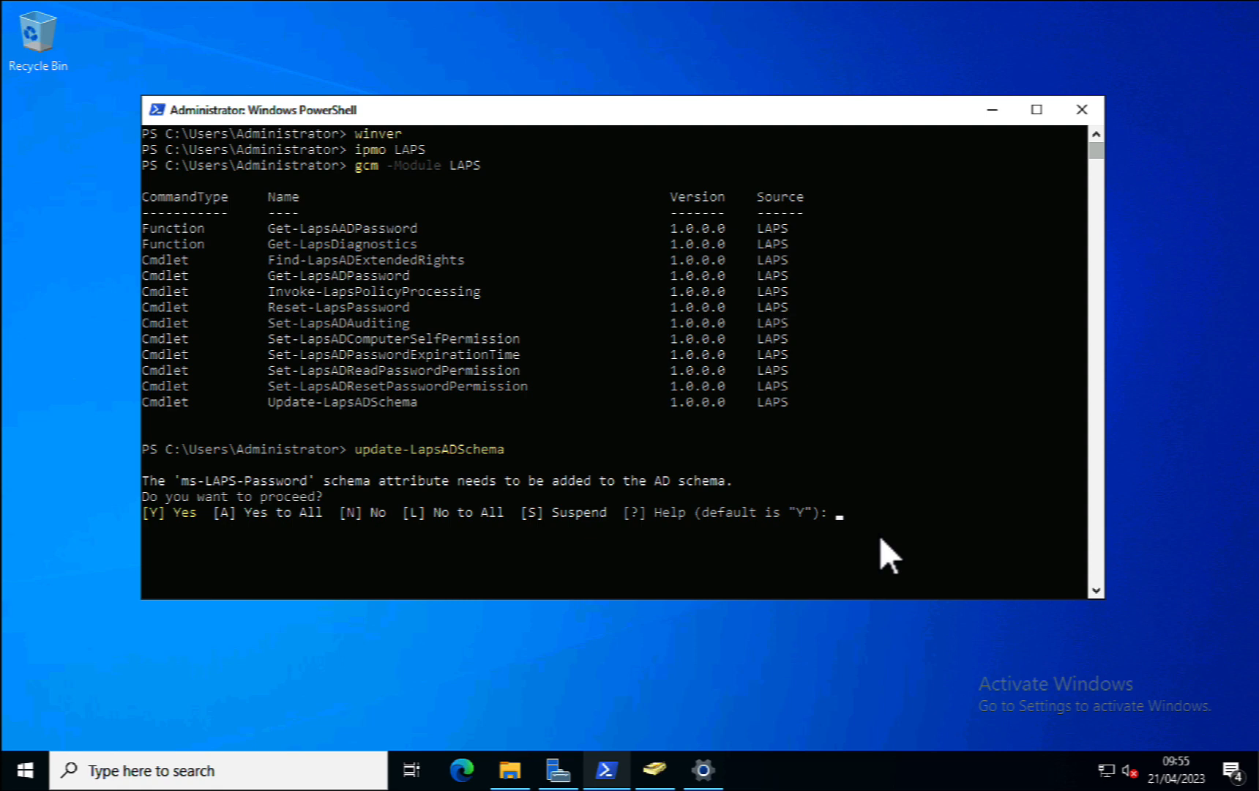
type("A")
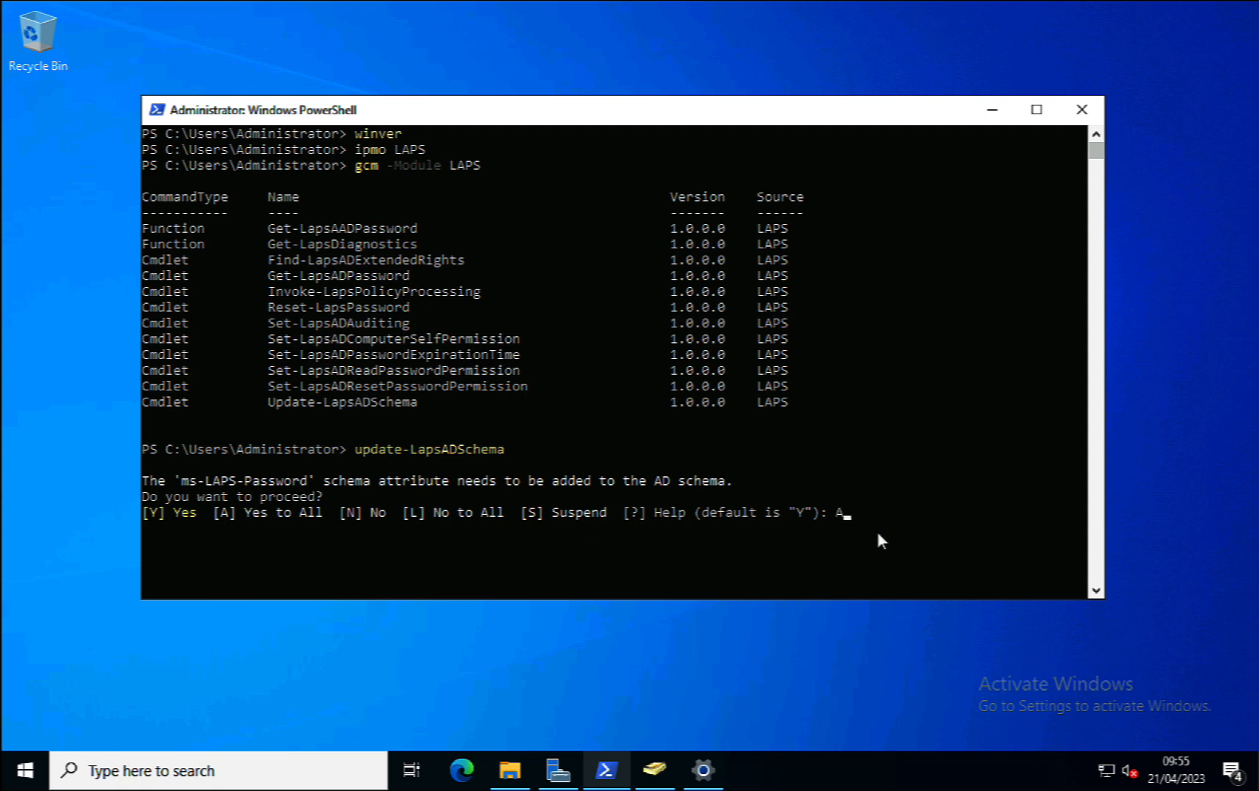
key("enter")
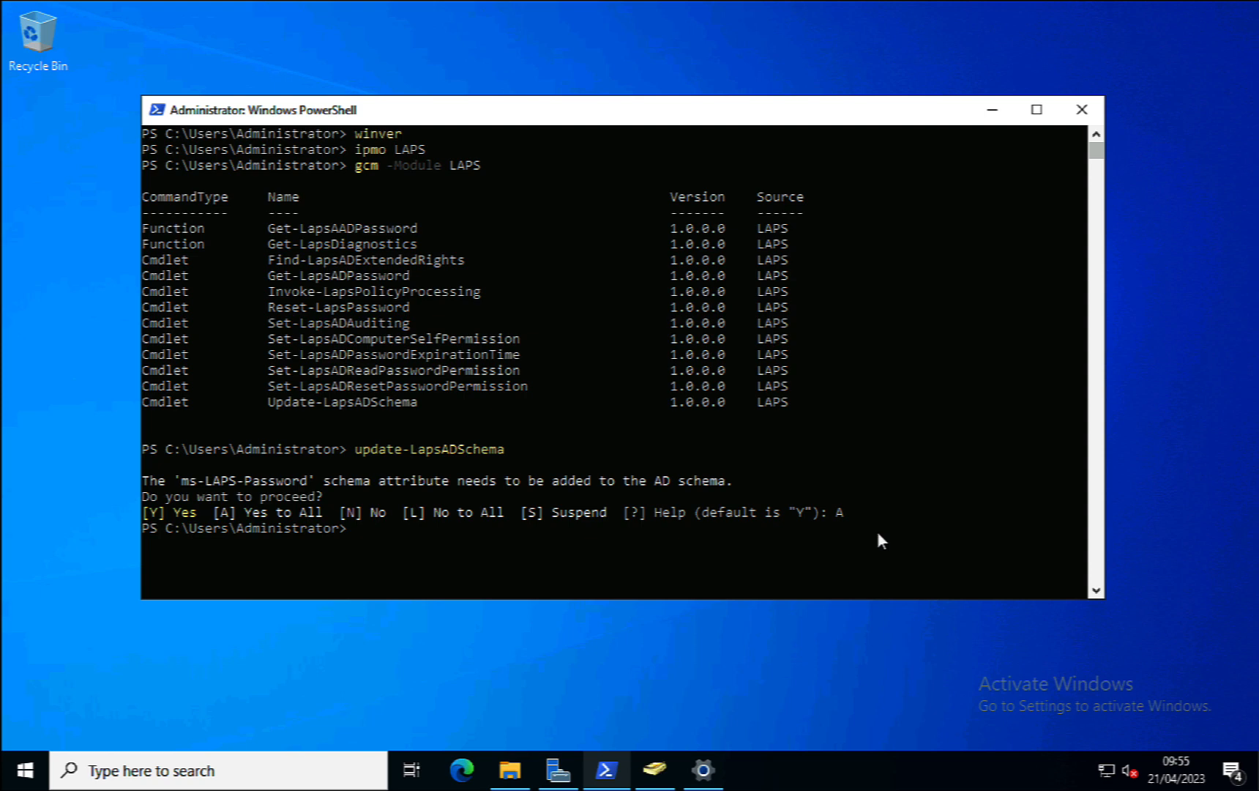
mouse_move(647, 568)
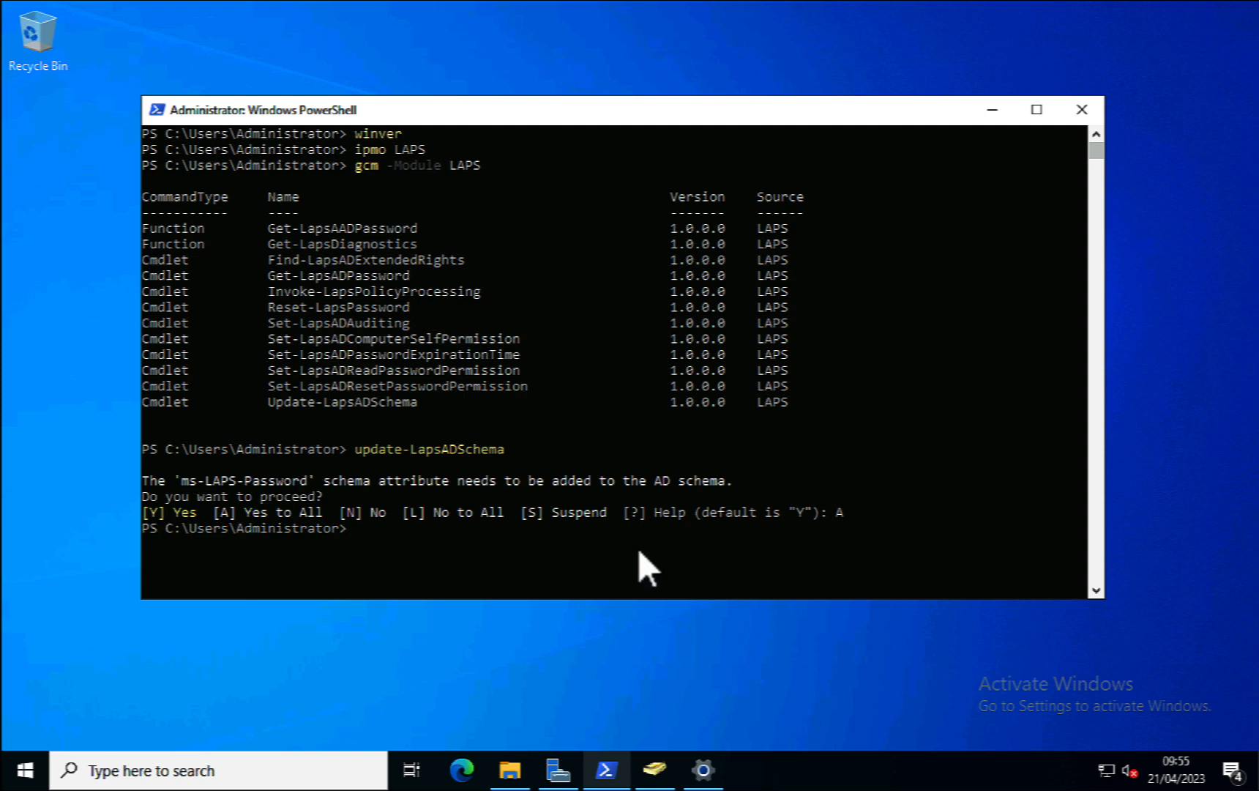
Rerun Update-LapsADSchema with -verbose, then clear the console with cls
type("update-LapsADSchema")
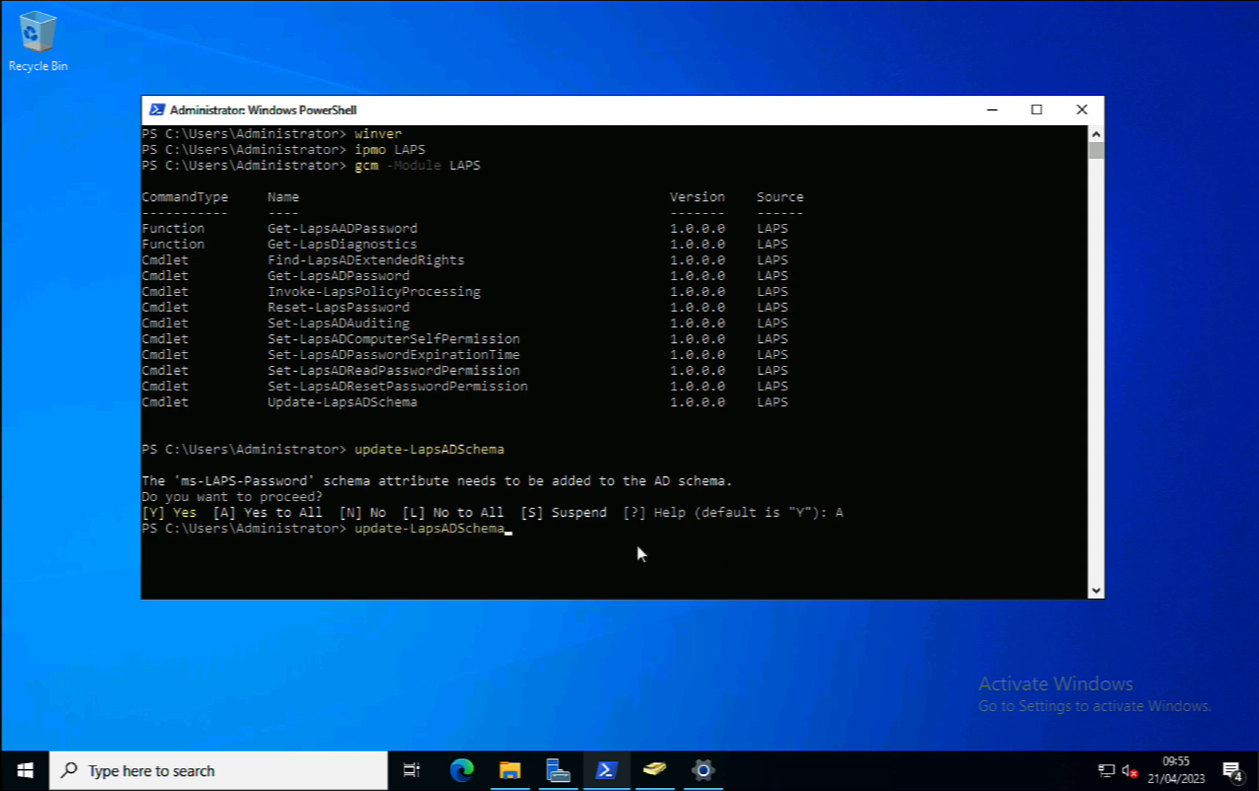
type("-verbos")
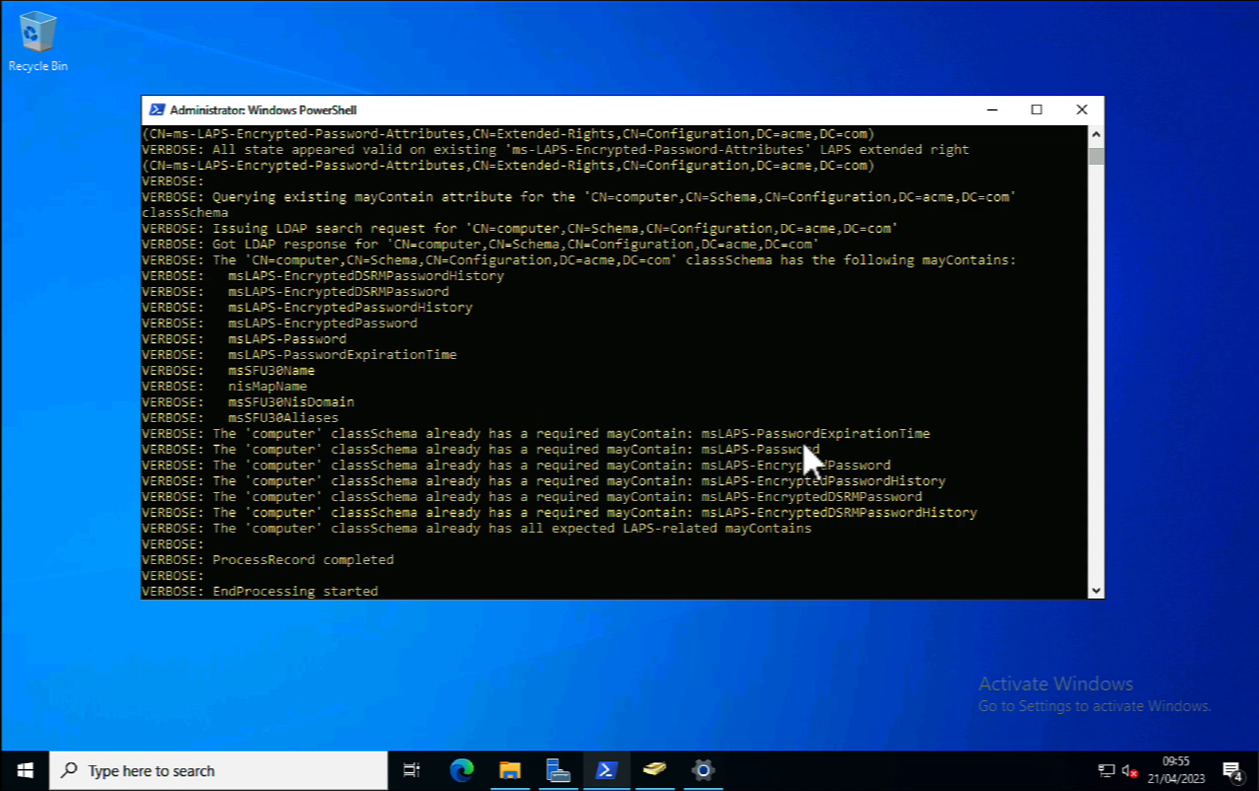
mouse_move(578, 409)
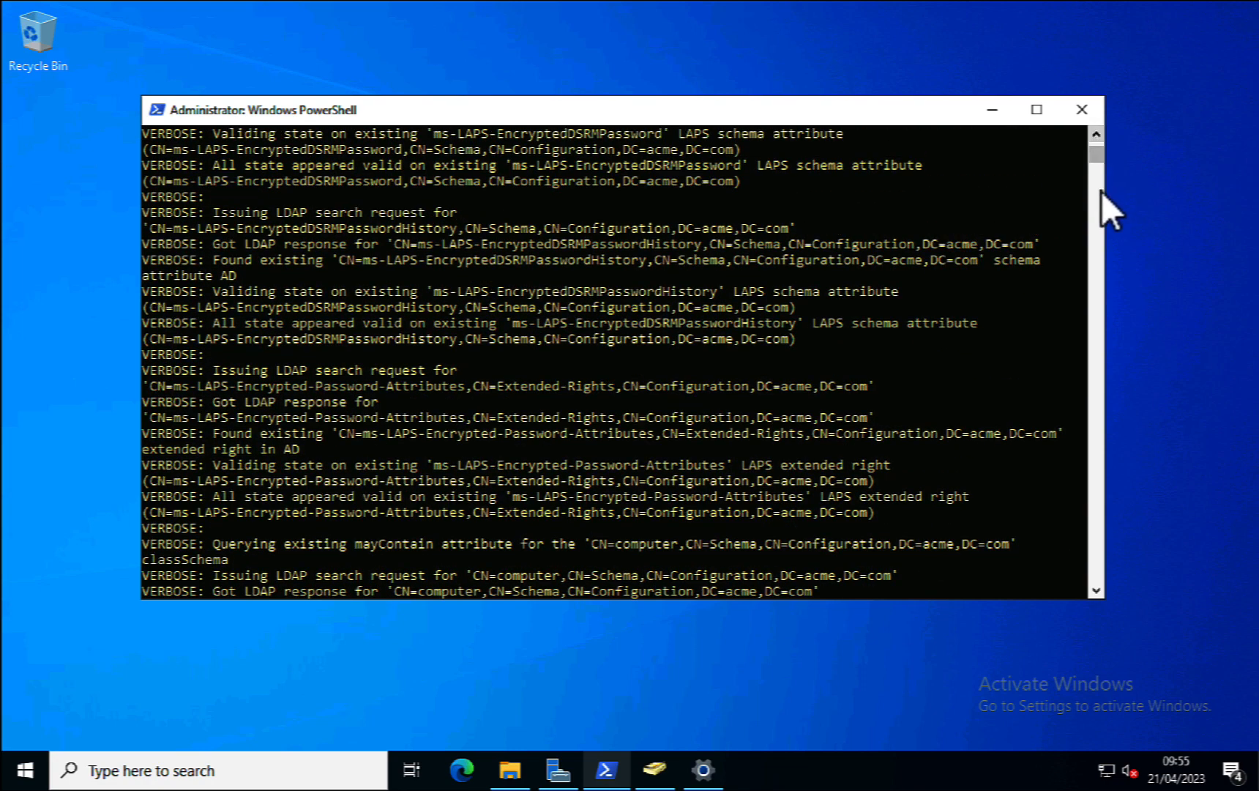
mouse_move(1110, 393)
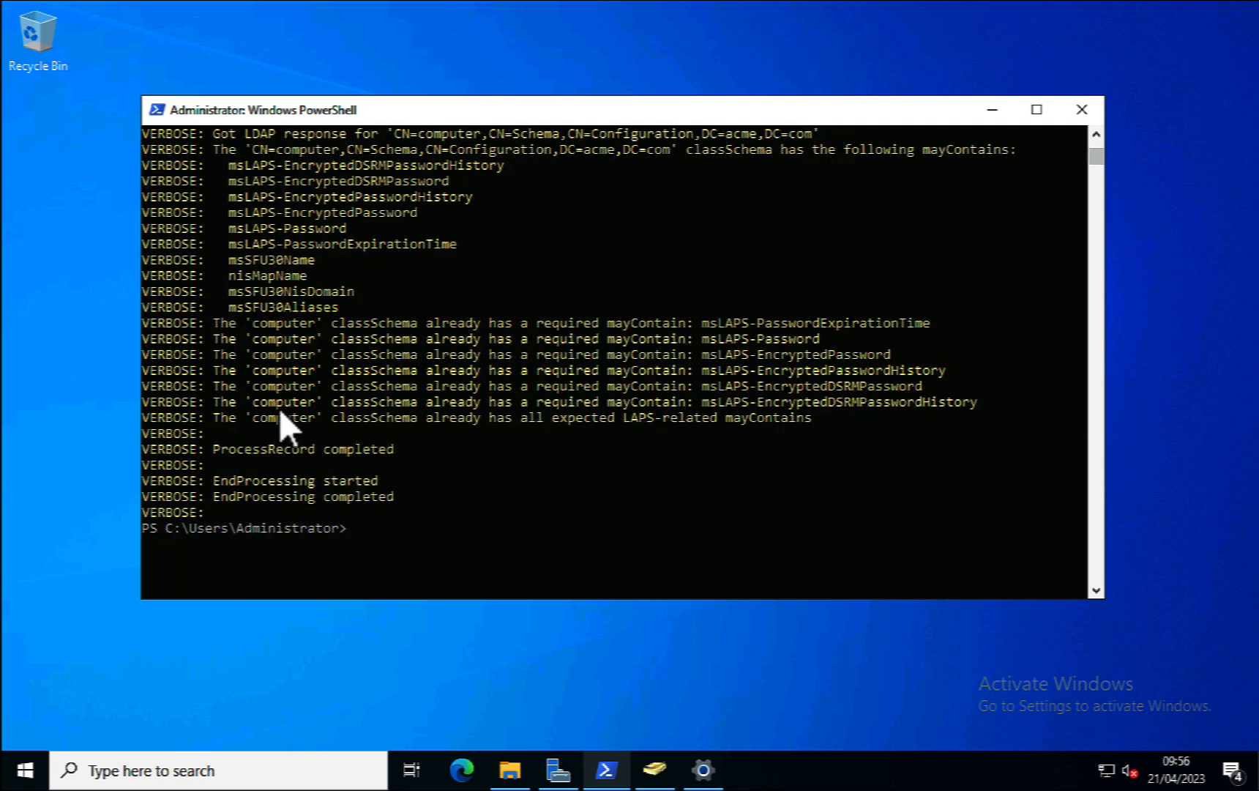
mouse_move(457, 353)
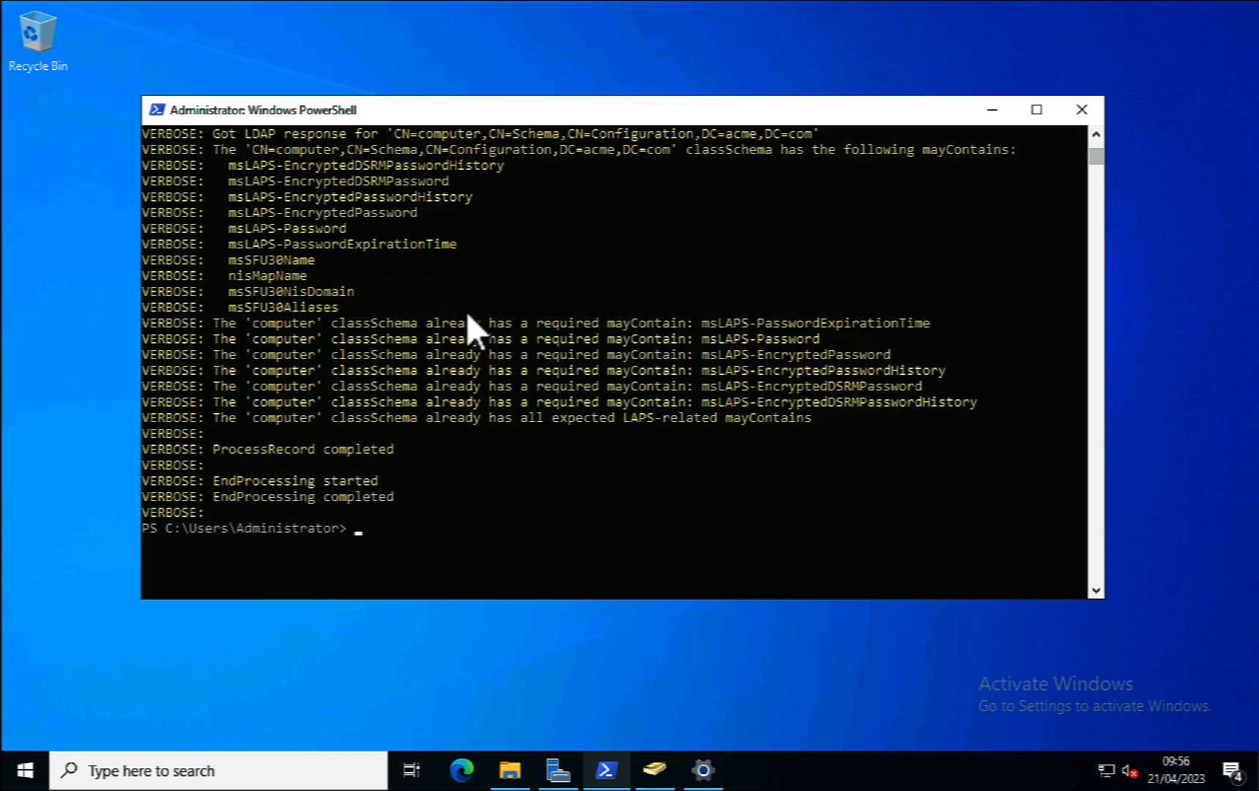
mouse_move(439, 538)
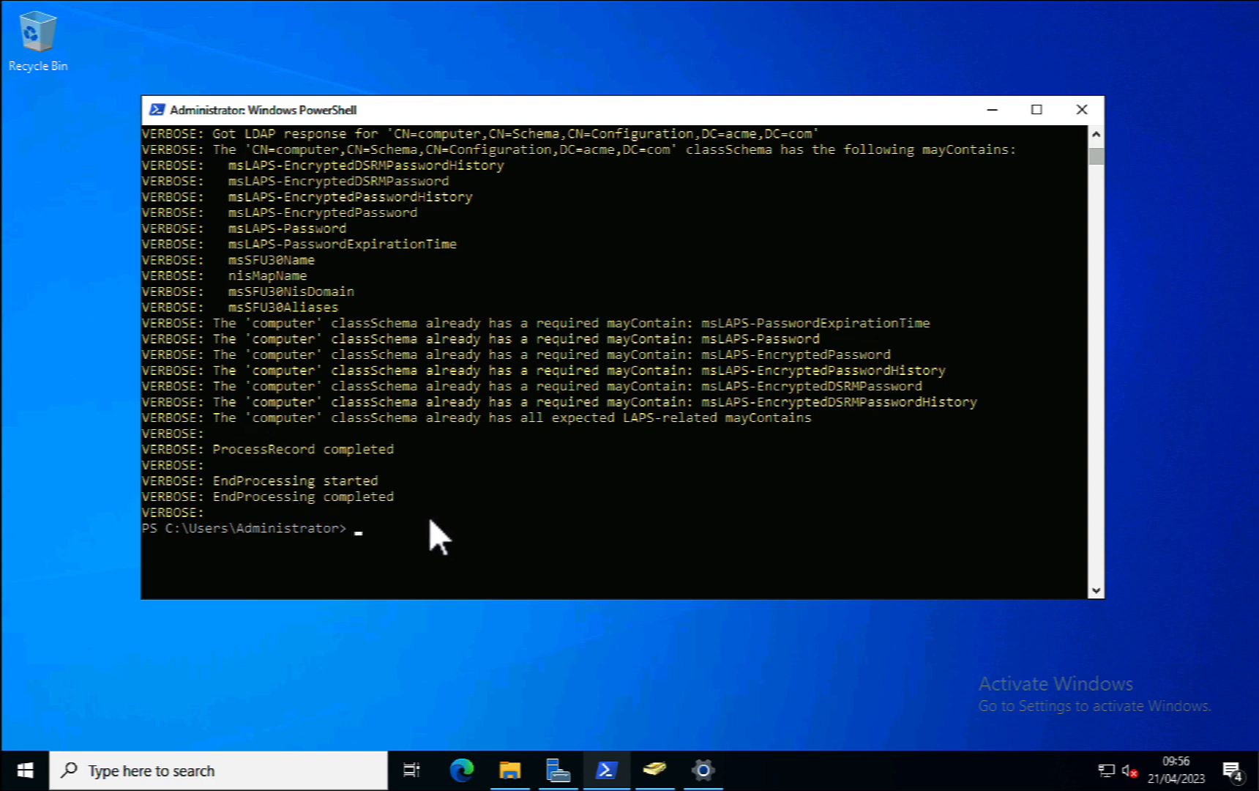
mouse_move(482, 539)
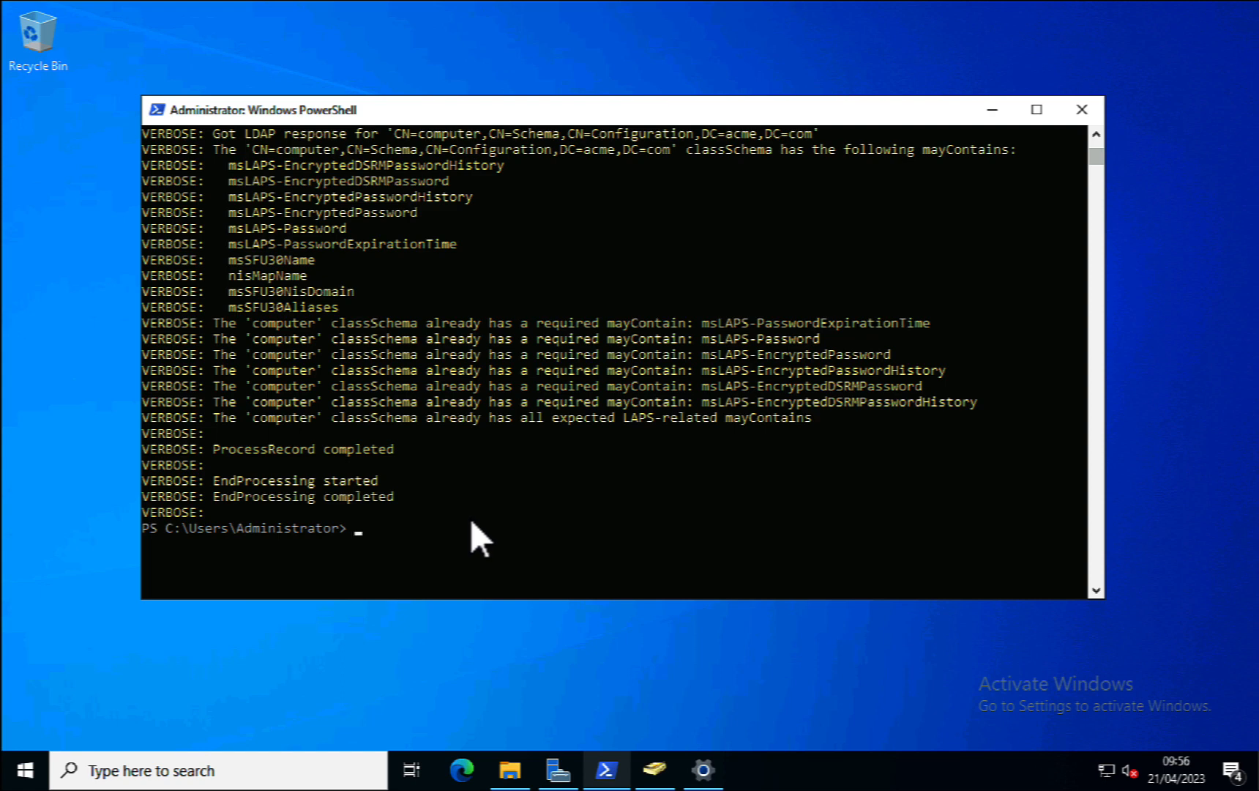
type("cls")
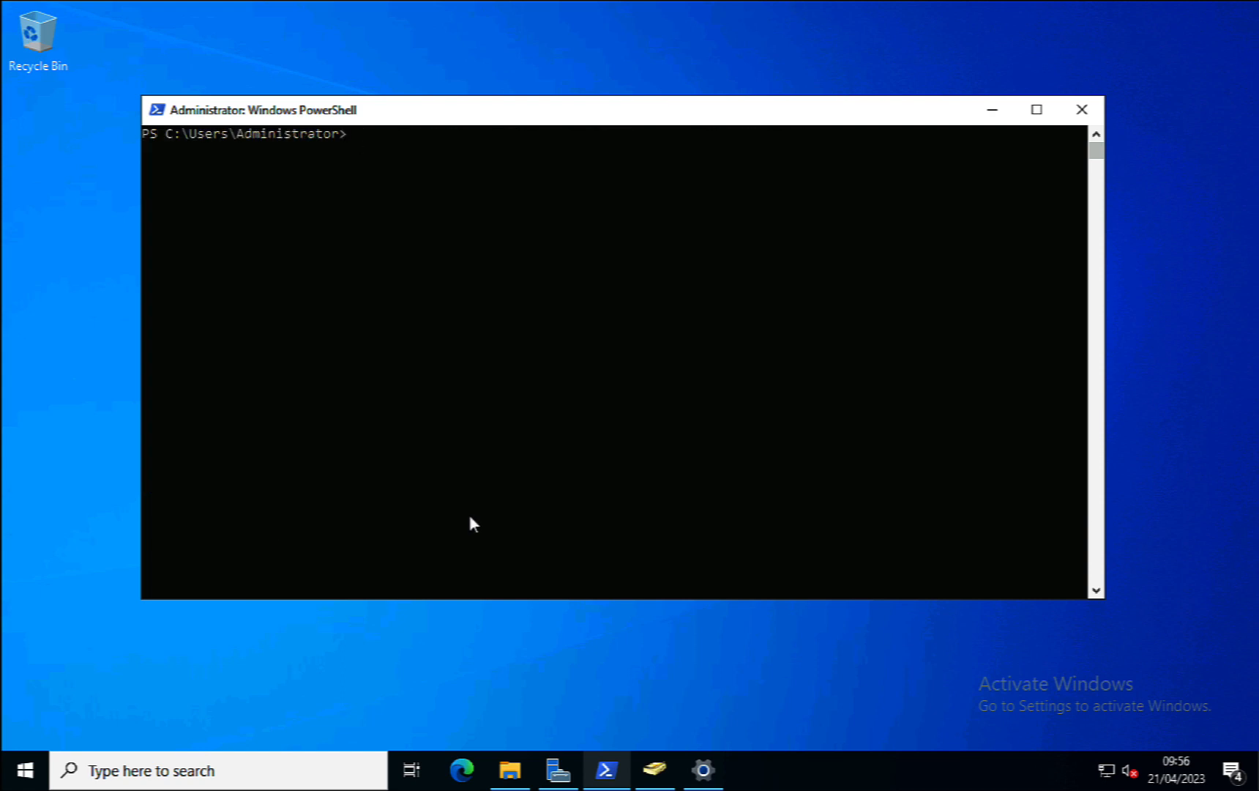
Launch ADUC with dsa.msc and select the ACME organizational unit
left_click(1082, 110)
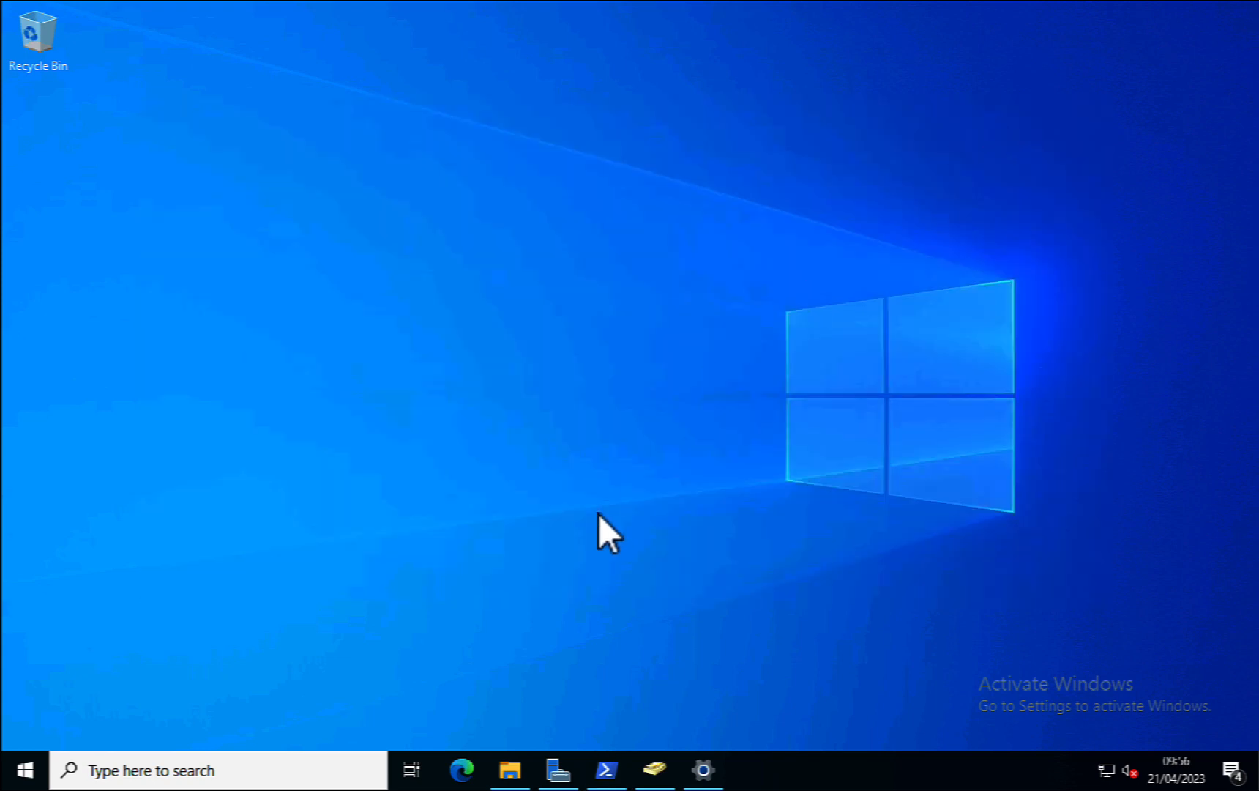
mouse_move(576, 510)
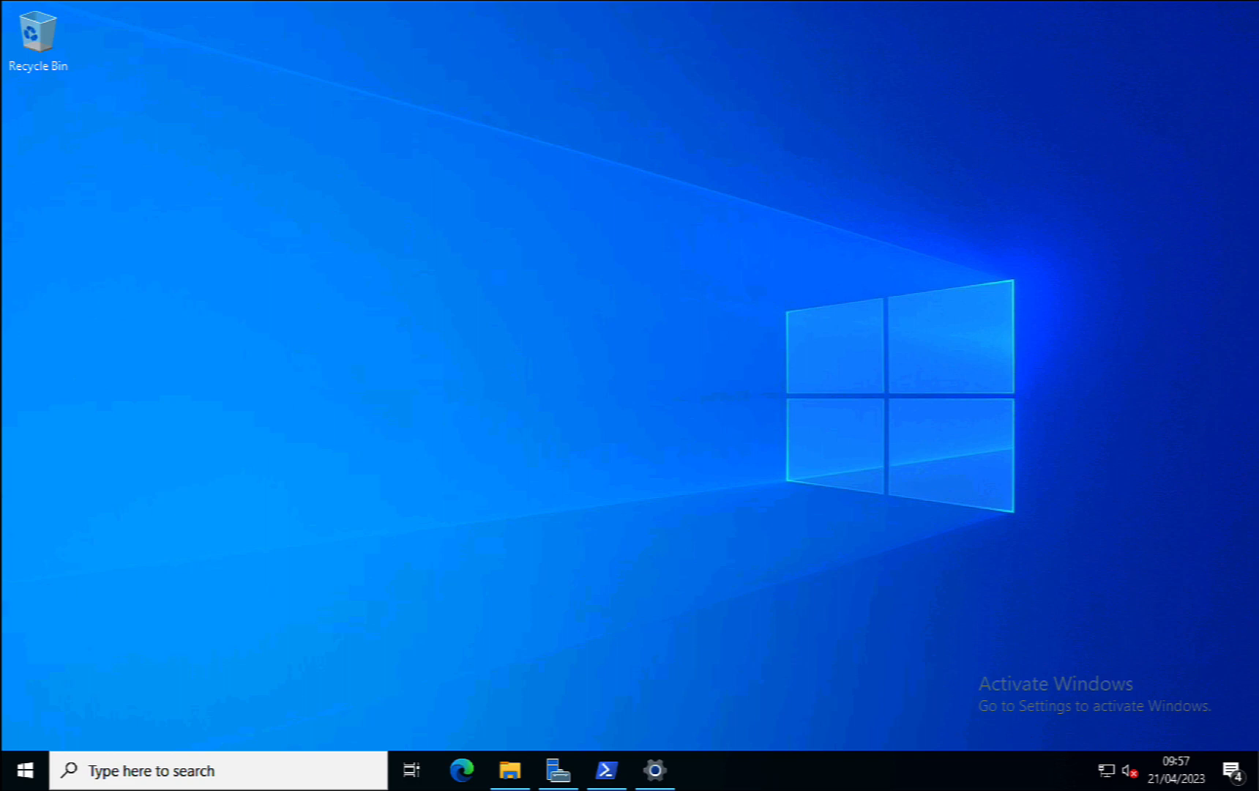
mouse_move(606, 692)
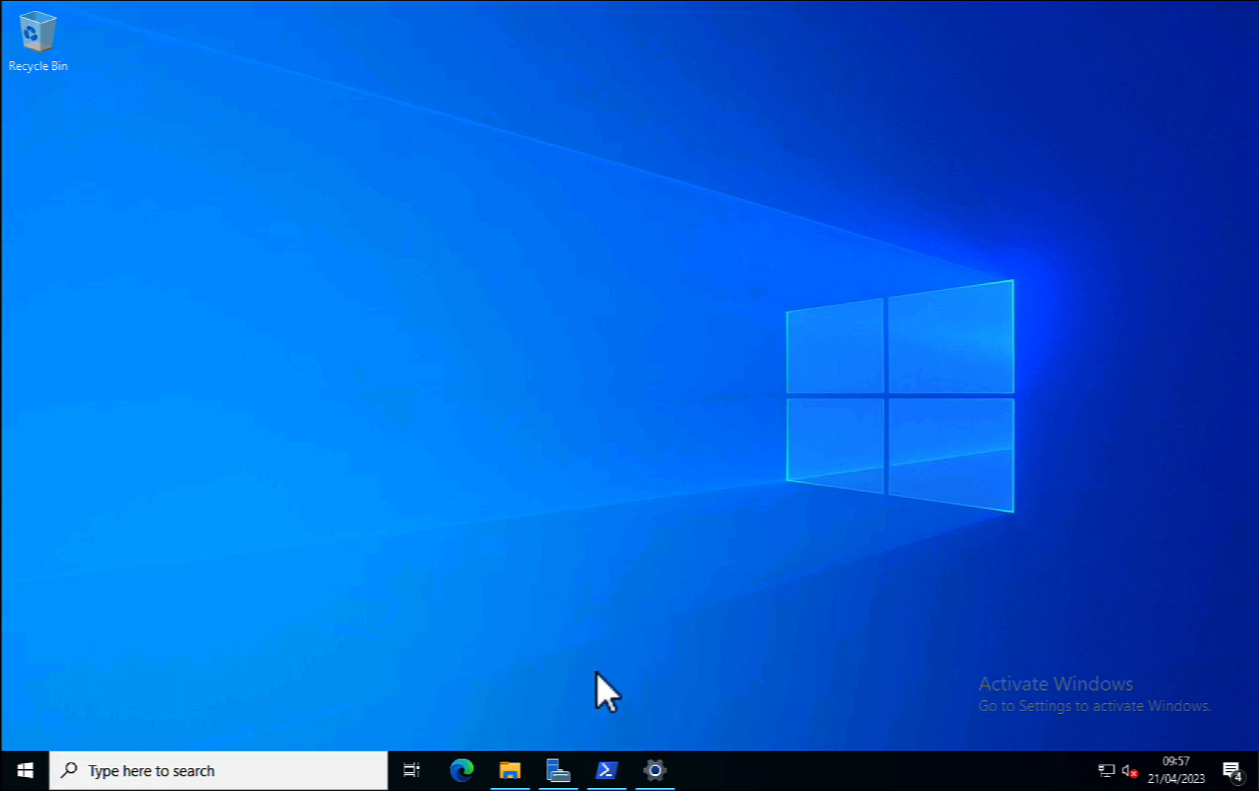
left_click(606, 769)
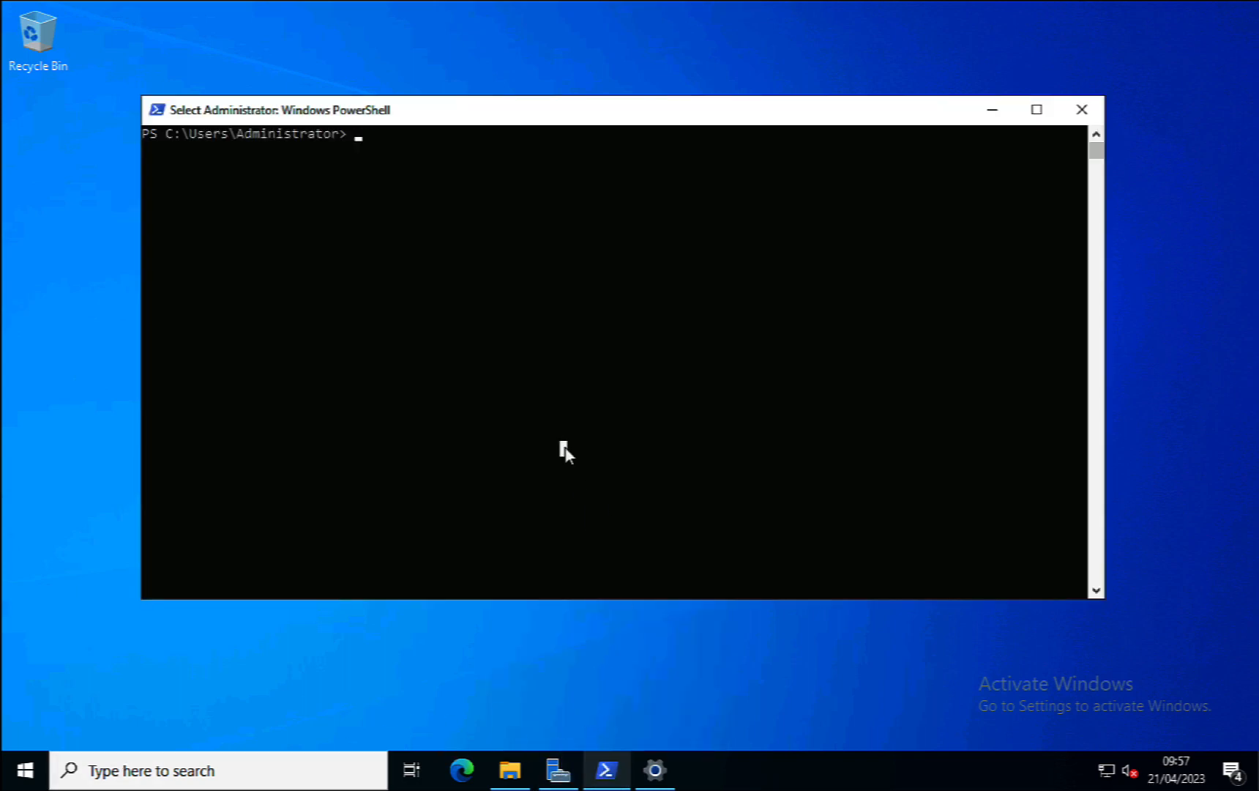
type("dsa.msc")
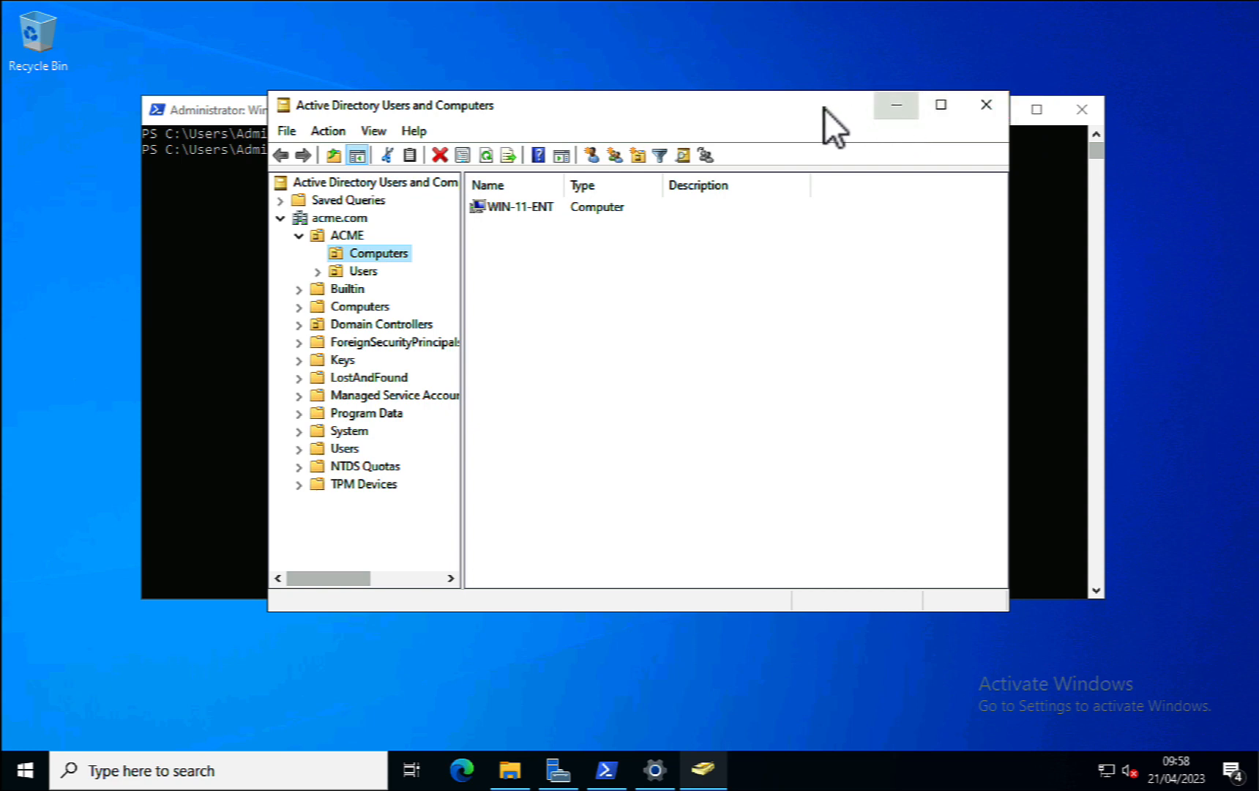
left_click(347, 234)
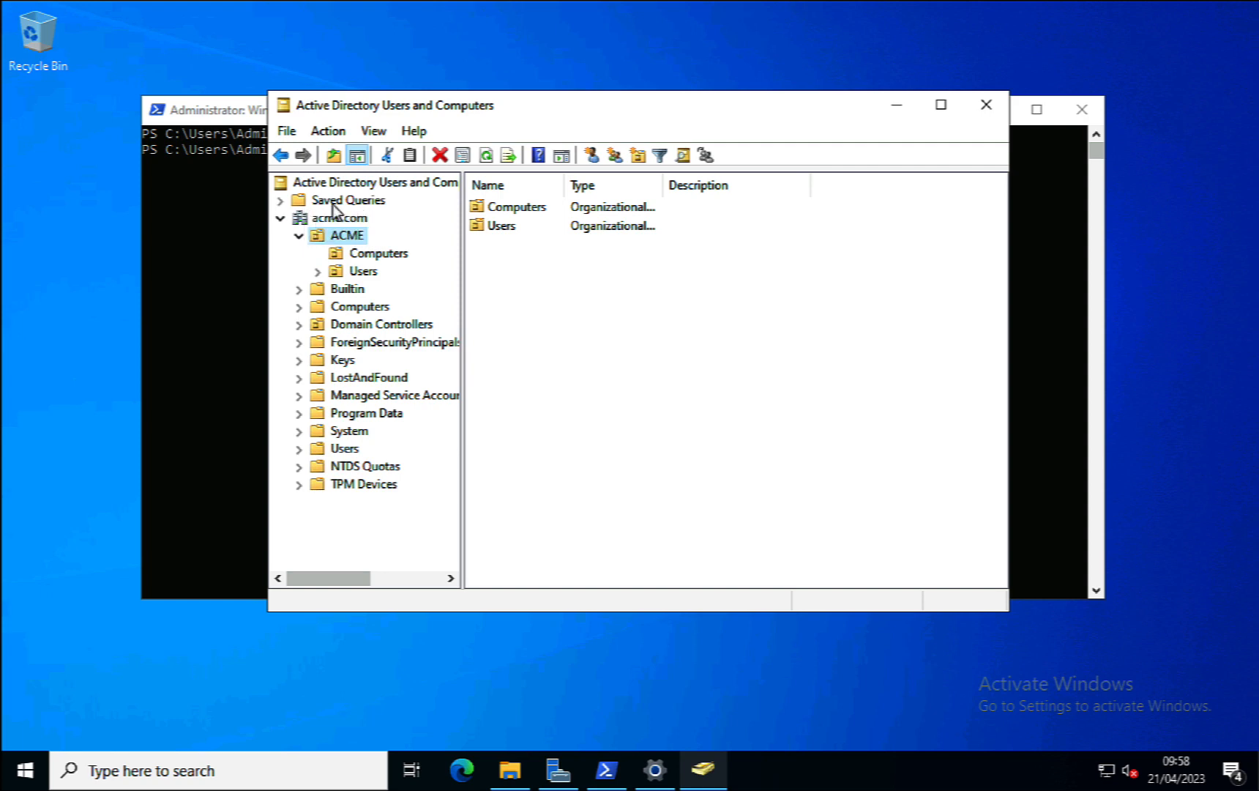
mouse_move(672, 386)
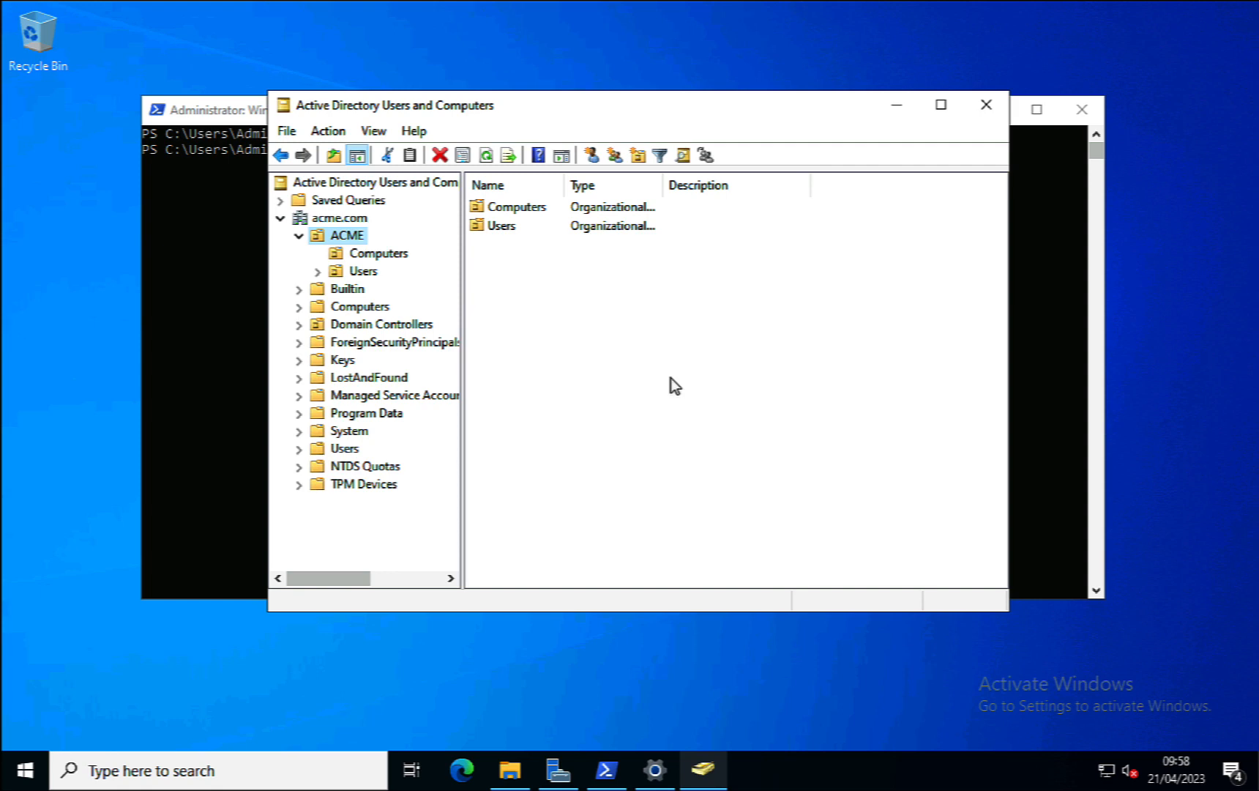
mouse_move(229, 342)
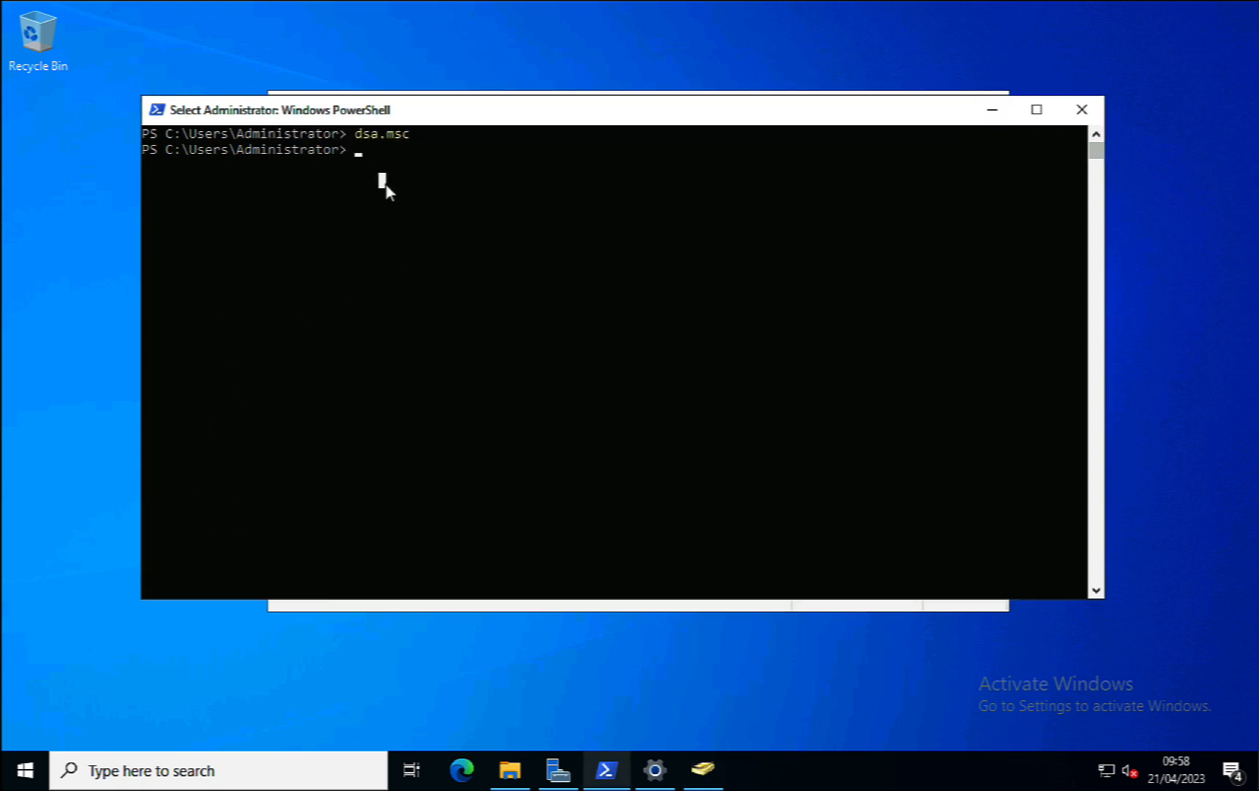
Enter Set-LapsADComputerSelfPermission -Identity "OU=ACME,DC=acme,DC=com" at the prompt
type("Set-")
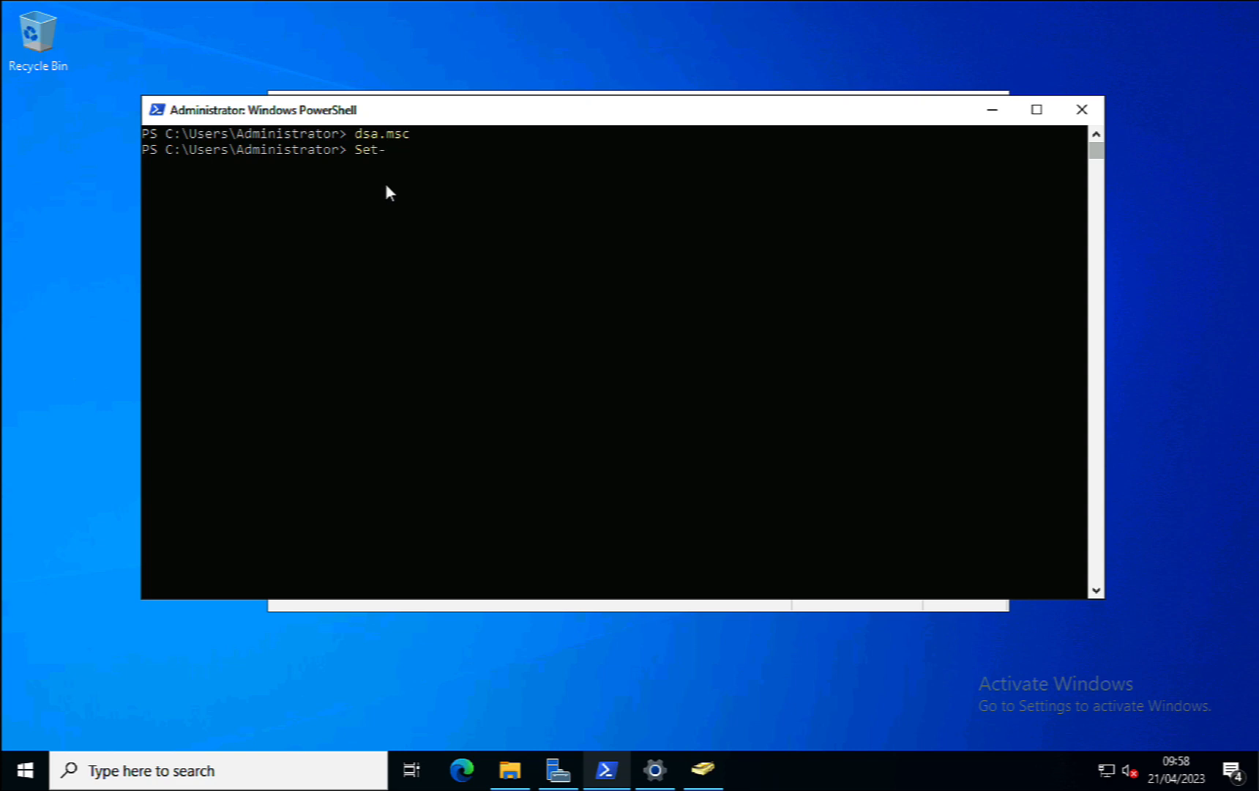
type("Lap")
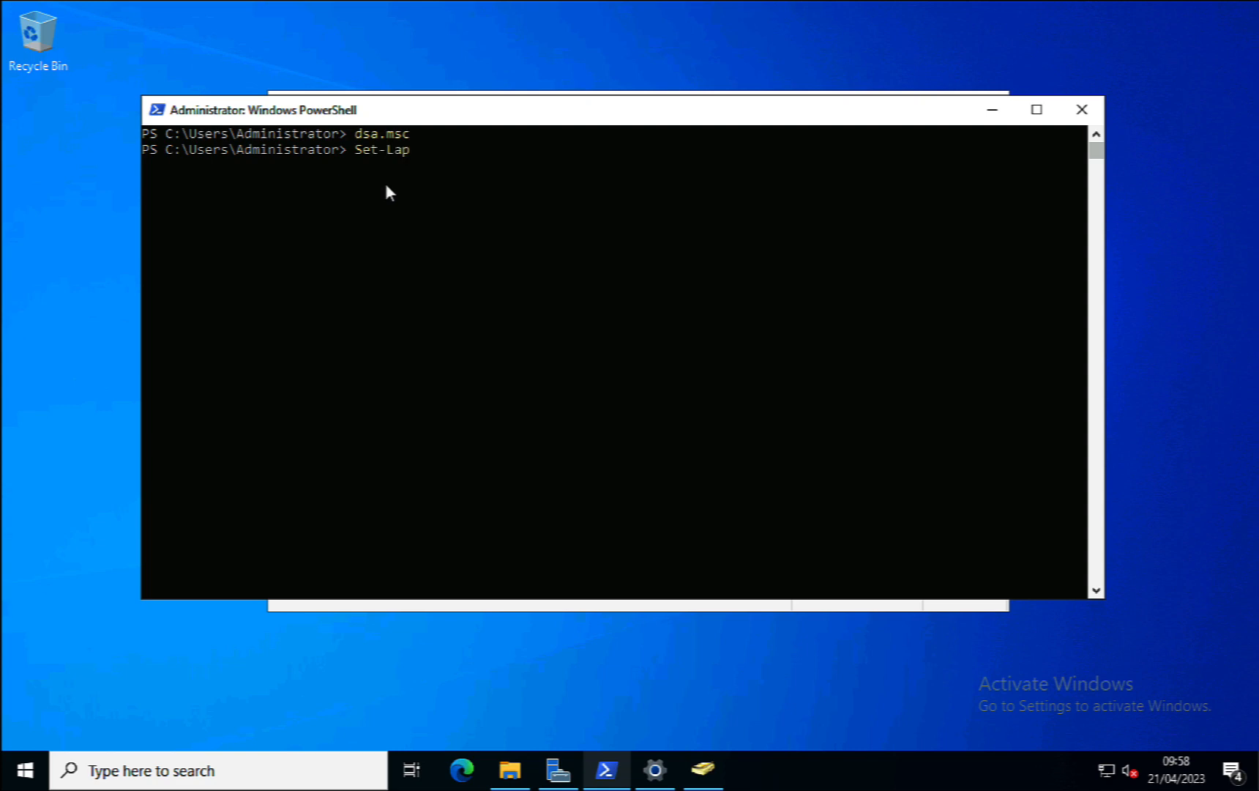
type("s")
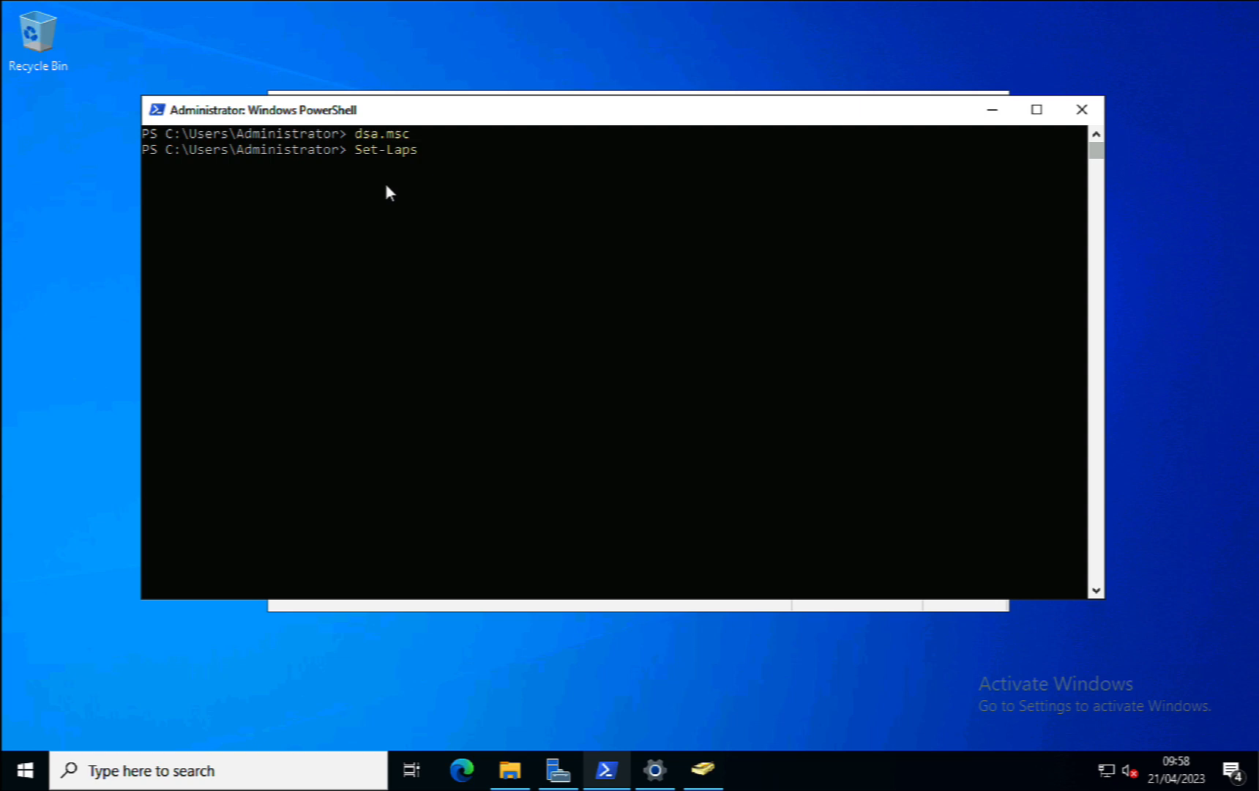
type("ADComputerSelfPermission")
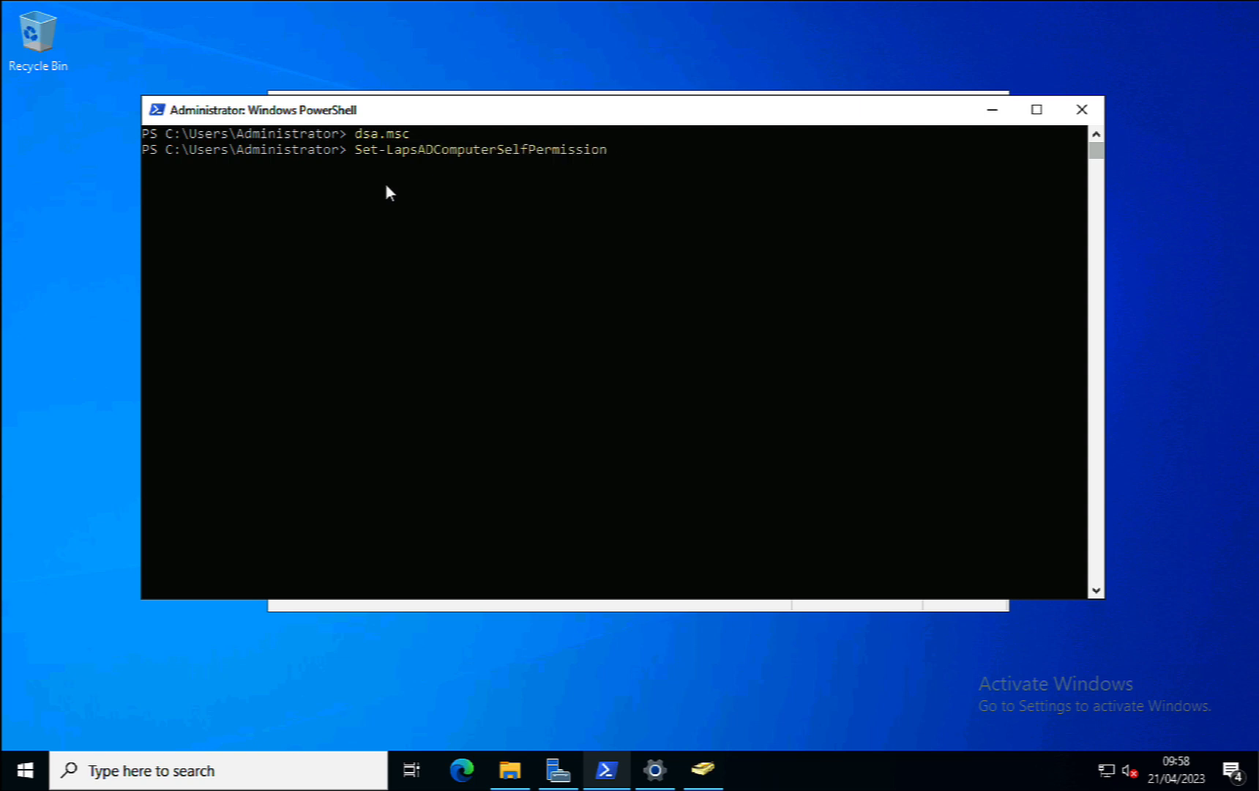
type("-Id")
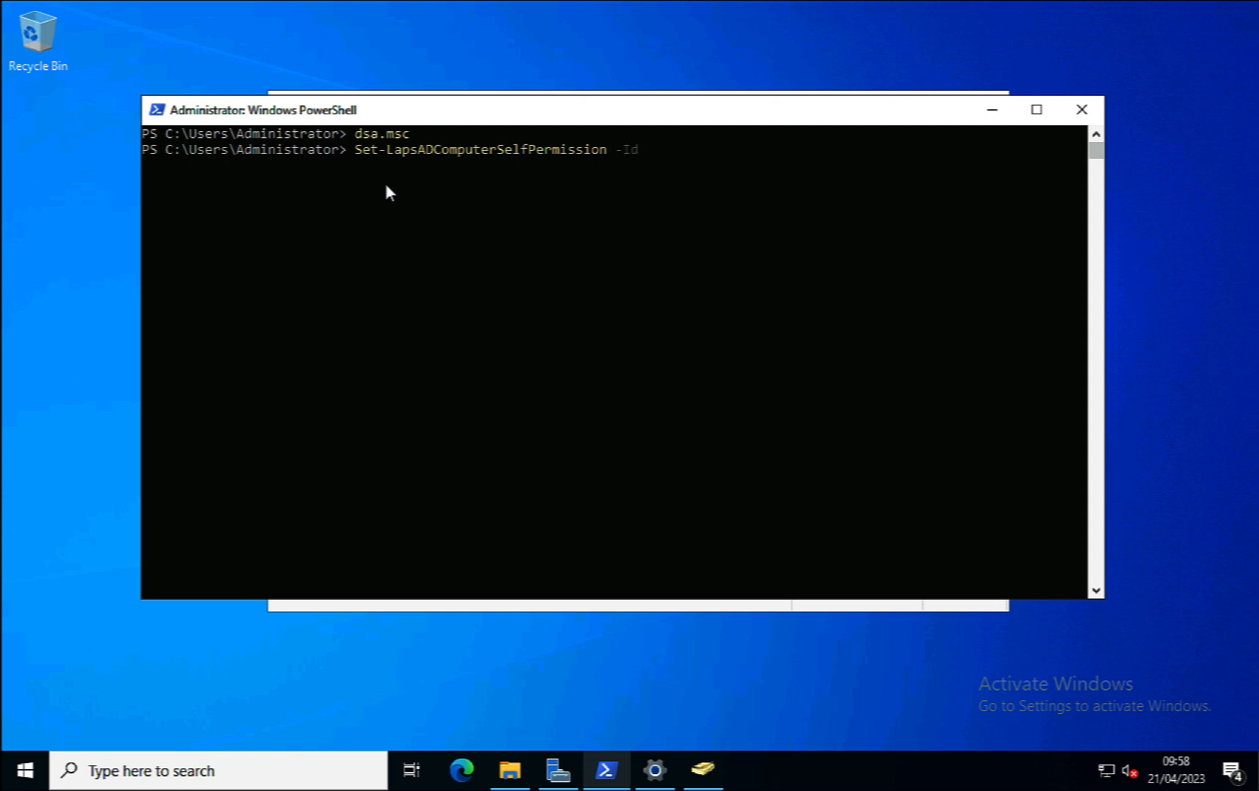
type("entity")
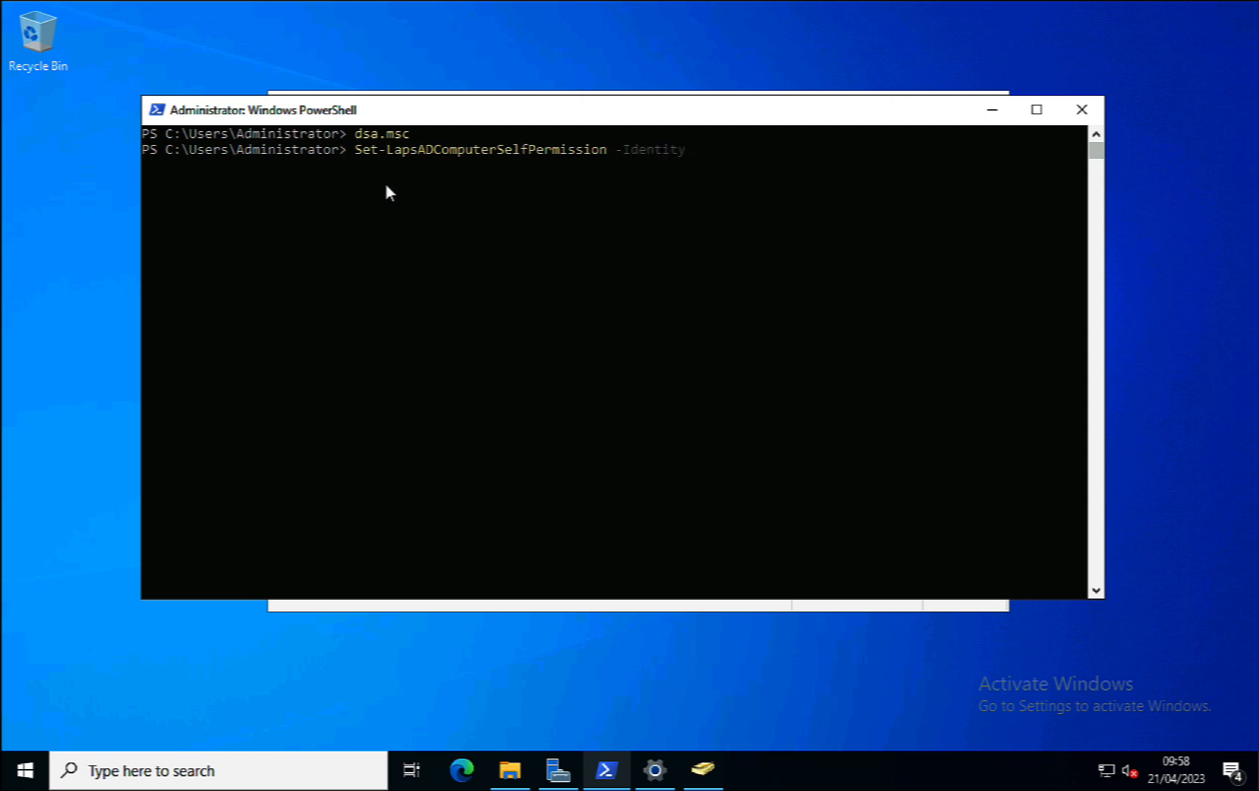
type("\"OU")
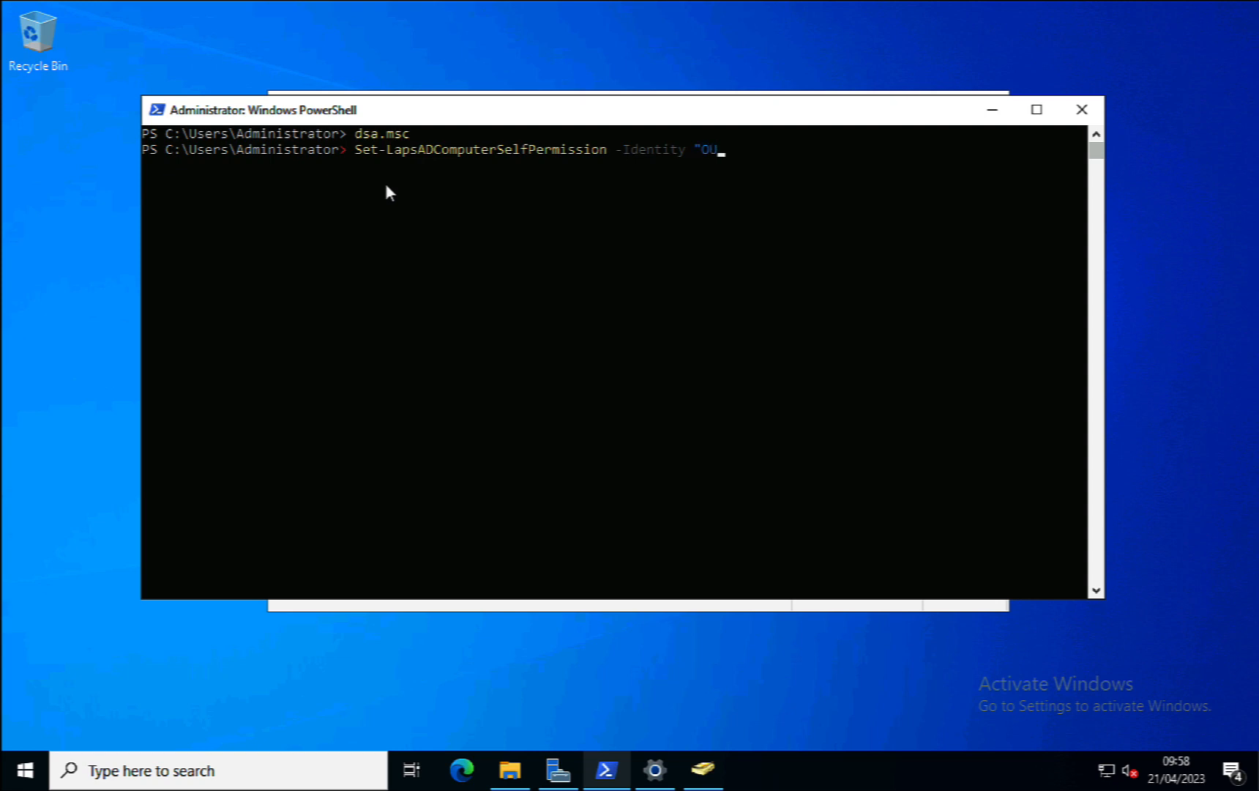
type("=")
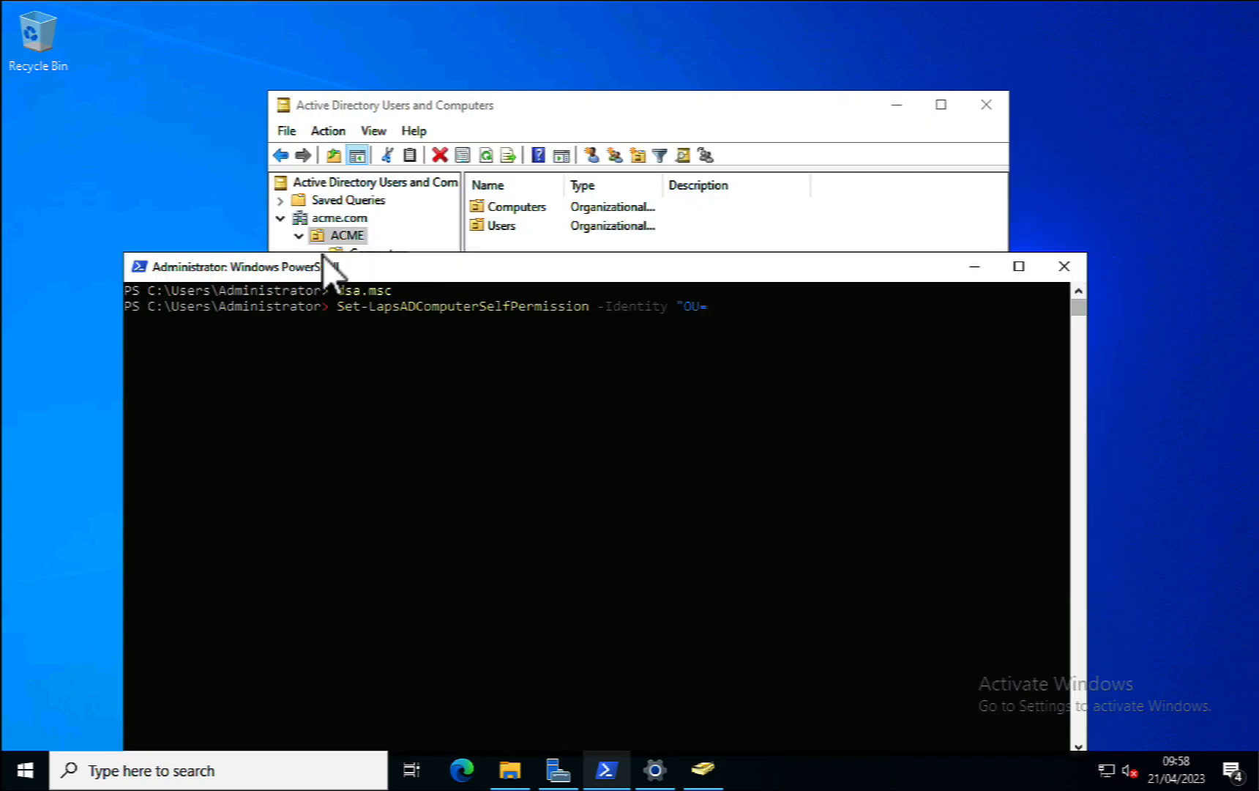
mouse_move(745, 379)
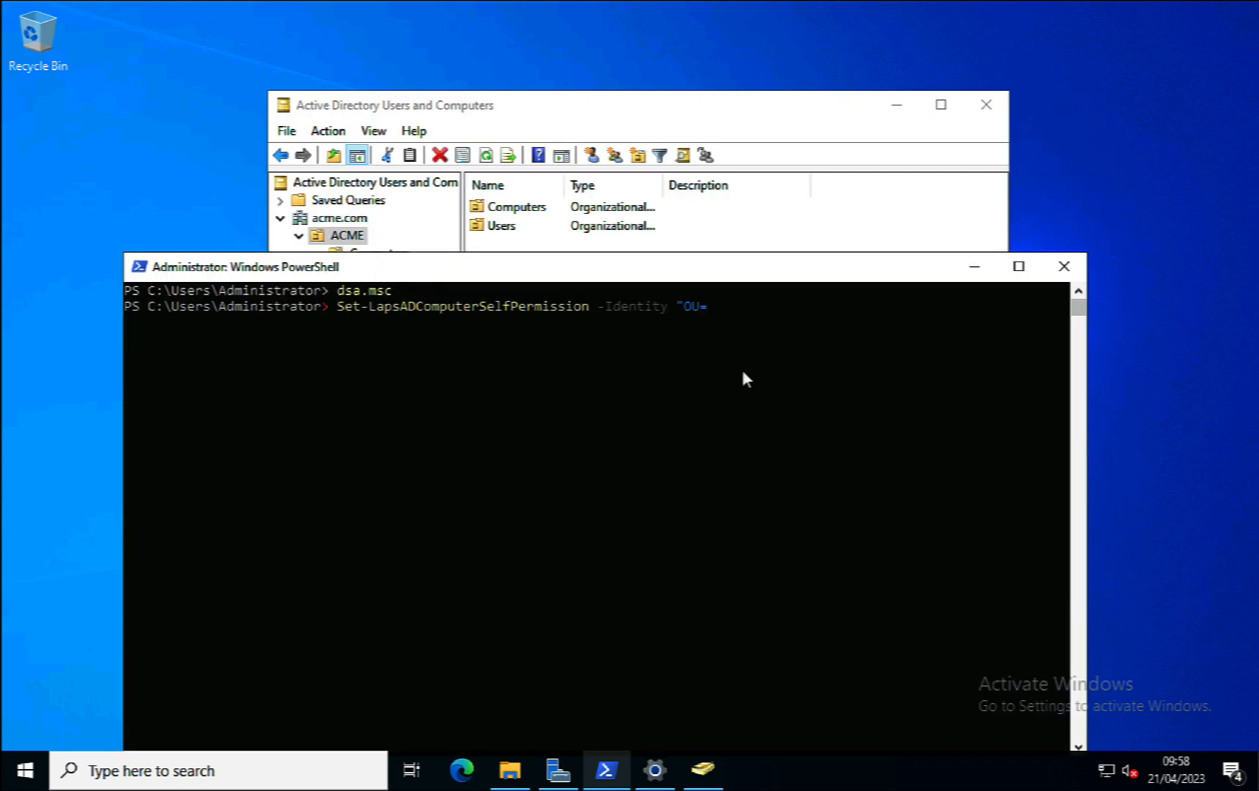
type("ACME")
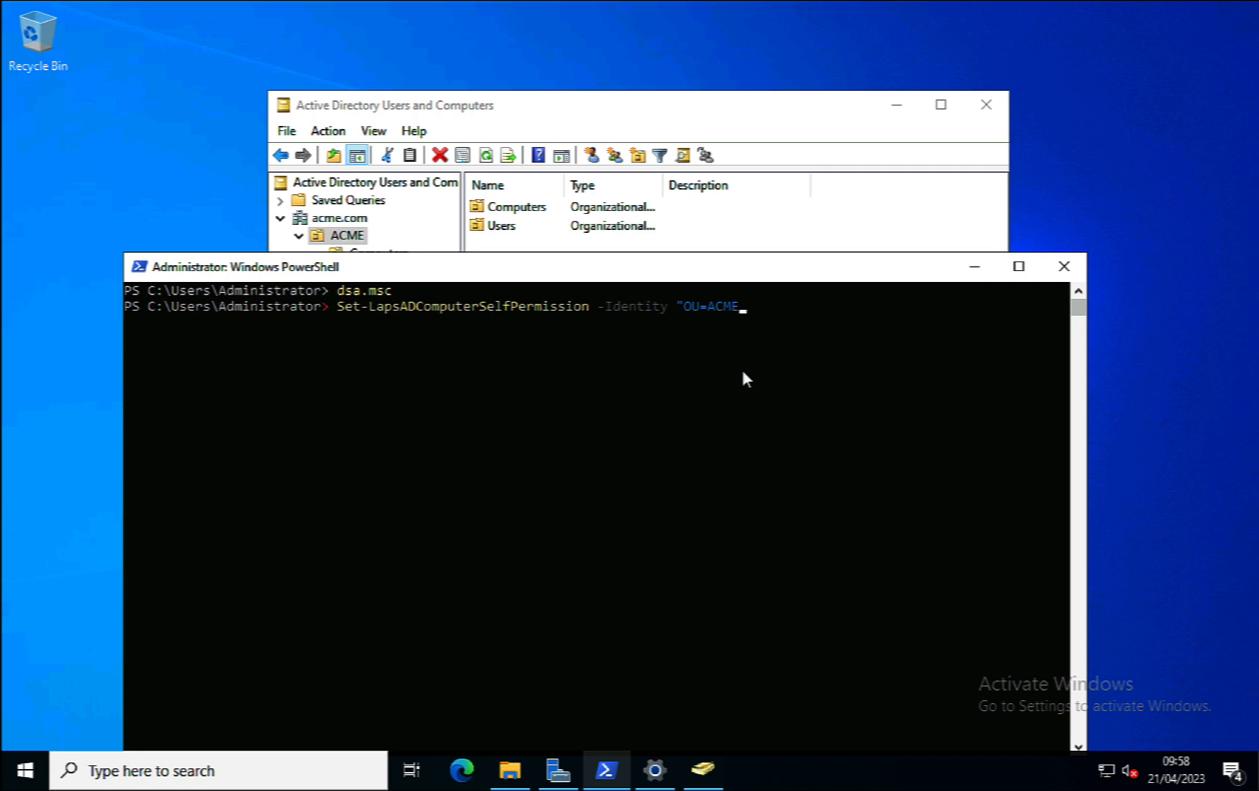
type(",DC")
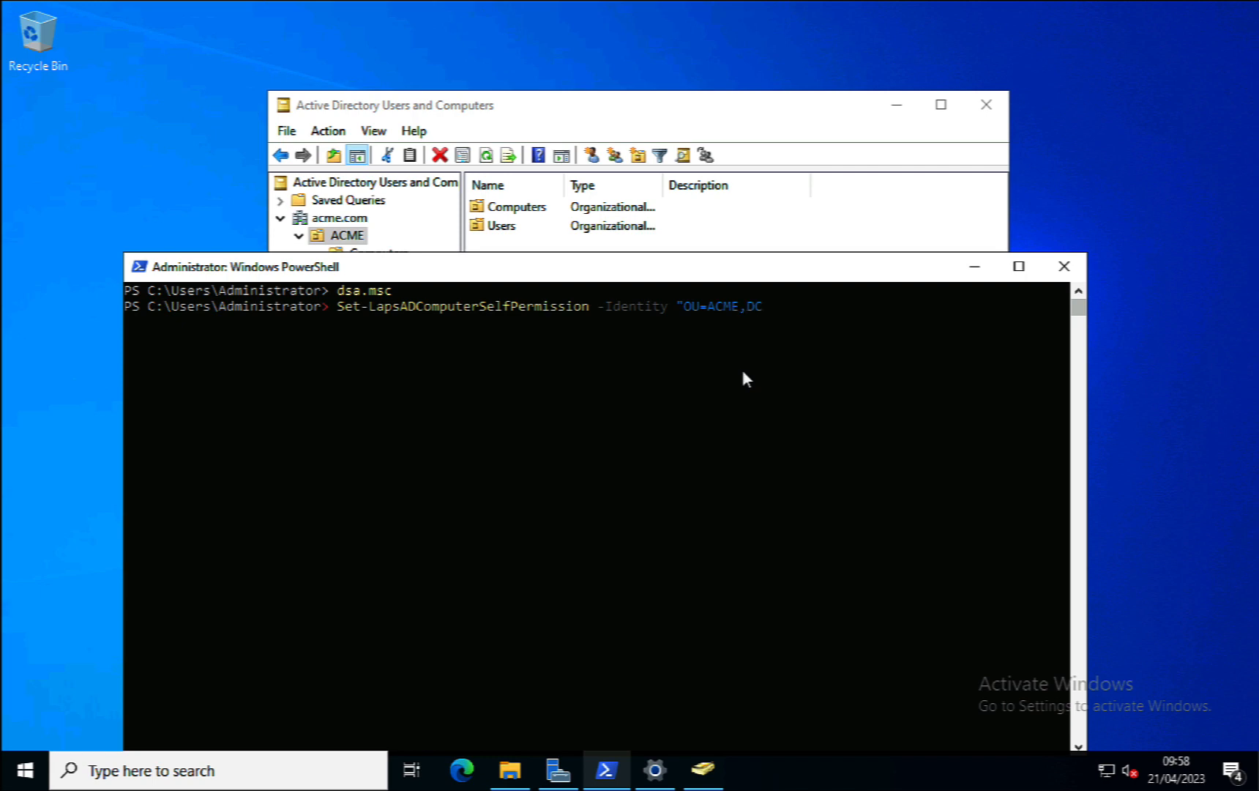
type("=")
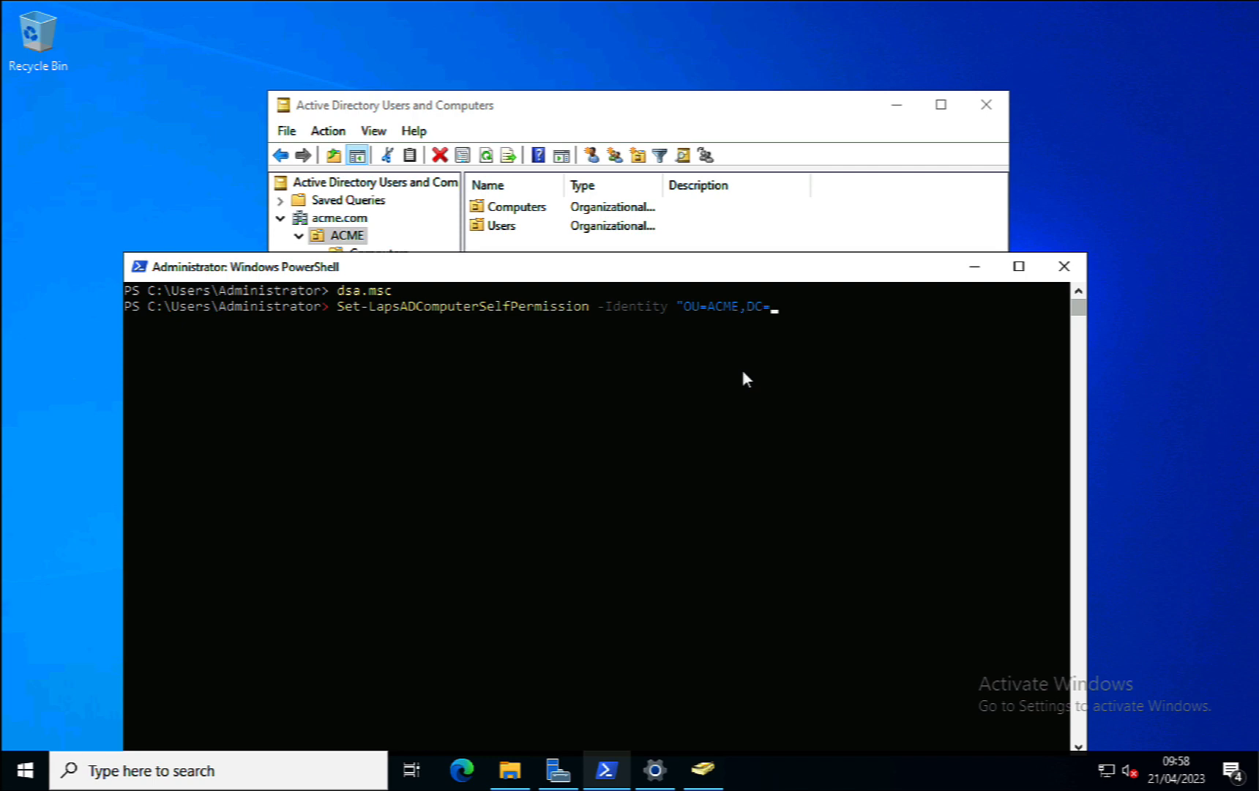
type("acme,")
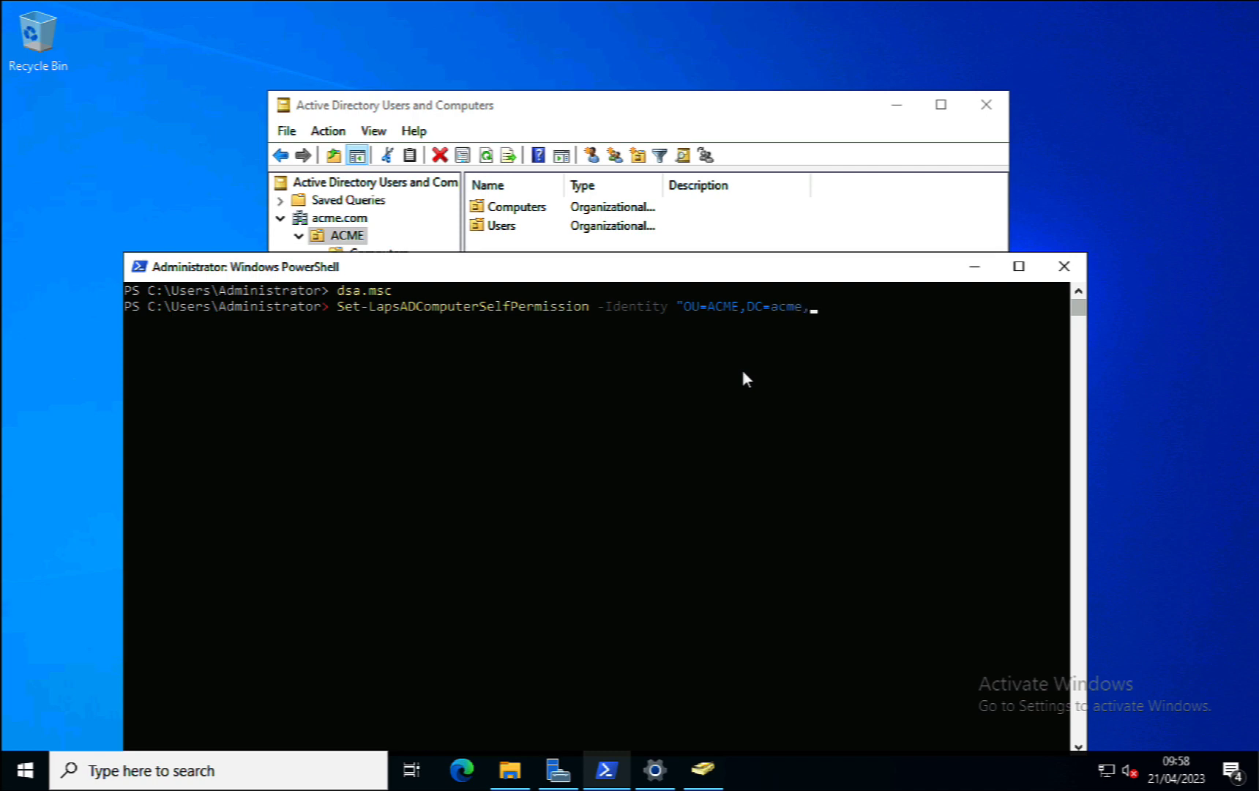
type("DC")
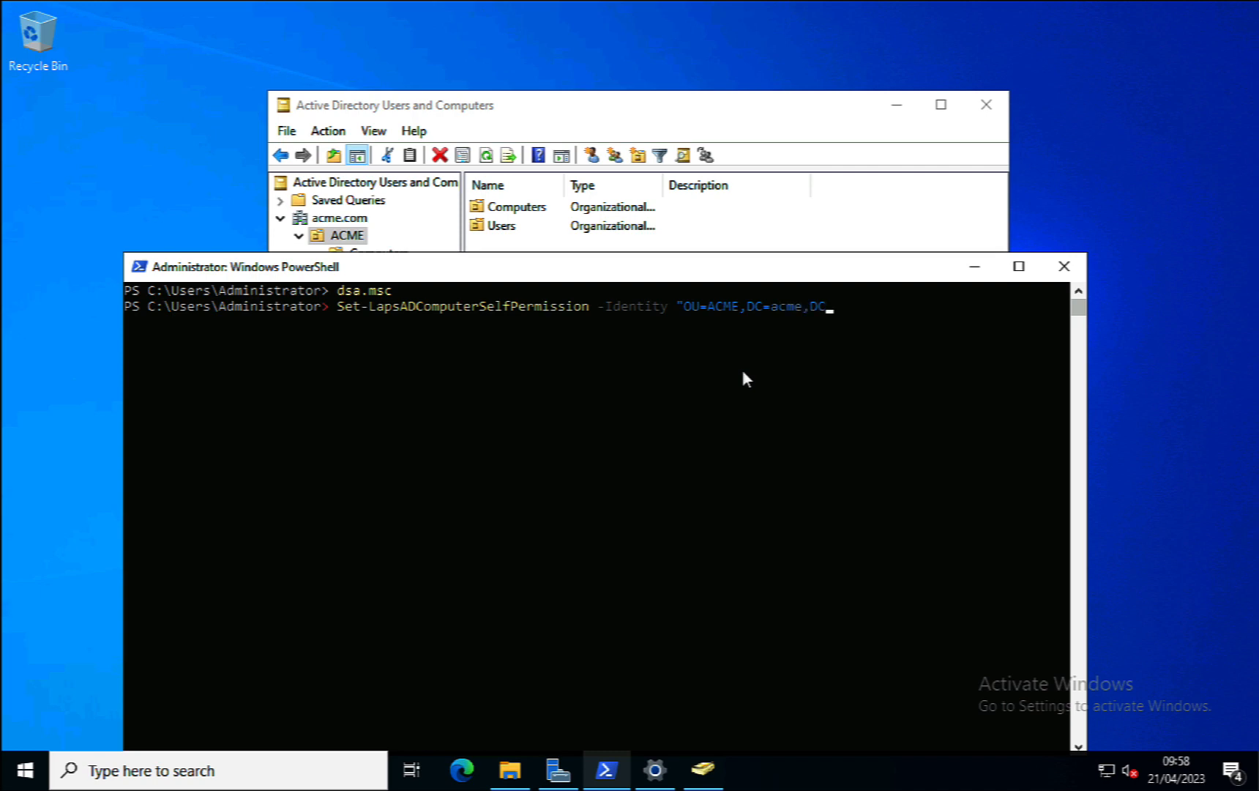
type("com\"")
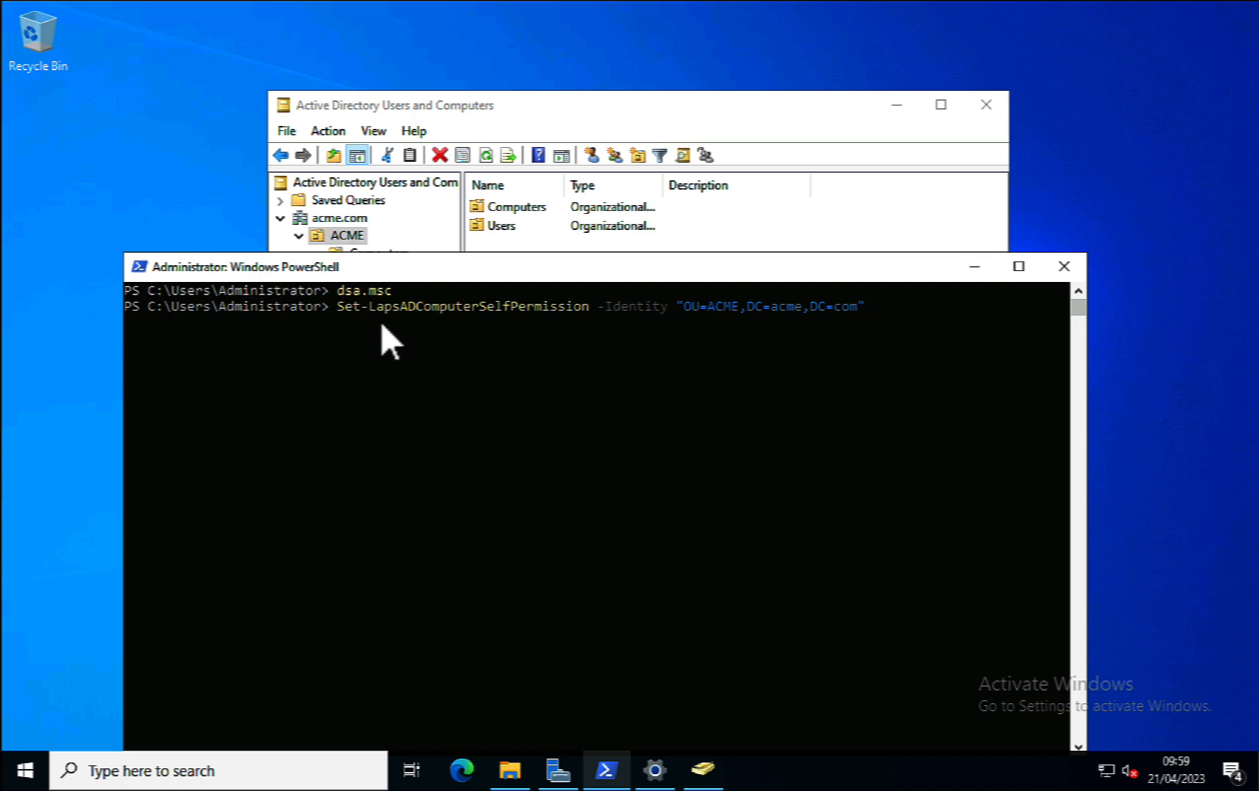
mouse_move(900, 333)
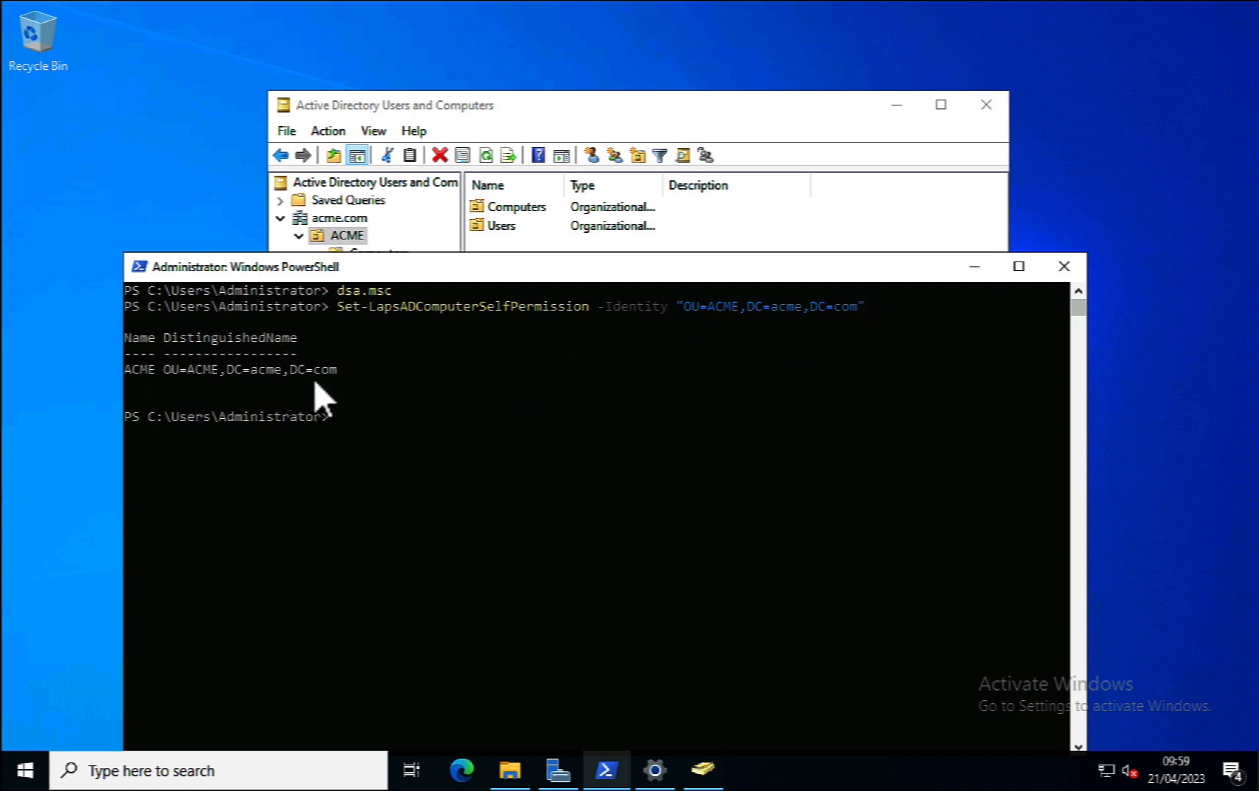
mouse_move(472, 285)
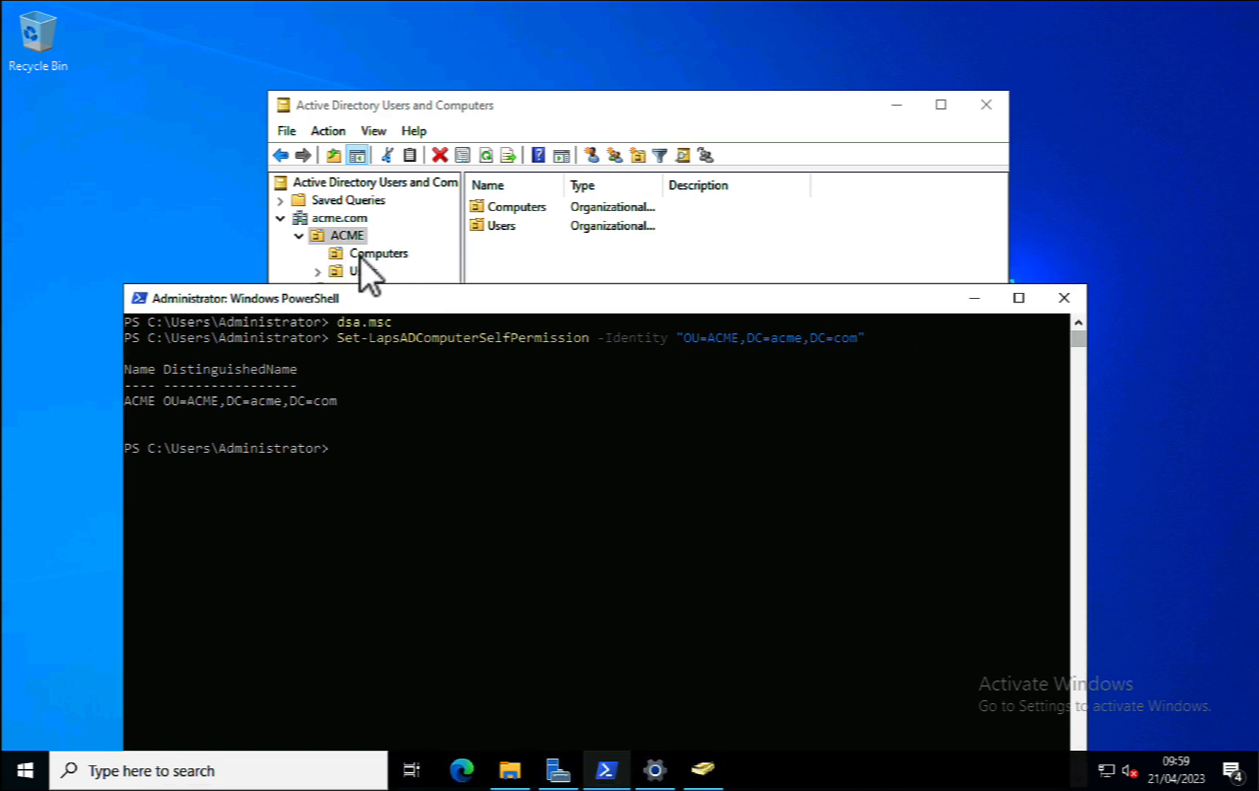
mouse_move(370, 469)
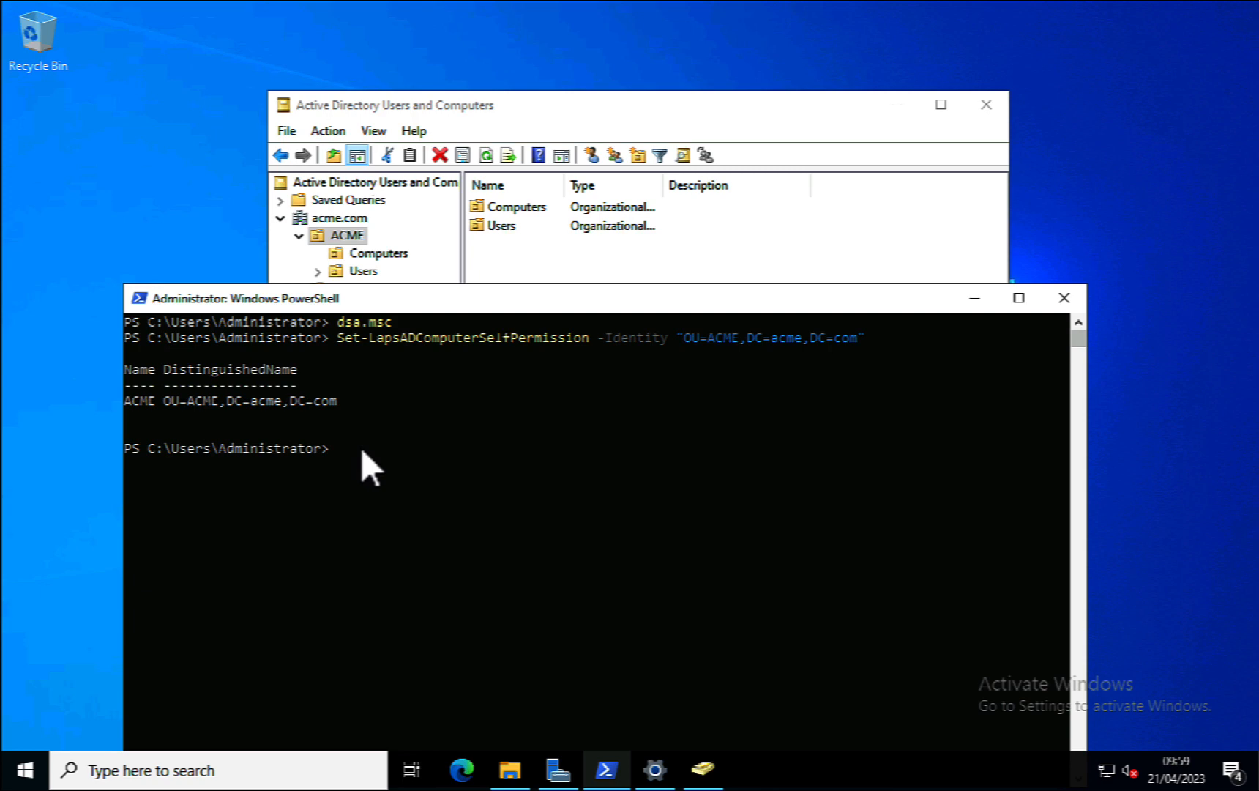
mouse_move(362, 452)
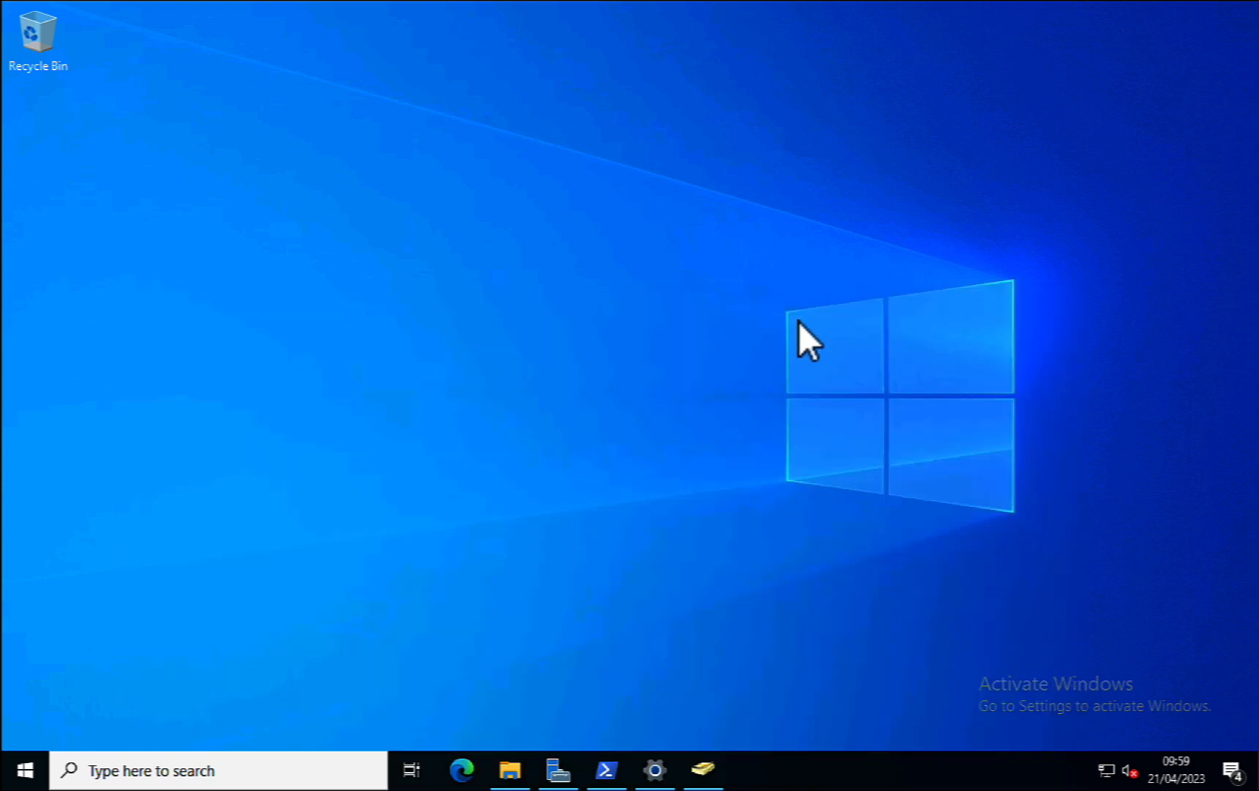
mouse_move(751, 368)
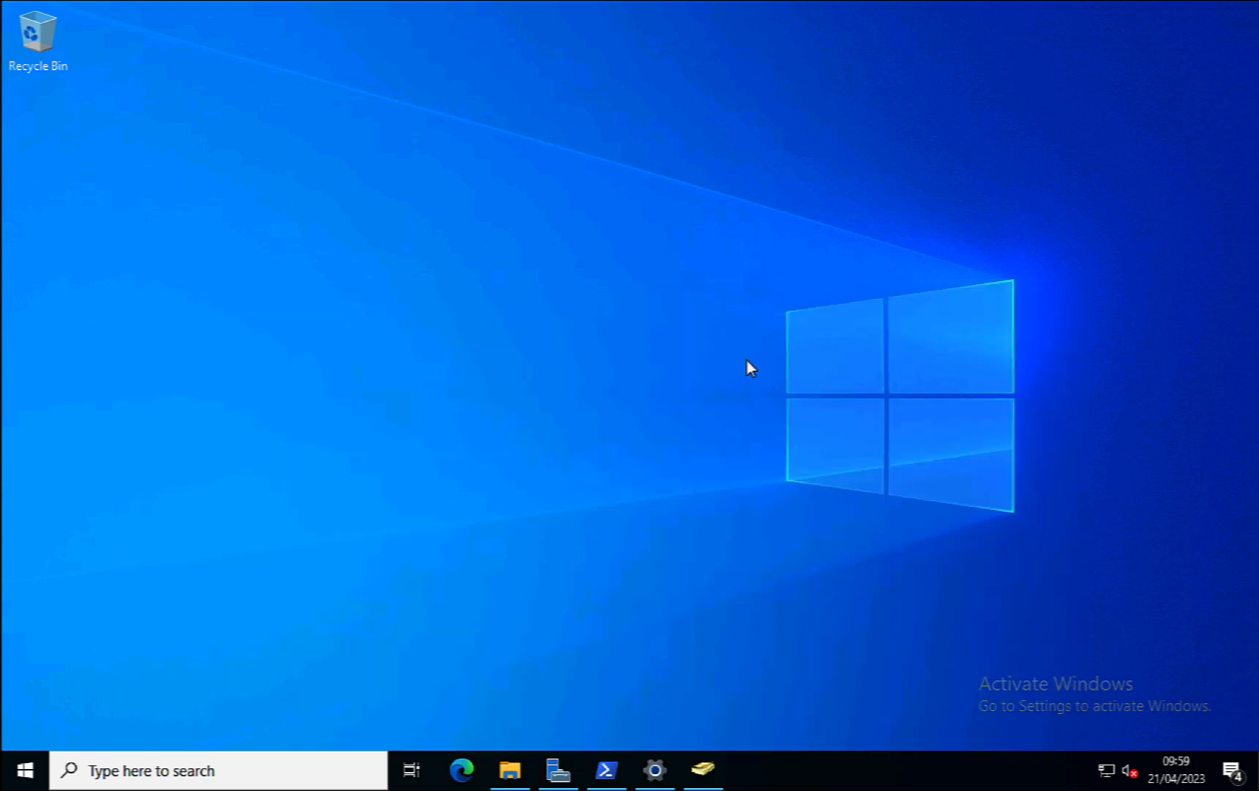
mouse_move(72, 745)
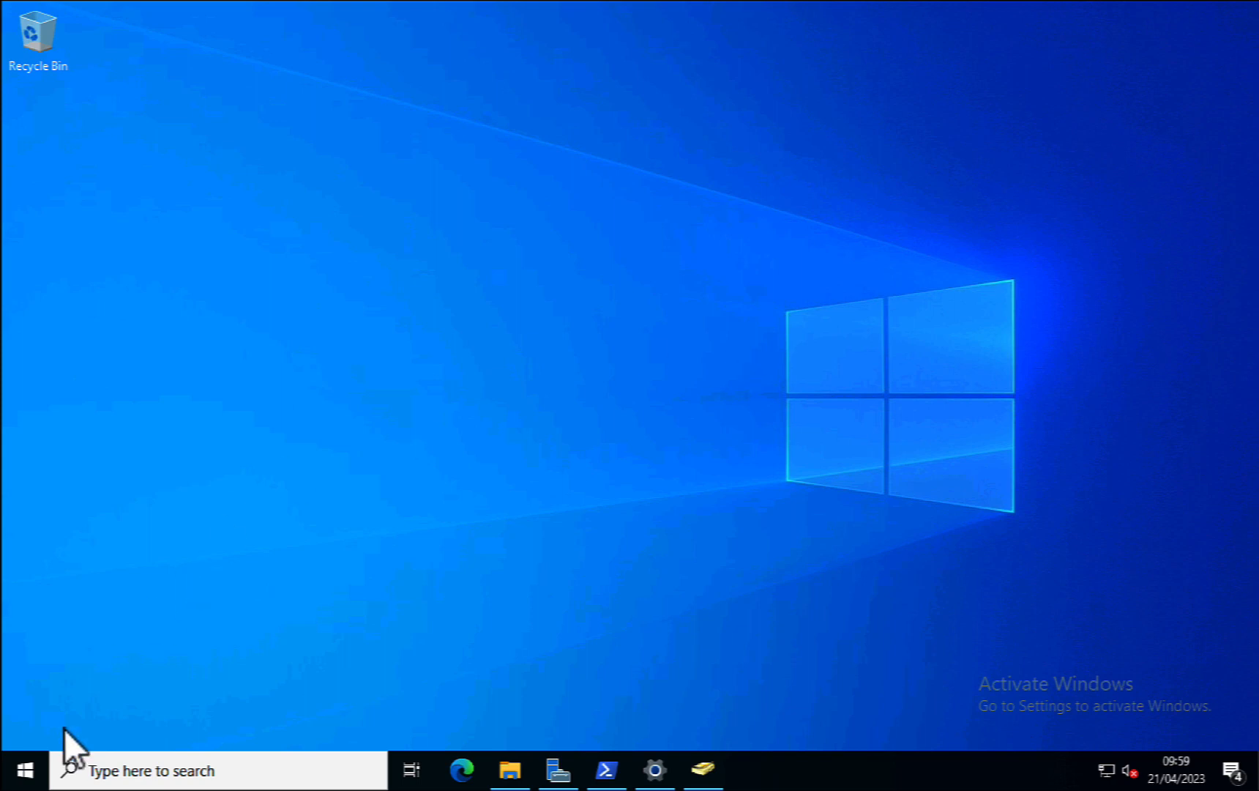
Launch Group Policy Management from the Windows Administrative Tools folder
left_click(20, 769)
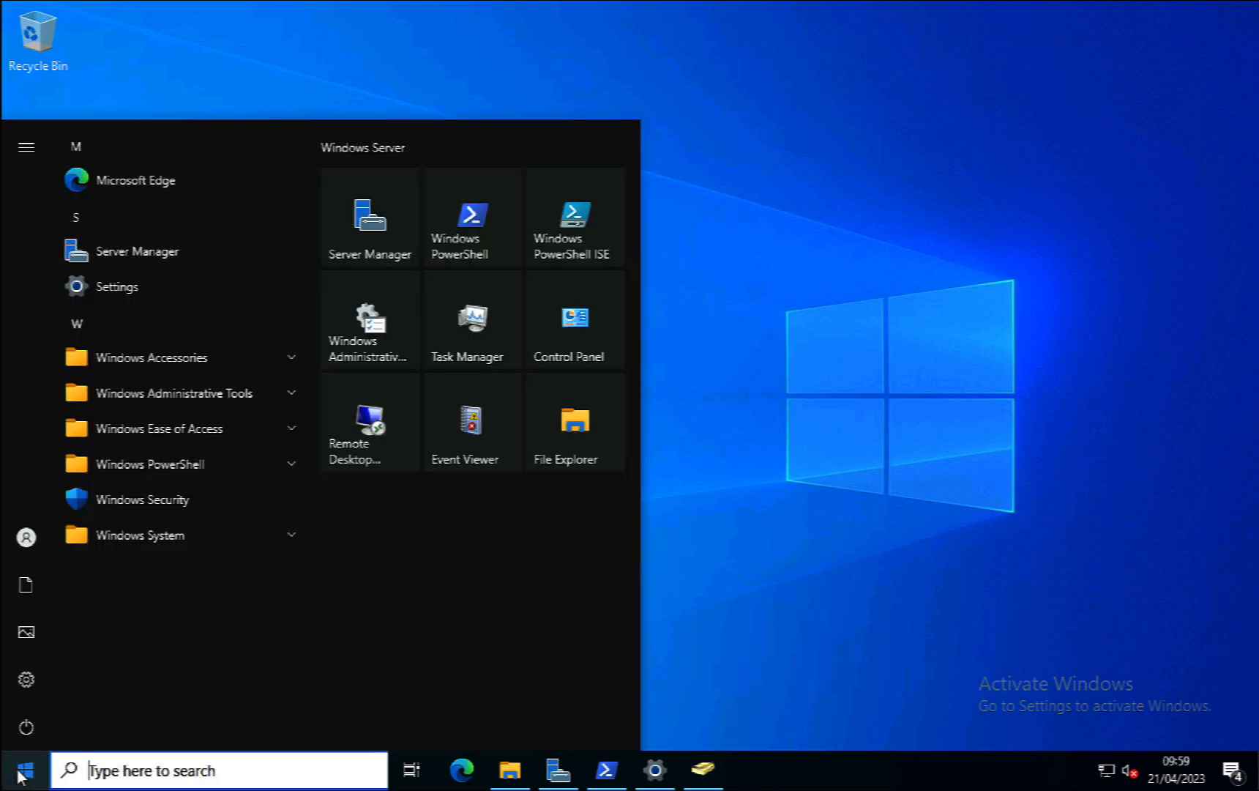
left_click(23, 769)
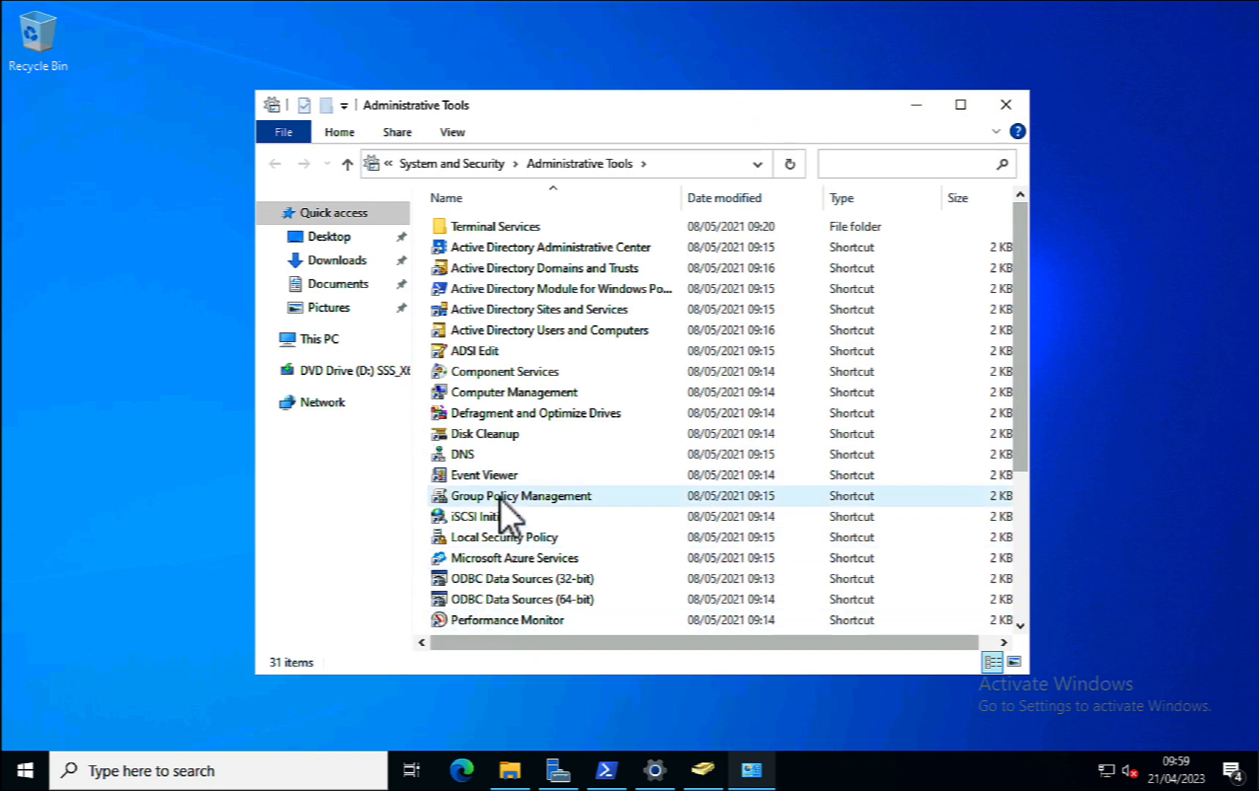
double_click(521, 496)
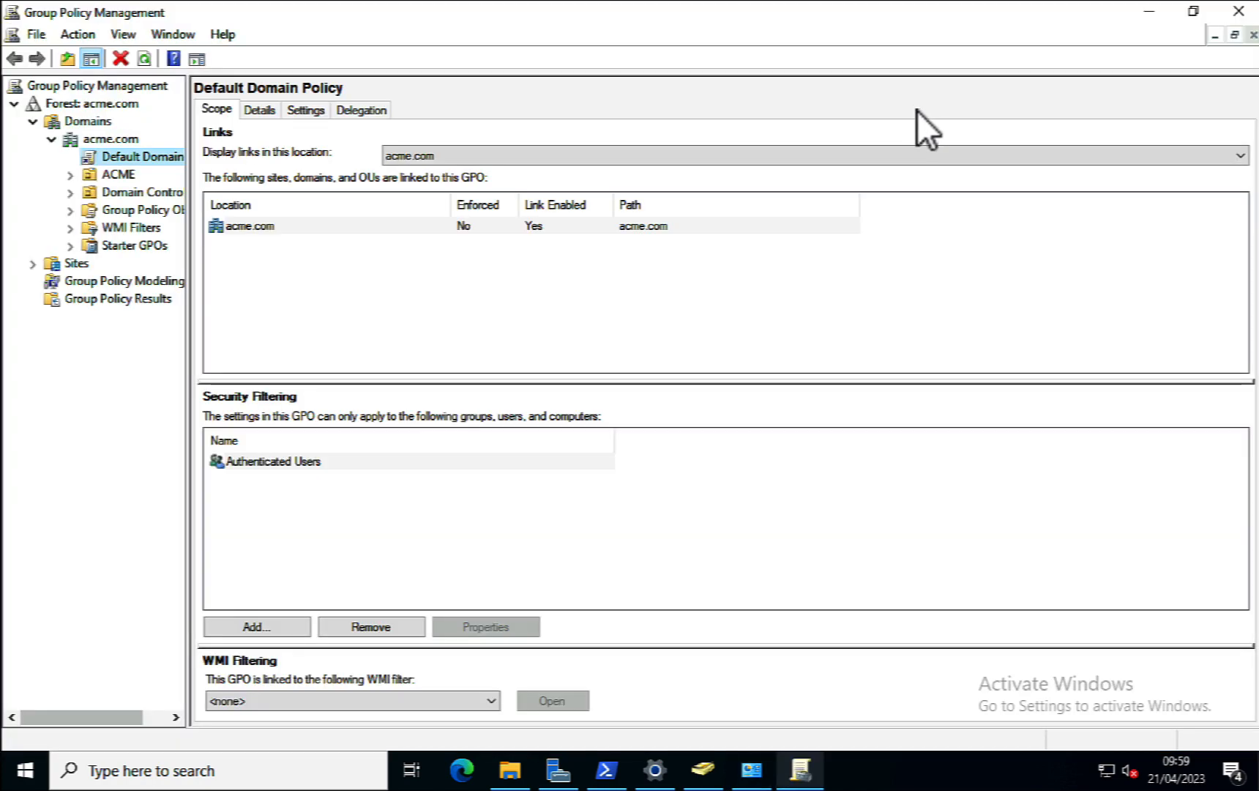
mouse_move(227, 200)
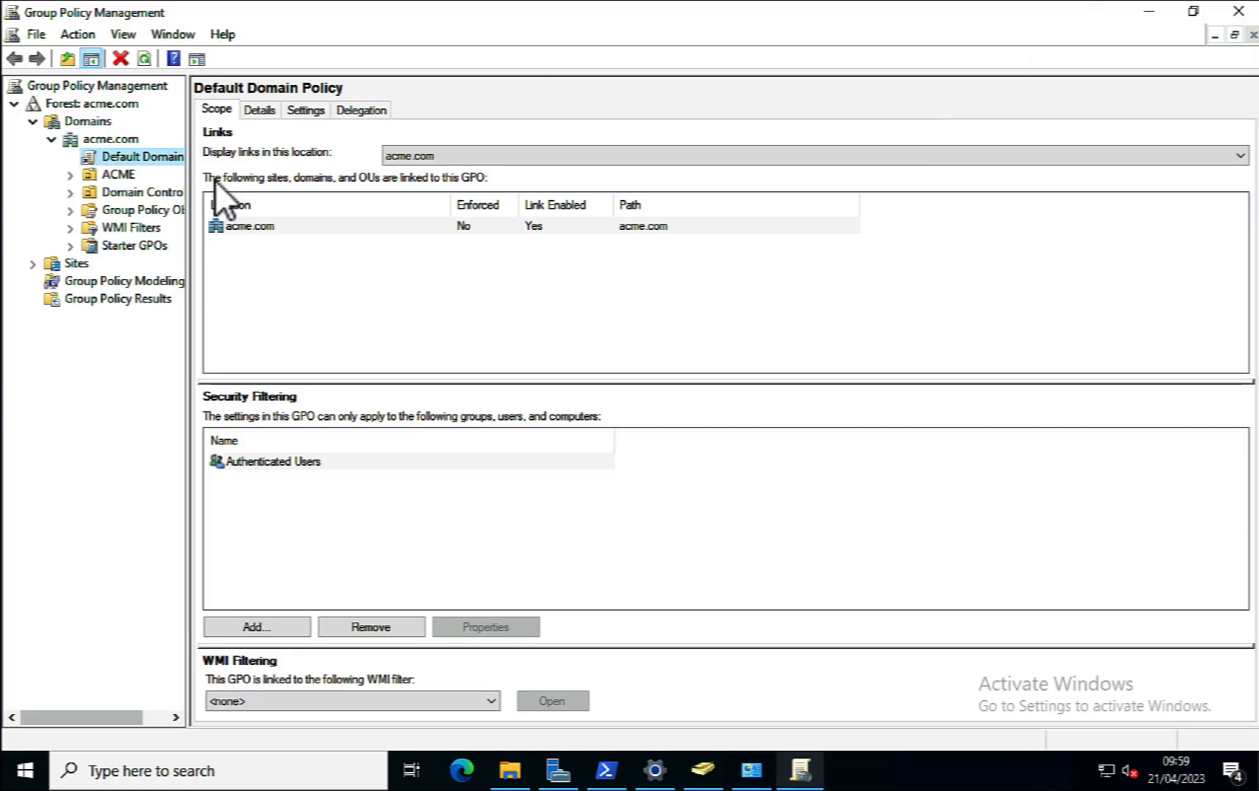
mouse_move(328, 171)
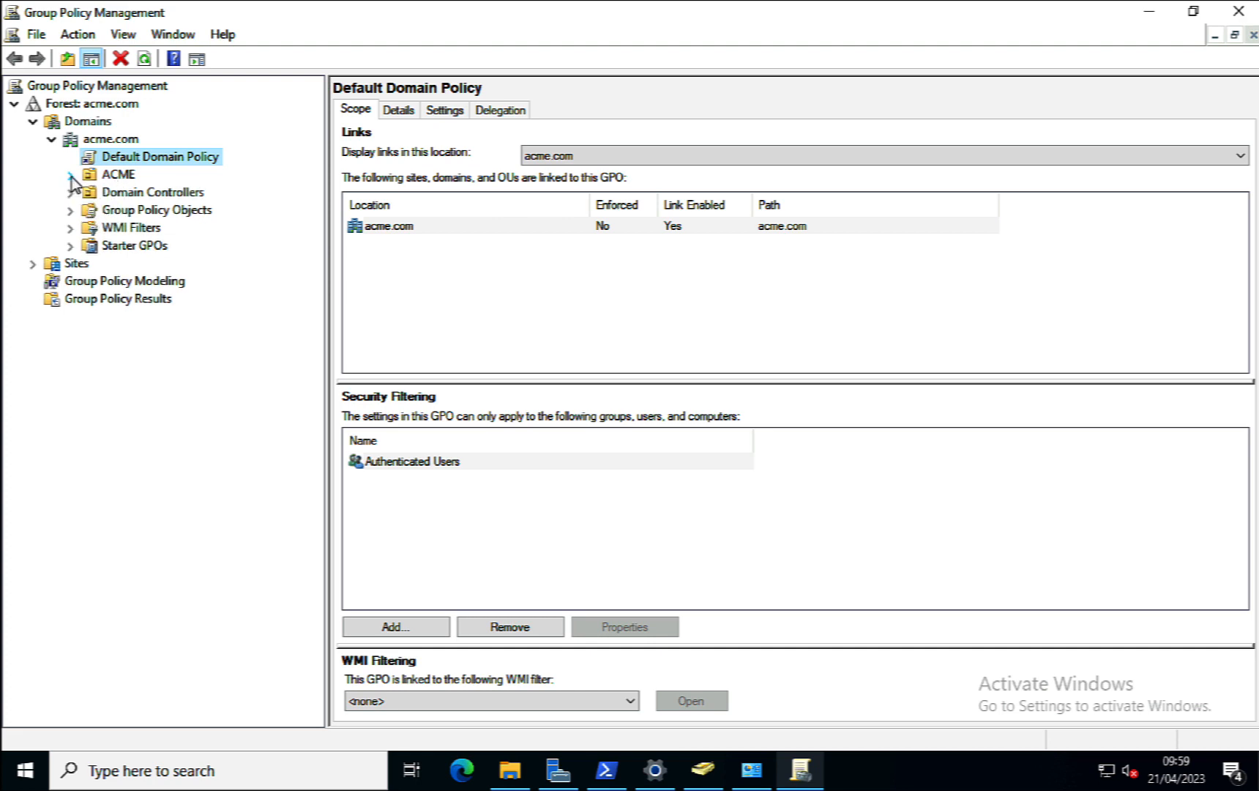
Create a GPO named CP-Windows-LAPS linked to the ACME Computers OU
right_click(142, 192)
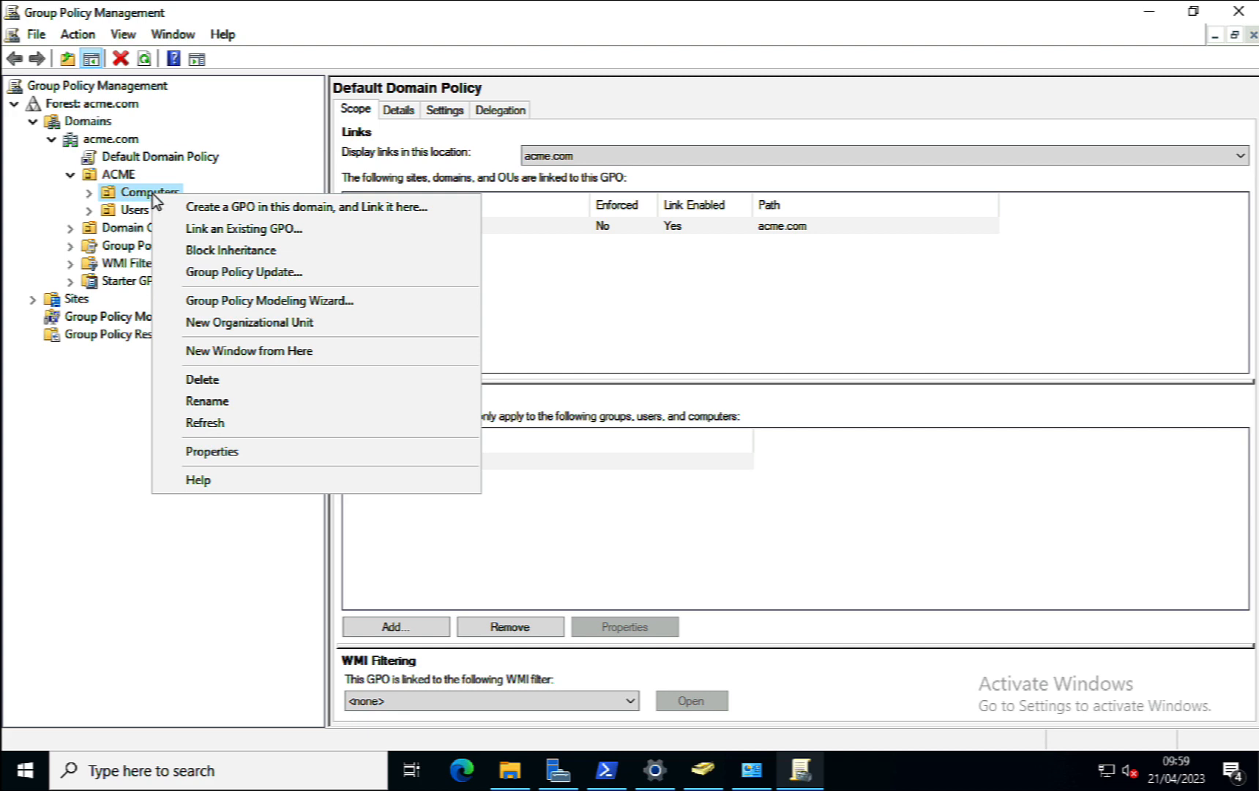
mouse_move(314, 207)
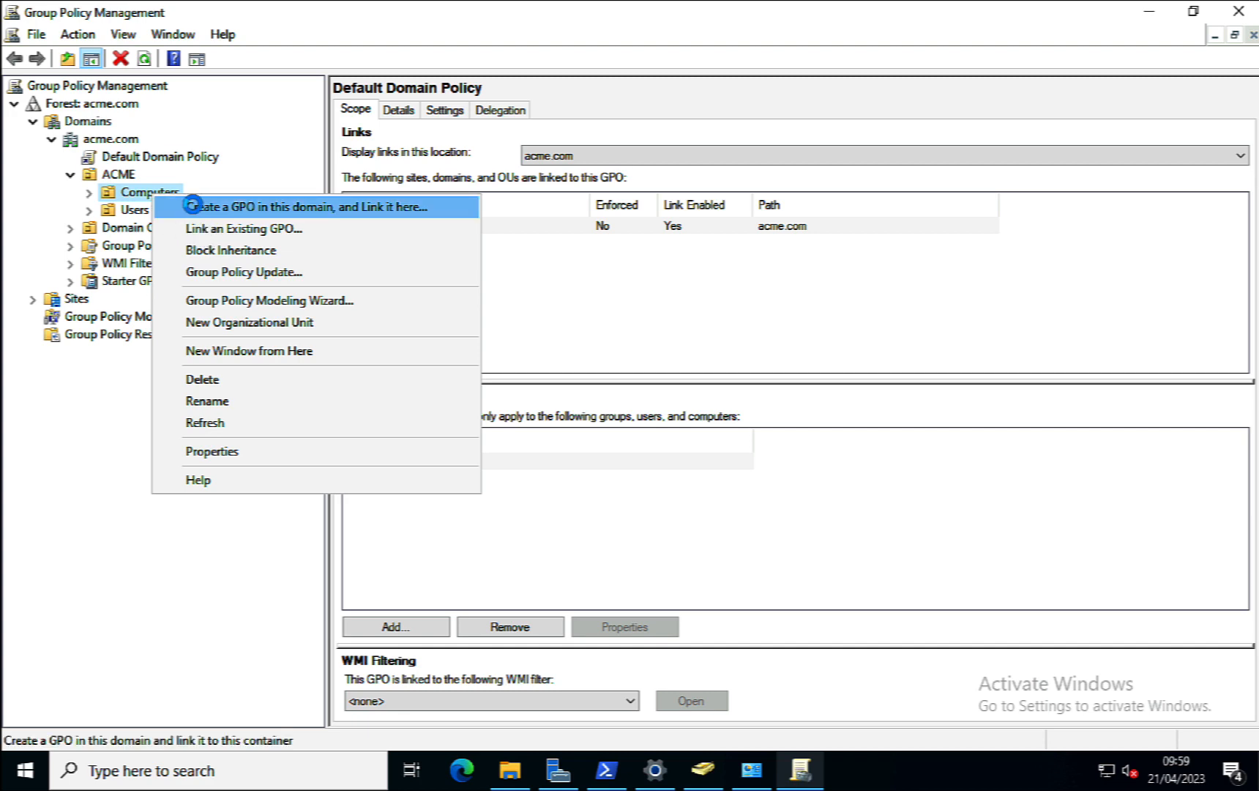
left_click(303, 206)
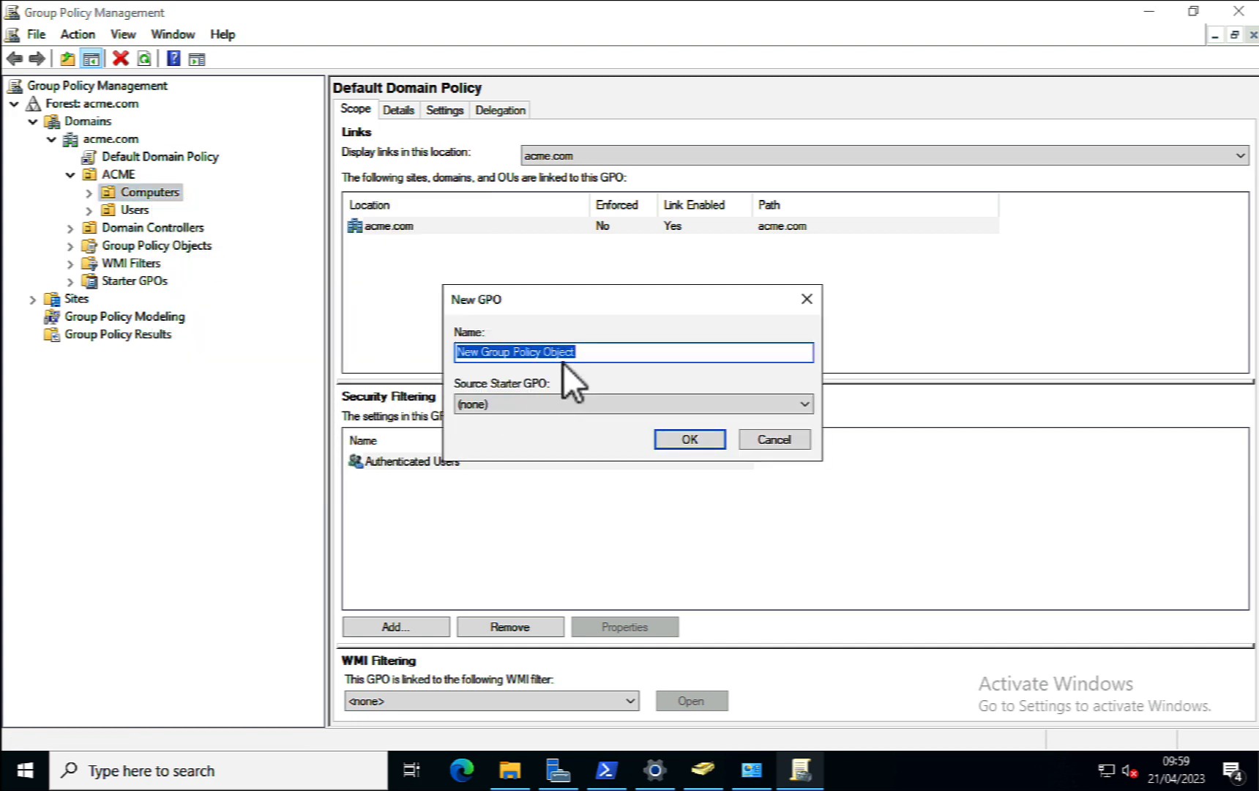
type("CP-")
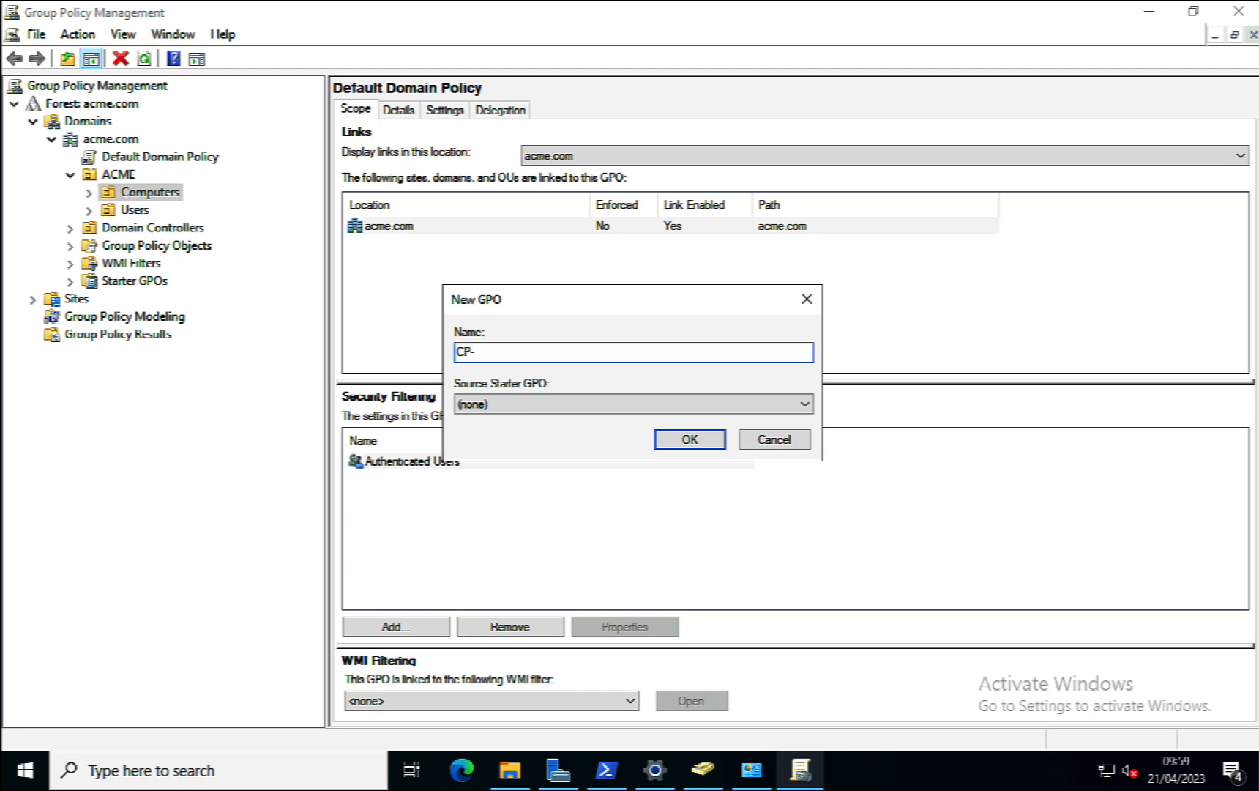
type("Windows-LAPS")
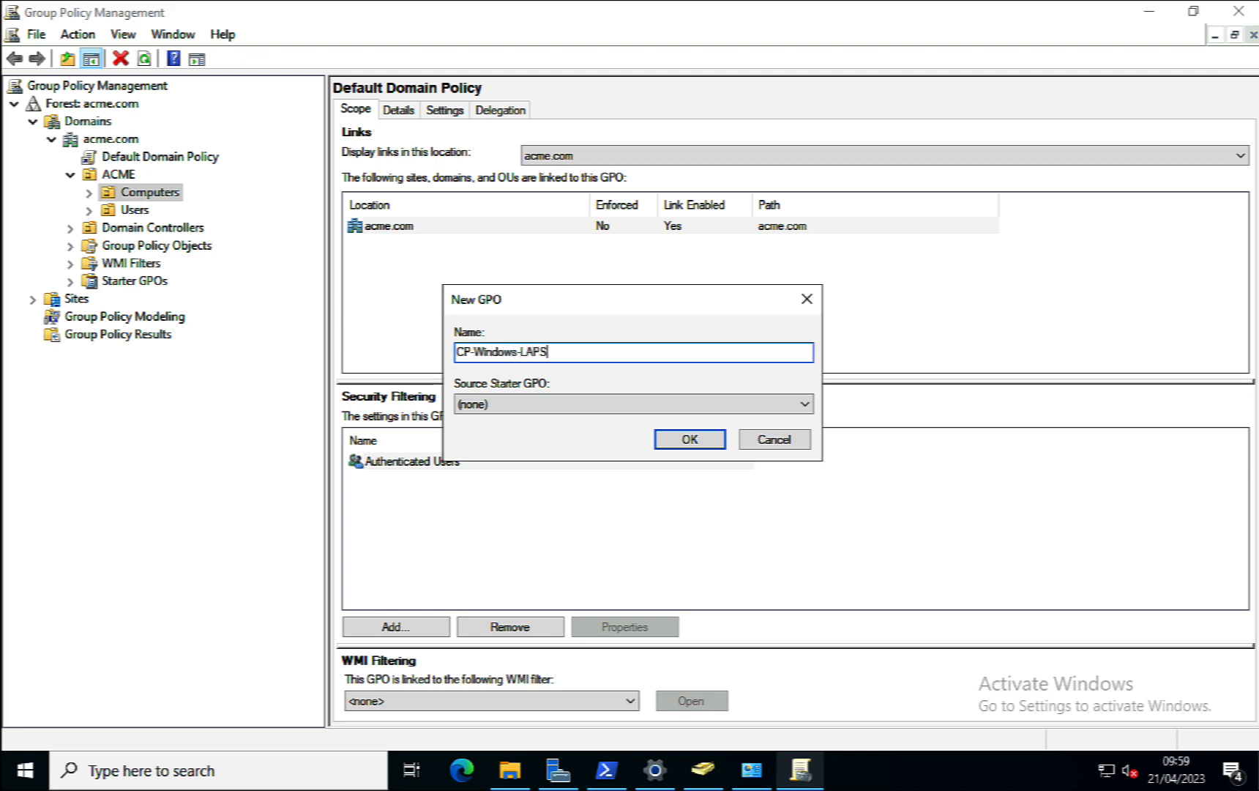
left_click(688, 439)
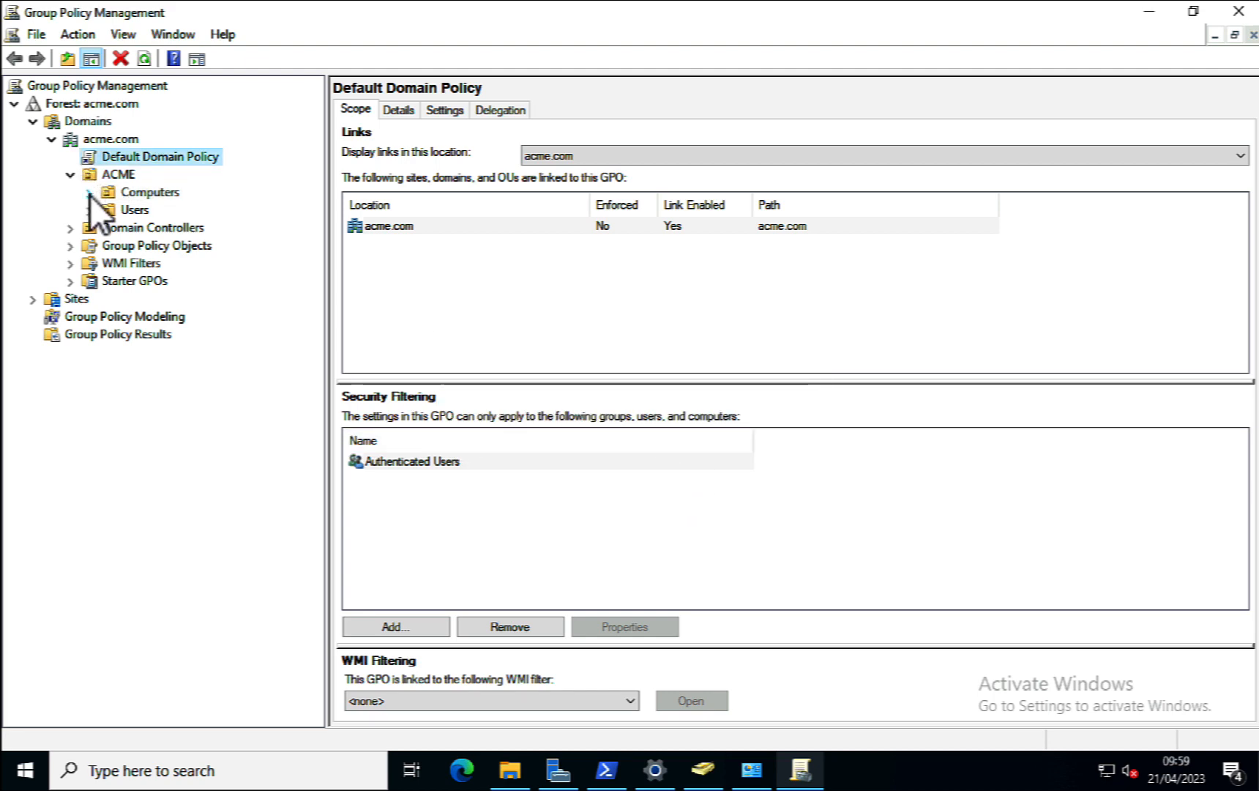
Show the new CP-Windows-LAPS link under Computers and dismiss the warning permanently
left_click(190, 209)
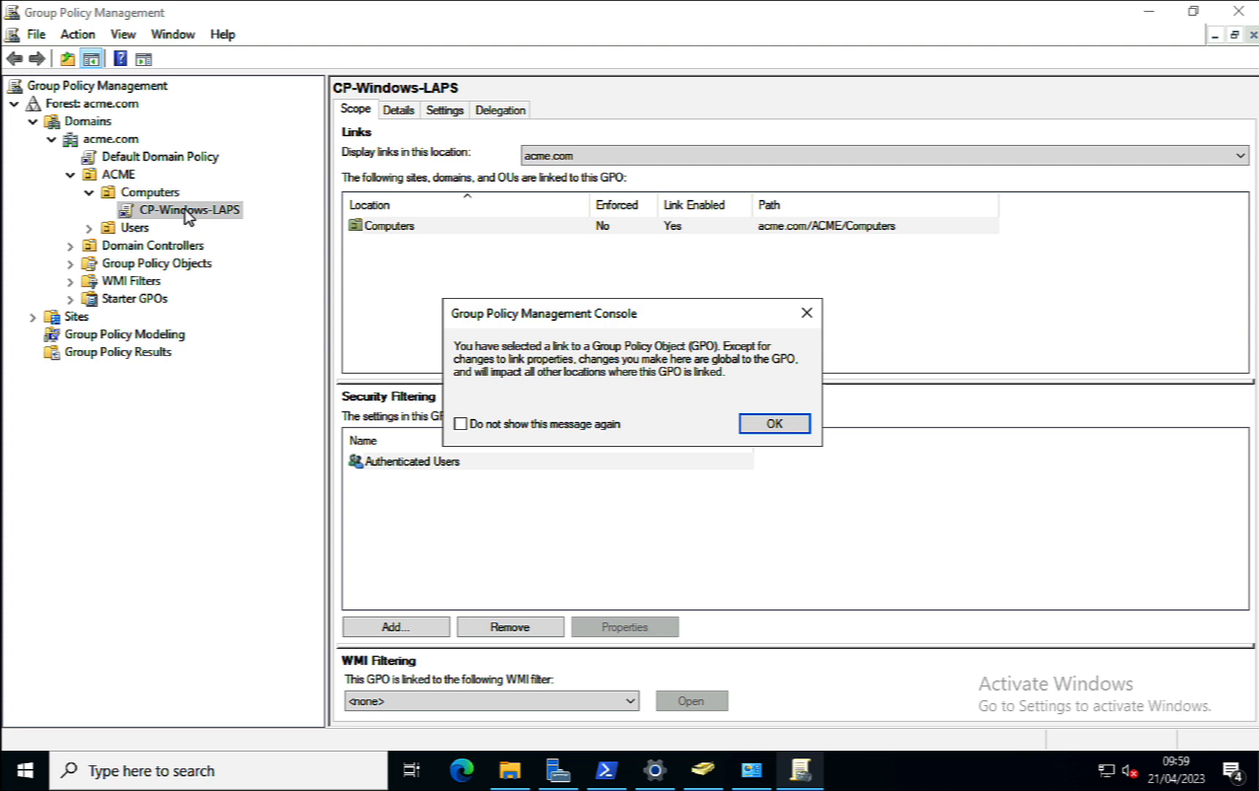
mouse_move(759, 373)
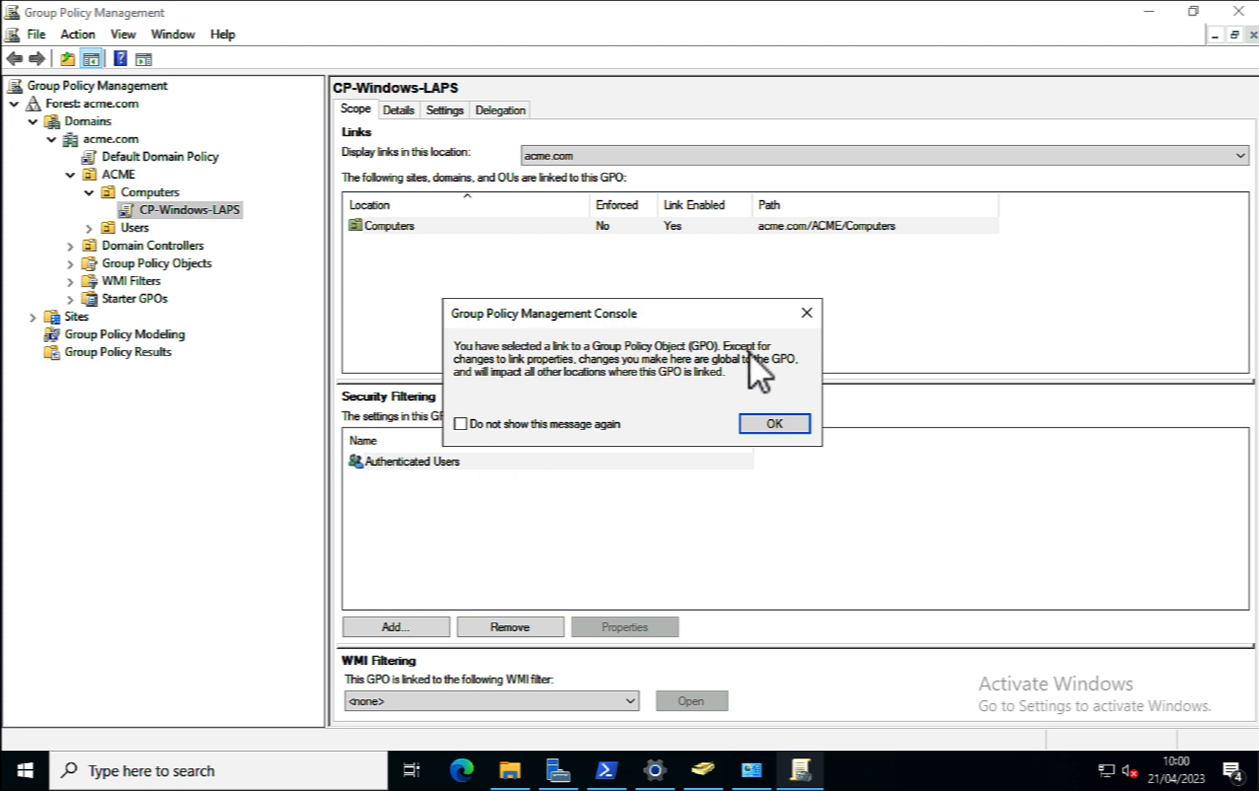
left_click(461, 424)
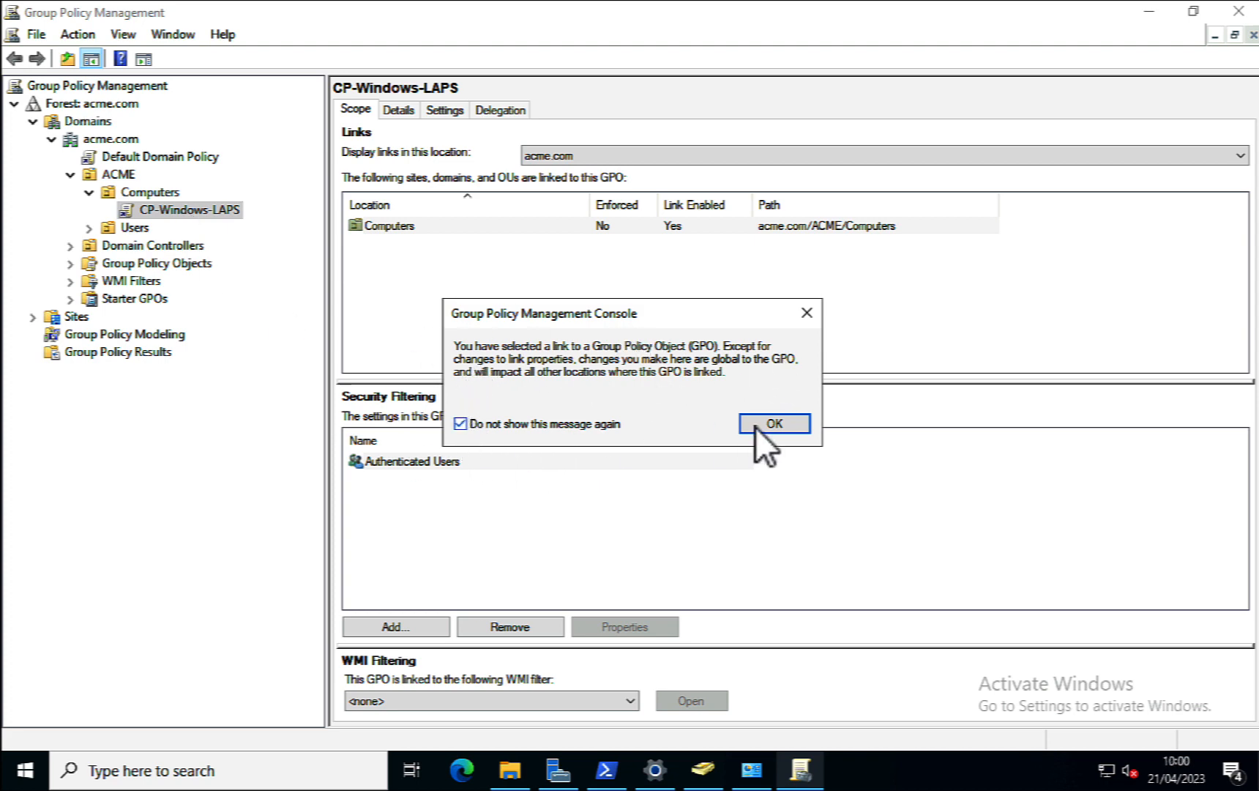
left_click(773, 424)
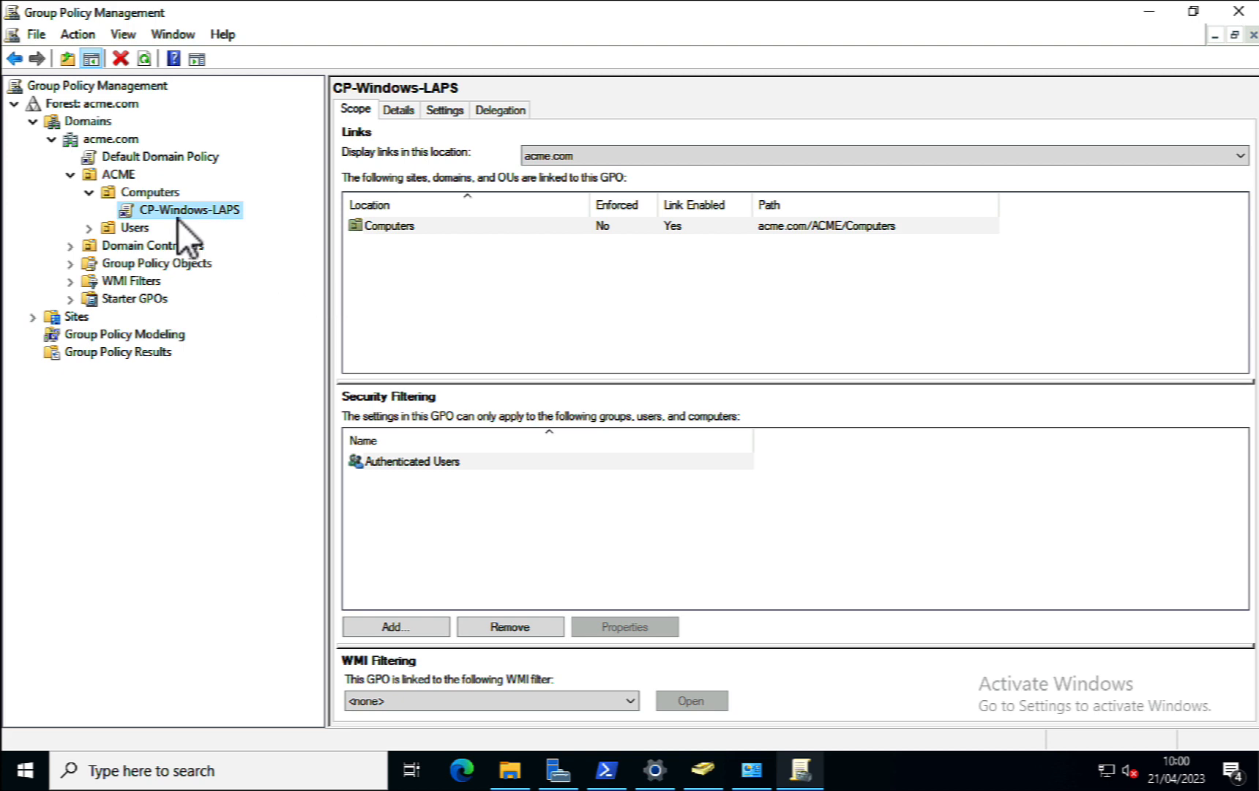
right_click(185, 210)
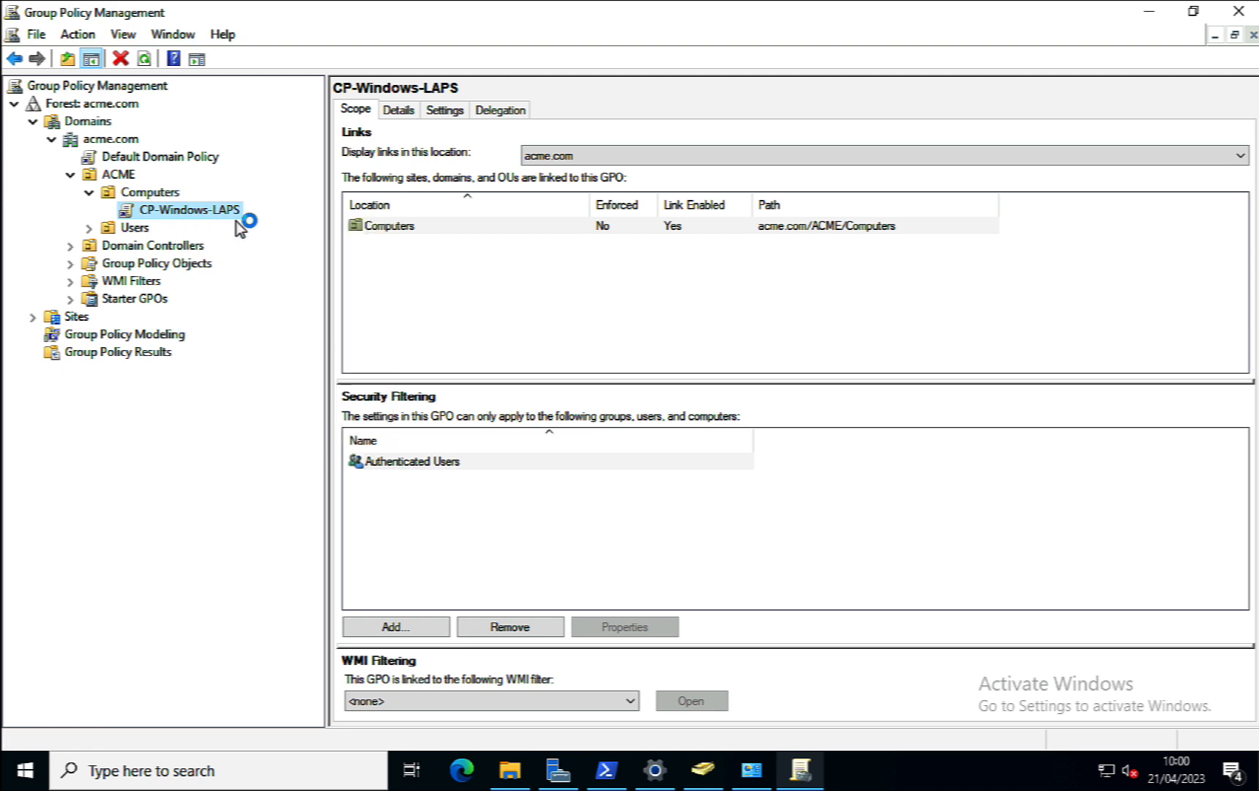
Edit CP-Windows-LAPS and browse to Computer Configuration > Administrative Templates > System > LAPS
double_click(186, 208)
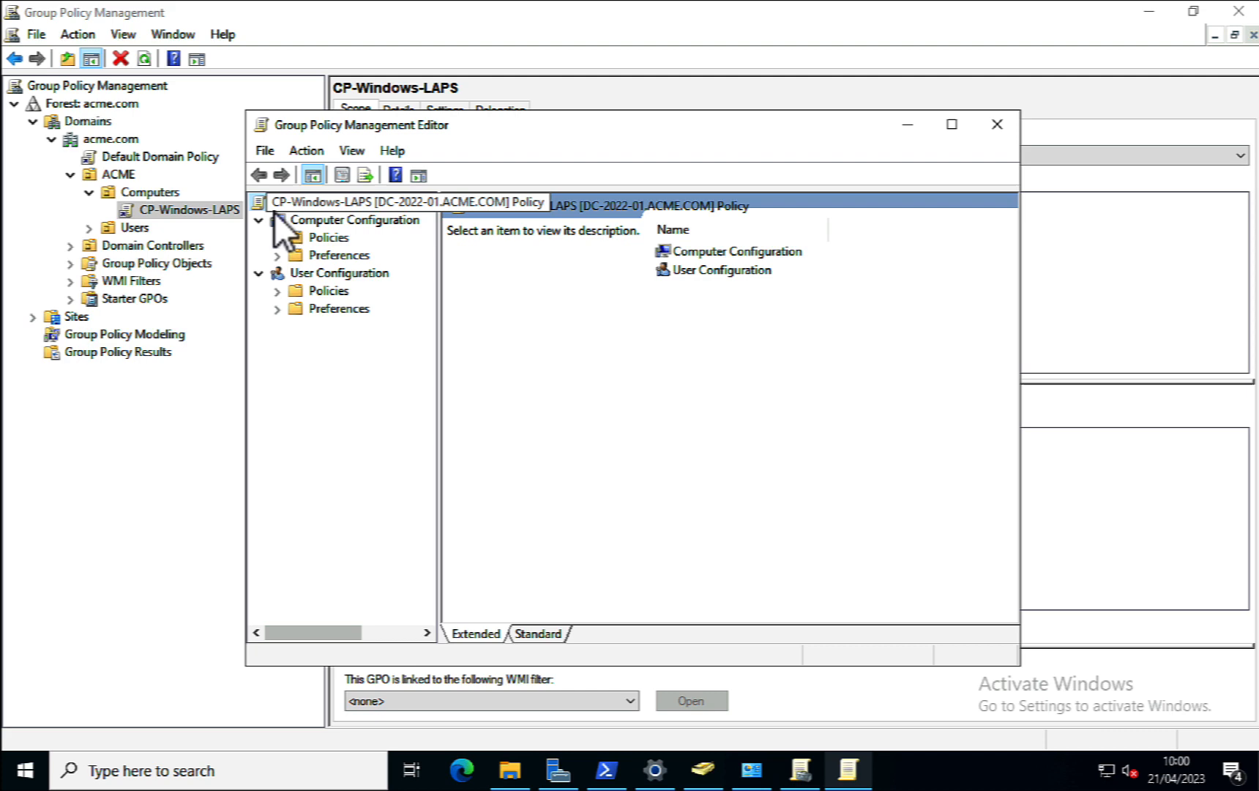
left_click(277, 237)
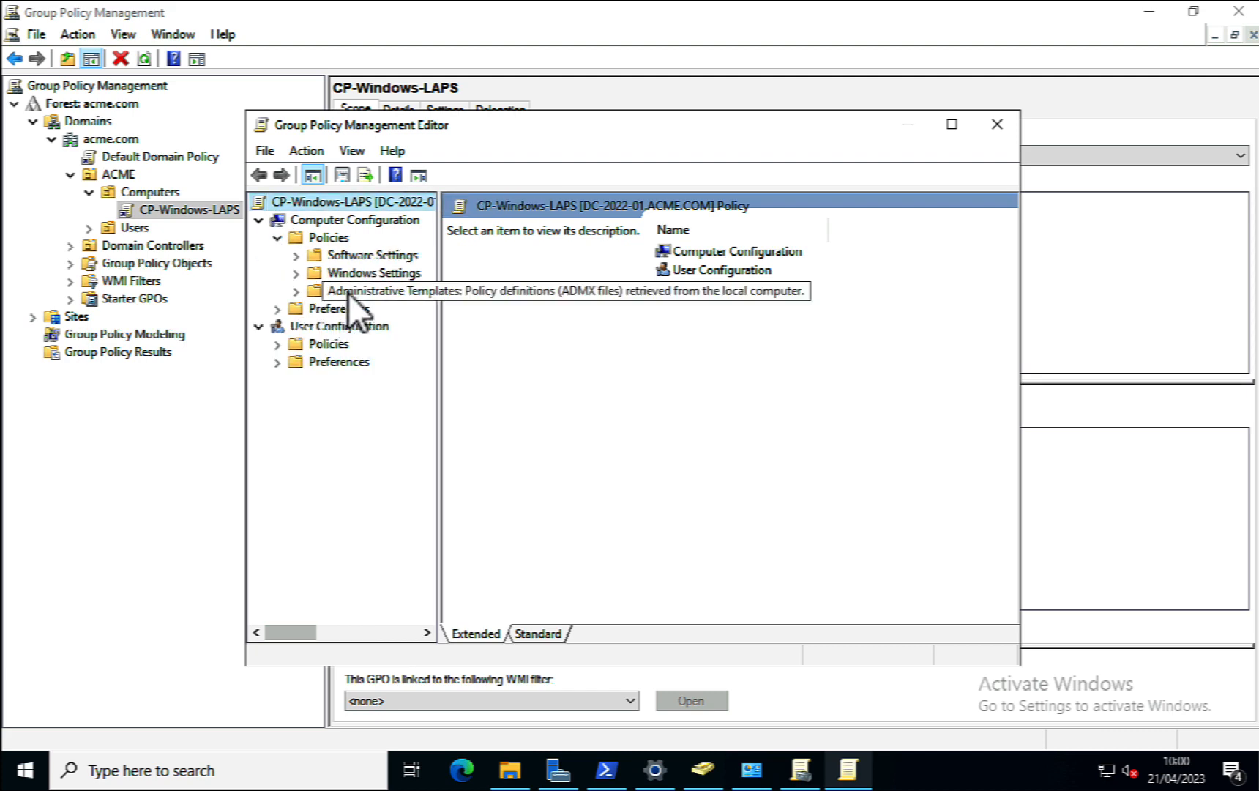
left_click(377, 291)
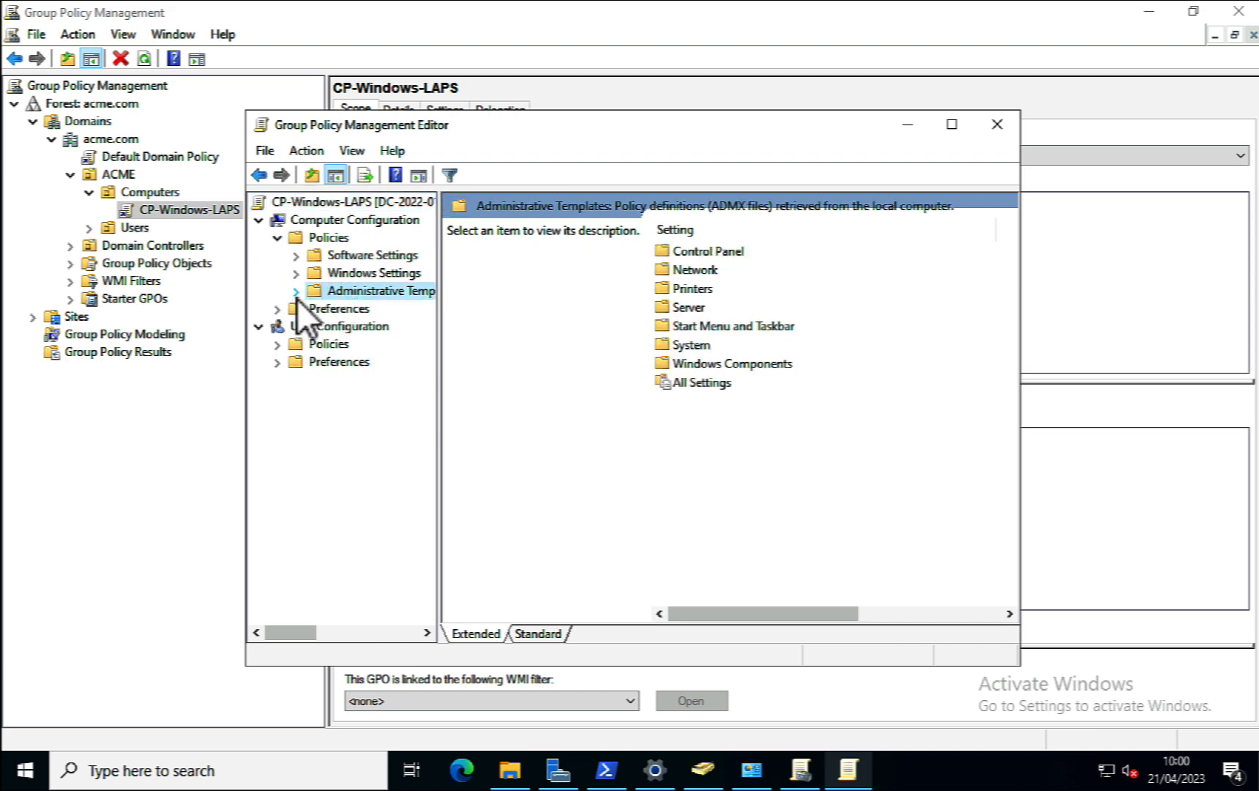
left_click(296, 291)
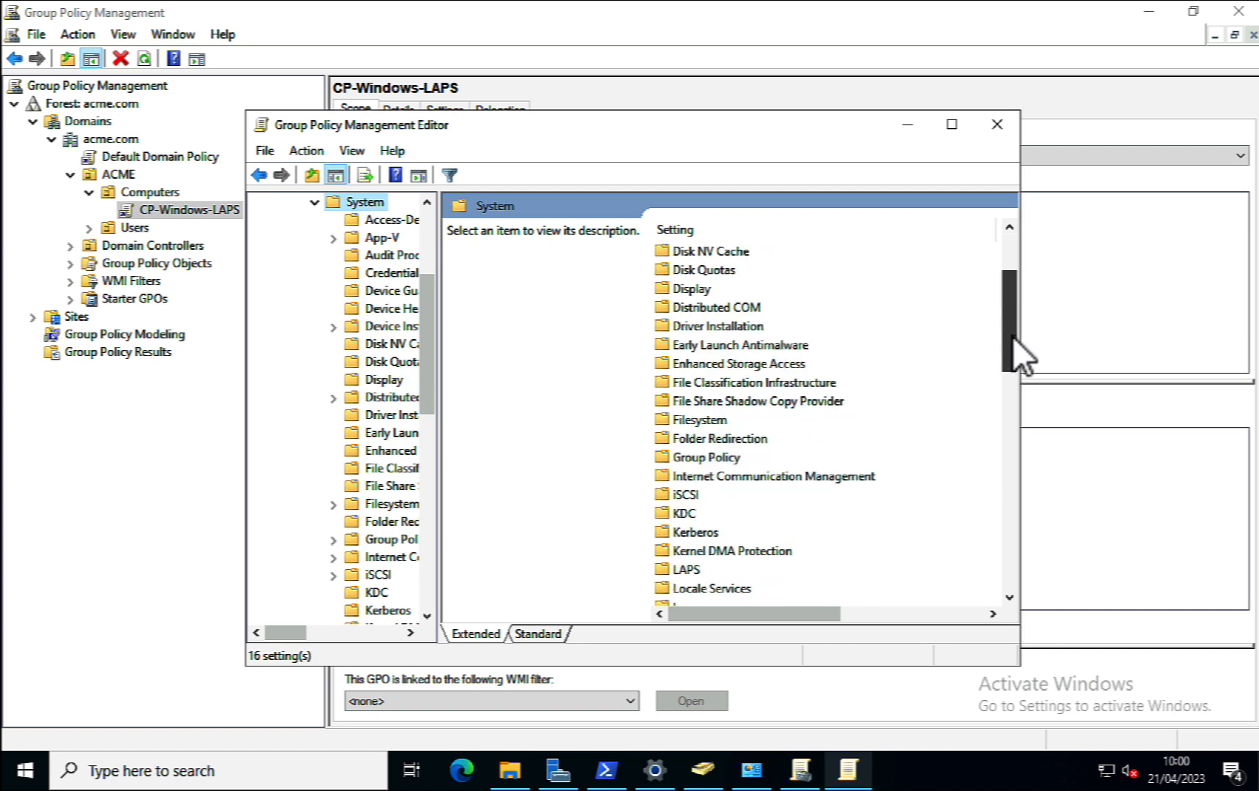
left_click(687, 418)
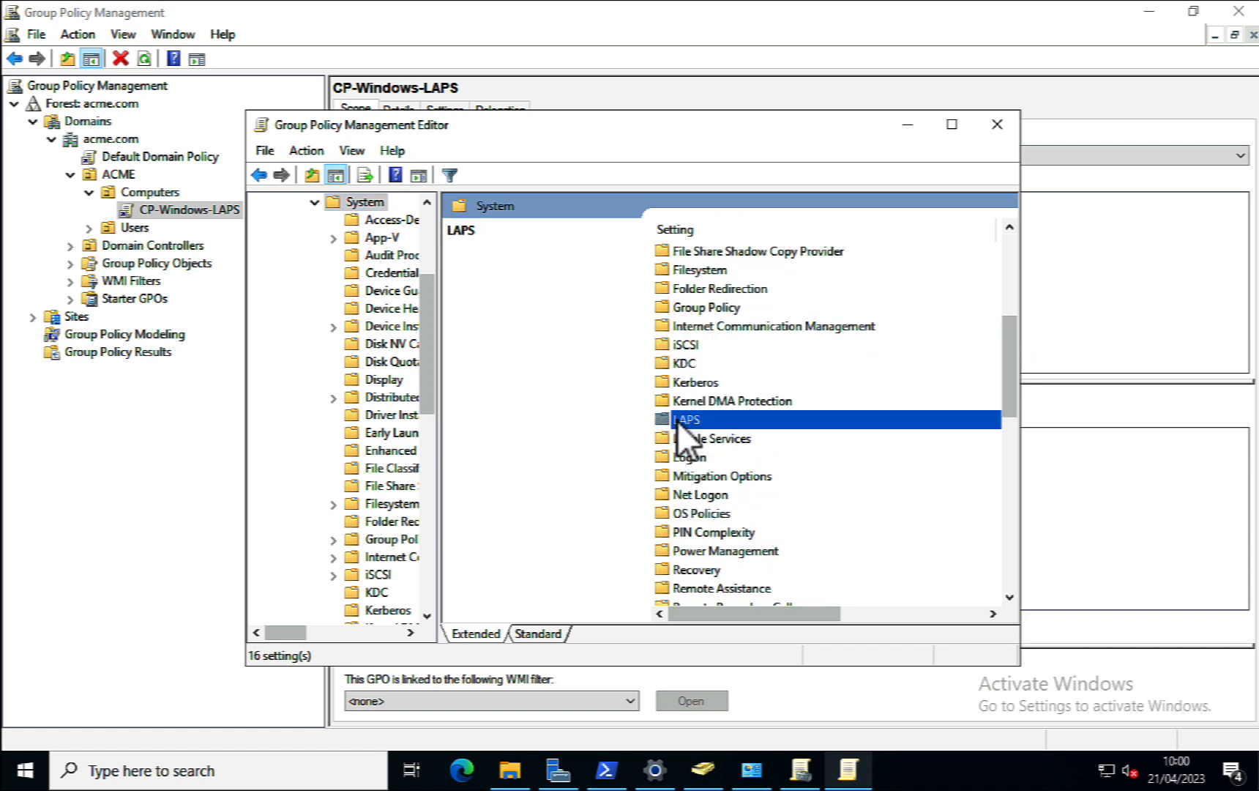
left_click(685, 419)
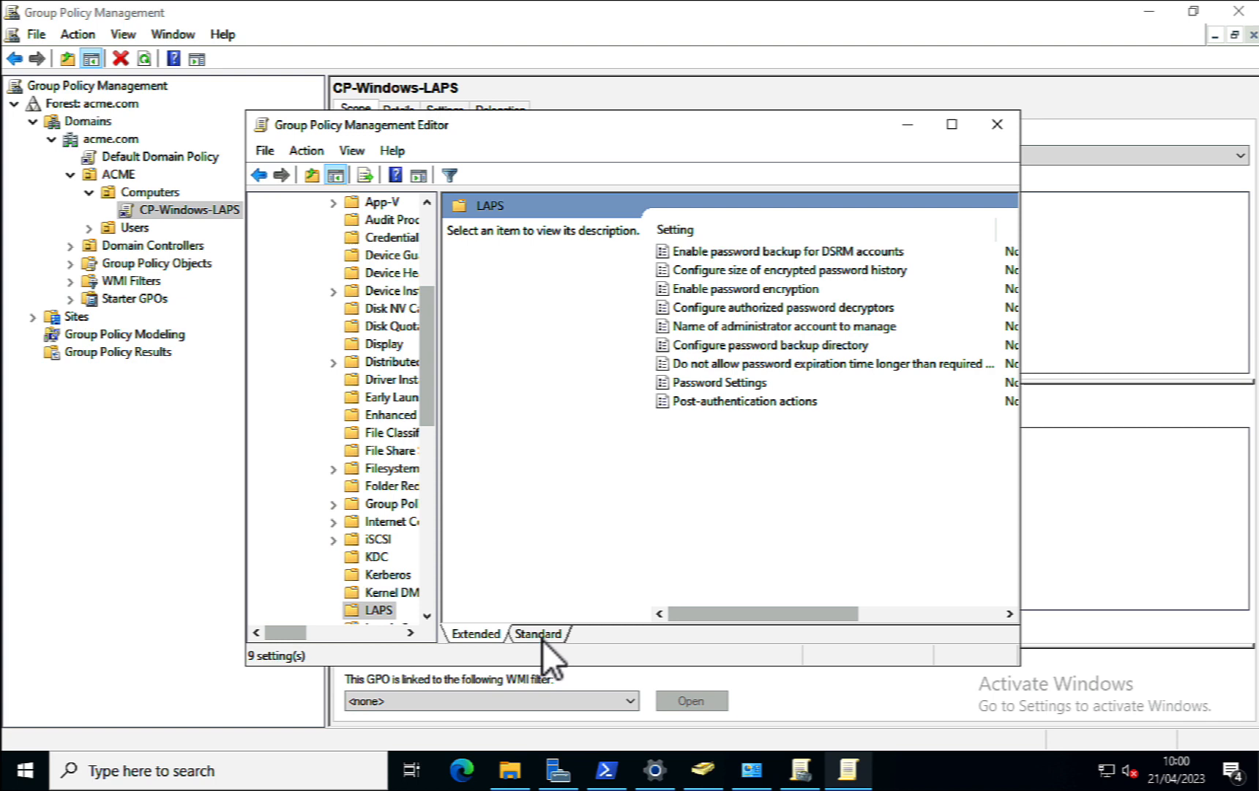
left_click(539, 633)
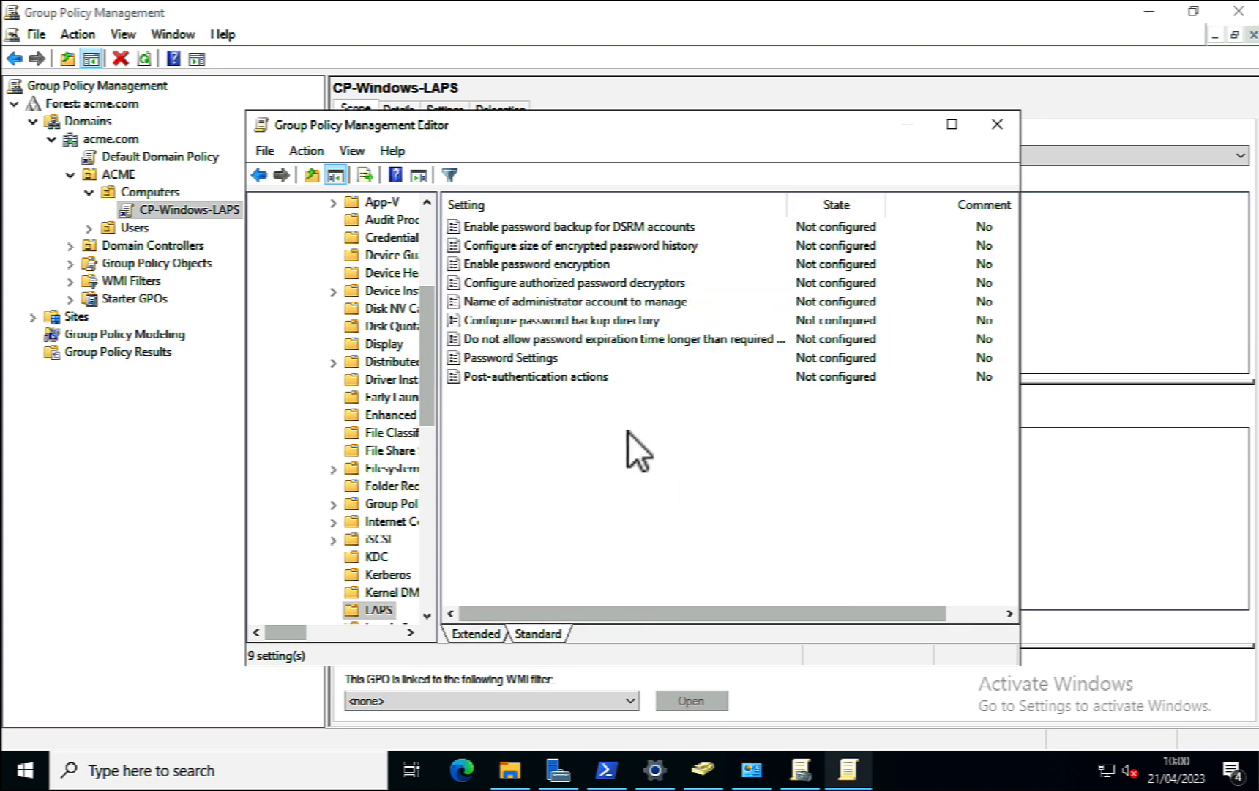
mouse_move(630, 435)
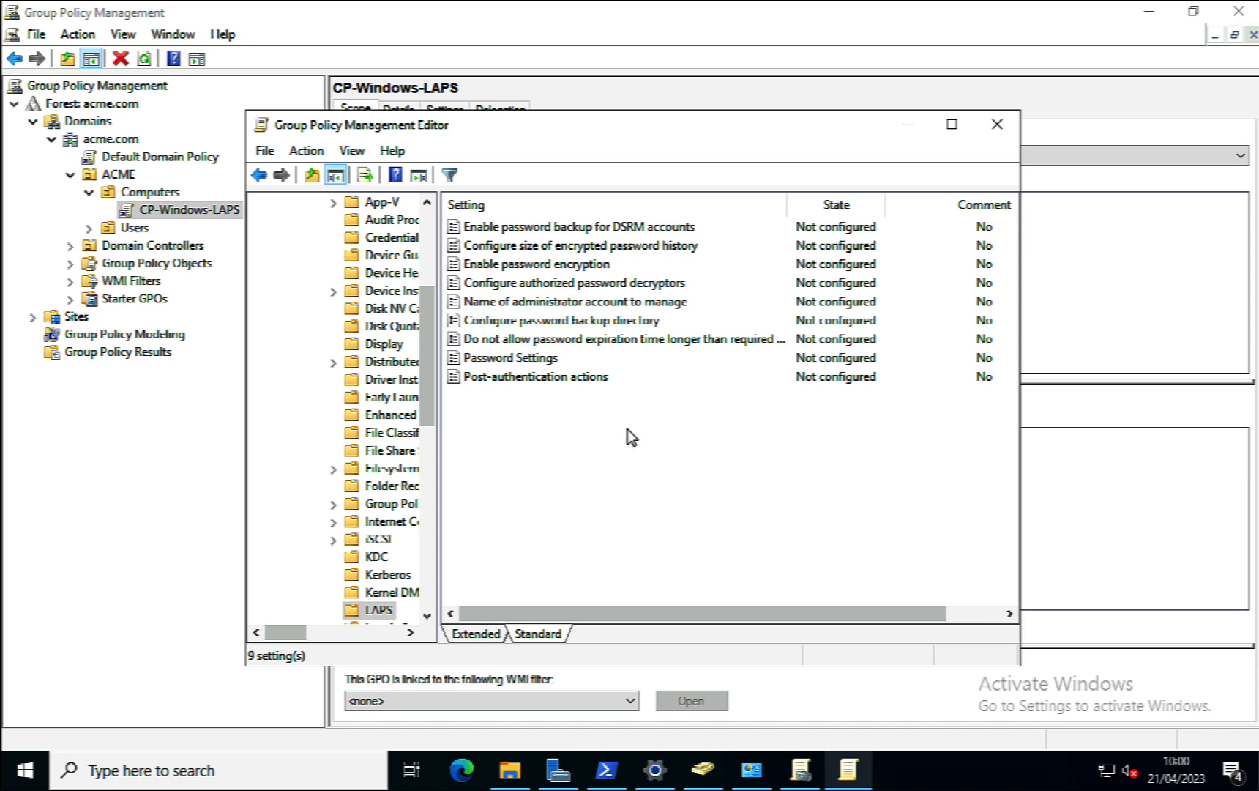
mouse_move(498, 249)
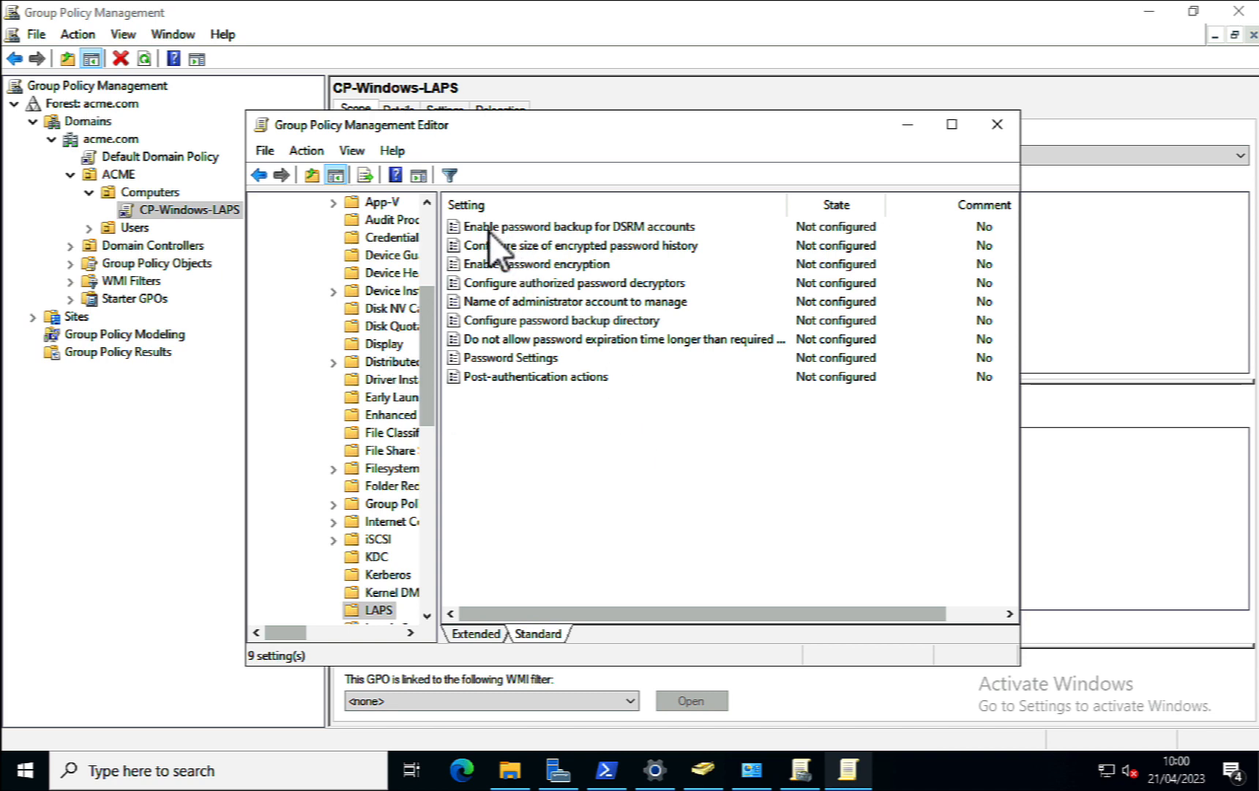
mouse_move(510, 233)
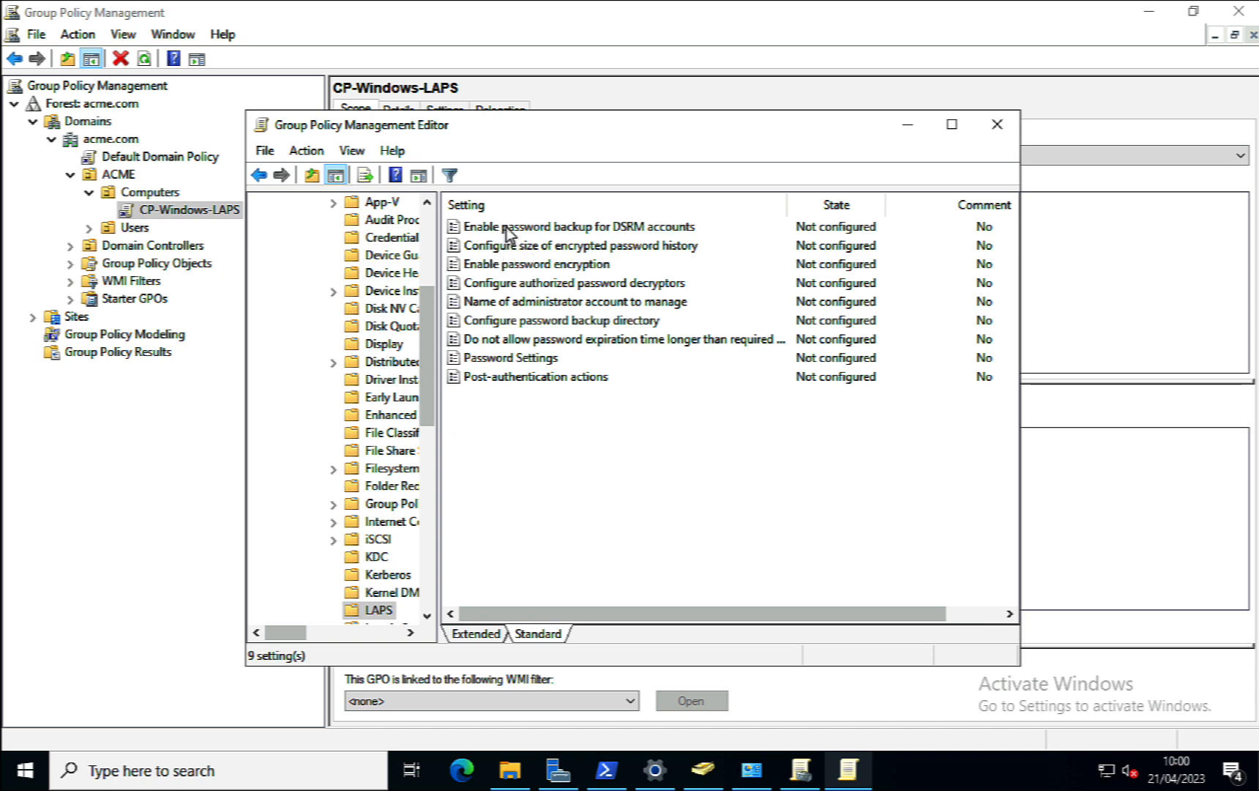
Enable DSRM password backup and set the managed administrator account to laps.admin
double_click(550, 227)
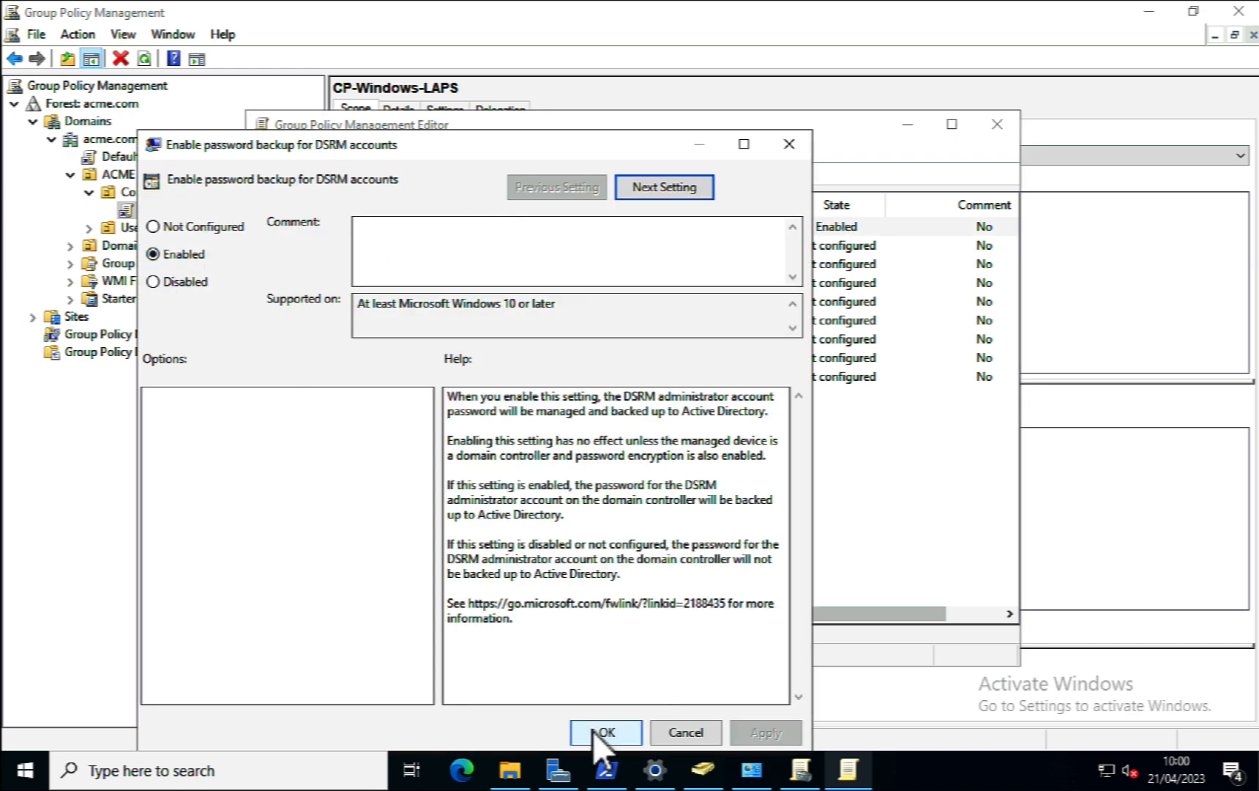
left_click(605, 731)
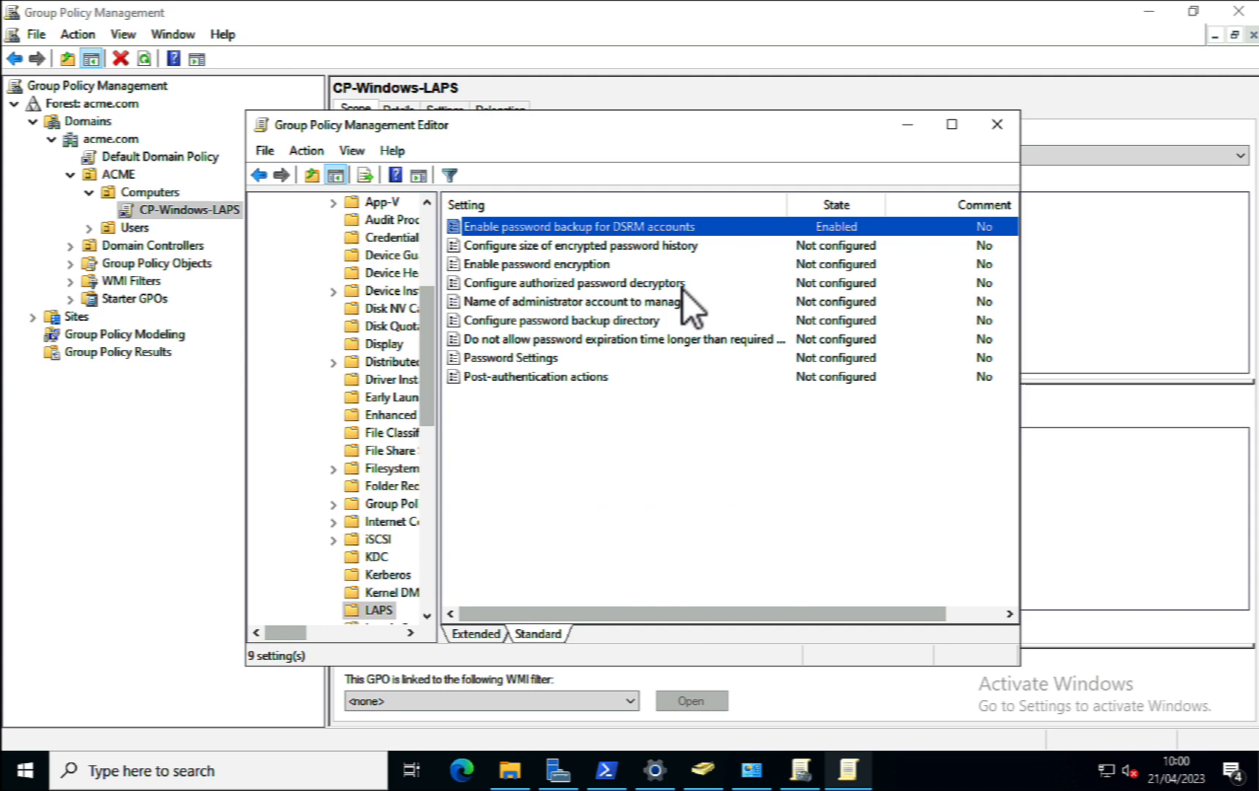
mouse_move(485, 255)
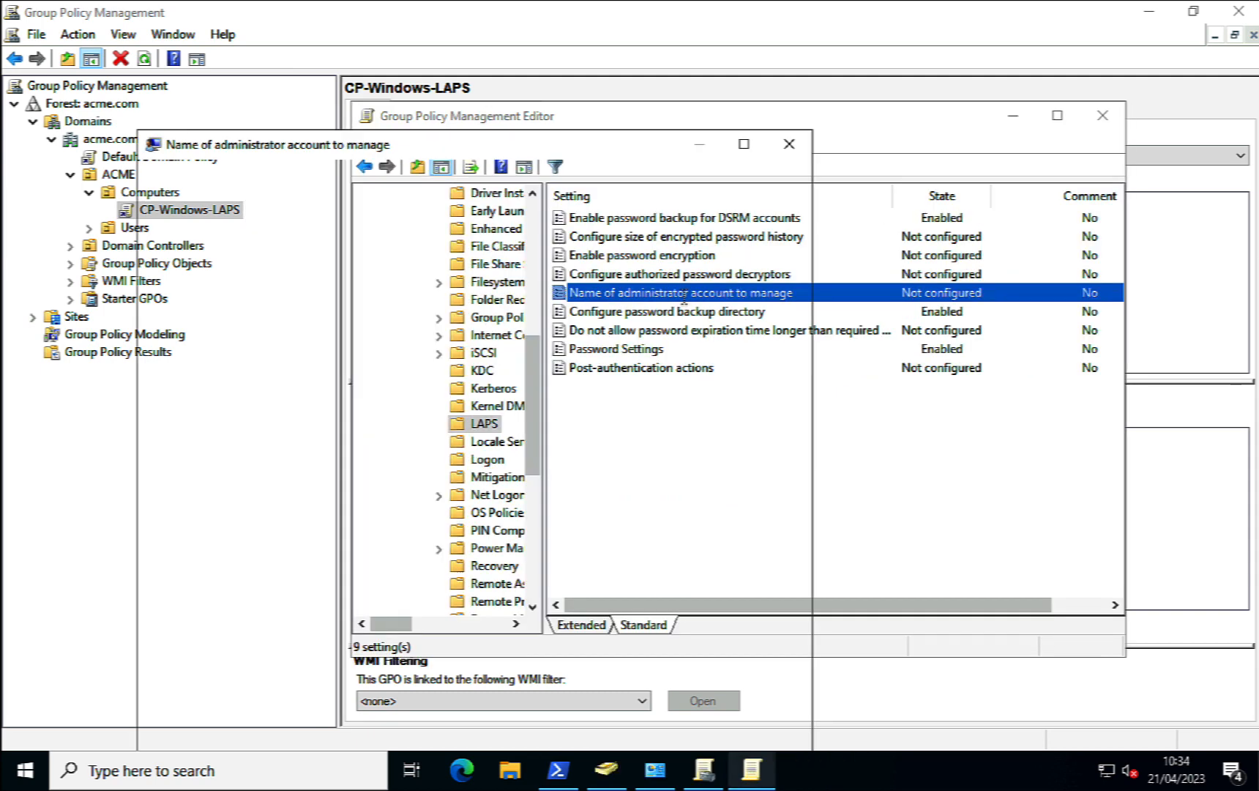
double_click(680, 292)
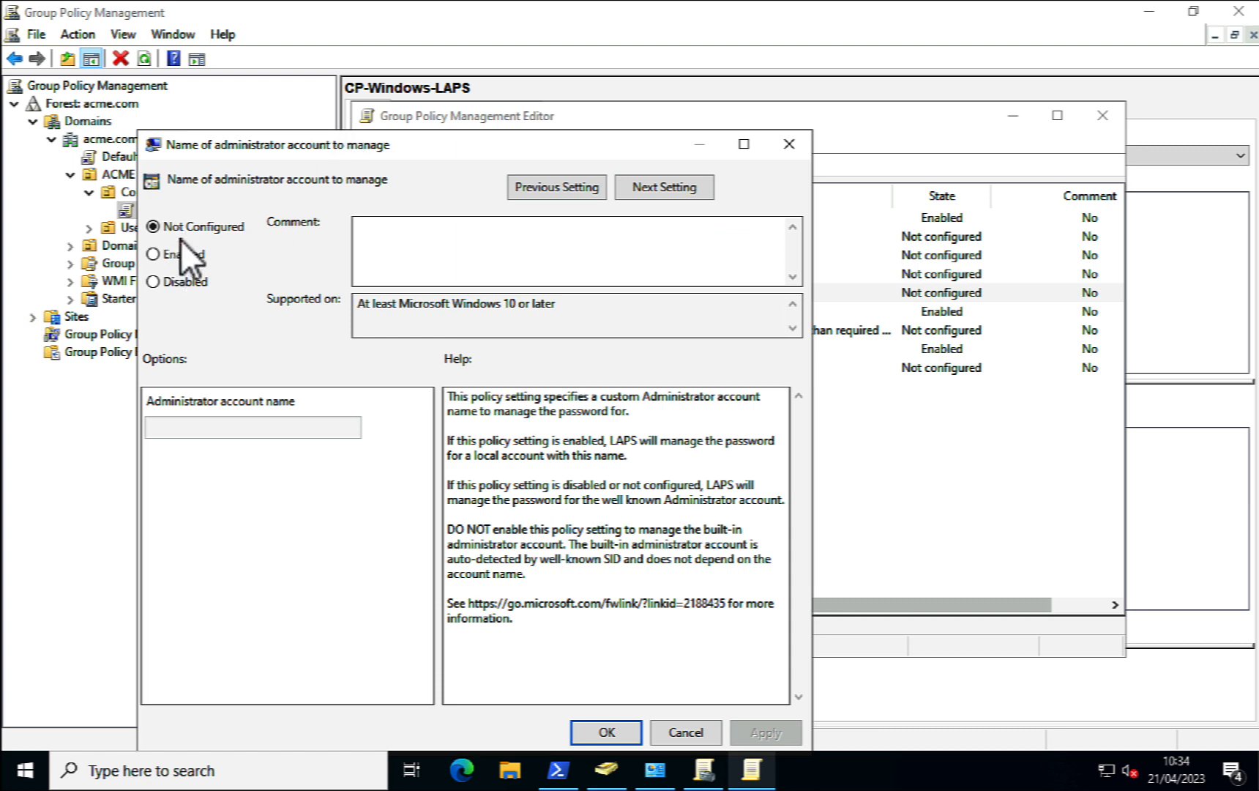
left_click(164, 253)
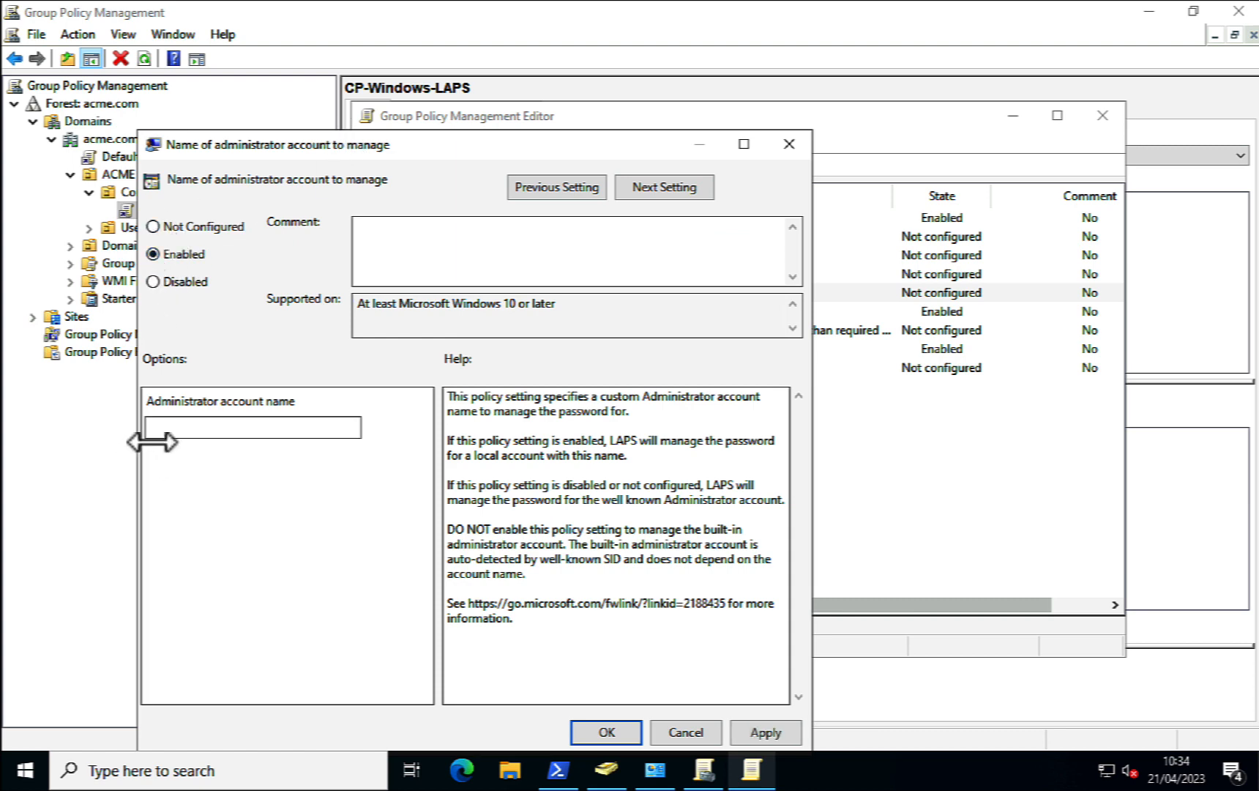
left_click(252, 426)
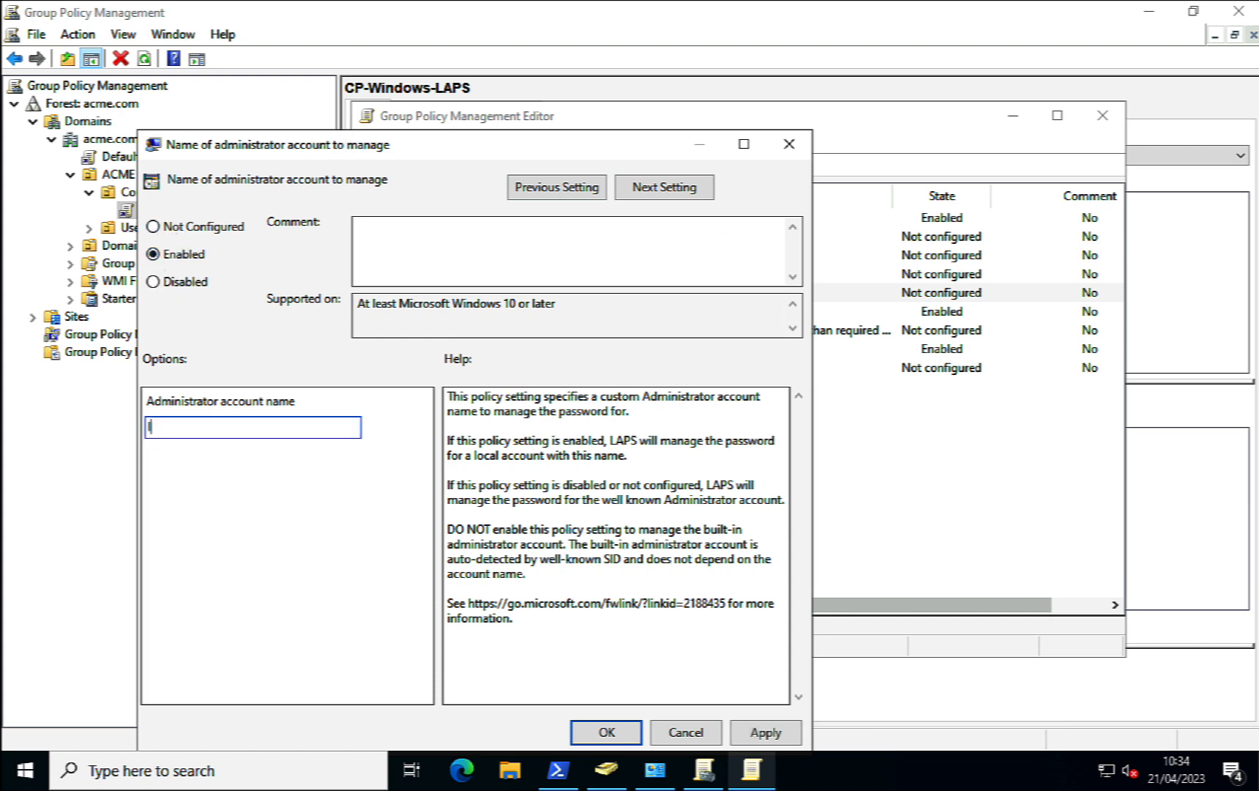
type("laps.admin")
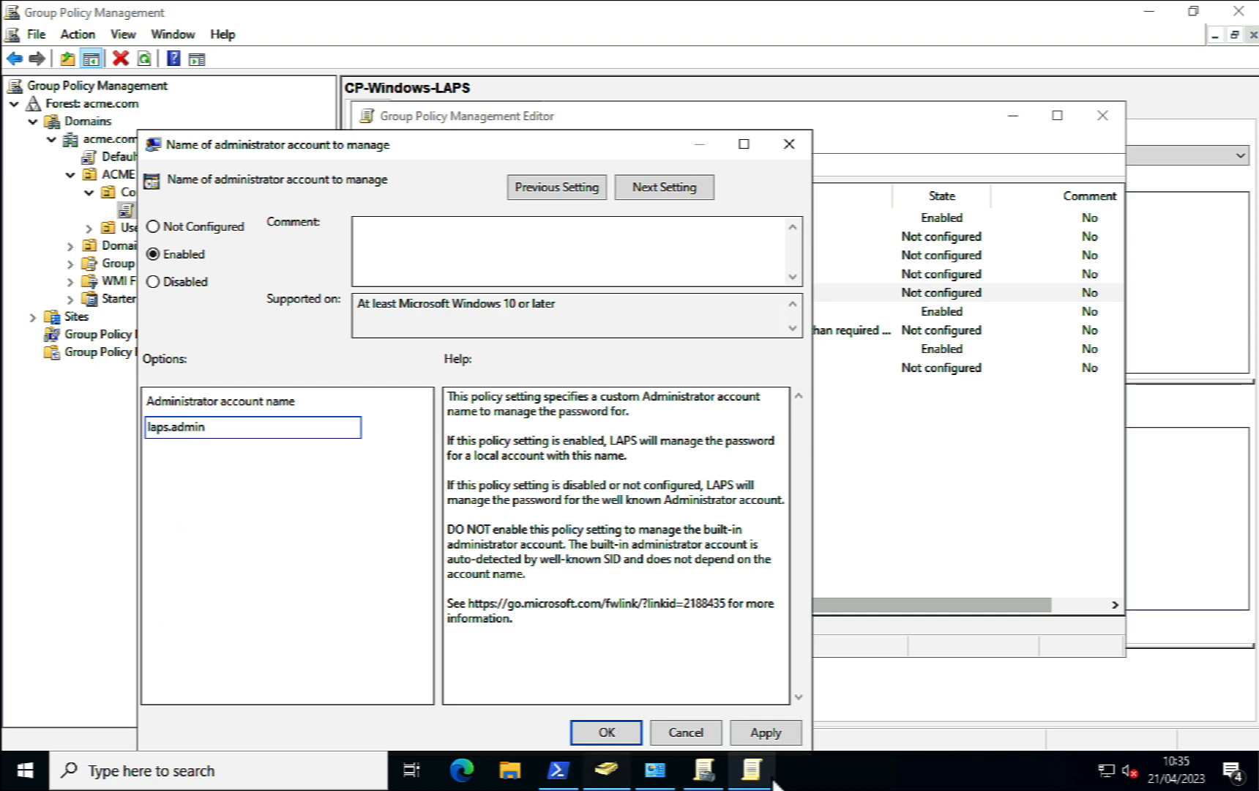
left_click(764, 731)
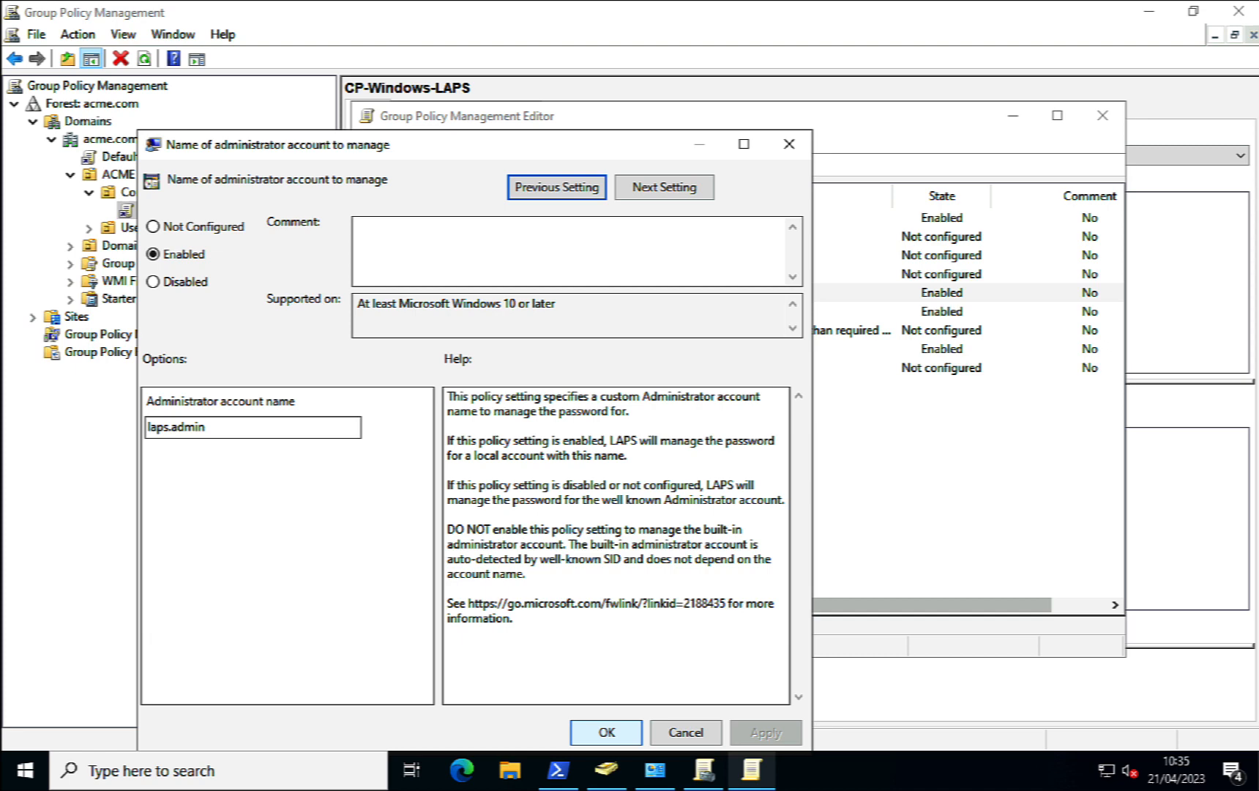
left_click(606, 732)
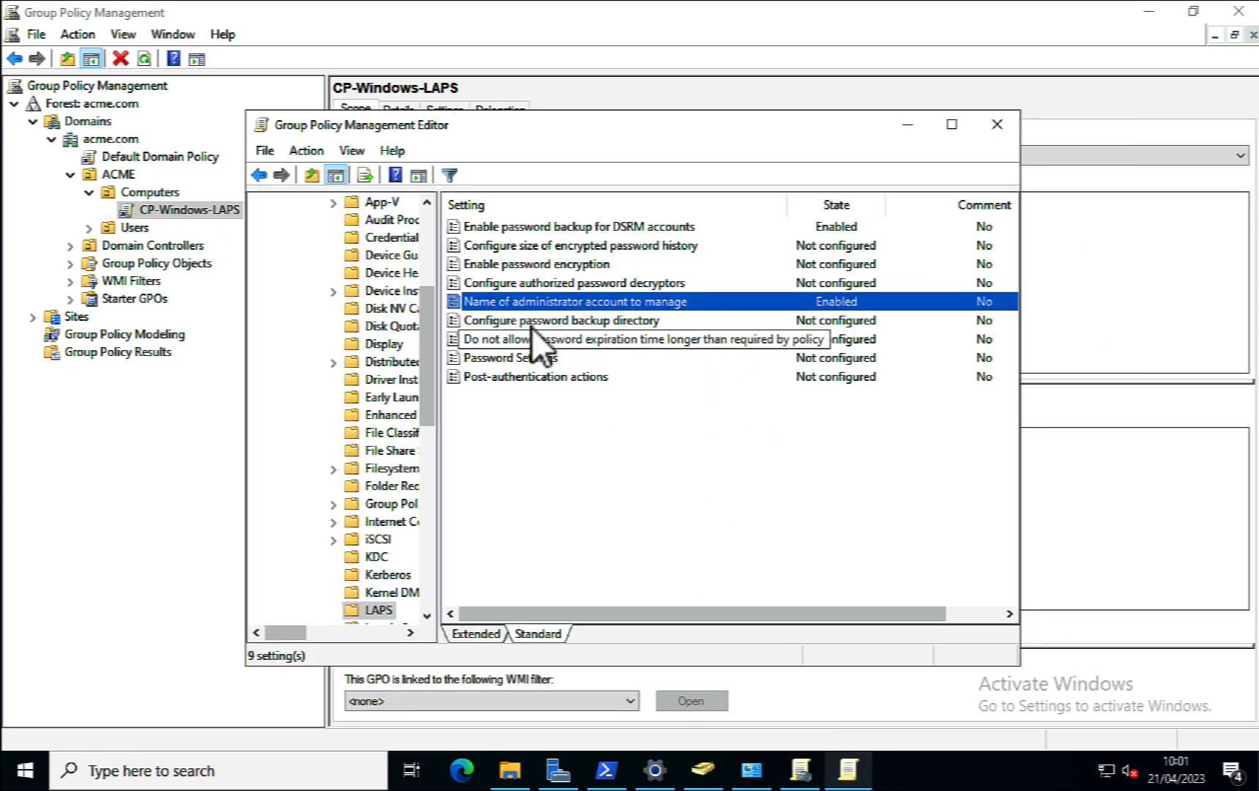
Enable the password backup directory policy with Active Directory as target
double_click(560, 319)
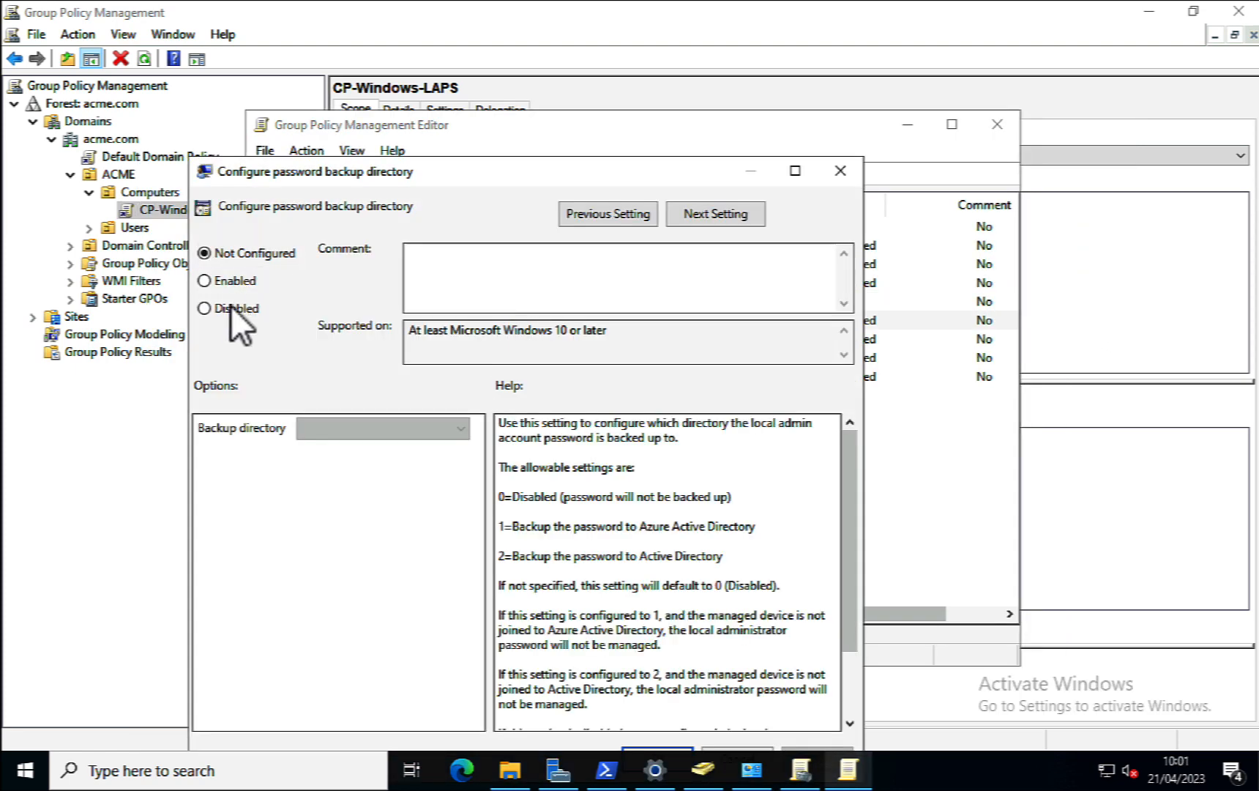
left_click(206, 281)
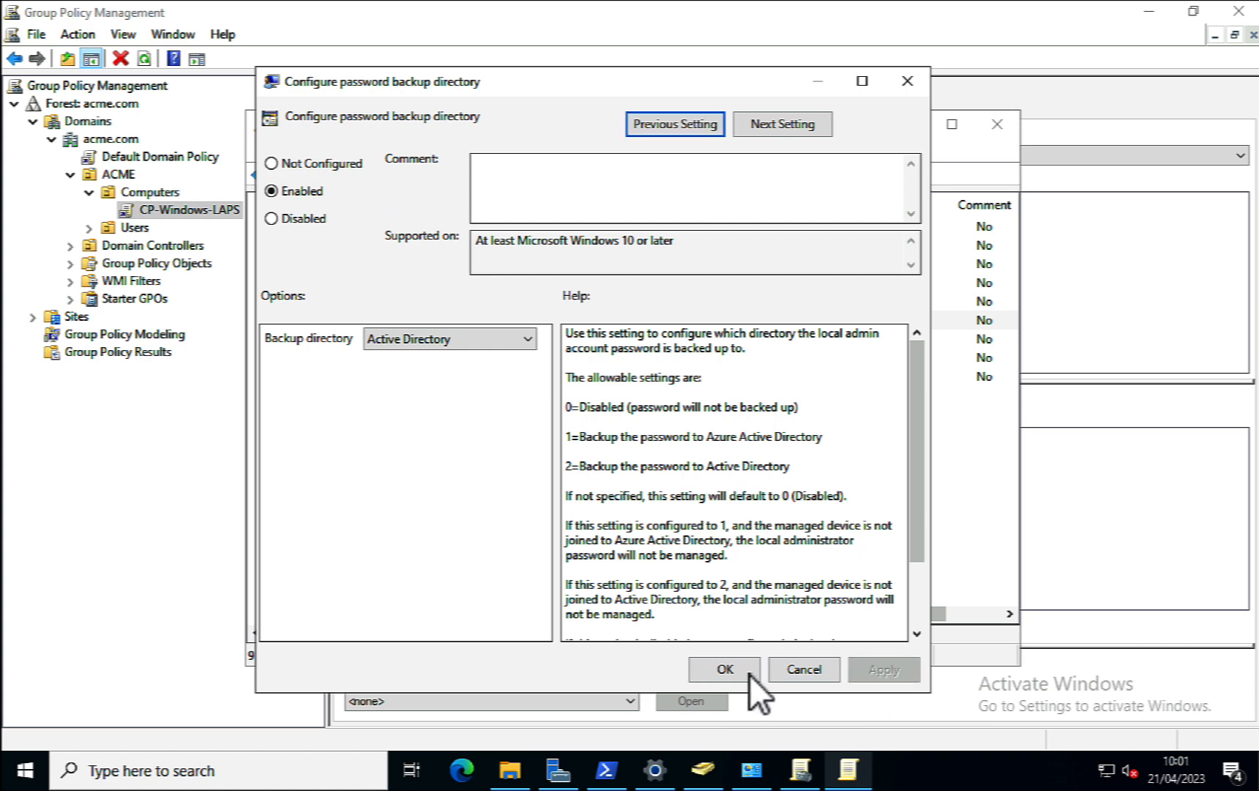
left_click(723, 668)
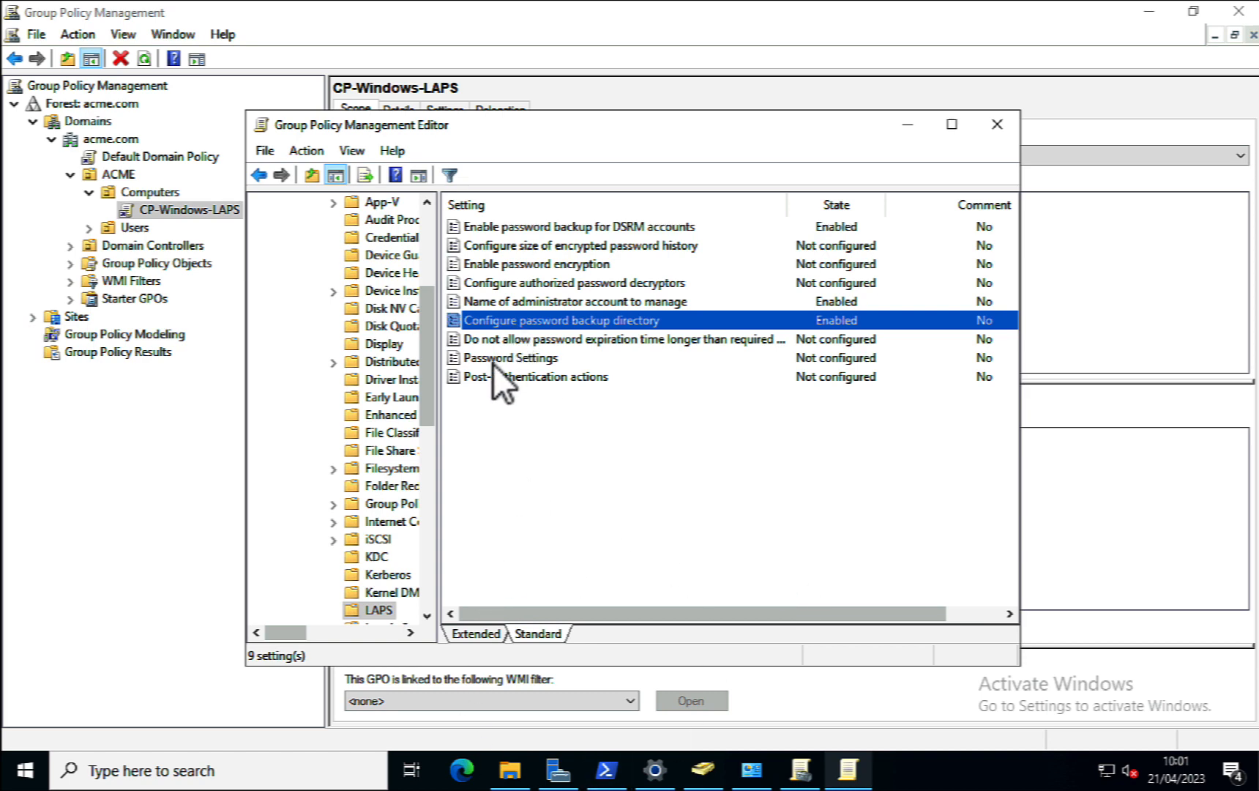
Enable Password Settings, keeping full complexity, length 14 and 30-day maximum age
left_click(512, 357)
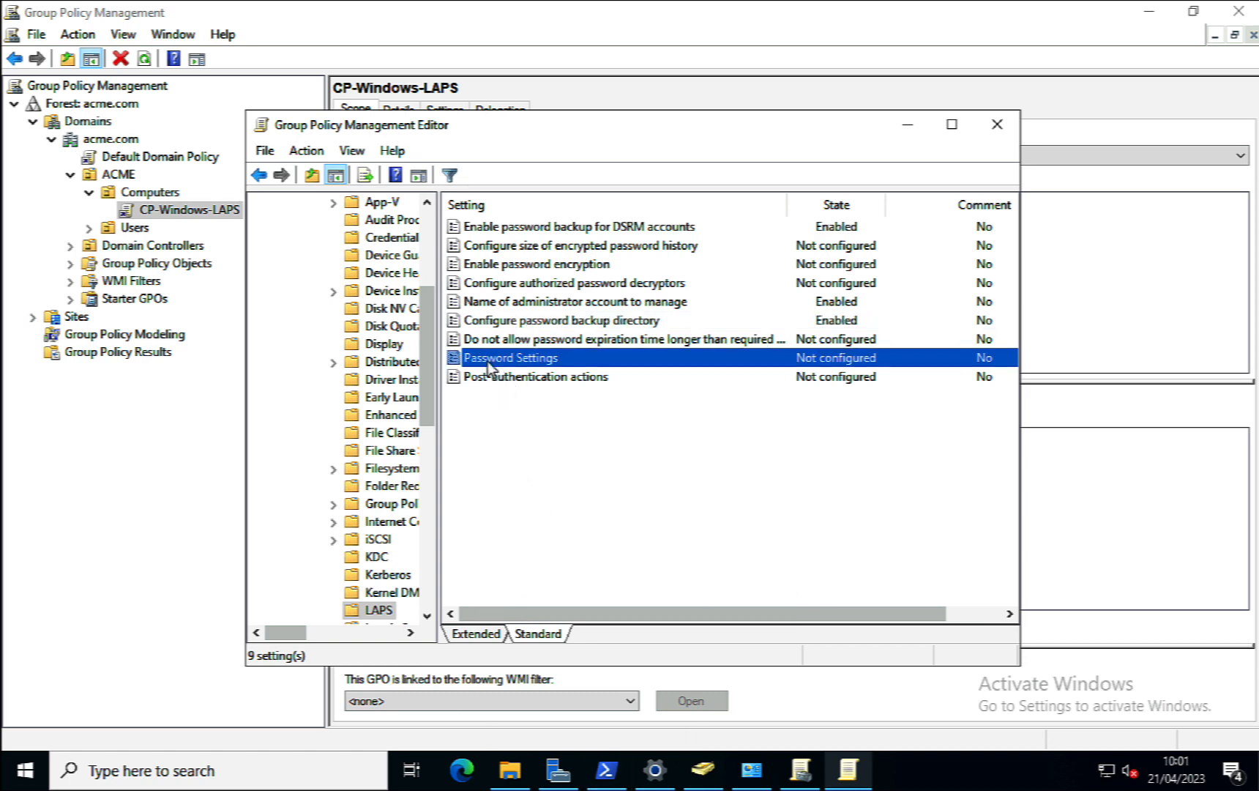
double_click(512, 357)
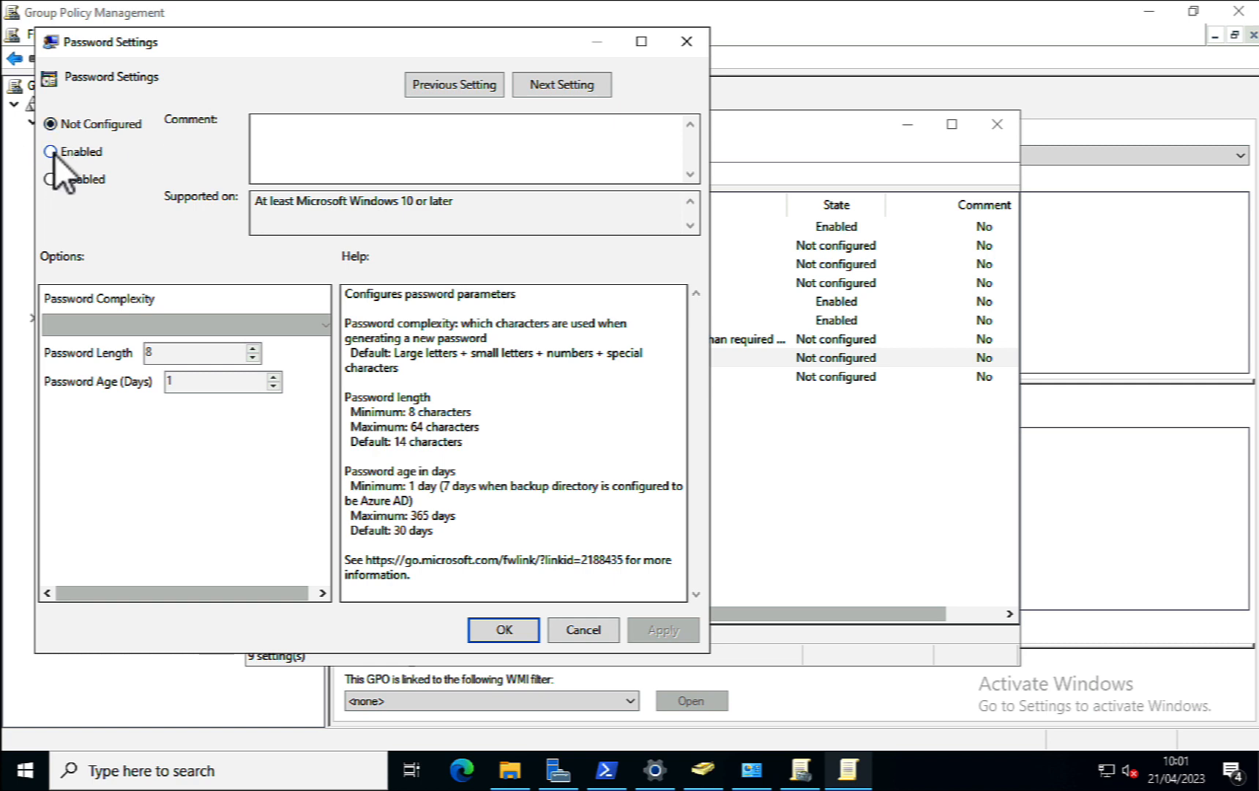
left_click(51, 152)
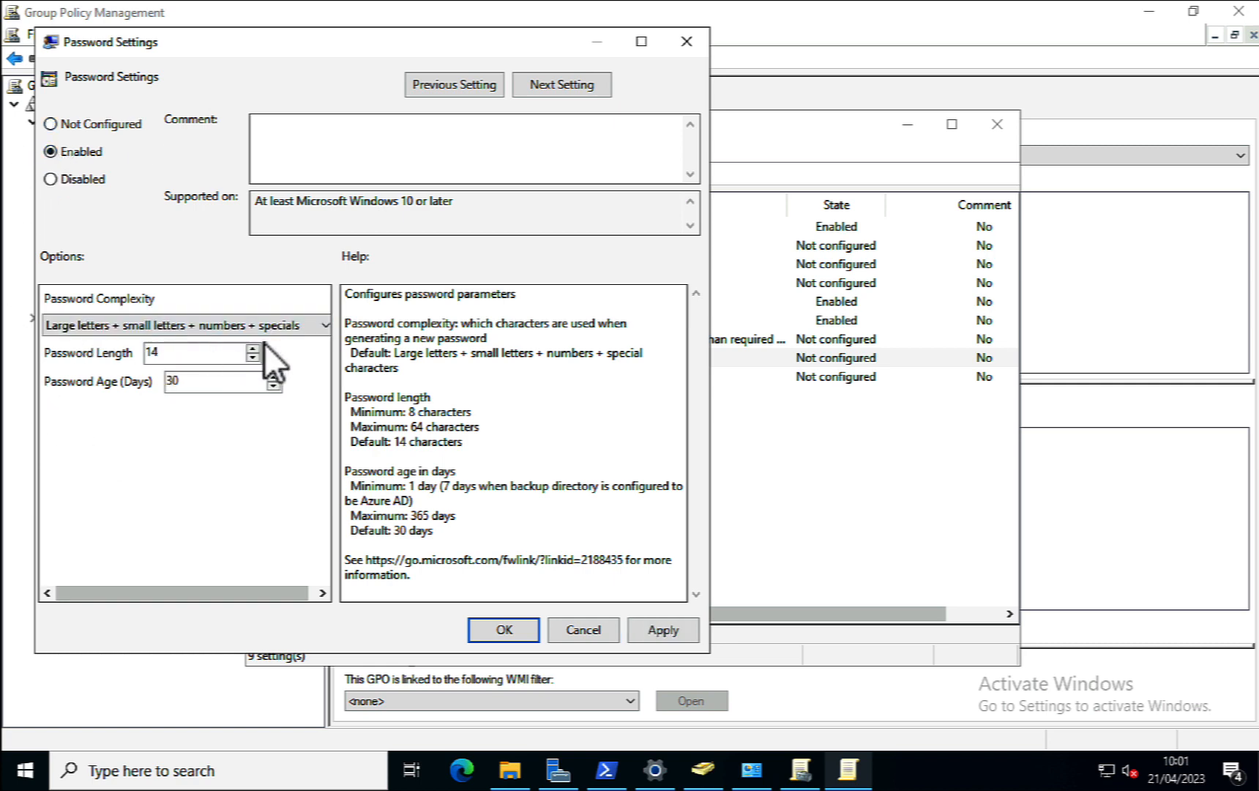
mouse_move(128, 602)
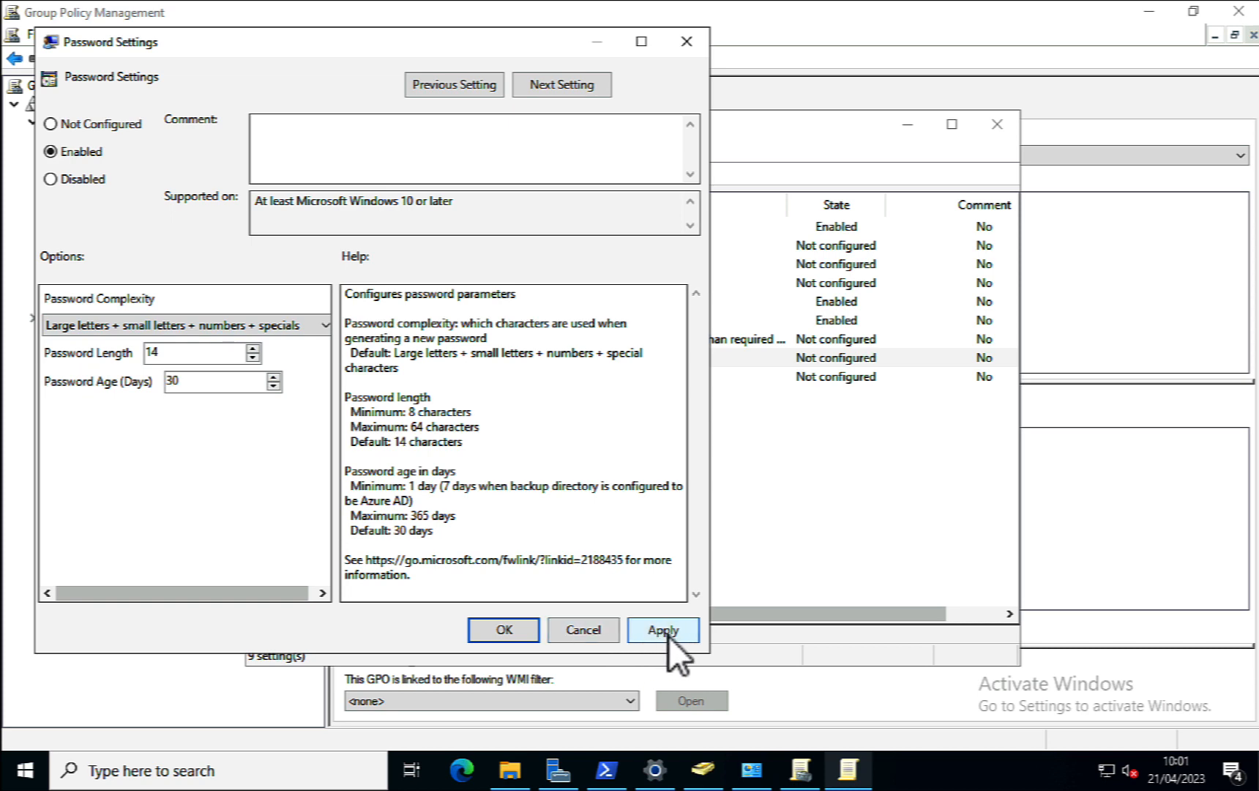
left_click(662, 630)
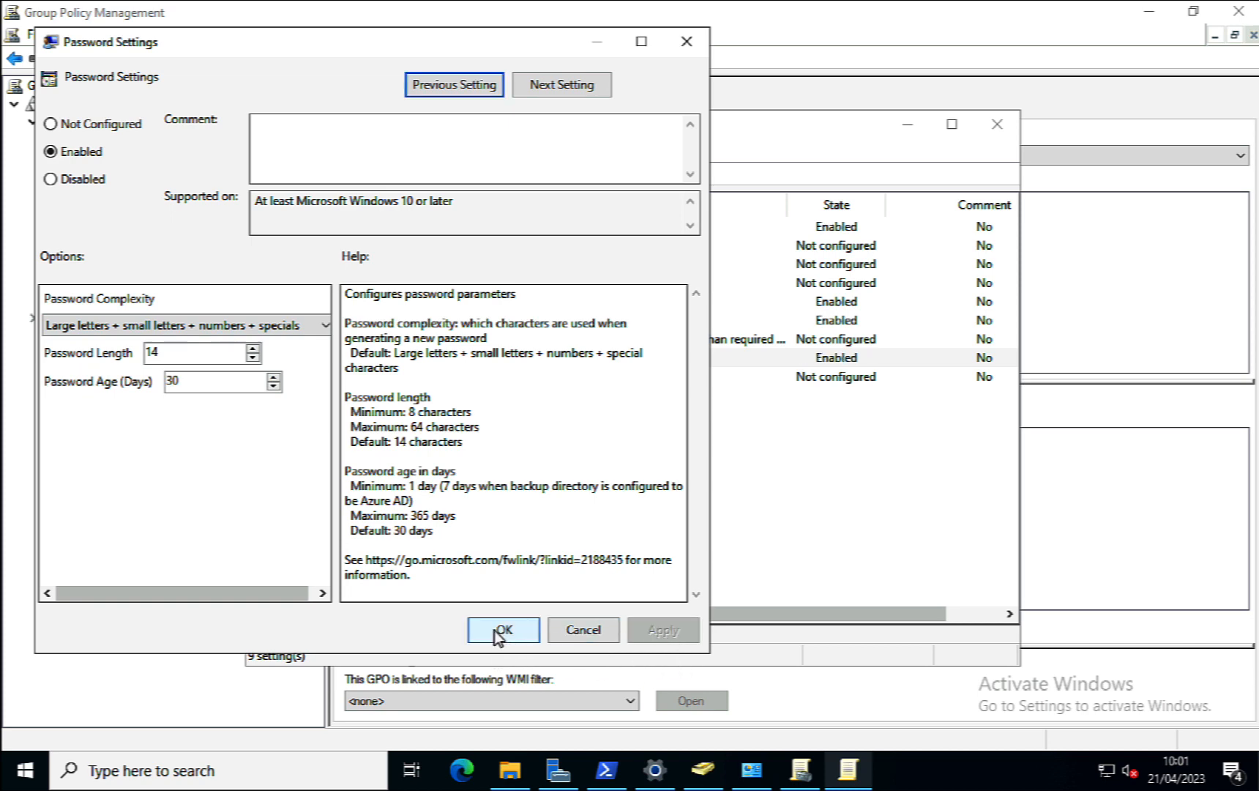
left_click(503, 630)
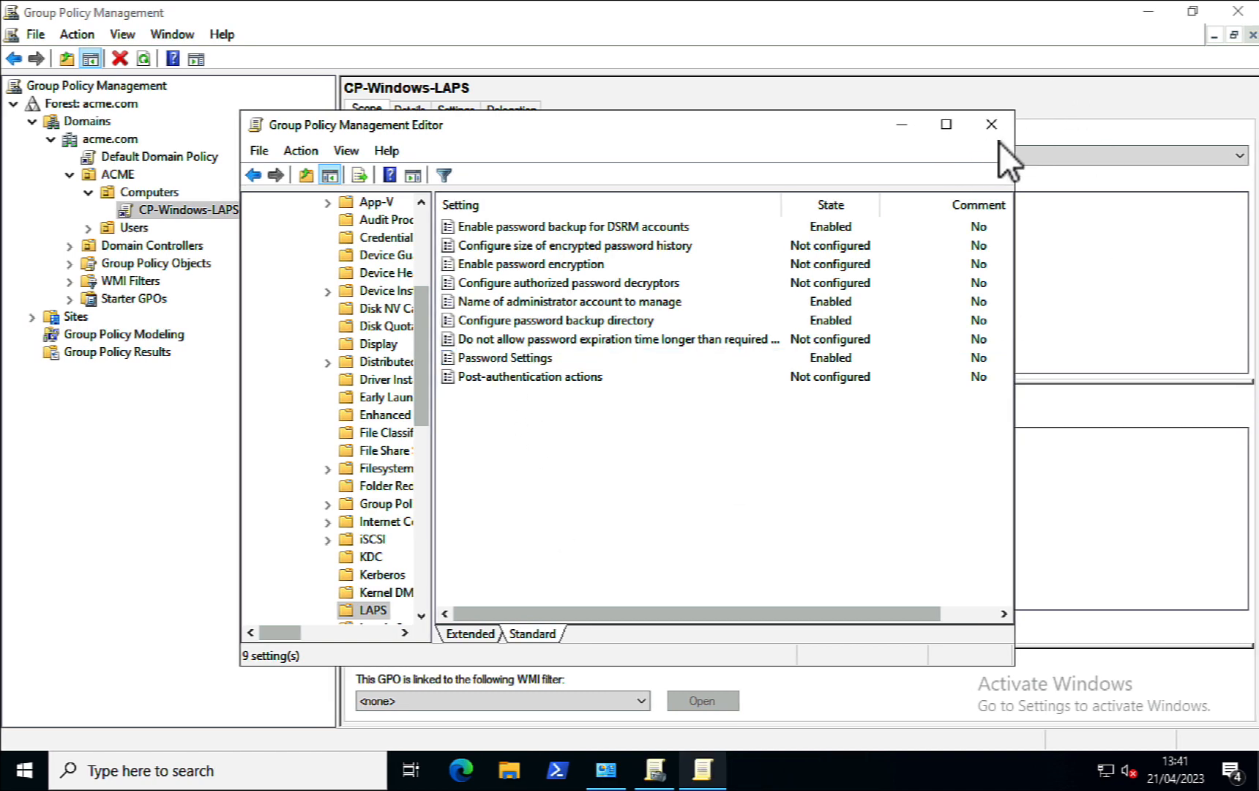
Link the existing CP-Windows-LAPS GPO to Domain Controllers, then close GPMC and Administrative Tools
left_click(991, 125)
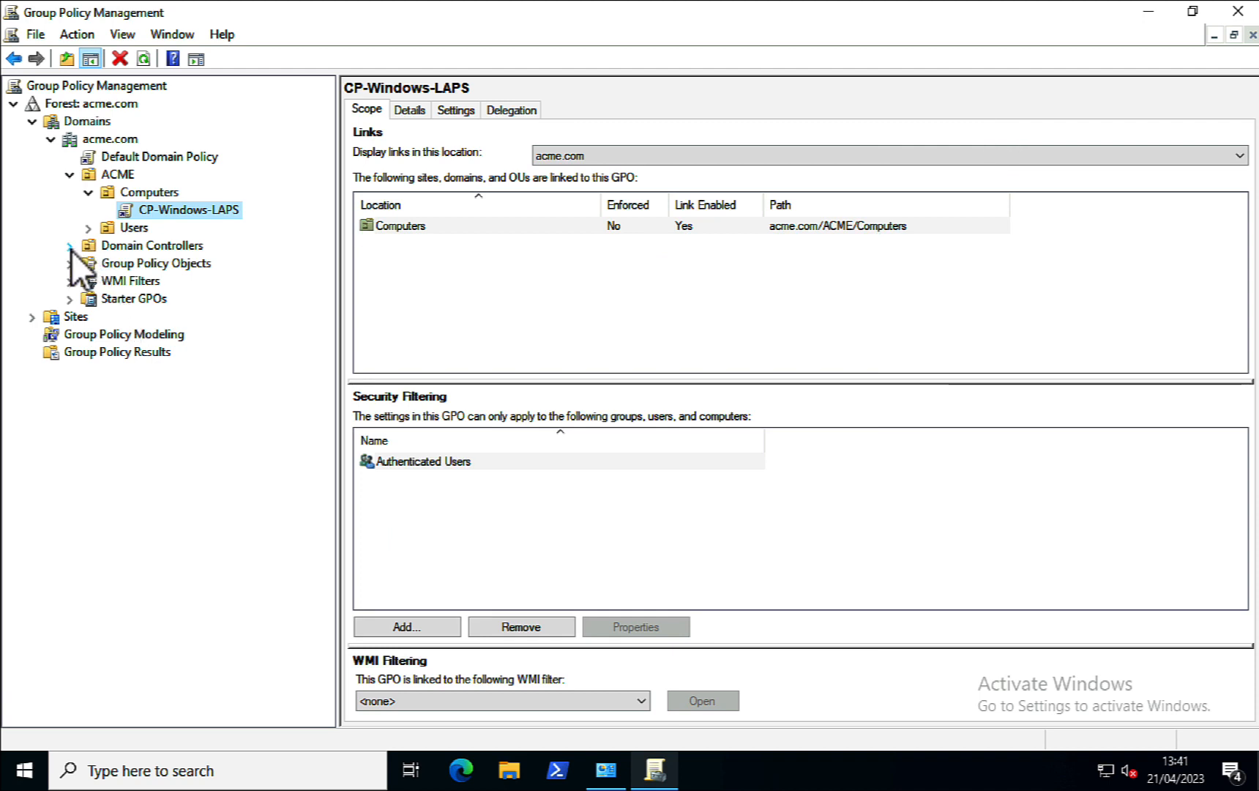
left_click(151, 246)
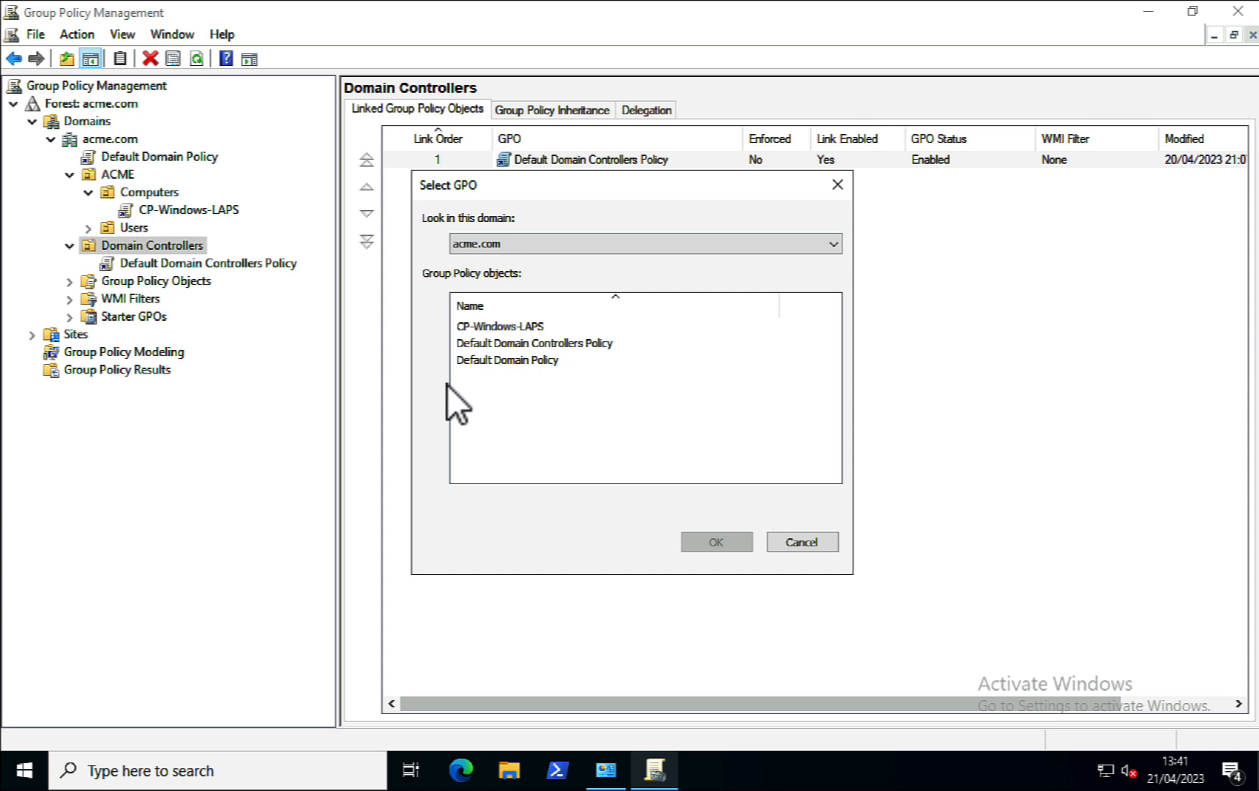
left_click(499, 326)
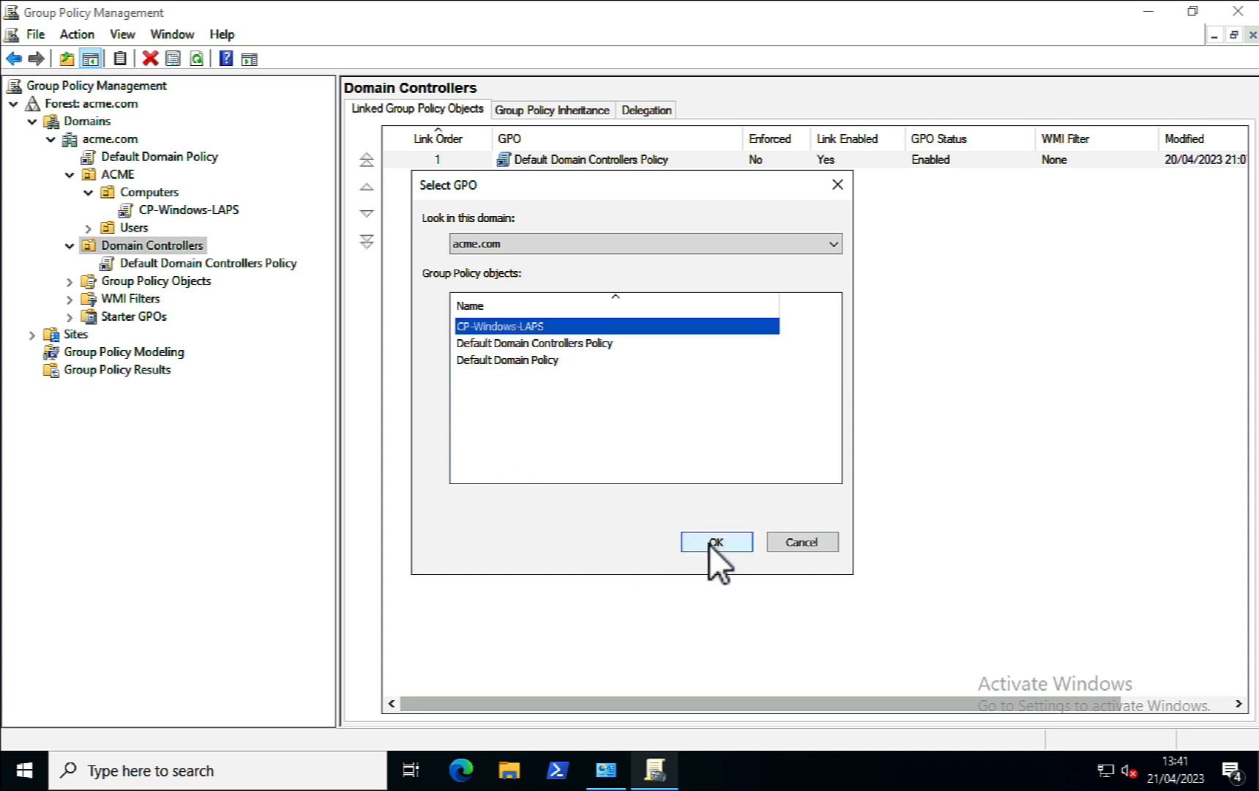
left_click(714, 541)
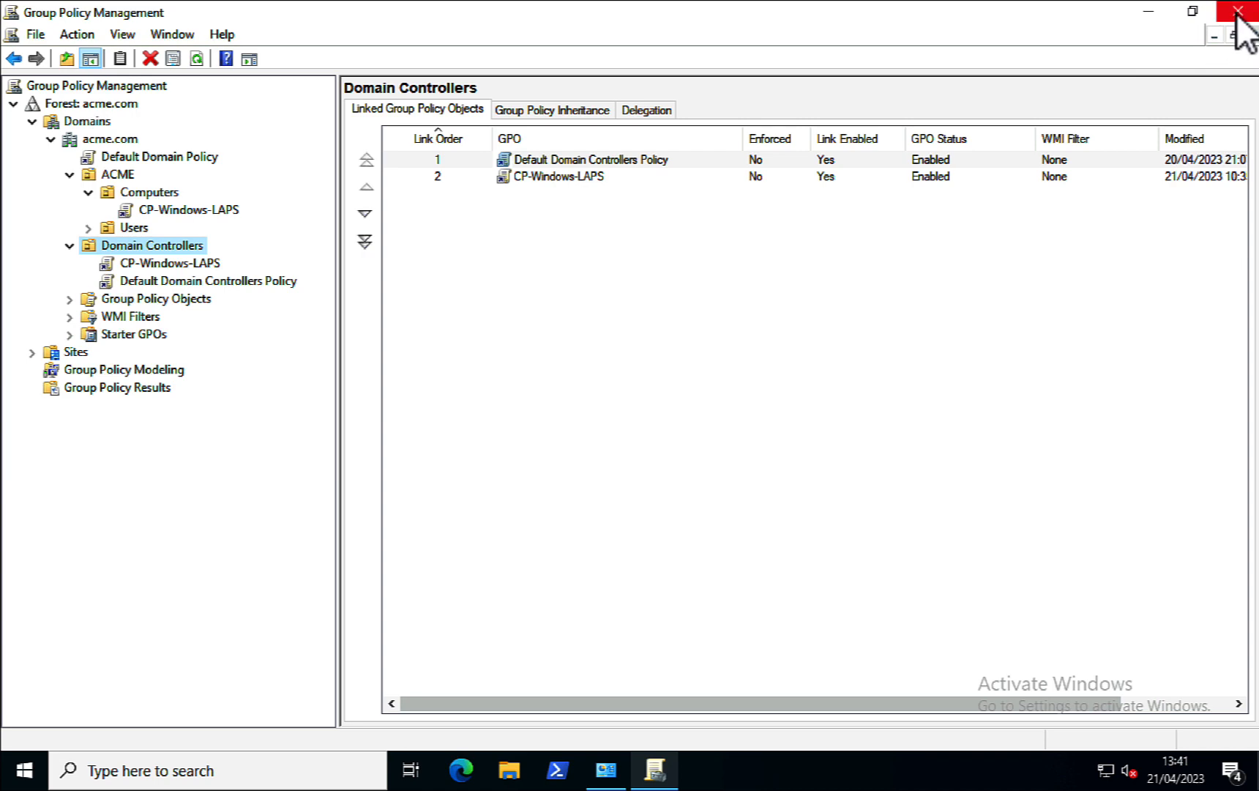
left_click(1236, 11)
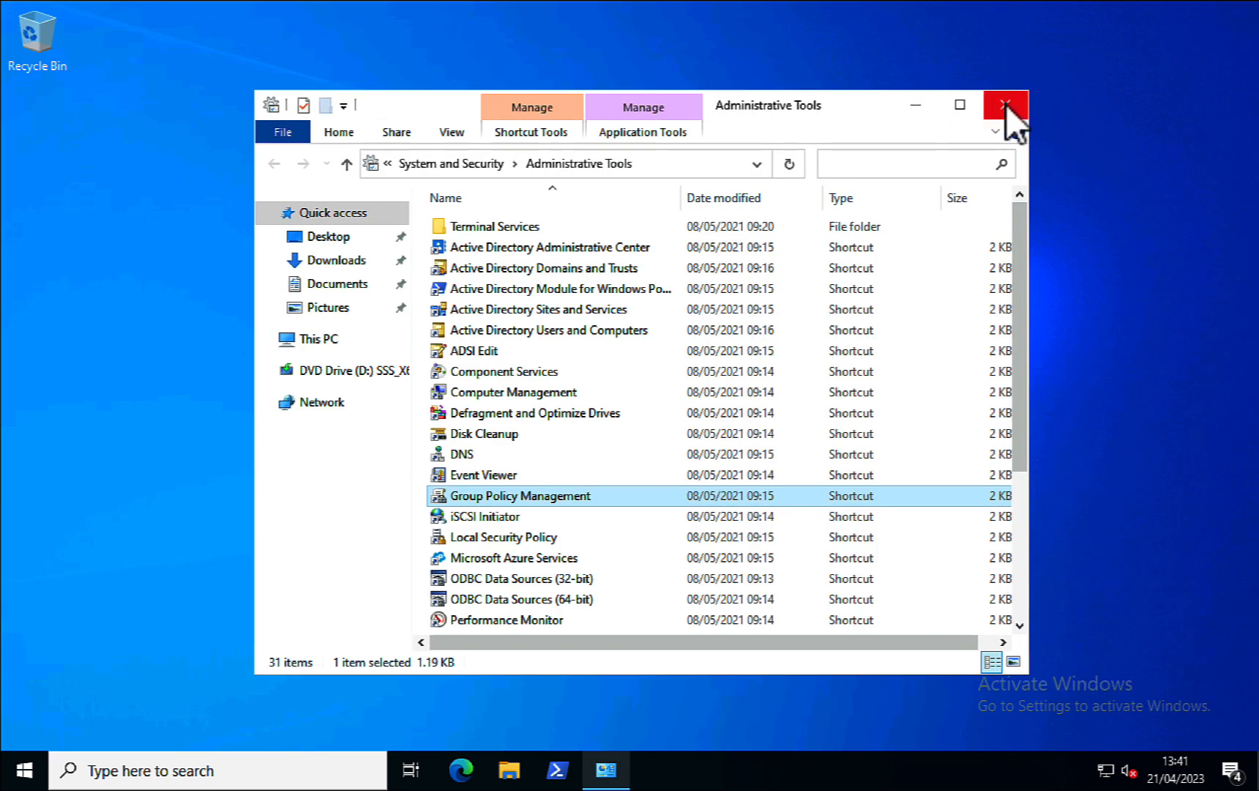
mouse_move(1005, 108)
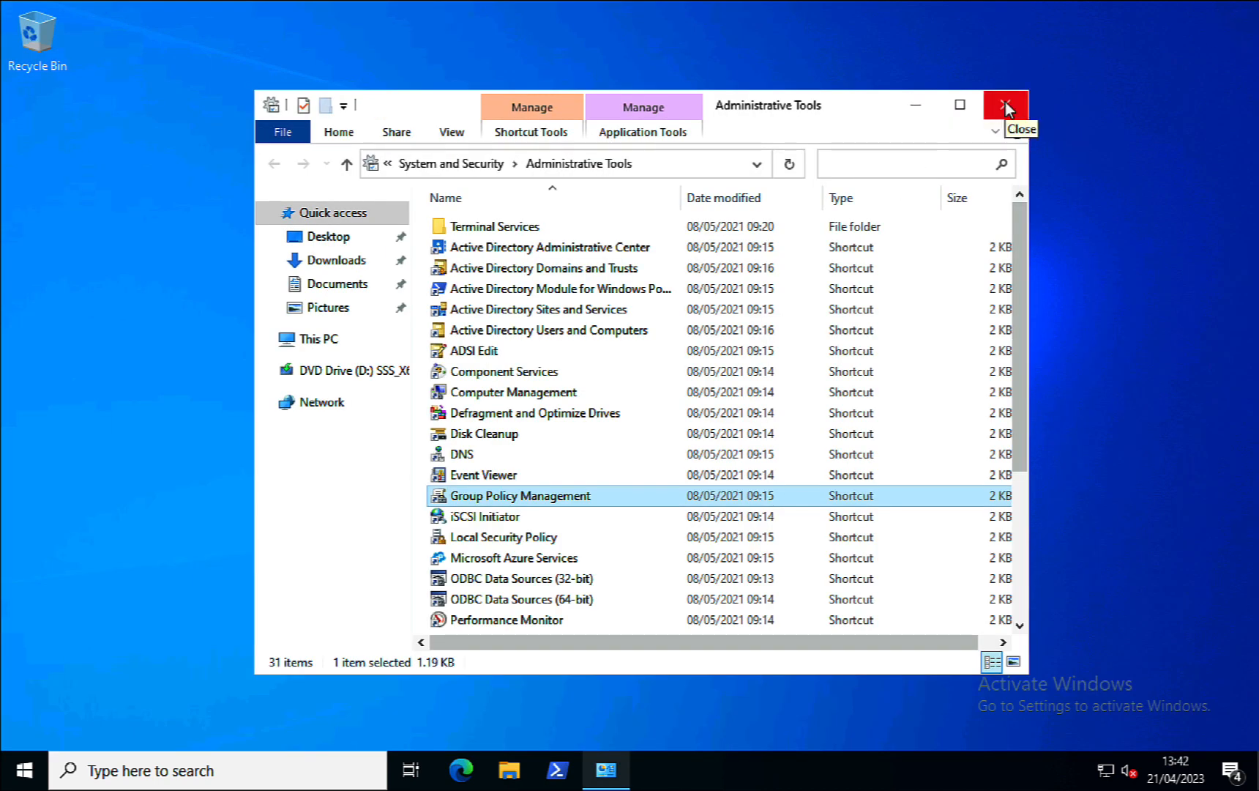
left_click(1005, 105)
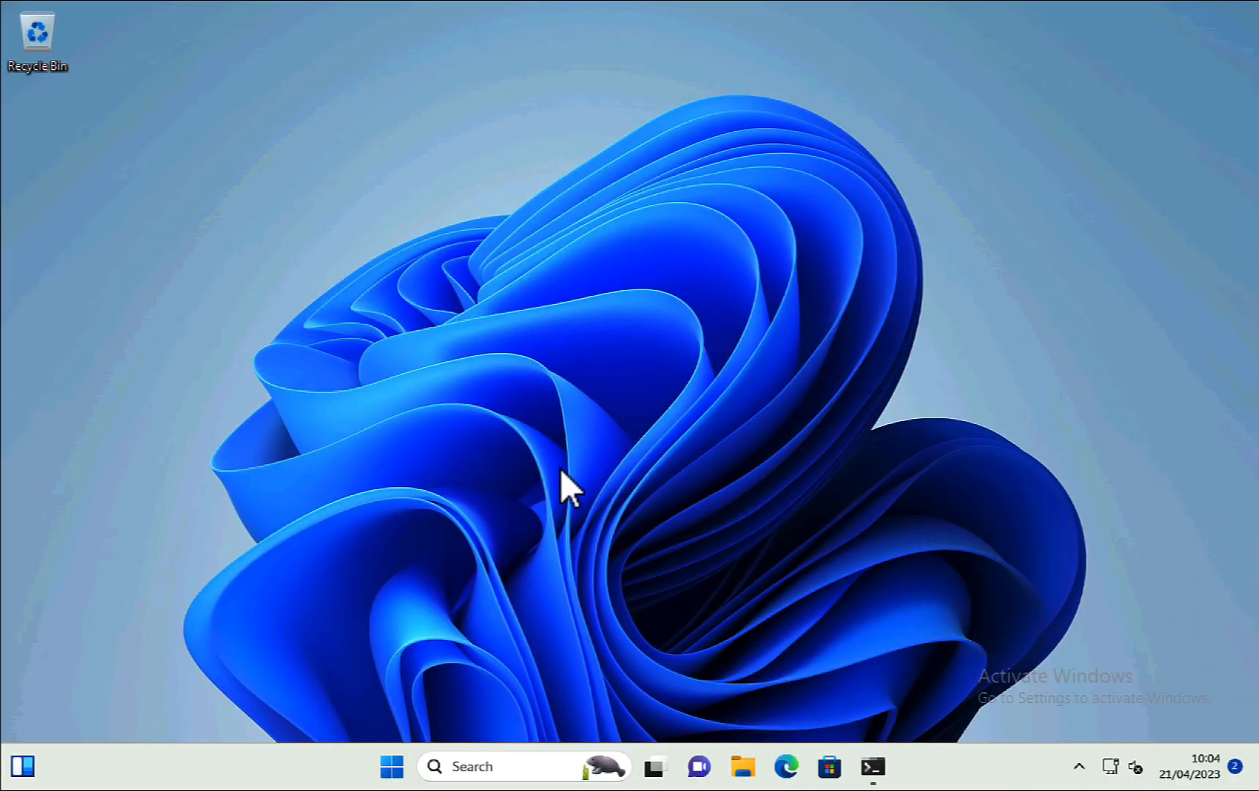
Create local user laps.admin, full name 'LAPS Admin', described 'for Windows LAPS', without forced password change
left_click(391, 766)
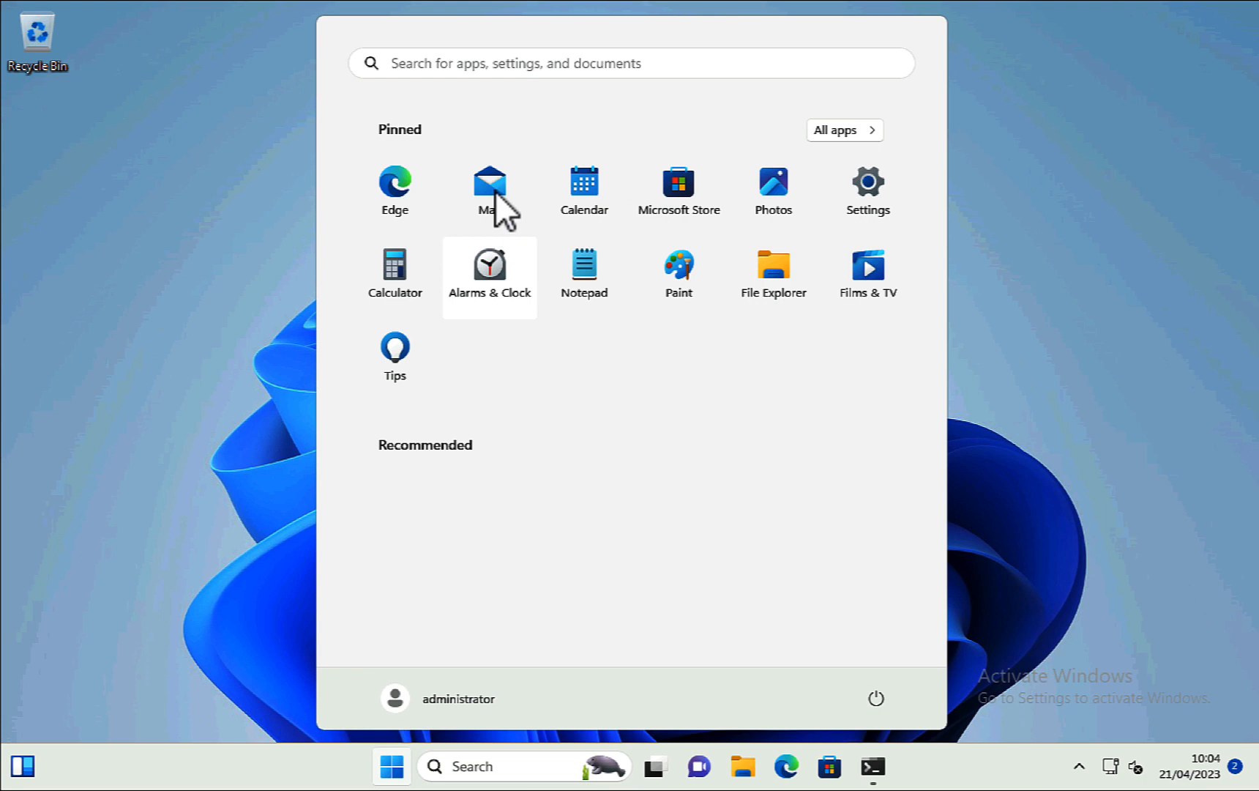
type("lo")
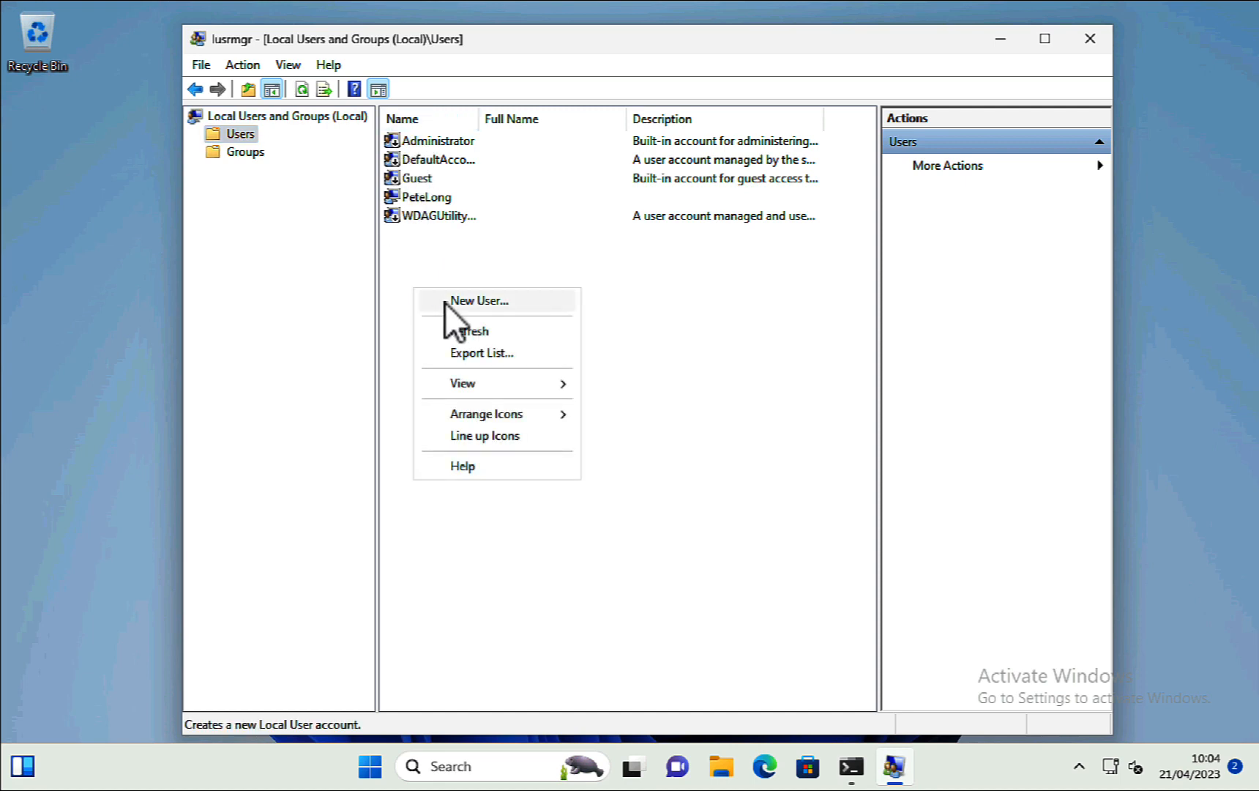
left_click(478, 300)
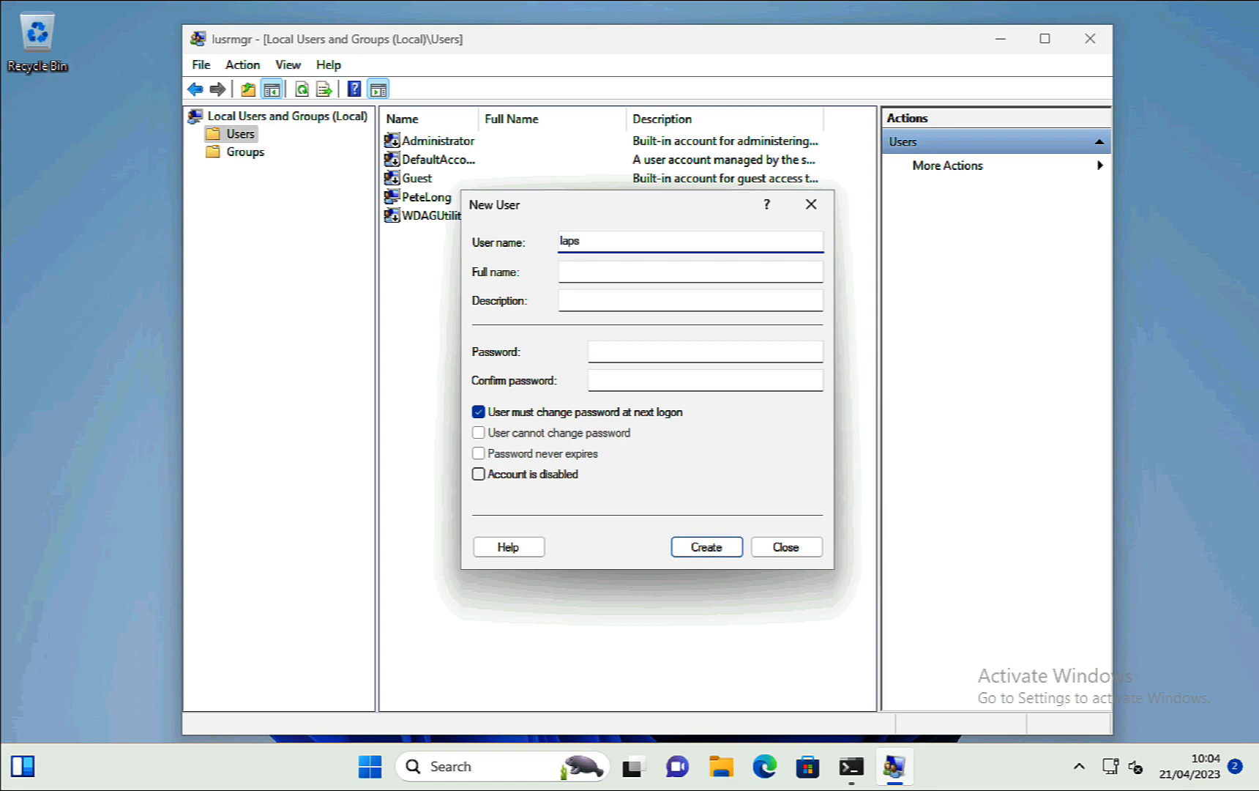
type(".admin")
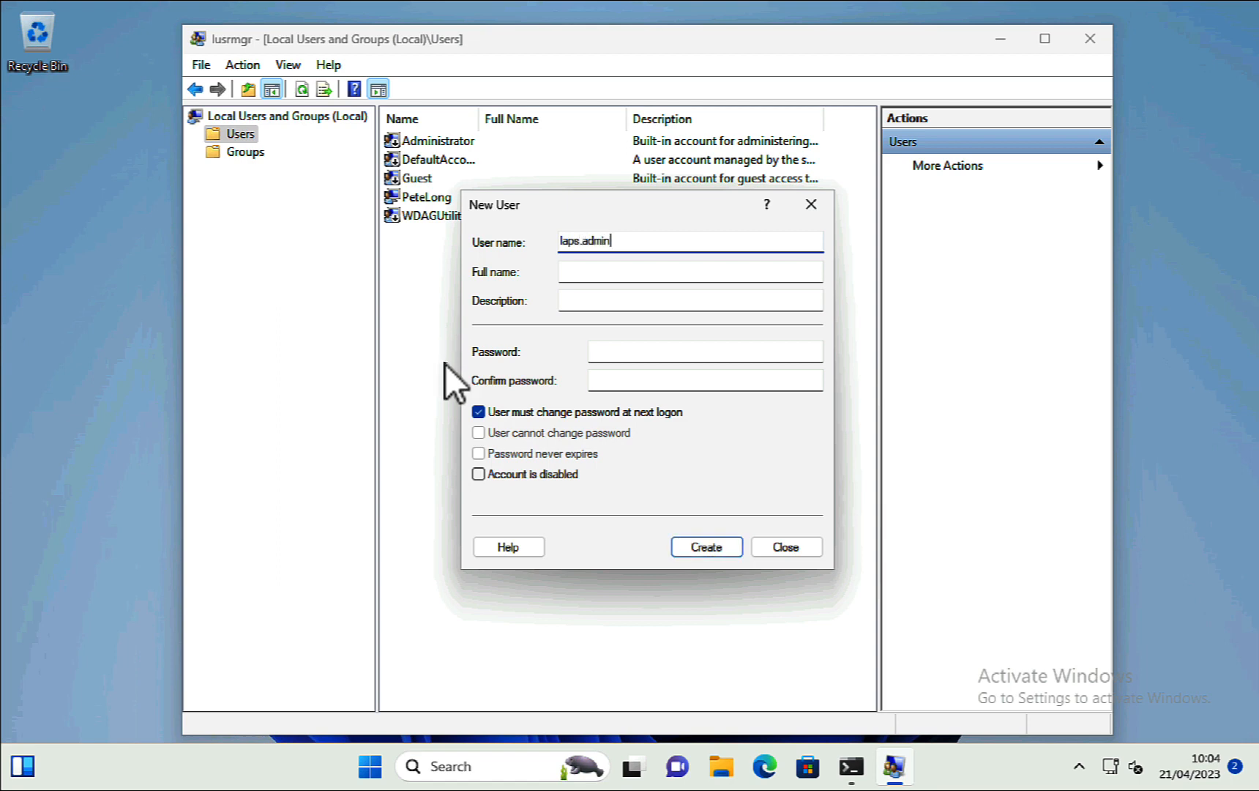
type("L")
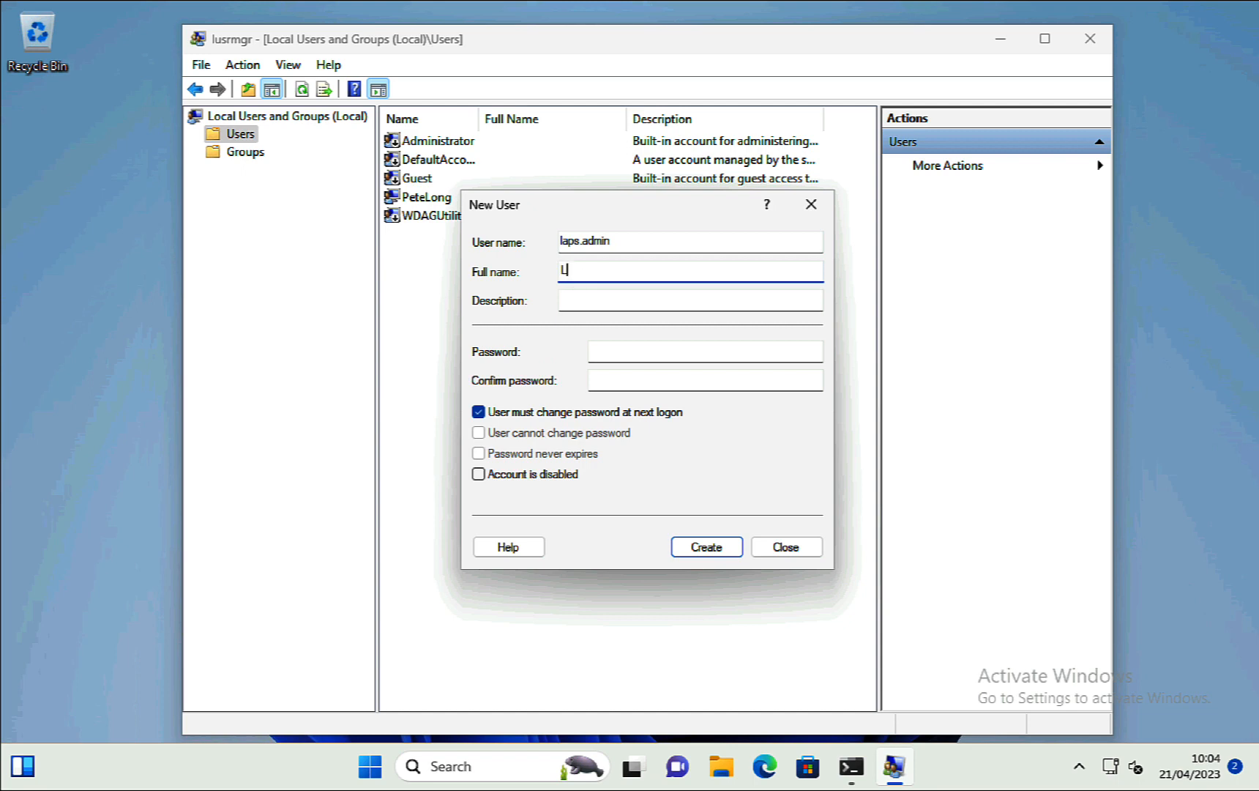
type("APS Admin")
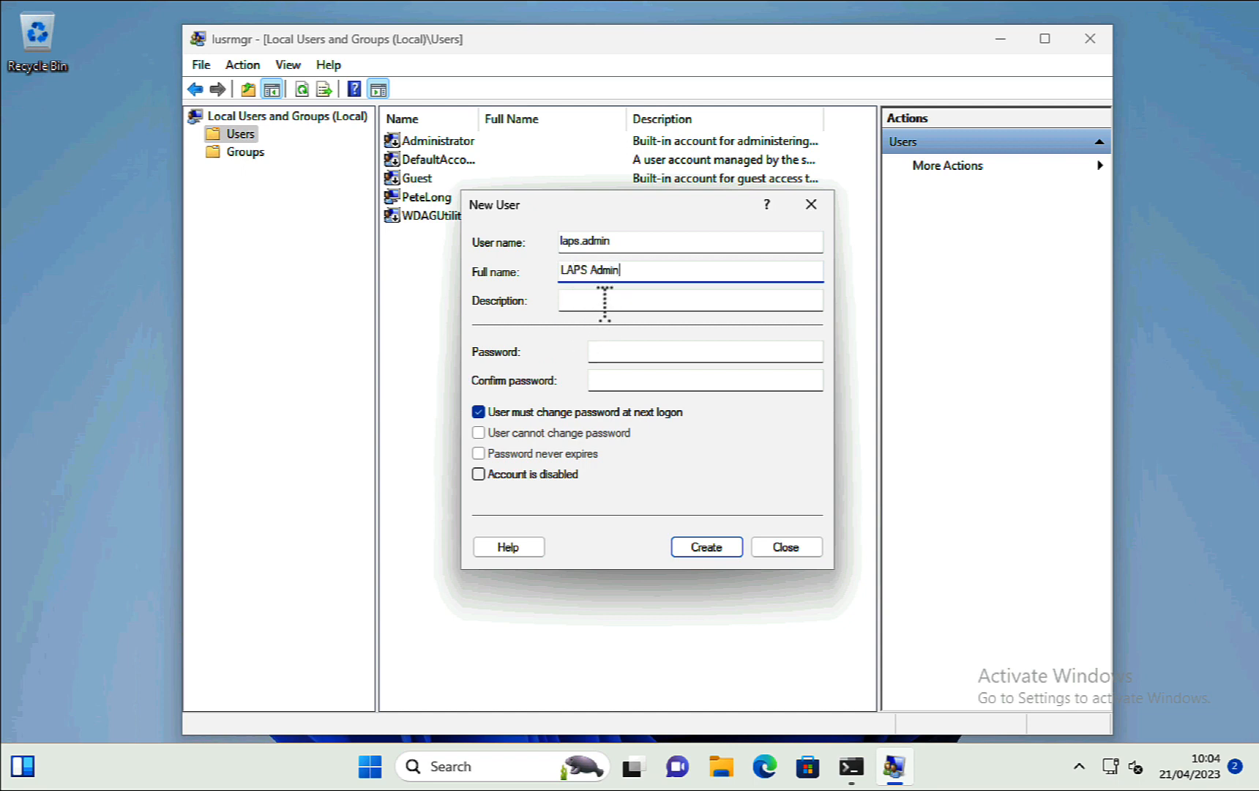
type("for")
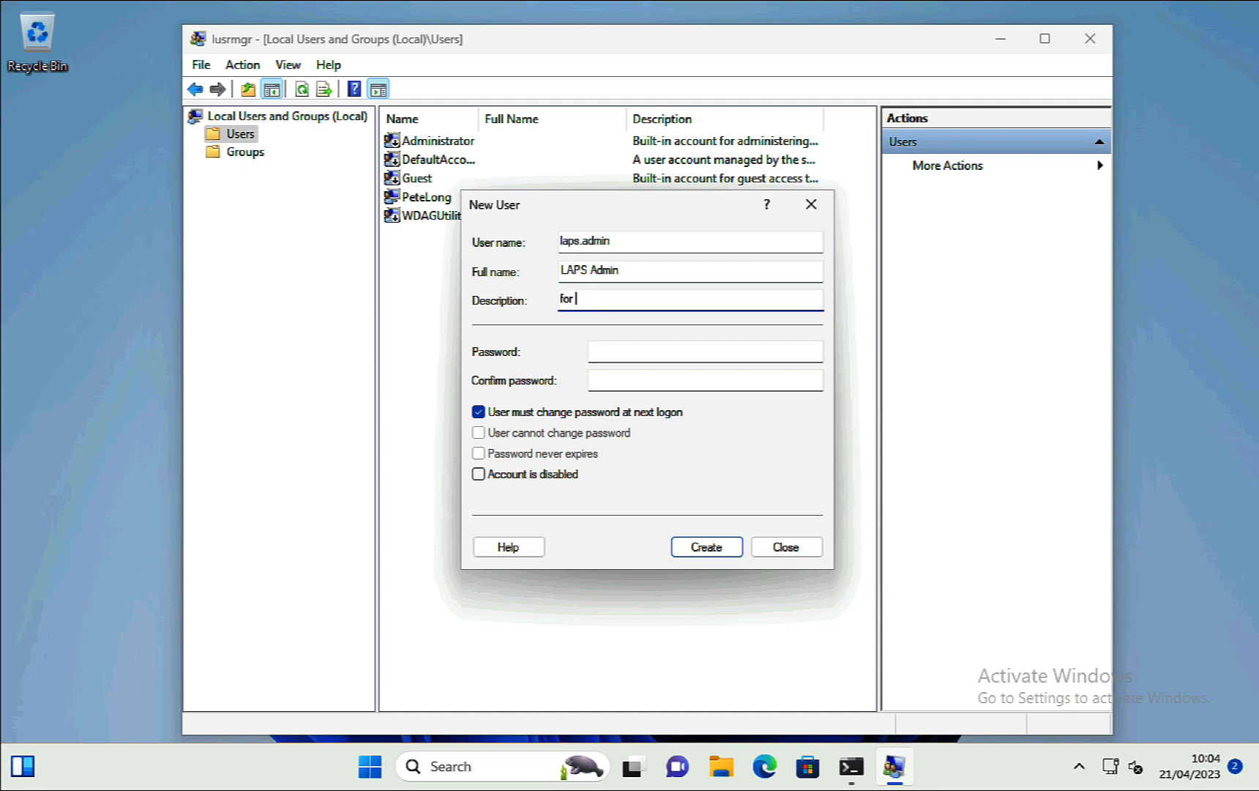
type("Windows LAPS")
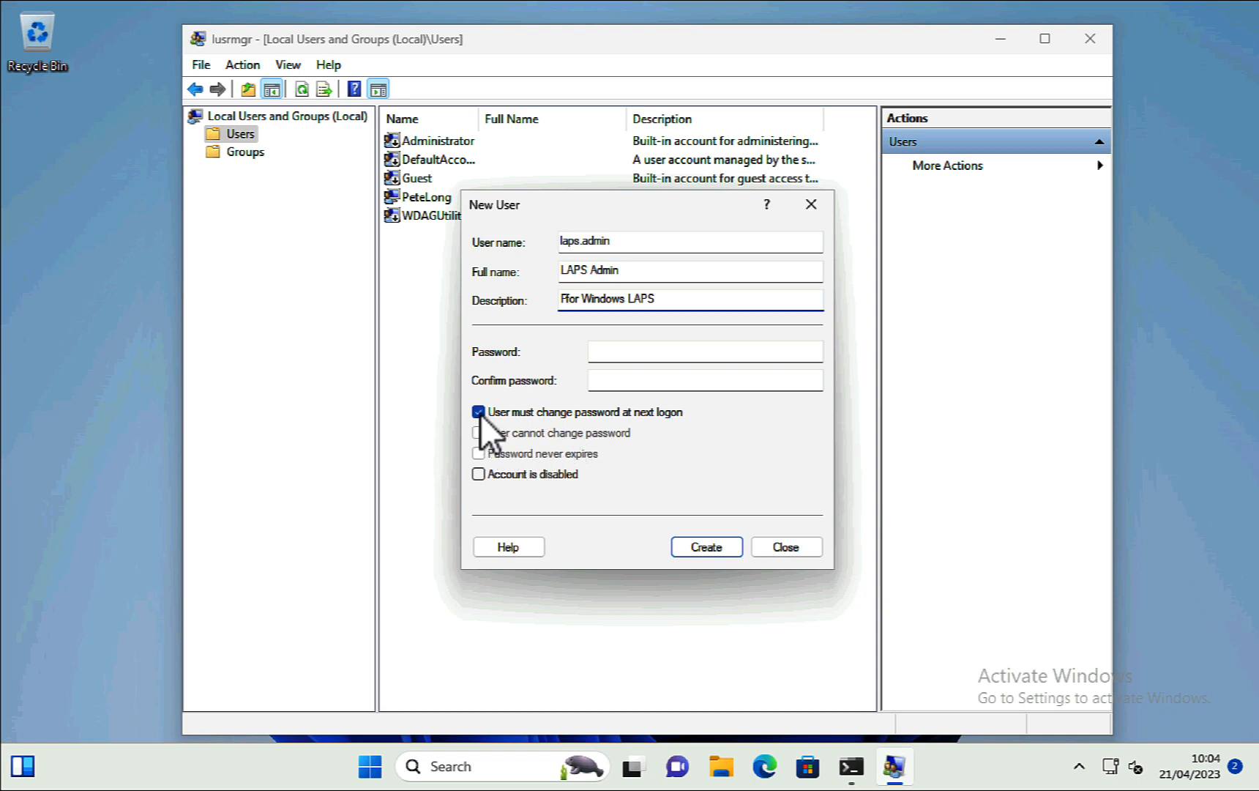
left_click(478, 412)
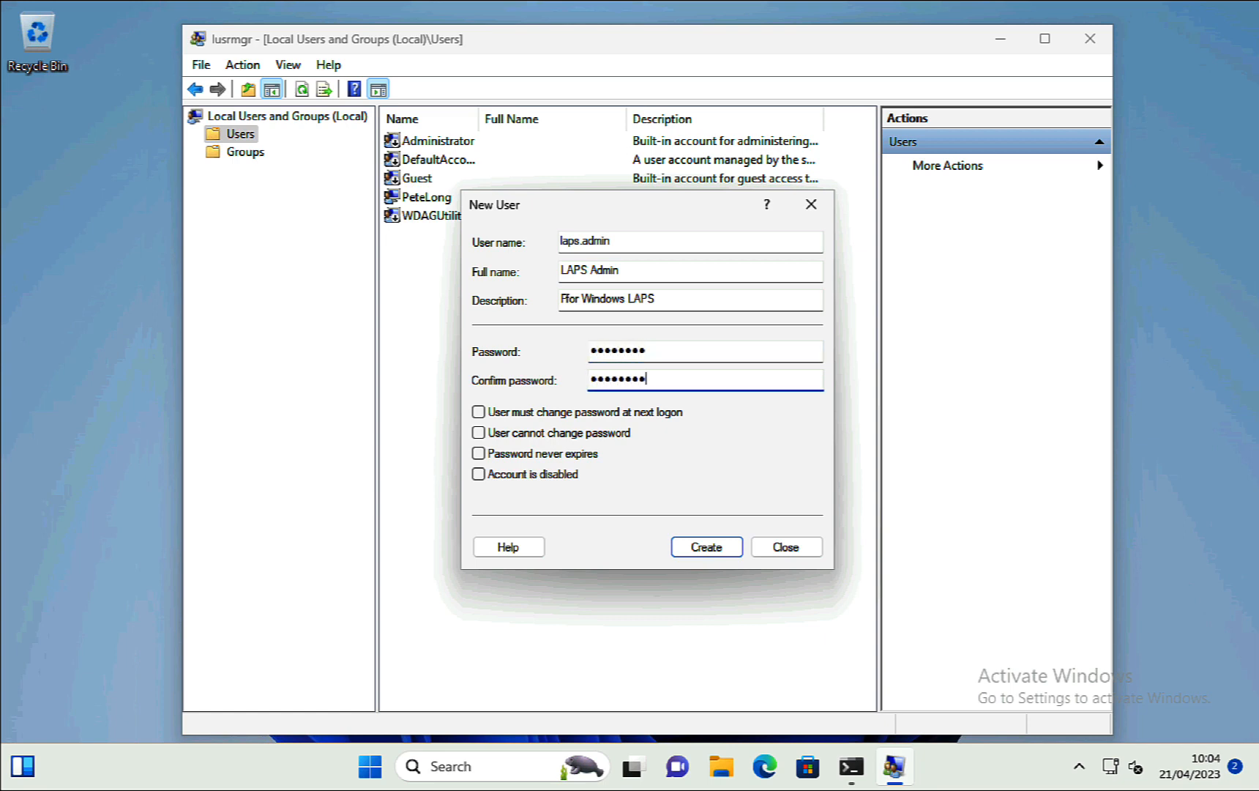
left_click(705, 547)
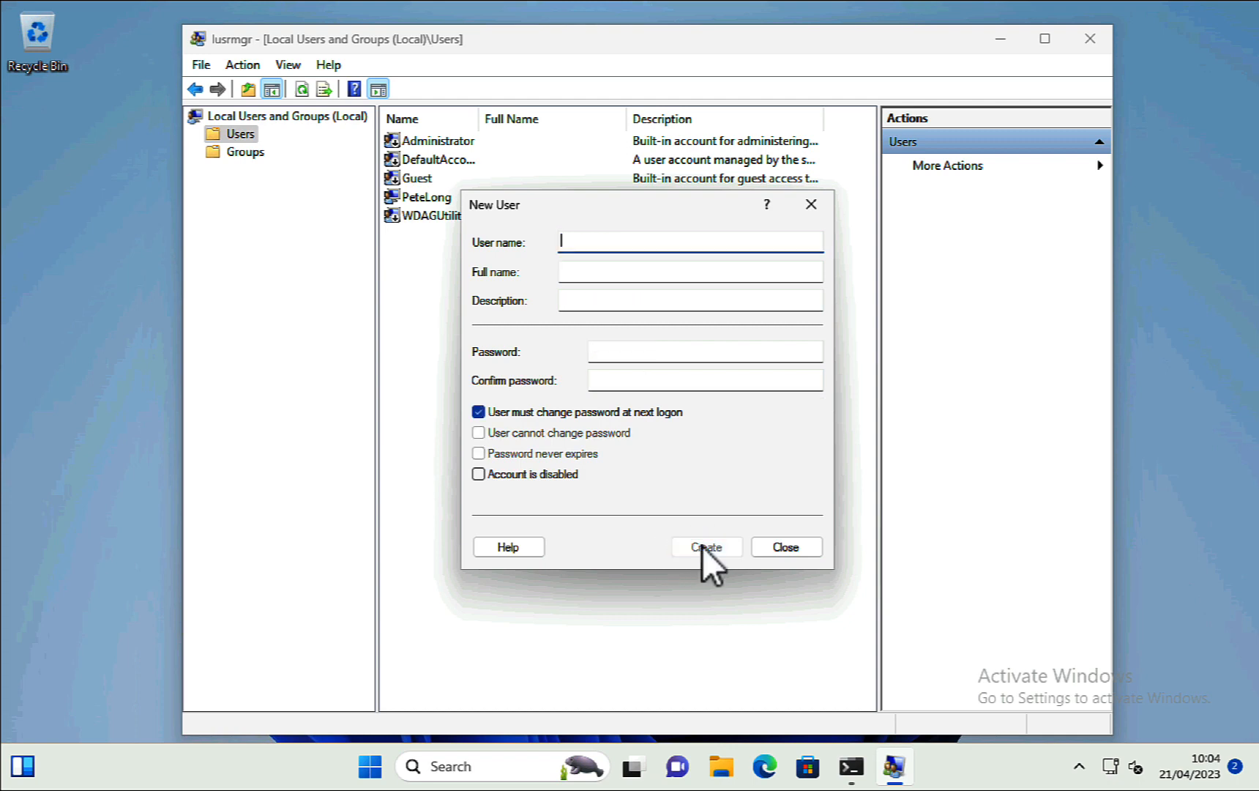
left_click(785, 546)
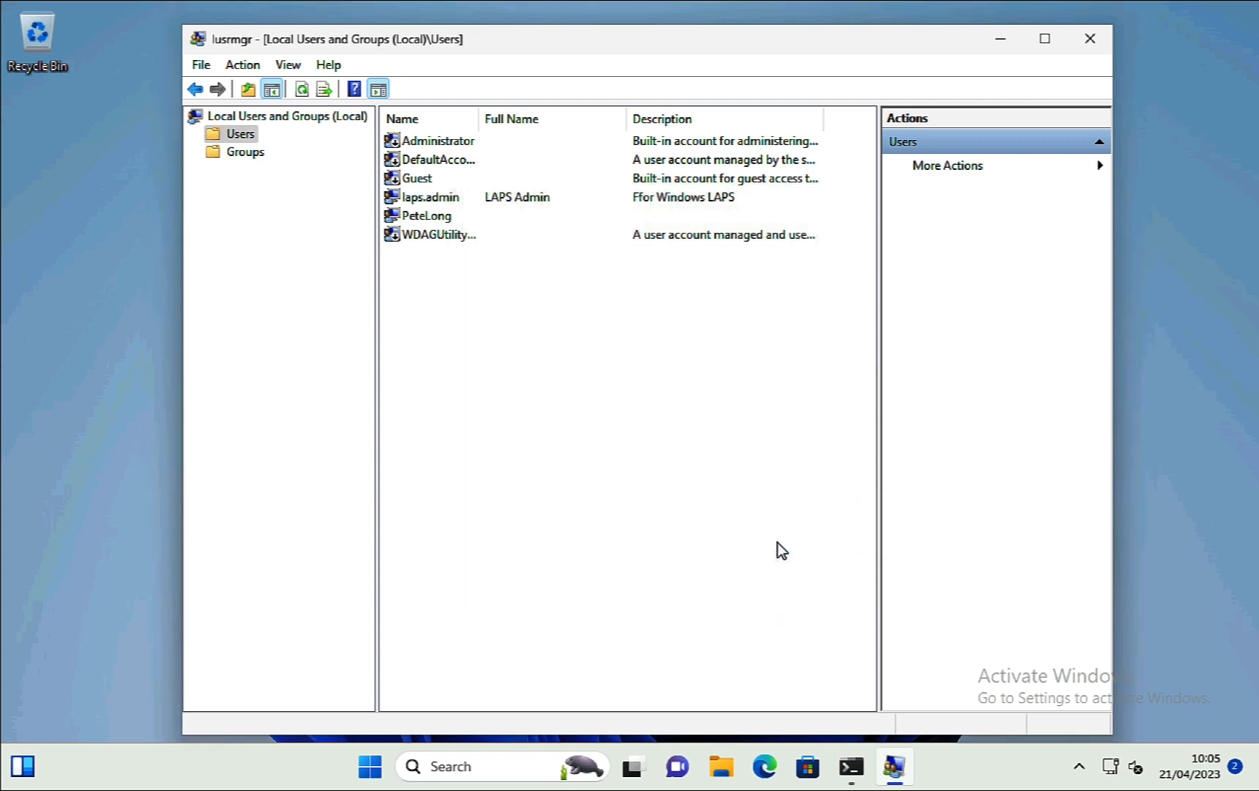
Open the local Administrators group's Add dialog and set the search location to WIN-11-ENT
left_click(246, 151)
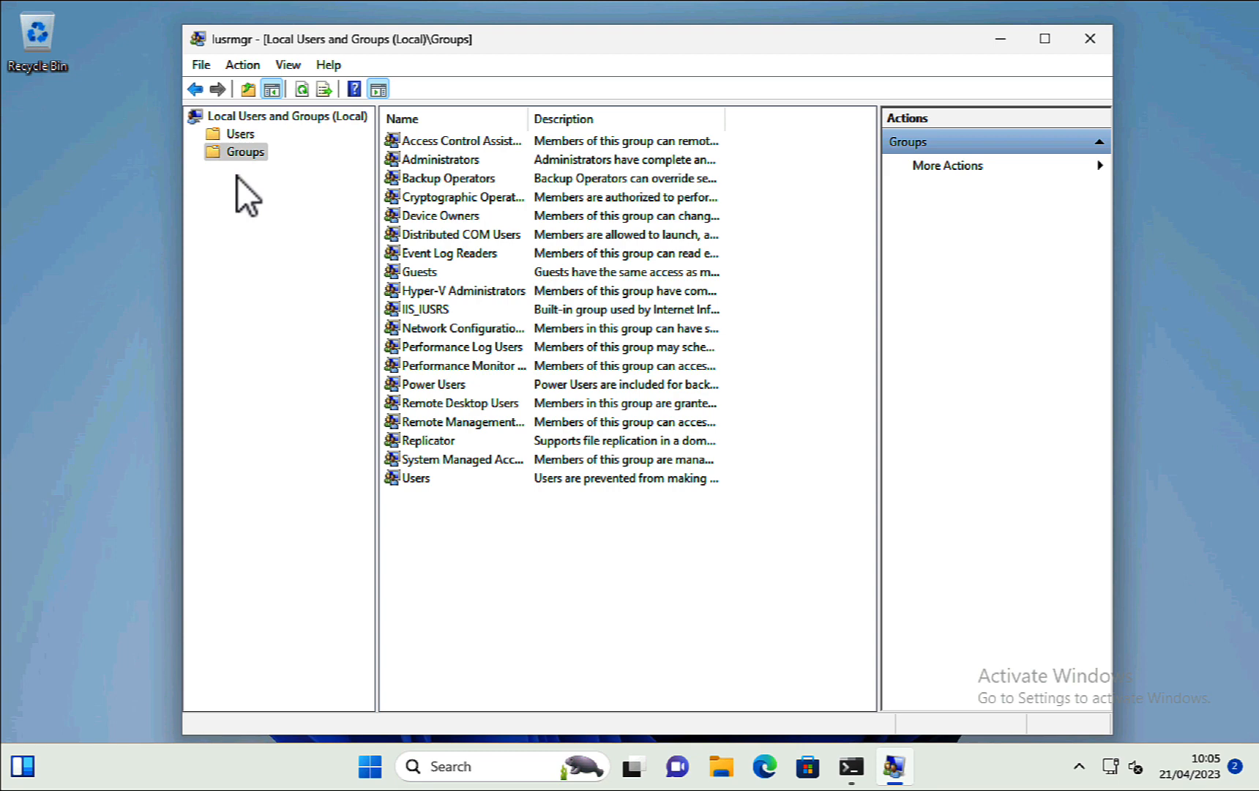
double_click(440, 159)
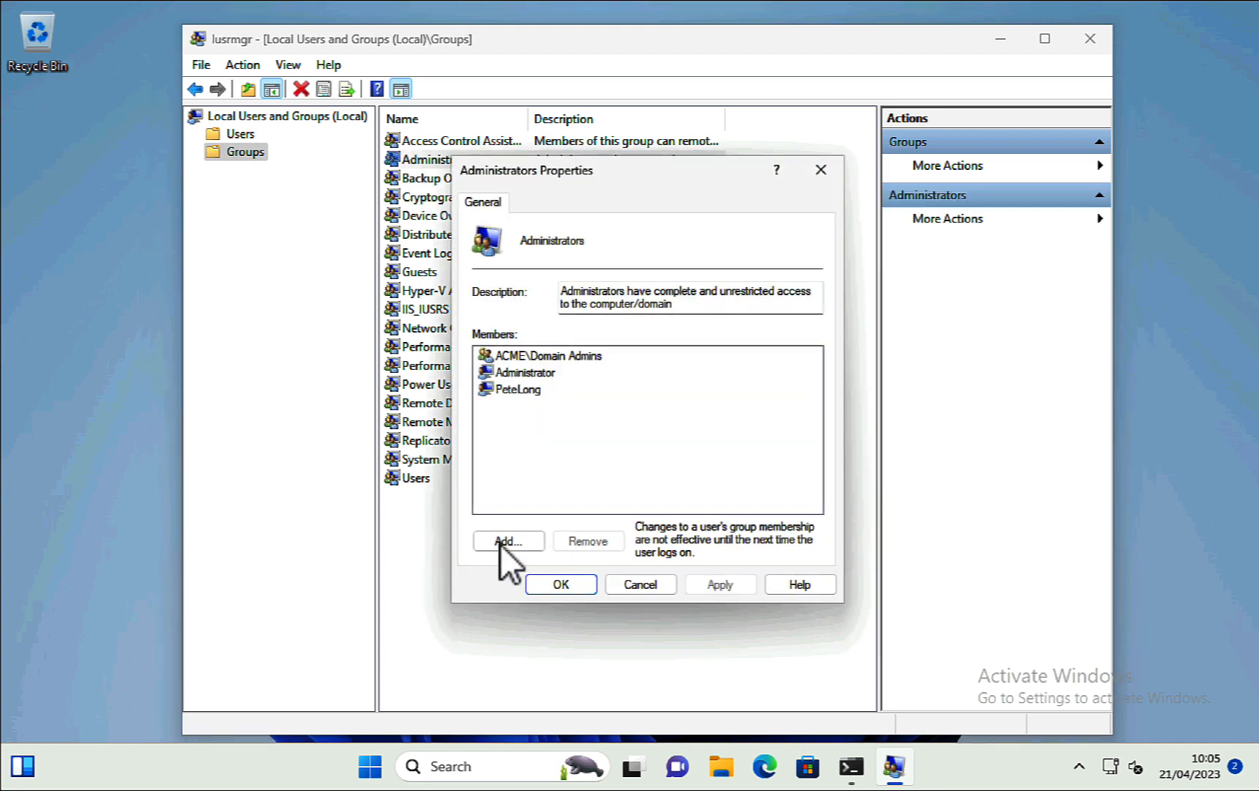
left_click(507, 541)
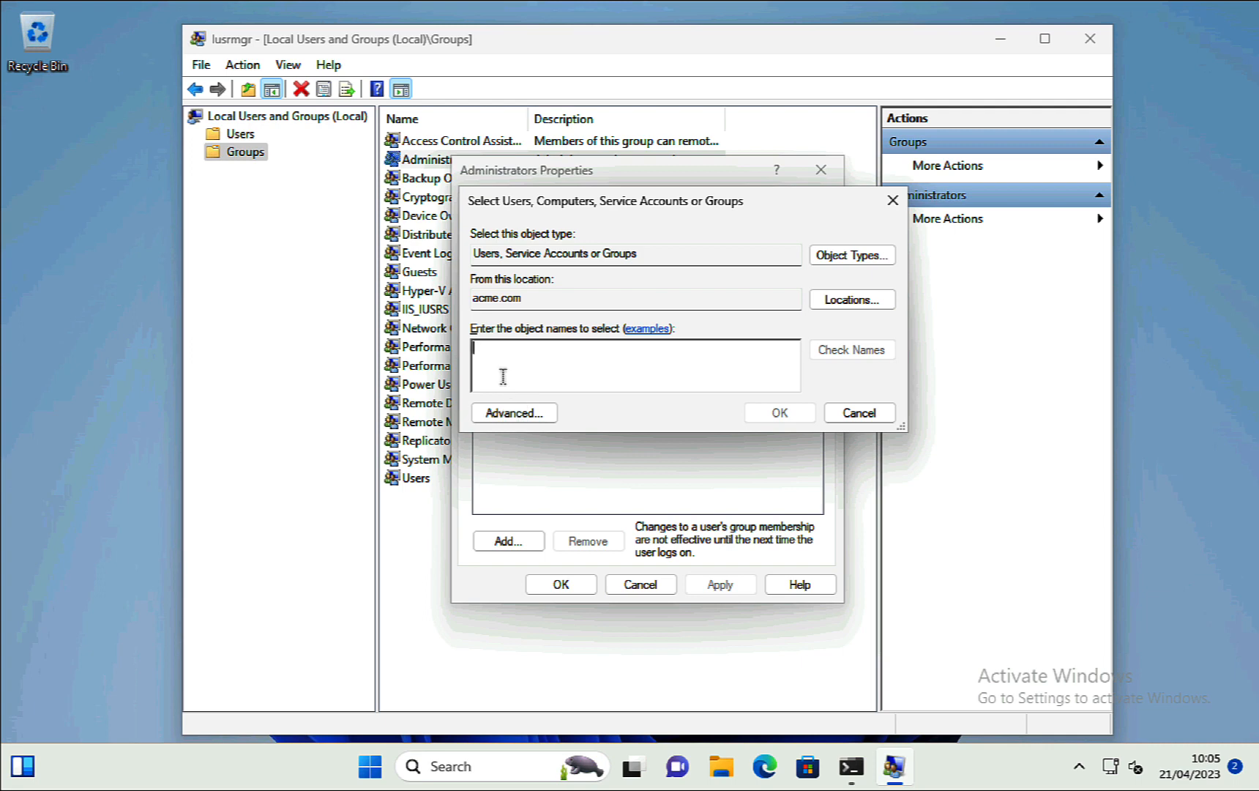
type("lap")
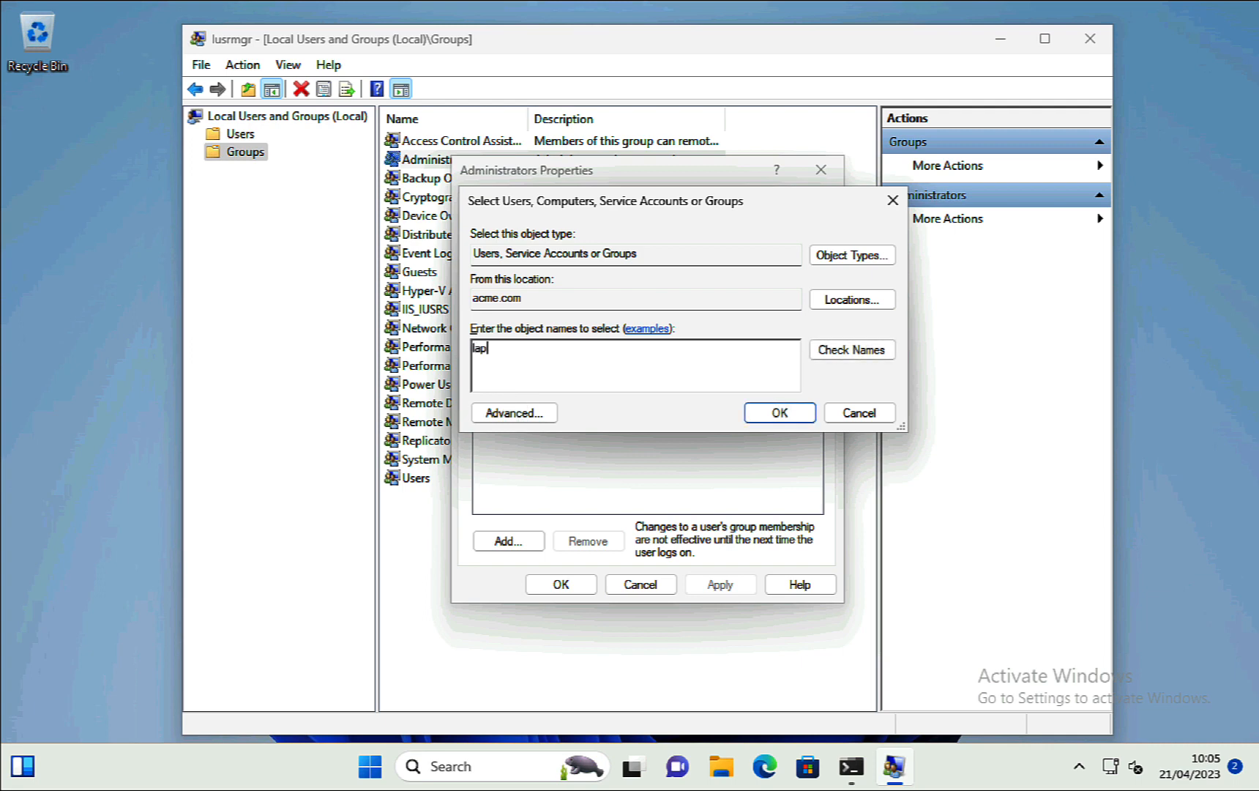
type("s")
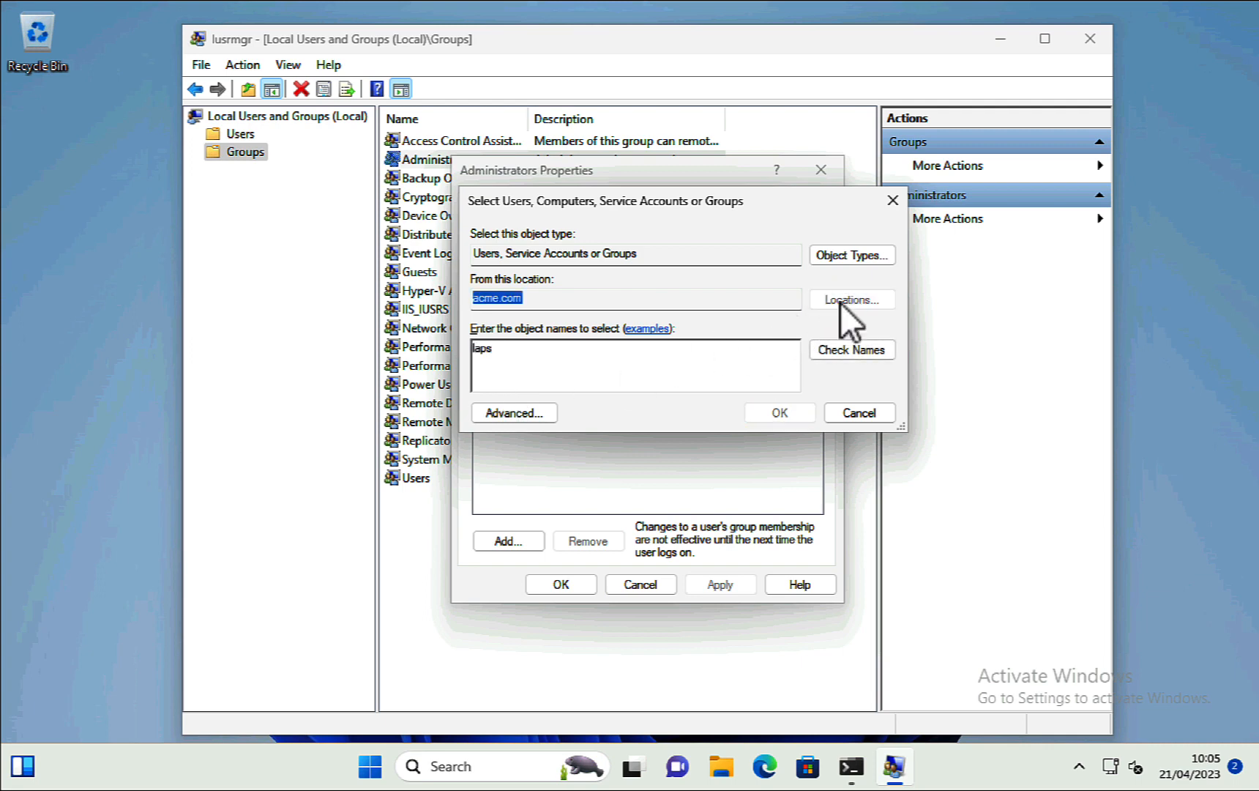
left_click(851, 299)
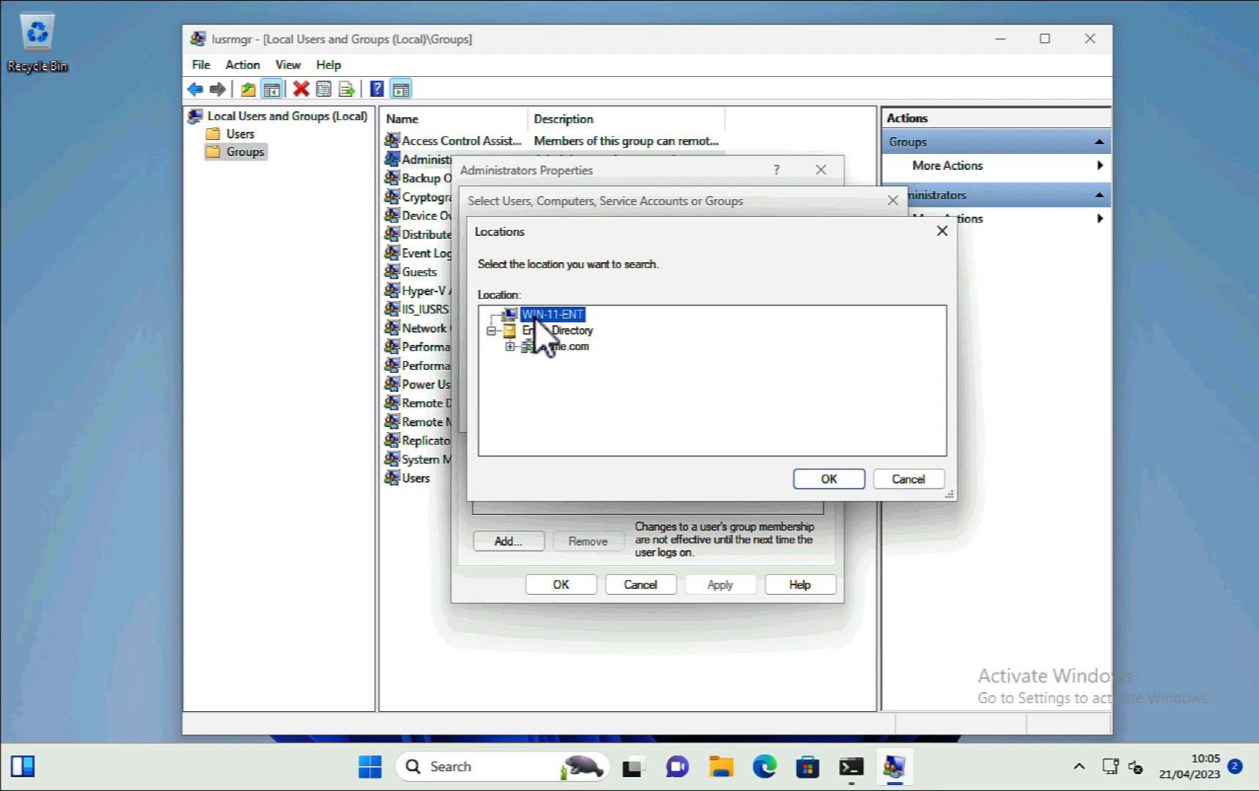
left_click(828, 478)
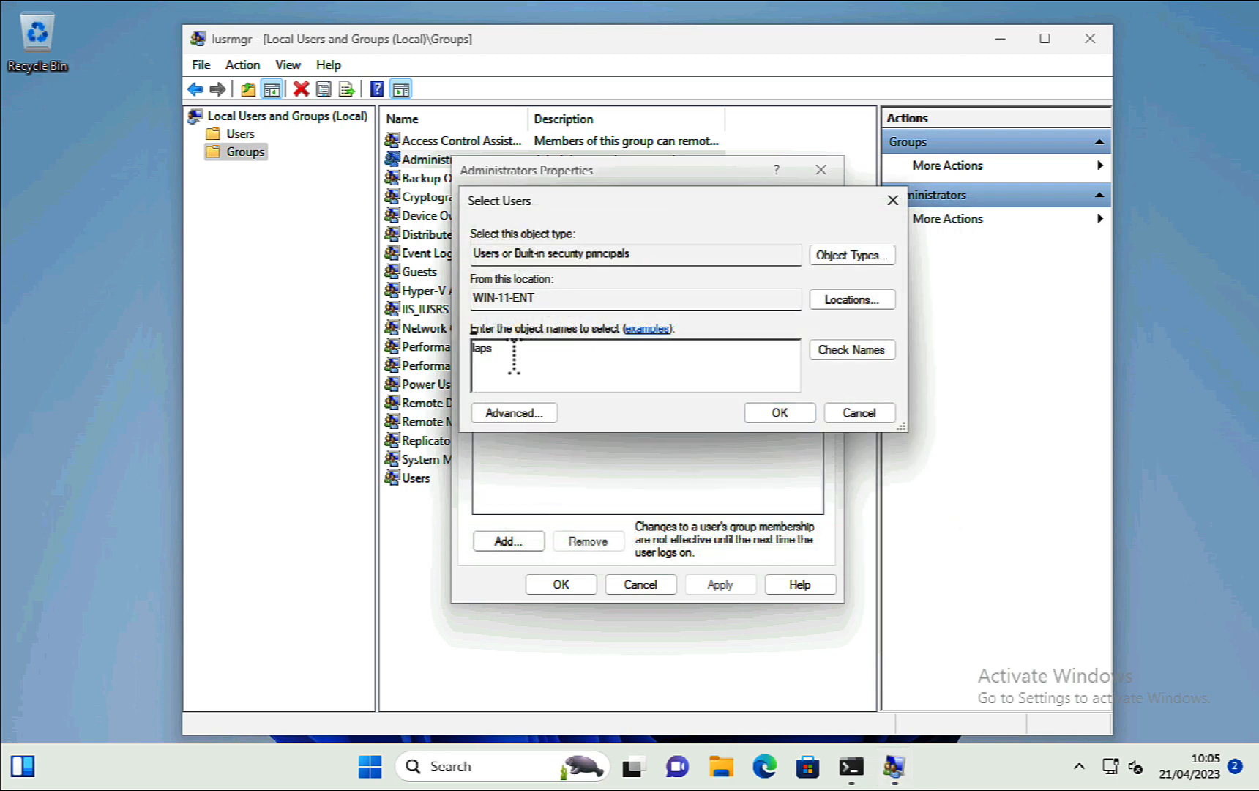
Resolve and add laps.admin to Administrators, apply, and close Local Users and Groups
type(".a")
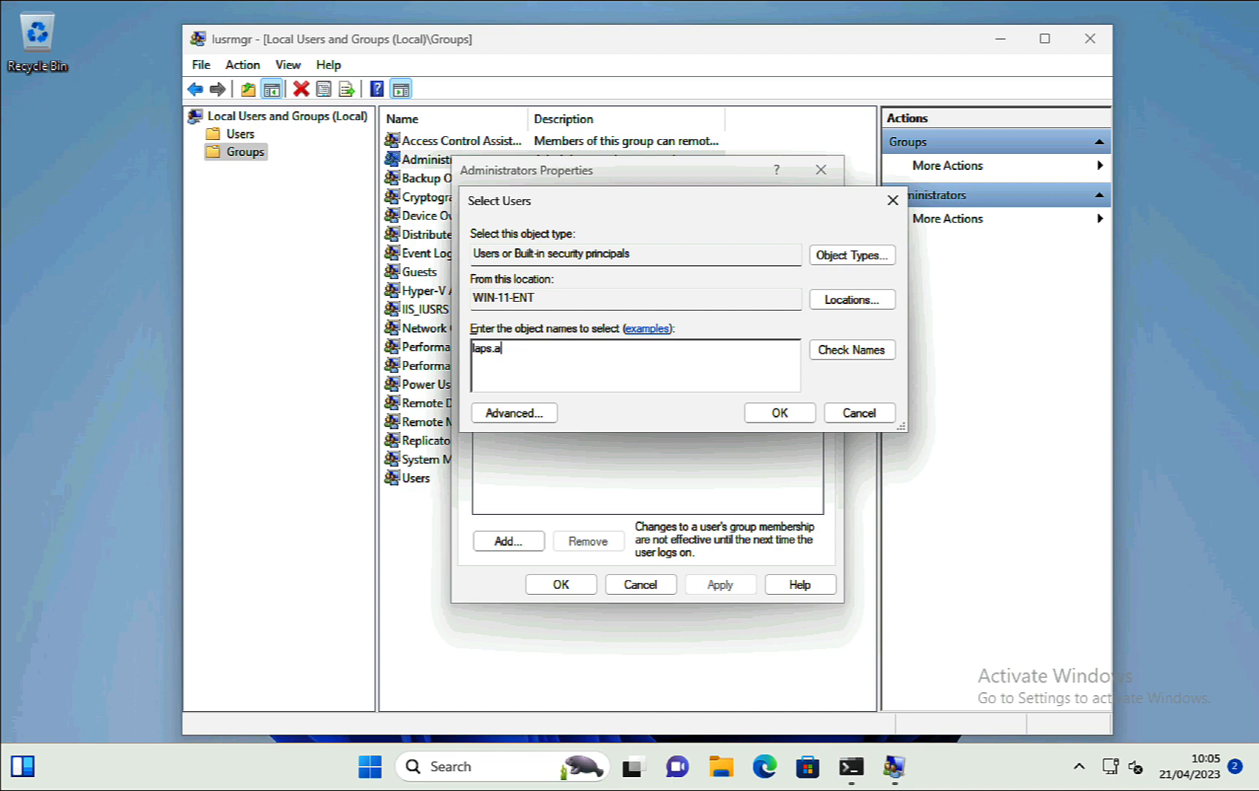
type("dmin")
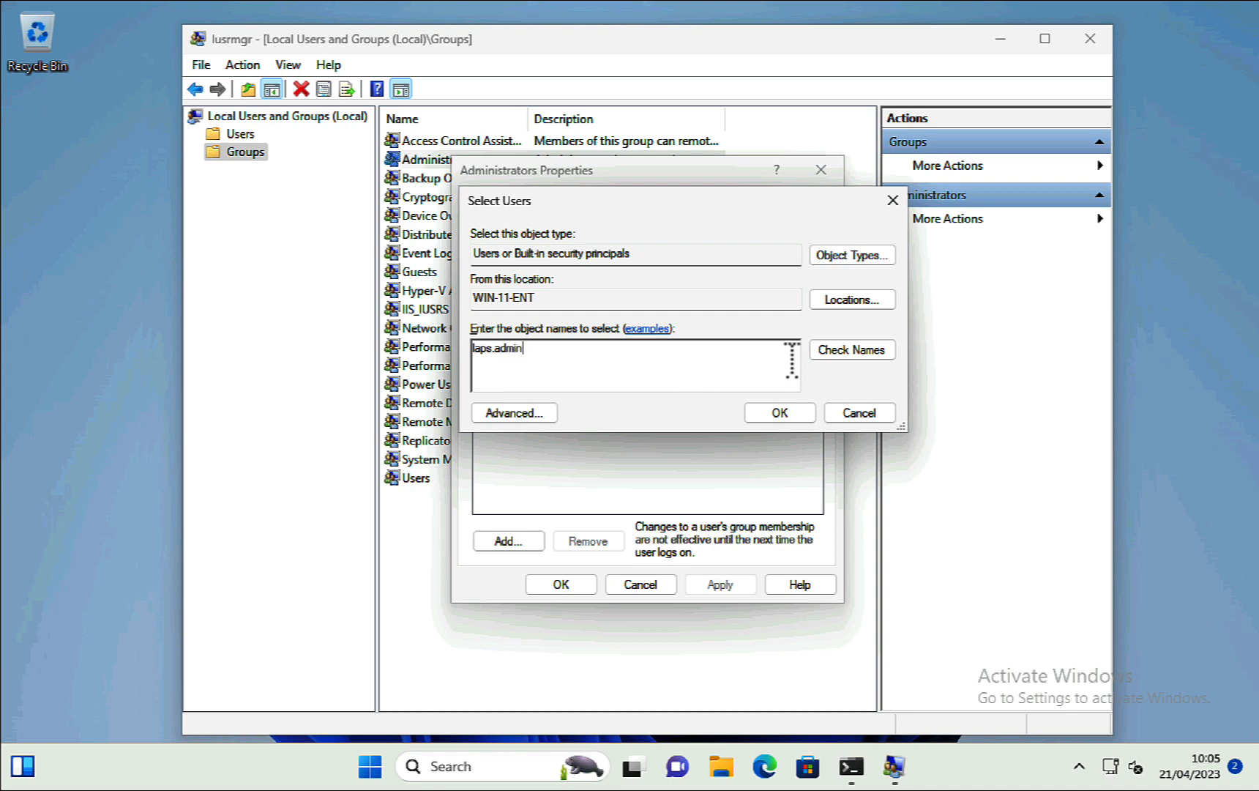
left_click(851, 349)
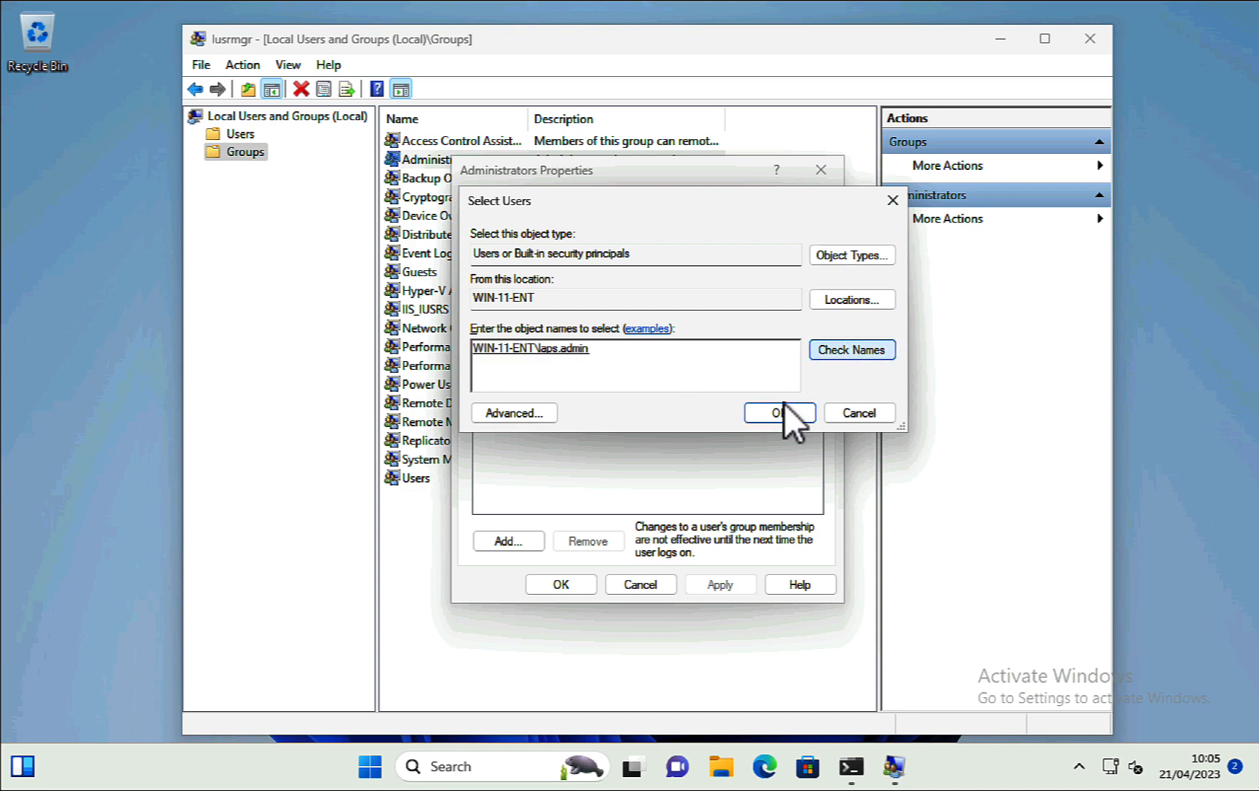
left_click(778, 413)
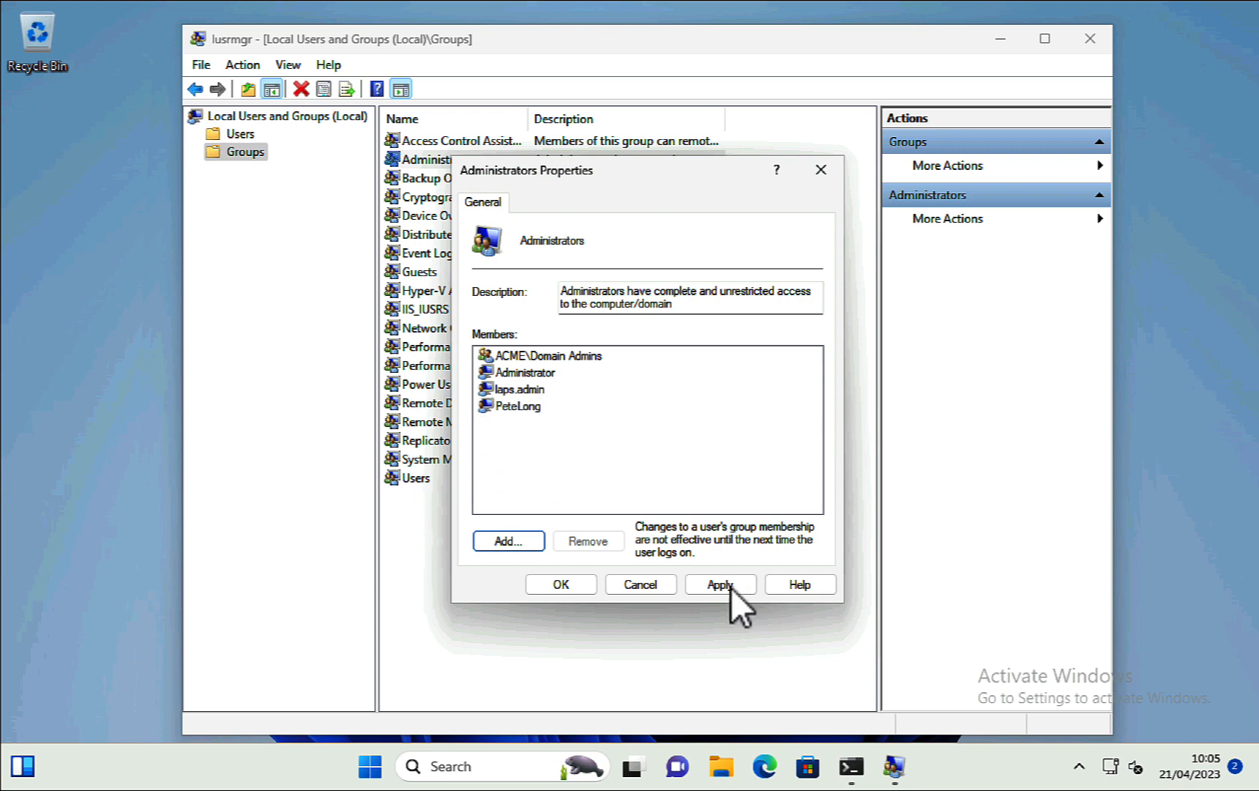
left_click(719, 584)
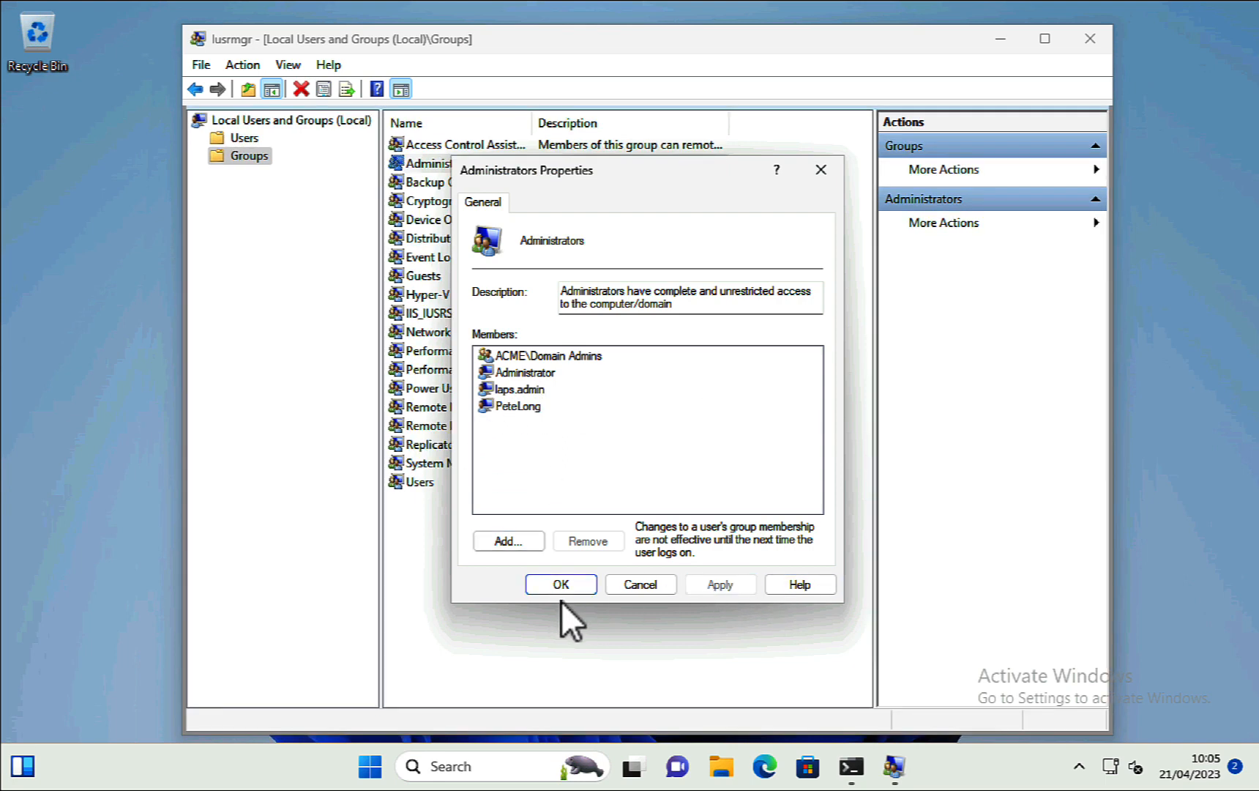
left_click(560, 584)
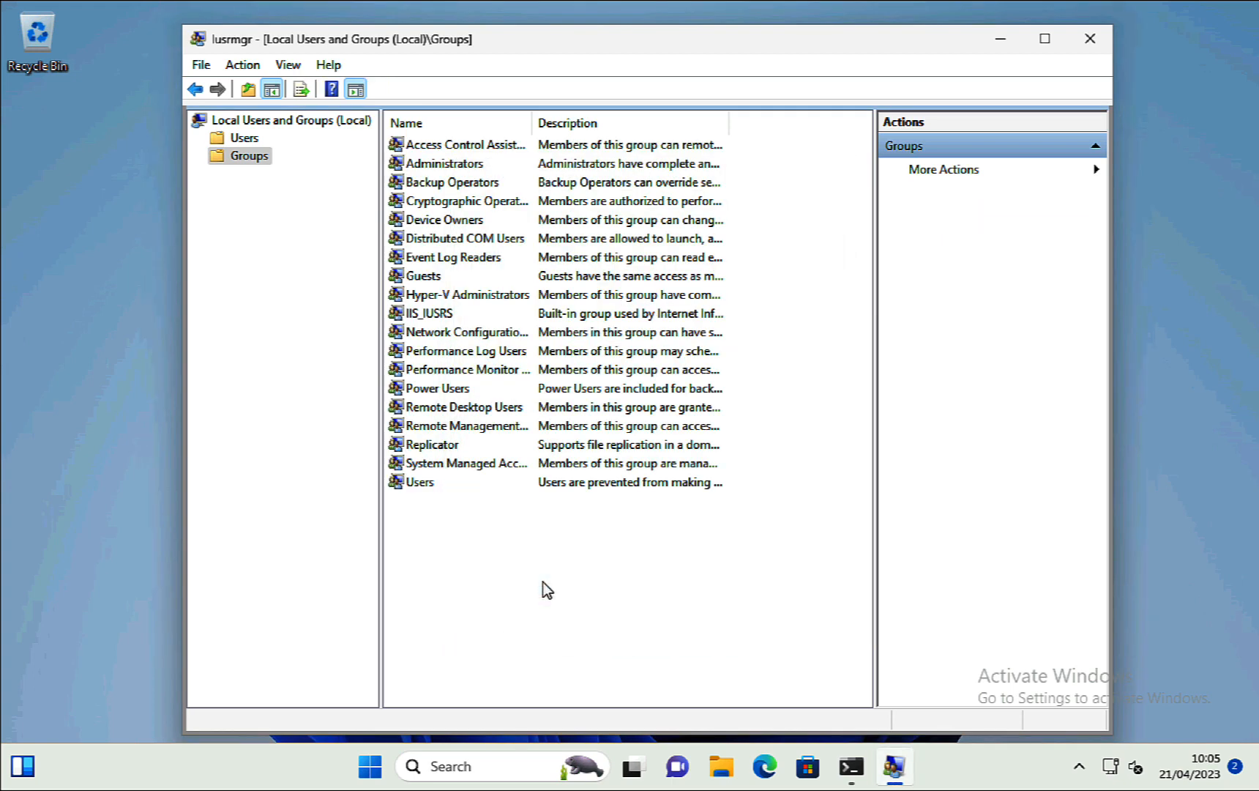
mouse_move(1095, 57)
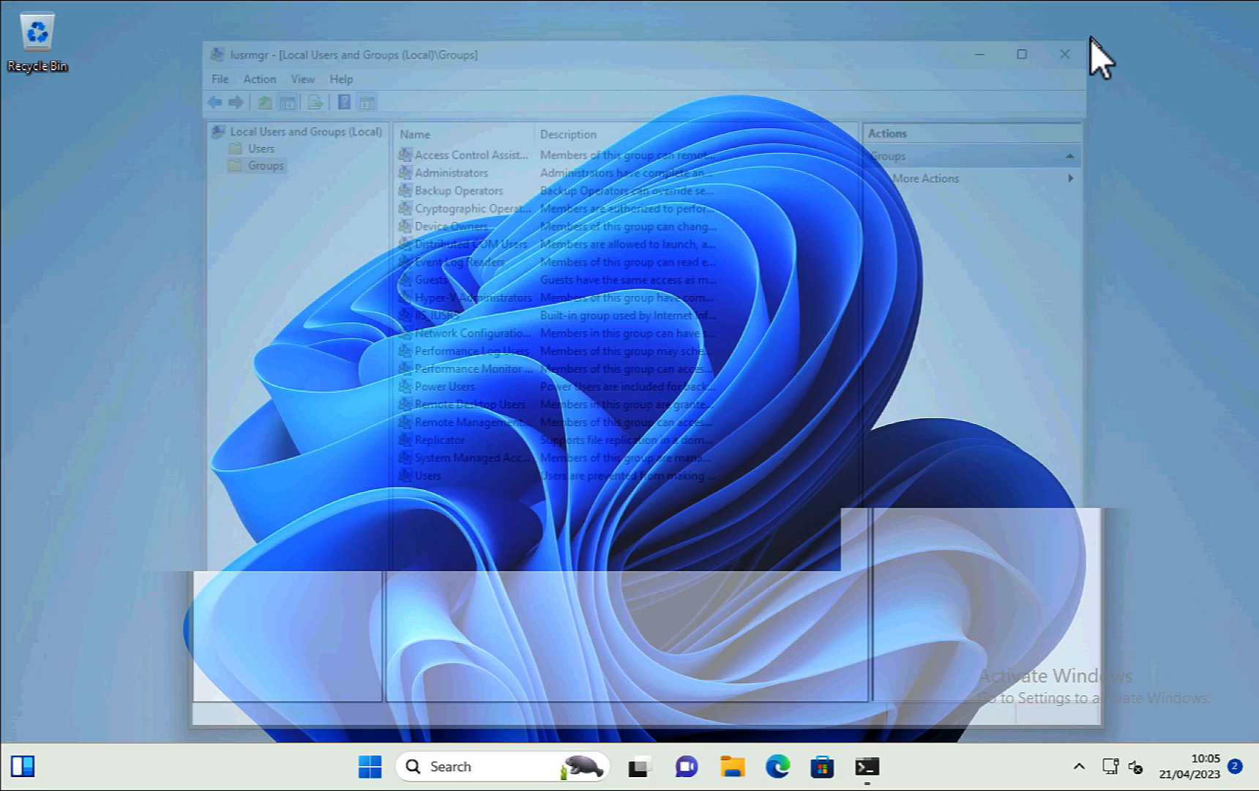
left_click(1066, 55)
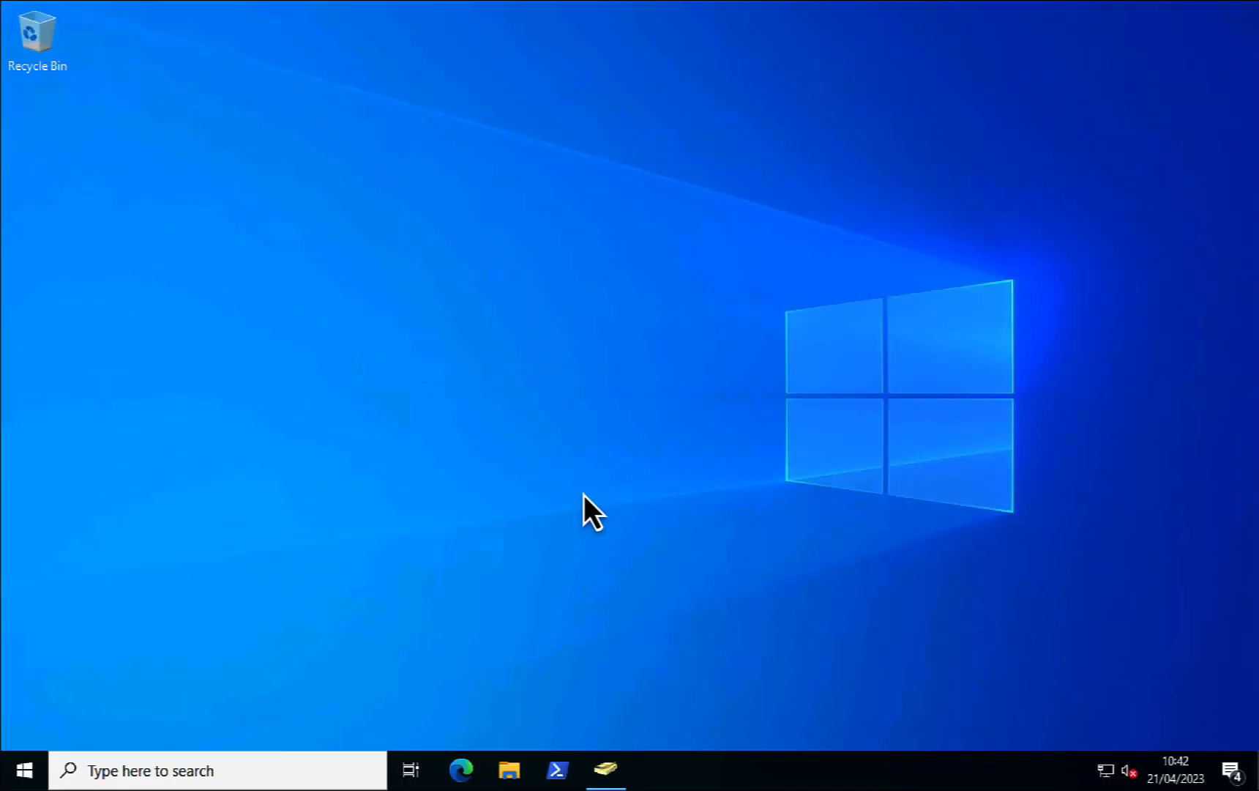
mouse_move(606, 775)
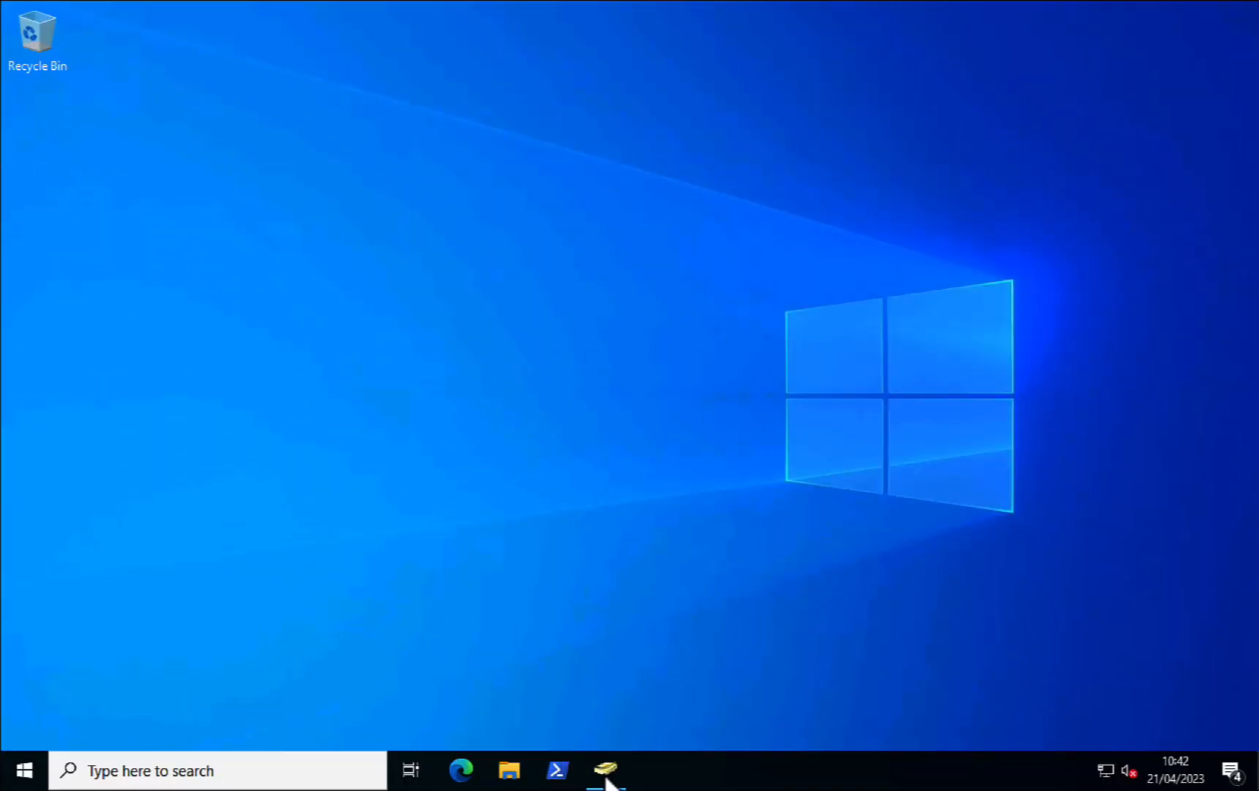
Reopen ADUC and show the context menu for WIN-11-ENT in ACME > Computers
left_click(605, 769)
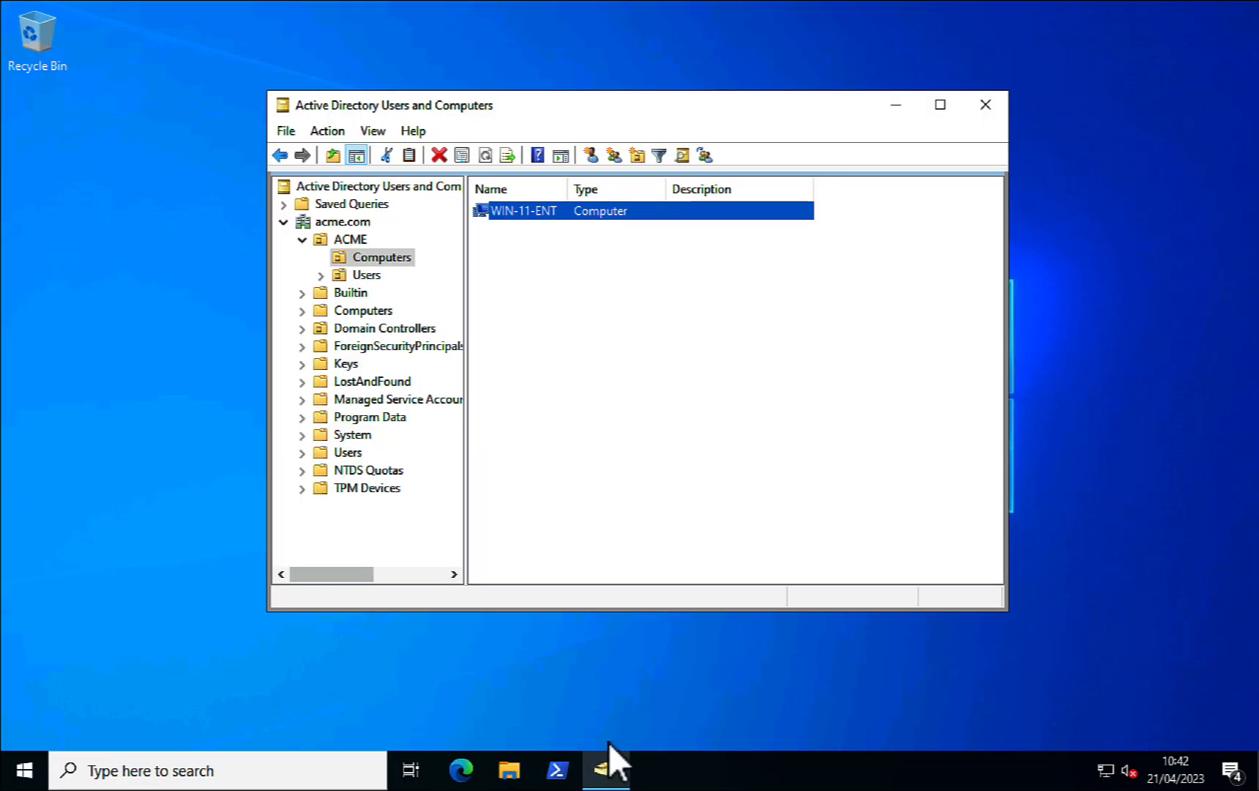
mouse_move(533, 232)
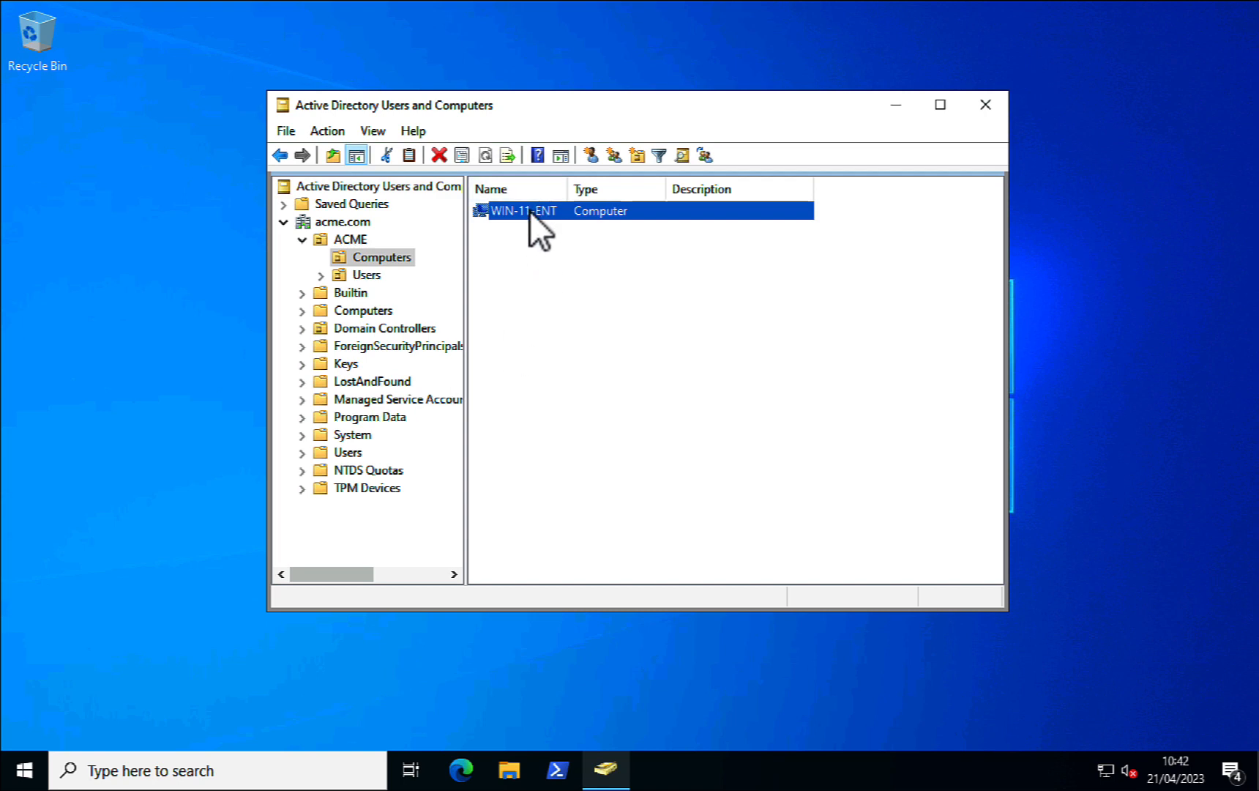
right_click(522, 210)
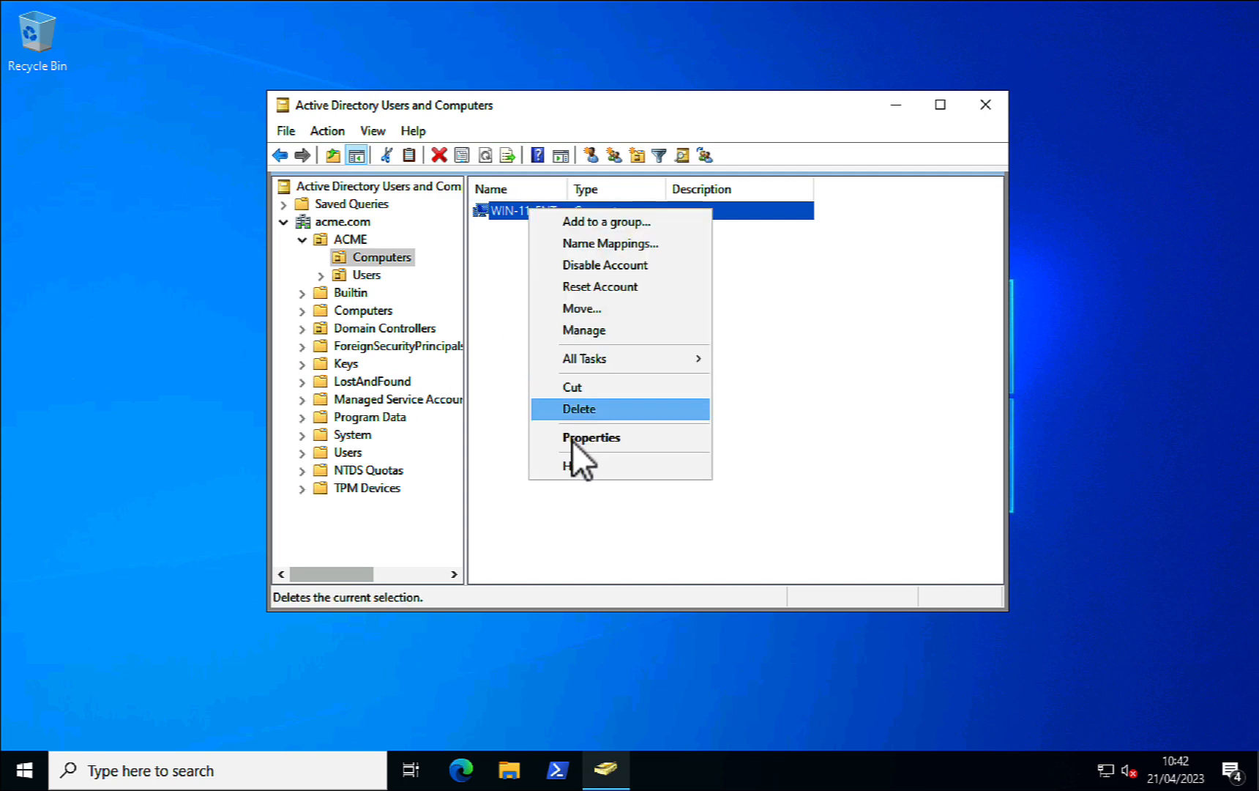
In WIN-11-ENT's Attribute Editor, inspect the msLAPS encrypted password and expiration attributes
left_click(591, 436)
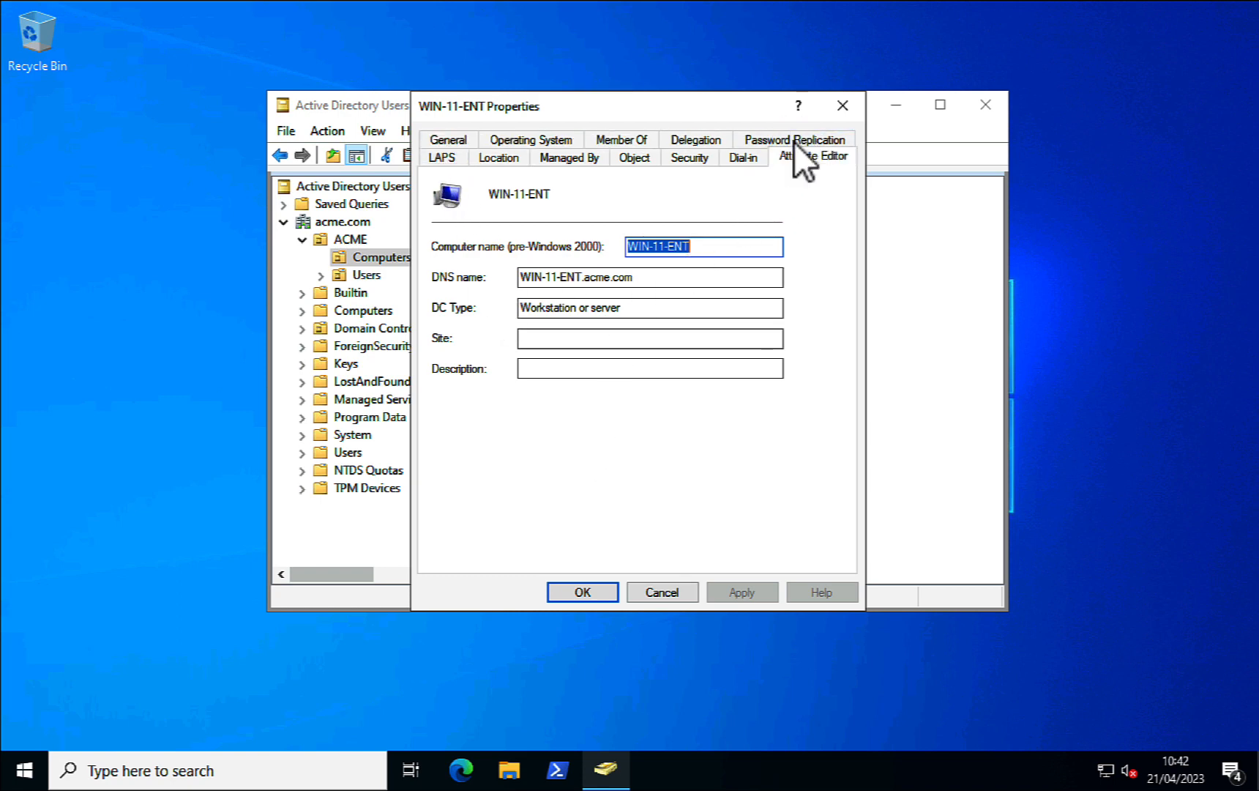
left_click(812, 157)
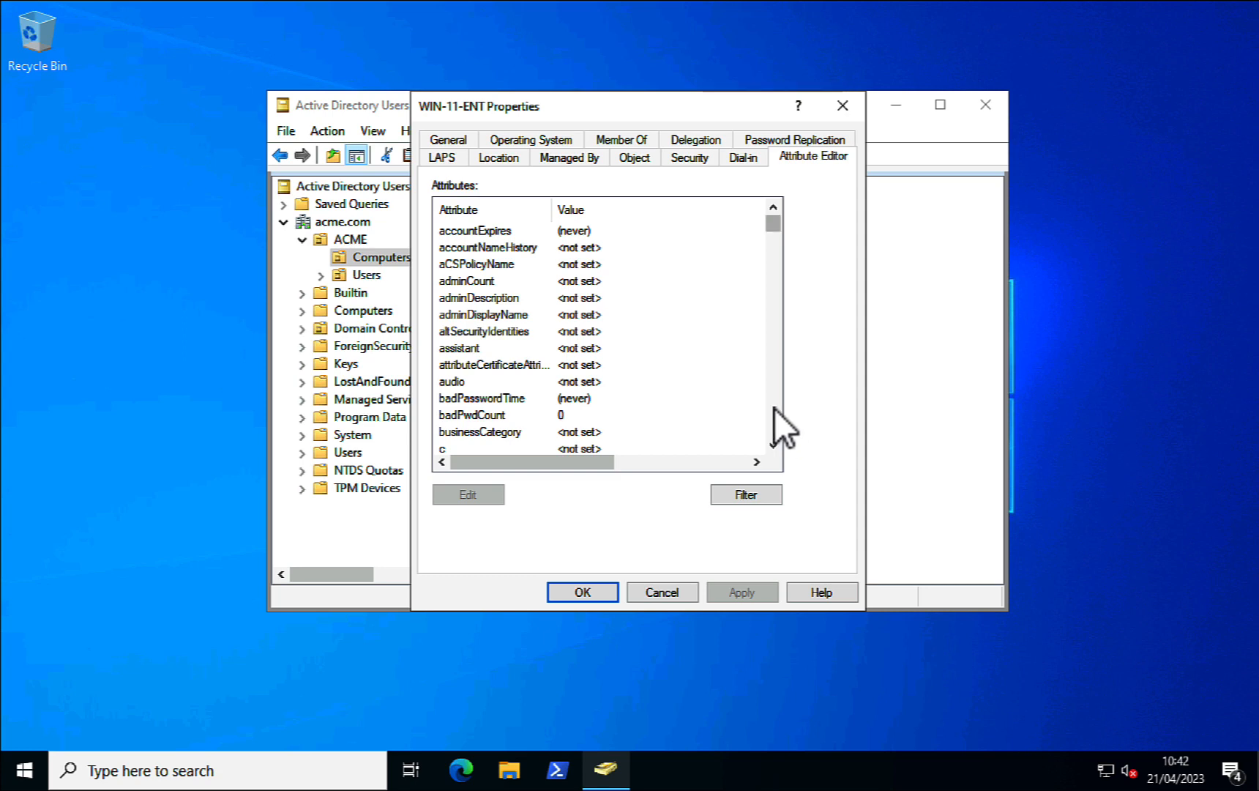
scroll("down", 3)
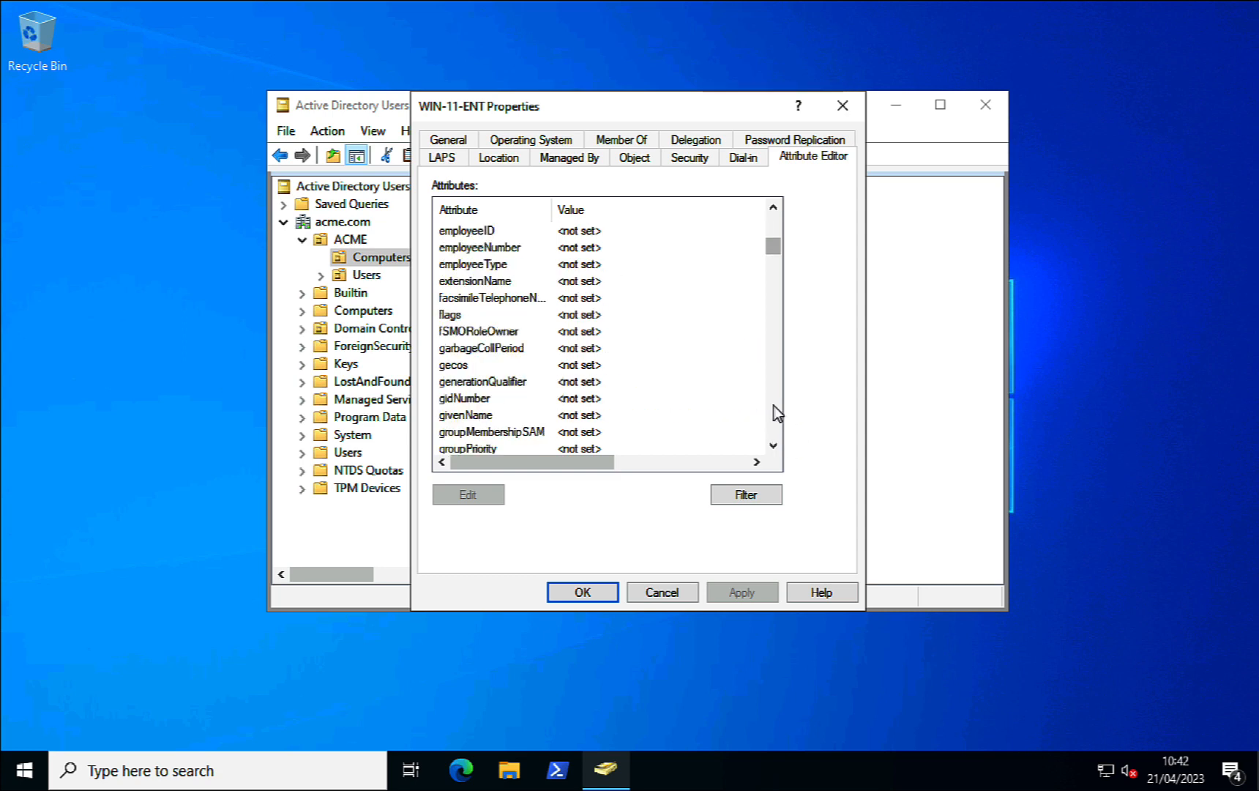
scroll("down", 3)
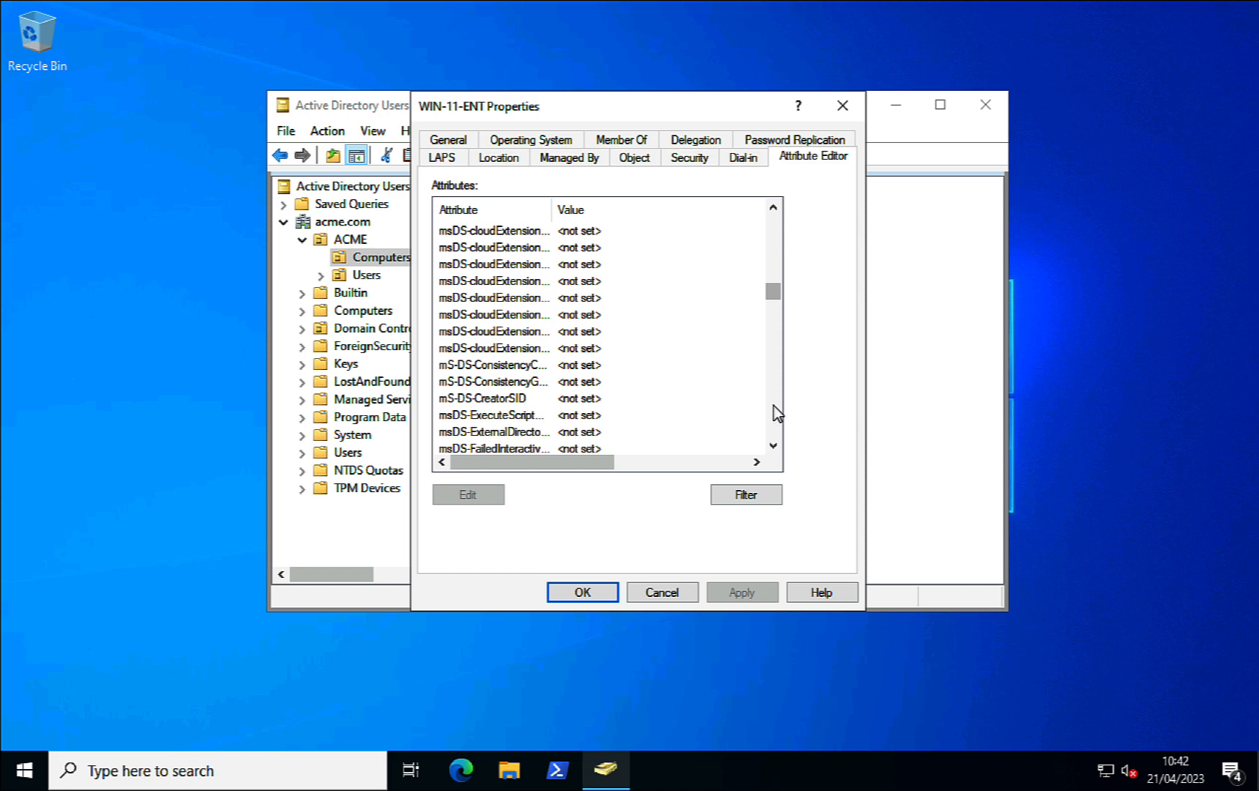
scroll("down", 3)
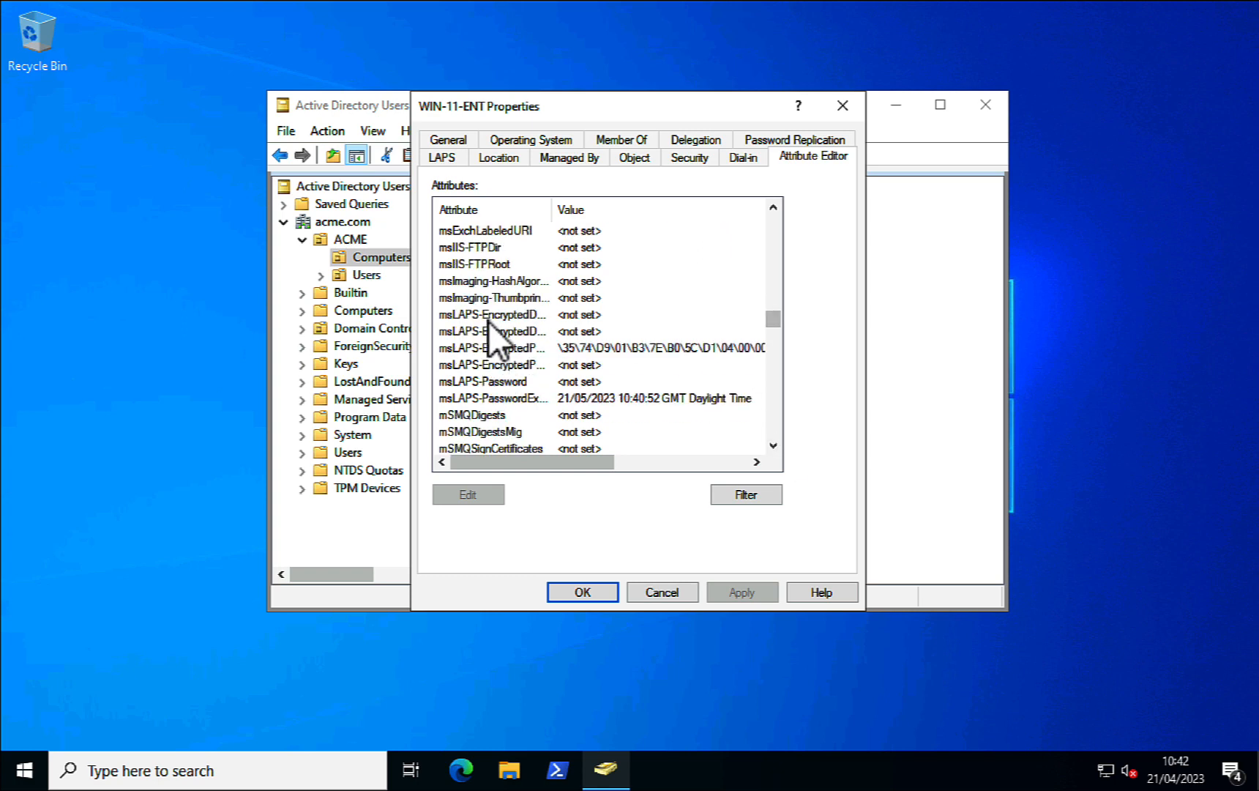
left_click(495, 314)
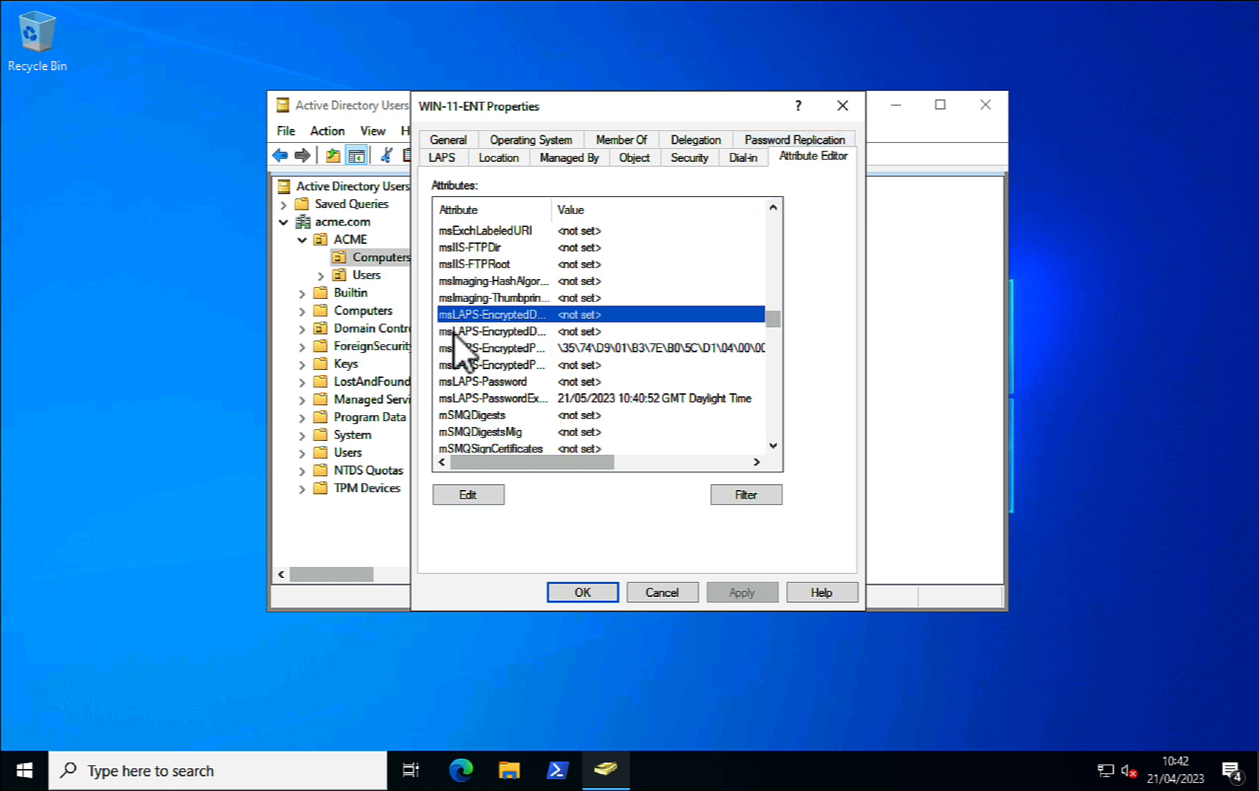
left_click(494, 348)
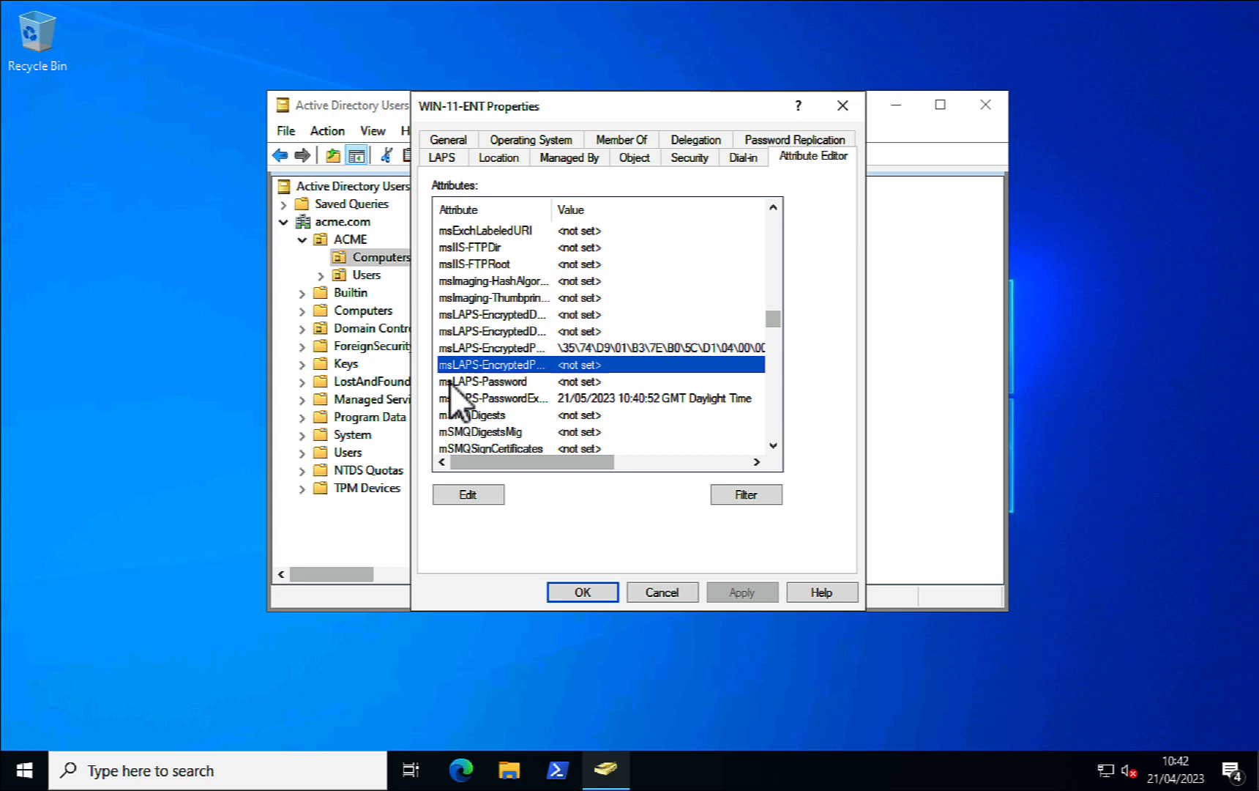
left_click(495, 398)
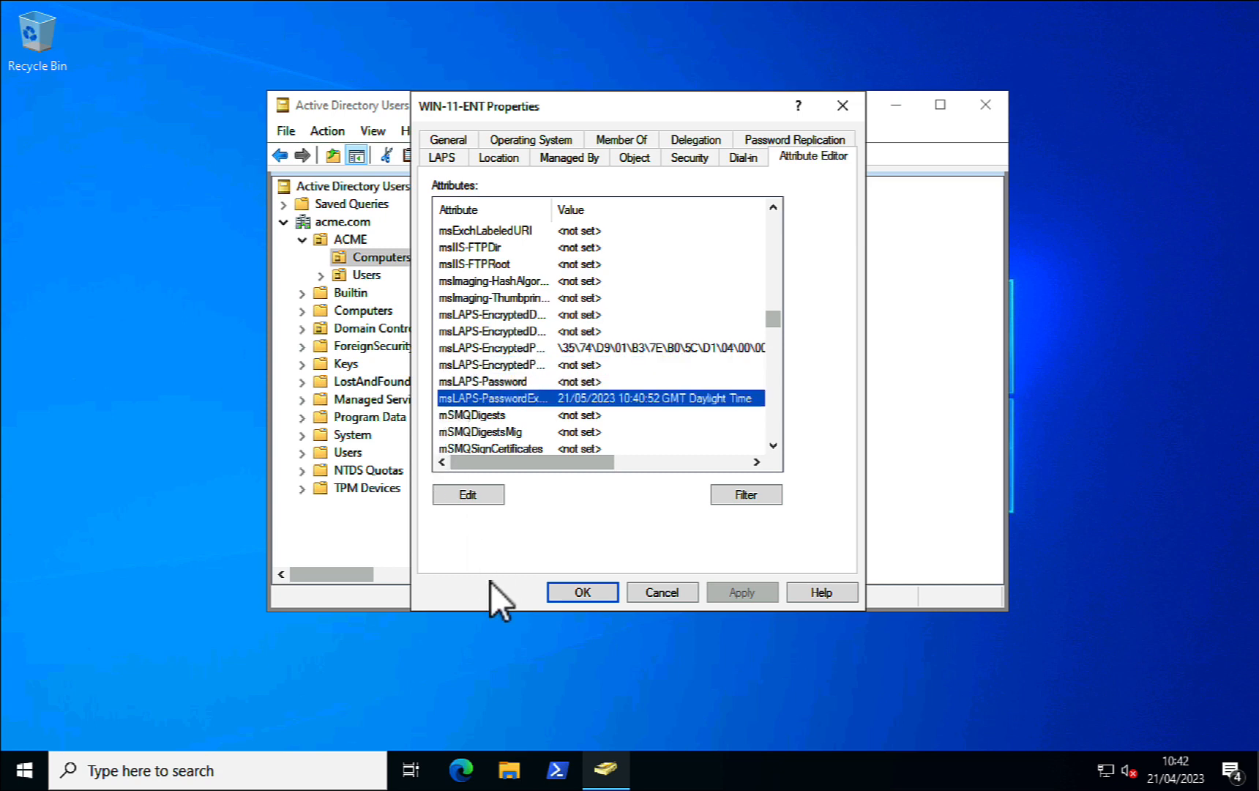
mouse_move(423, 173)
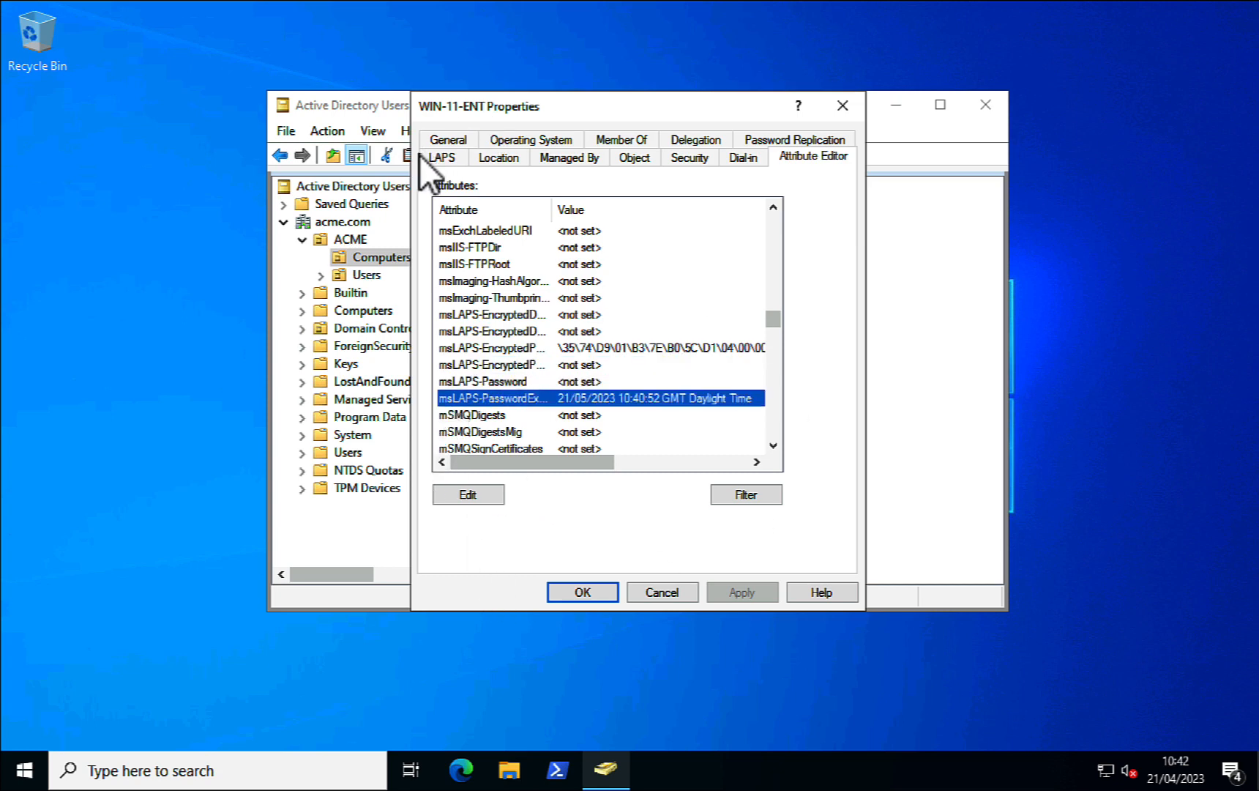
Show WIN-11-ENT's laps.admin password on the LAPS tab and copy it to the clipboard
left_click(441, 156)
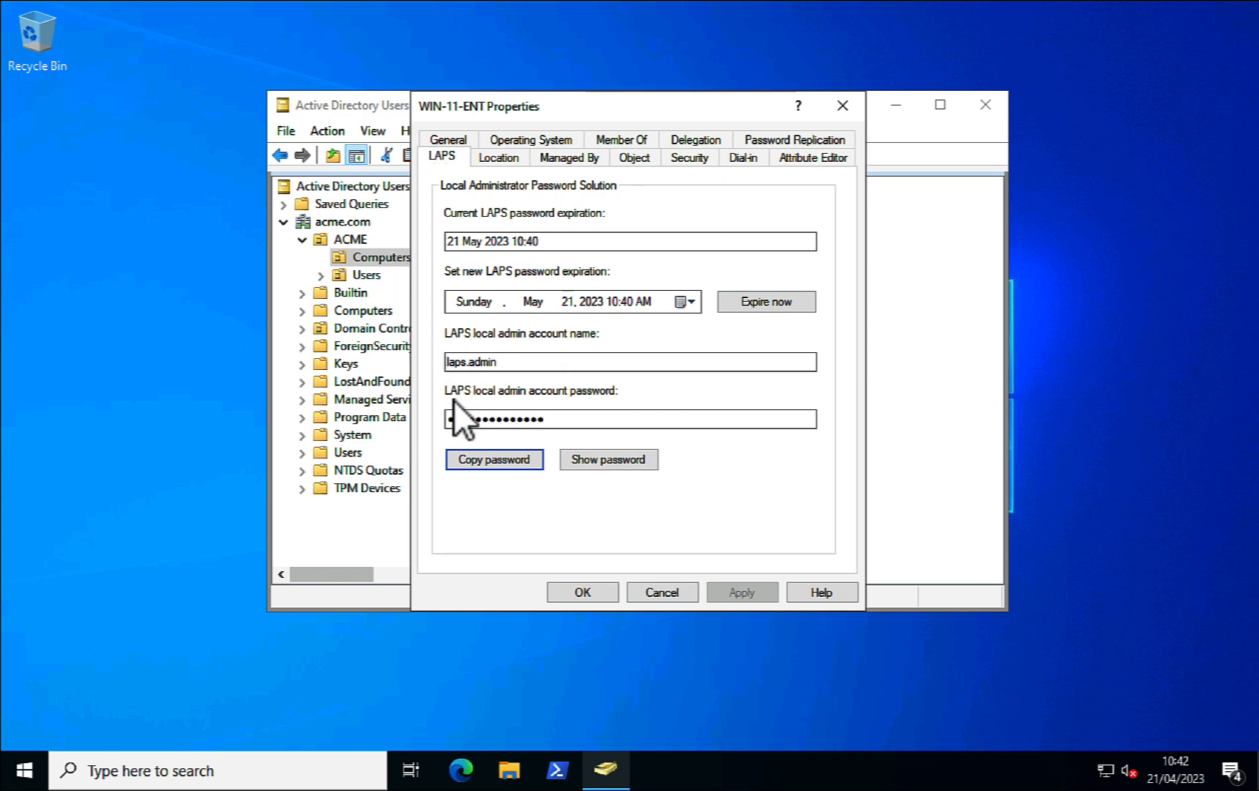
left_click(608, 459)
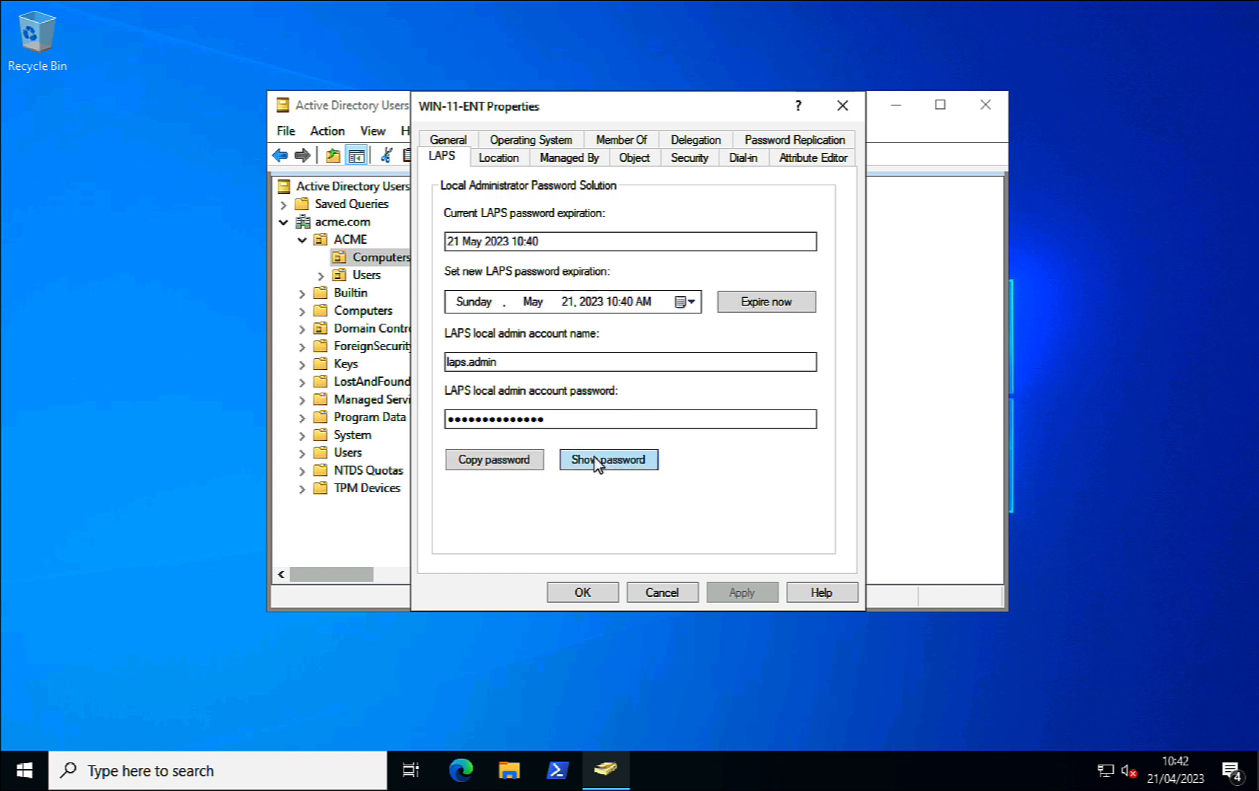
left_click(608, 459)
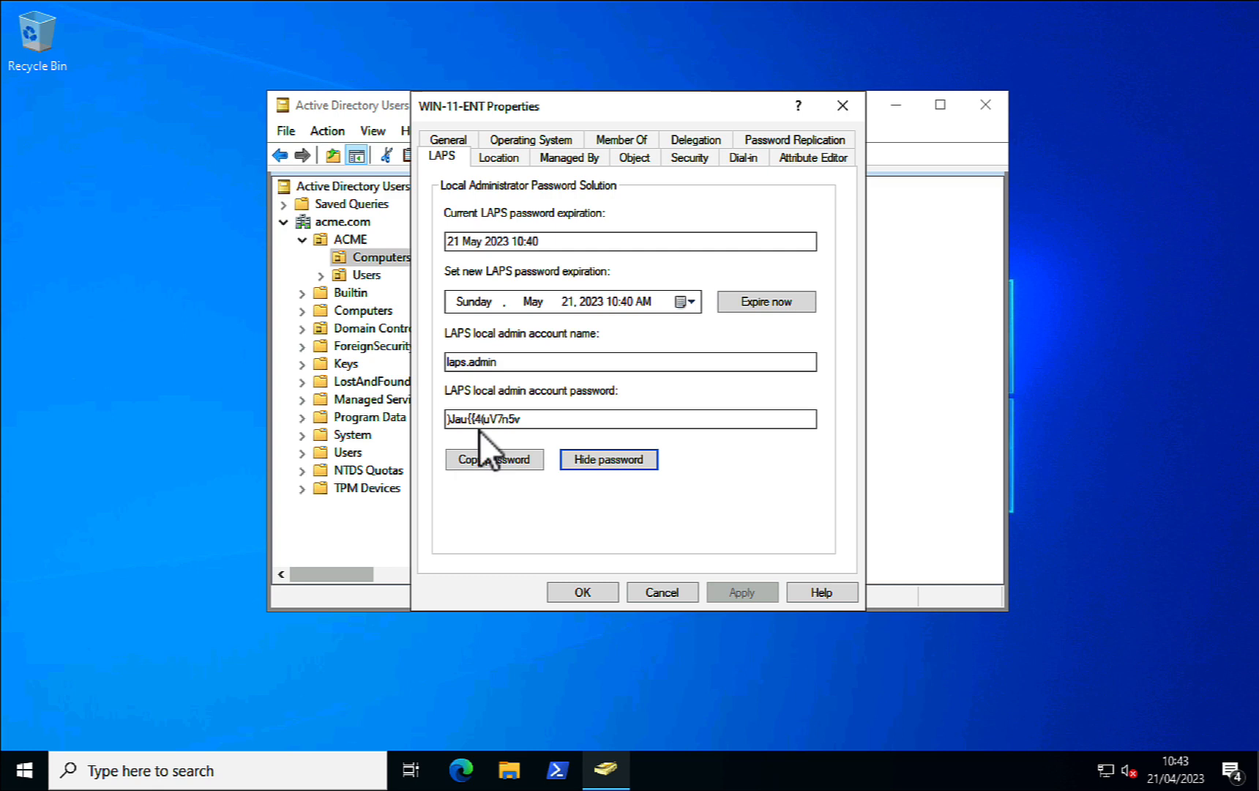
left_click(494, 459)
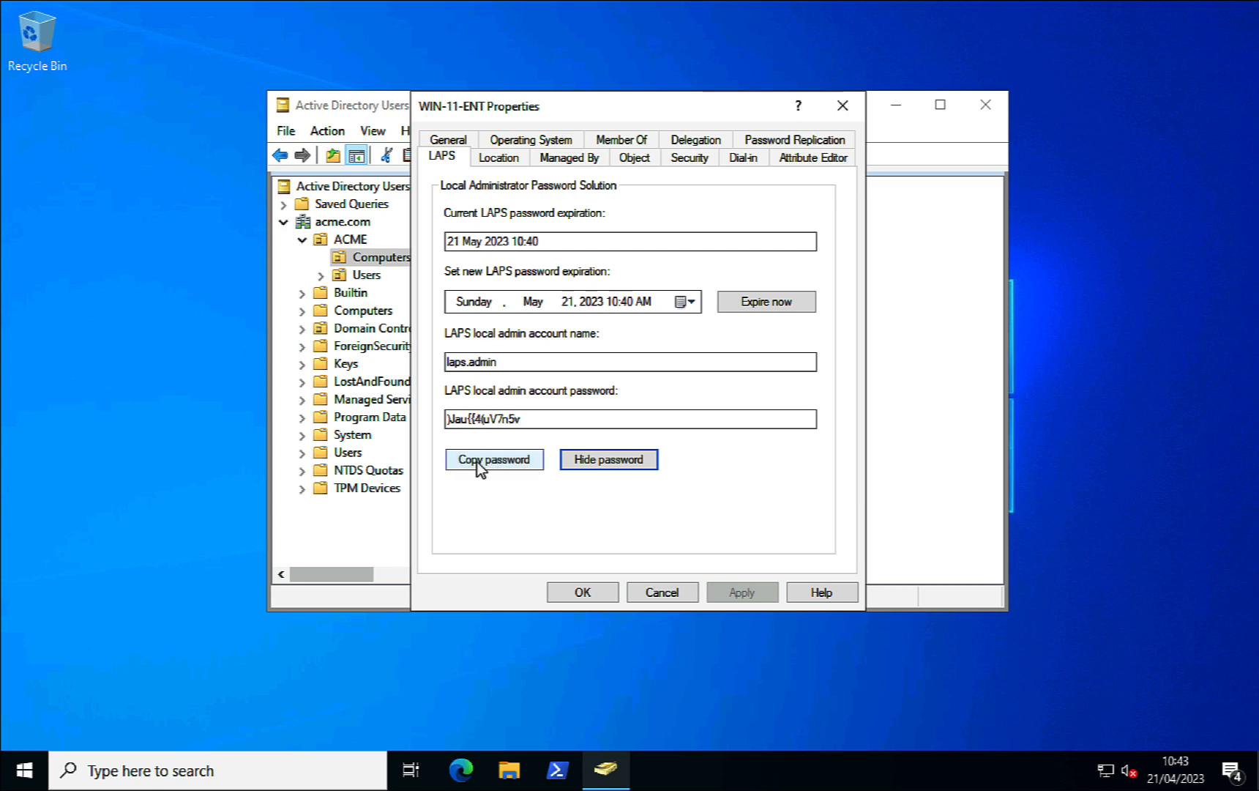
left_click(493, 459)
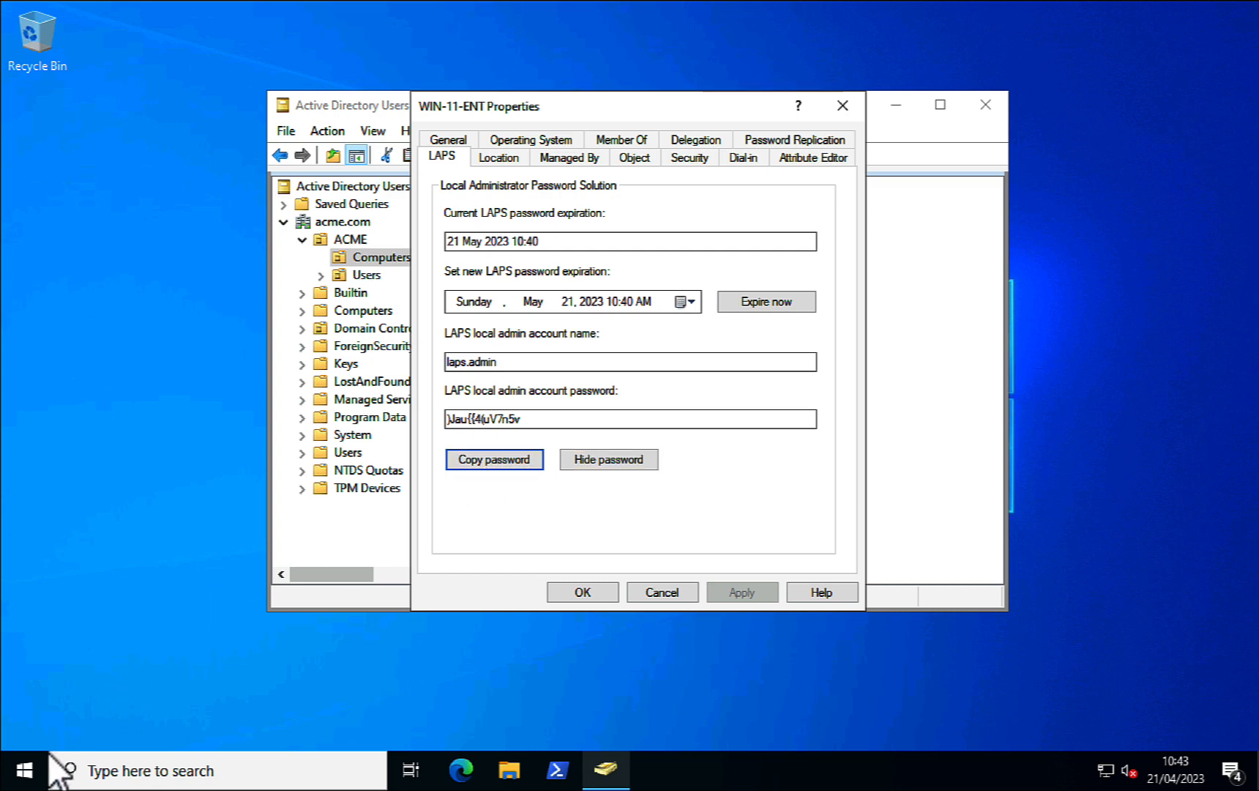
left_click(16, 769)
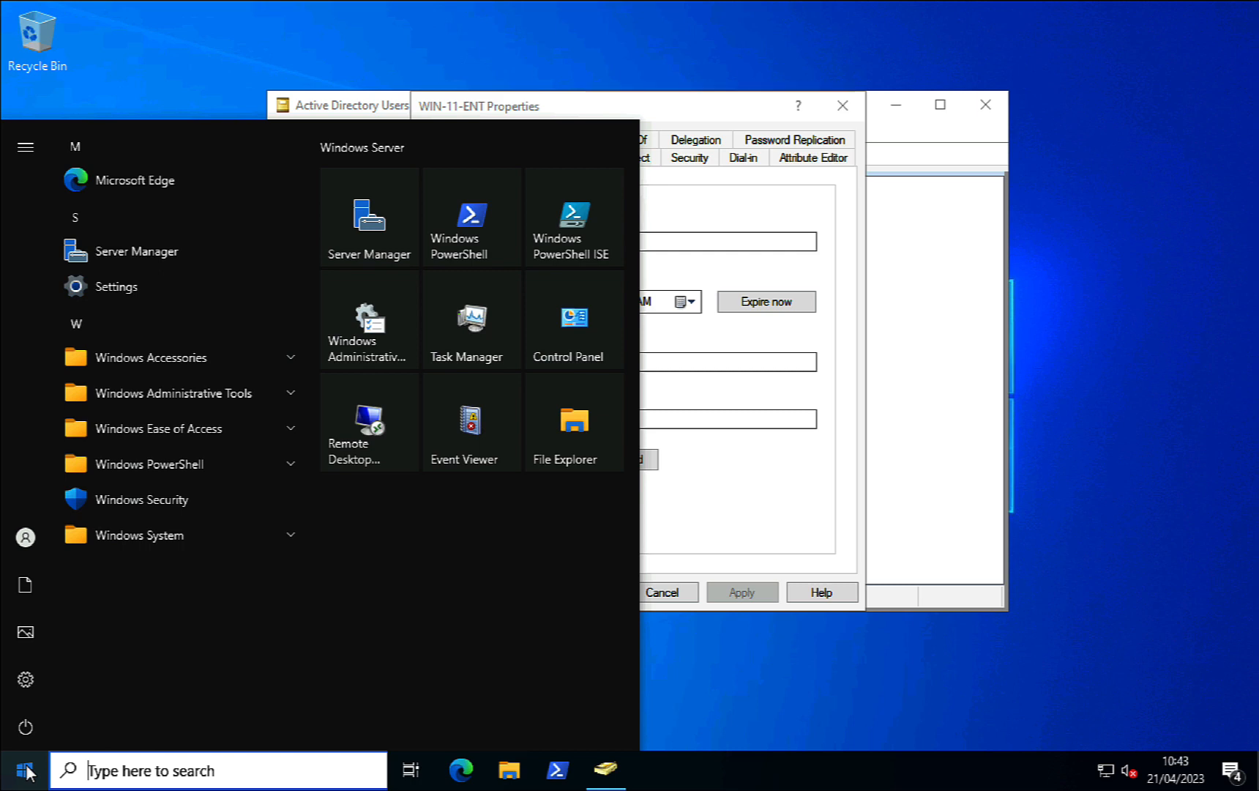
type("notepad")
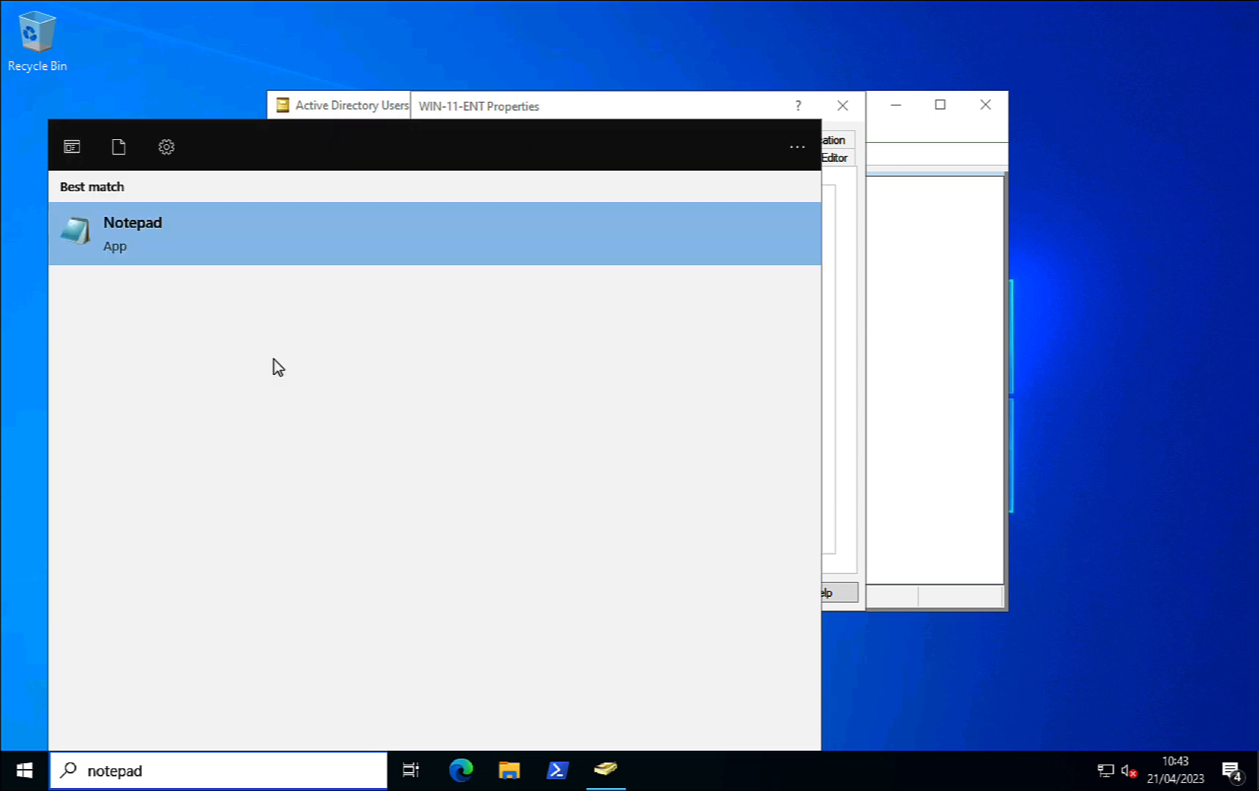
left_click(132, 233)
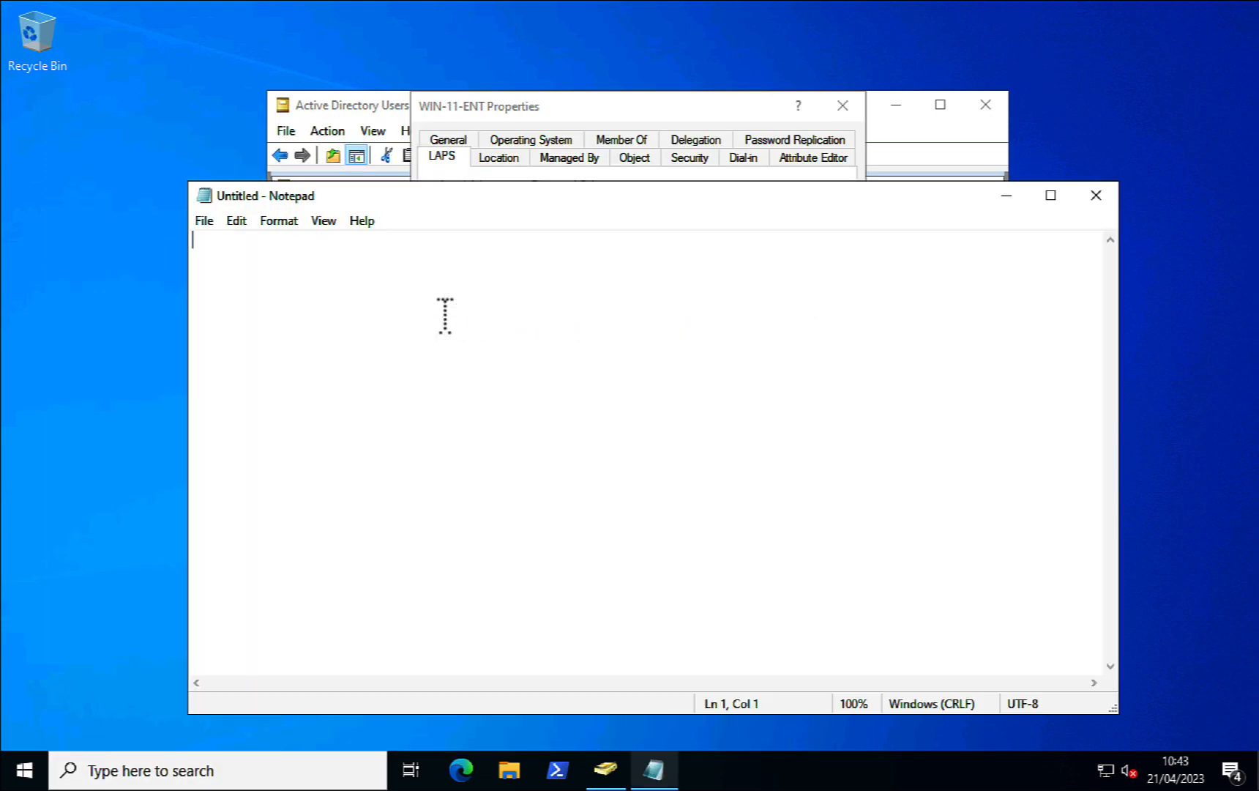
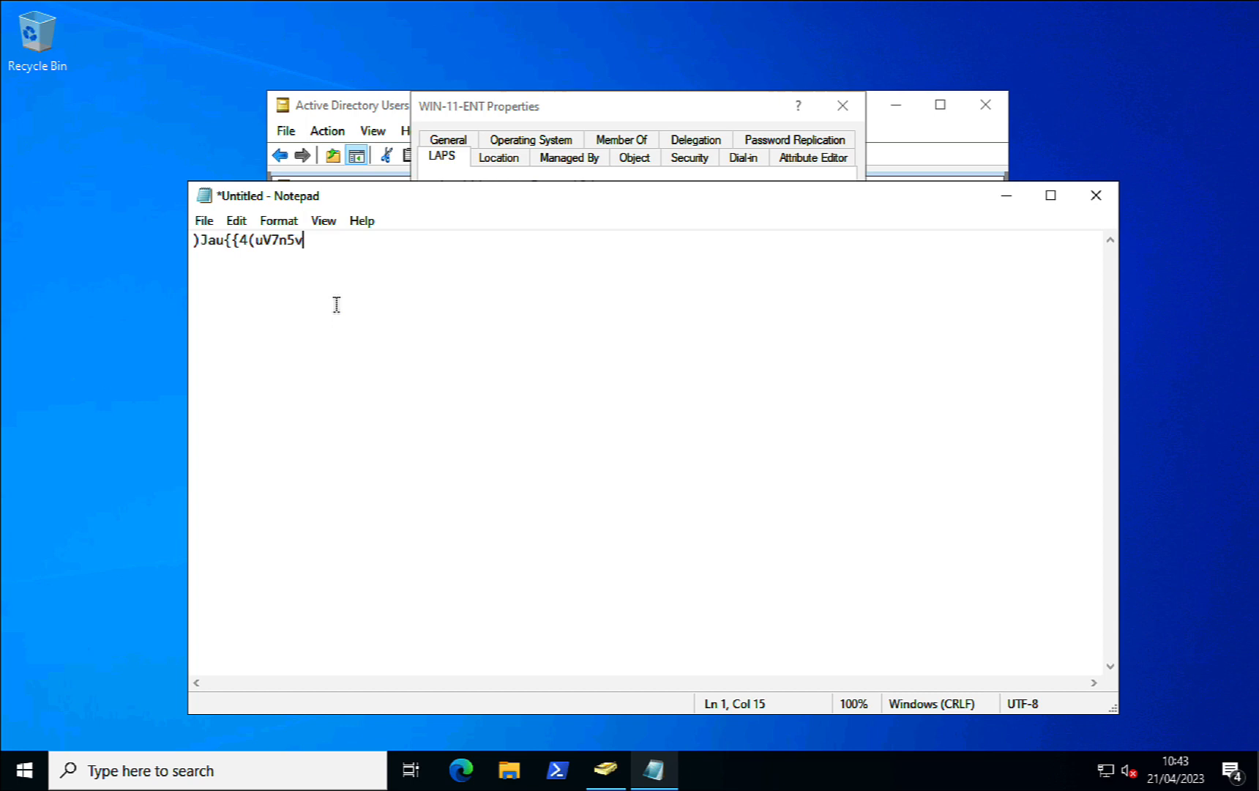
mouse_move(723, 493)
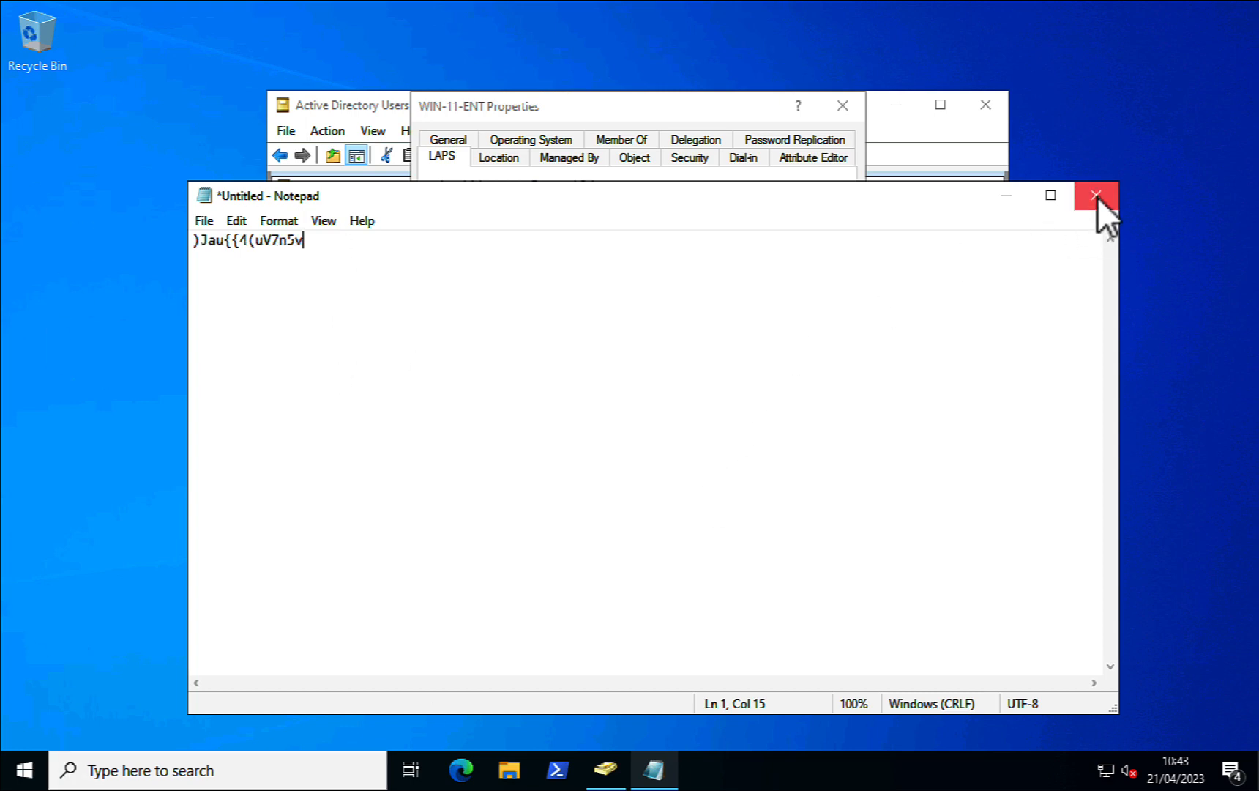
left_click(1097, 195)
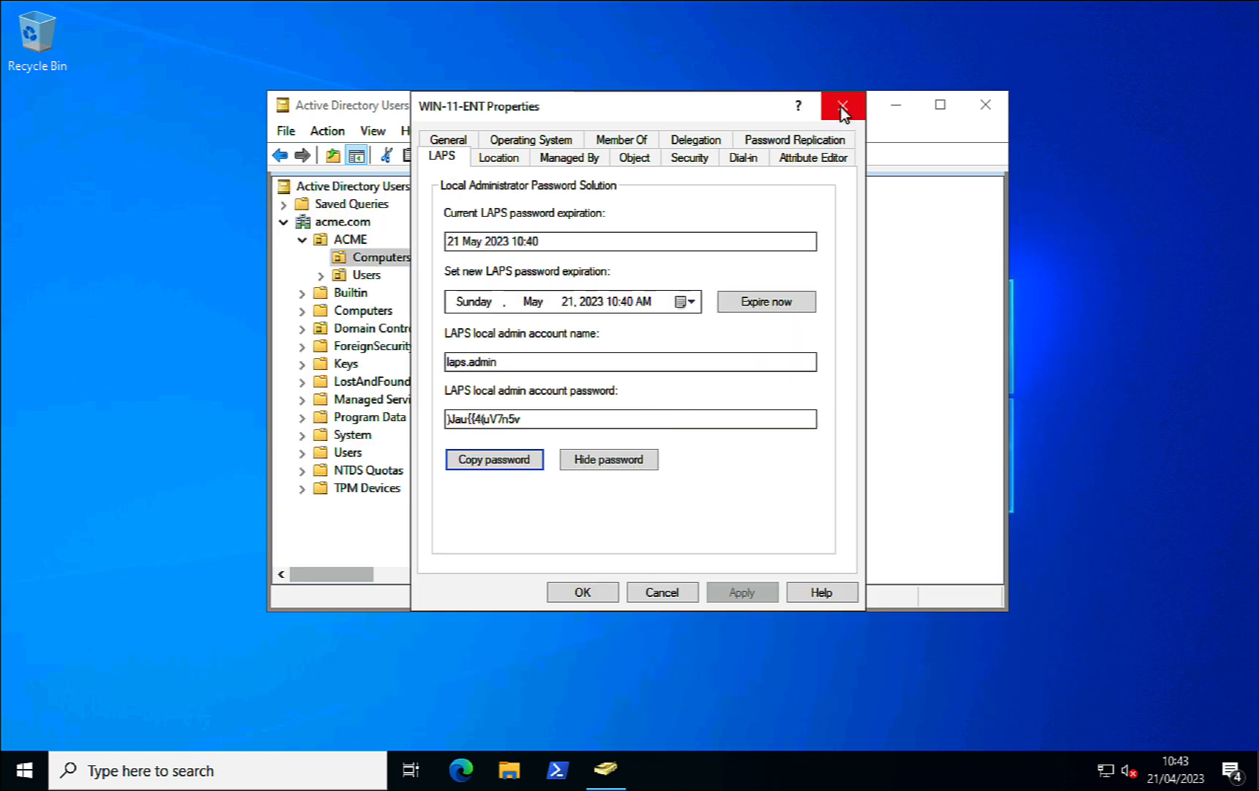
Reveal DC-2022-01's DSRM Administrator password on its LAPS tab, then close ADUC
left_click(841, 105)
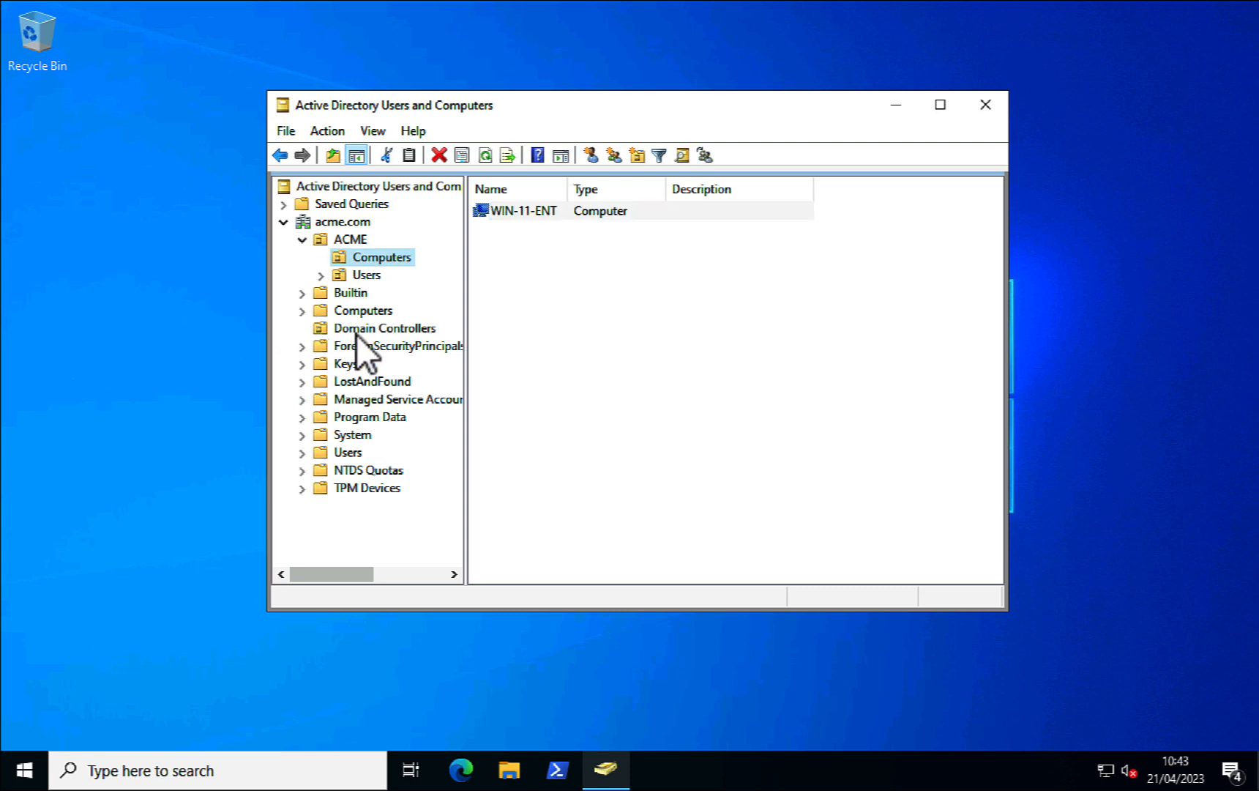
left_click(384, 327)
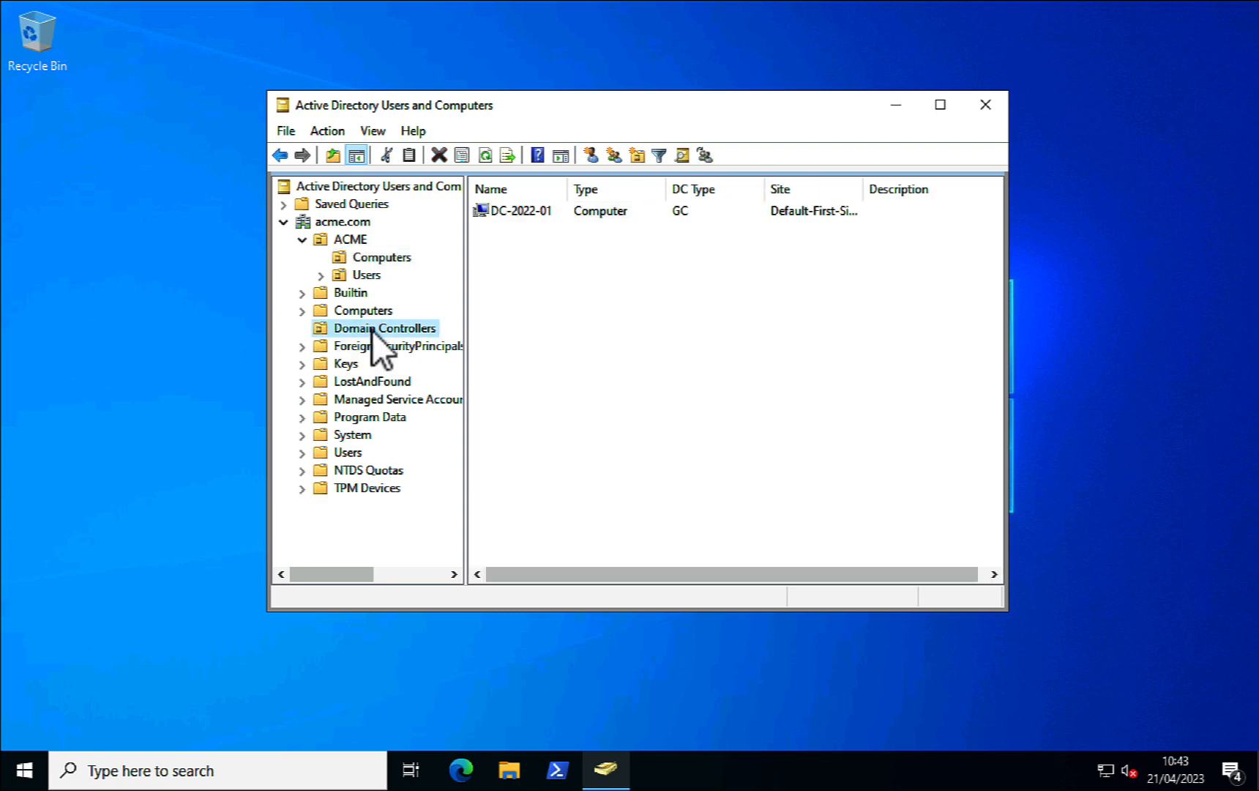
left_click(521, 210)
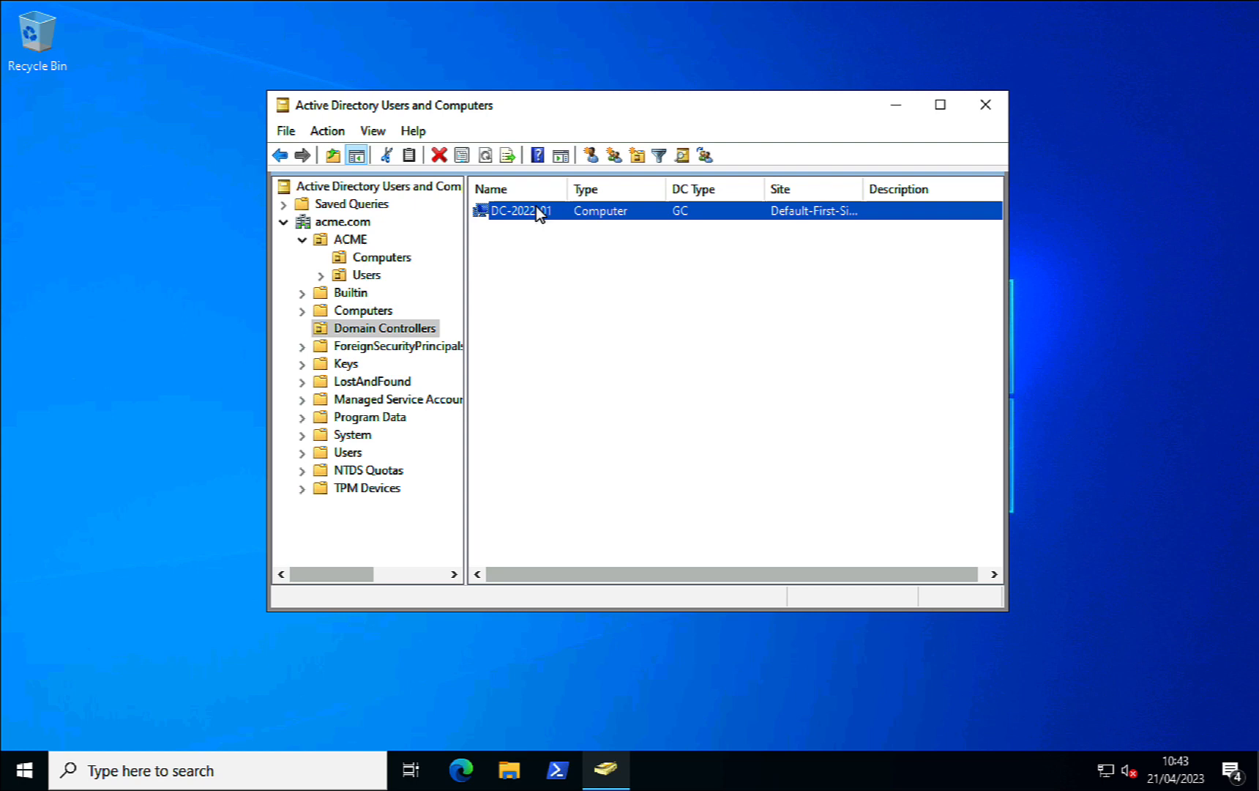
double_click(519, 211)
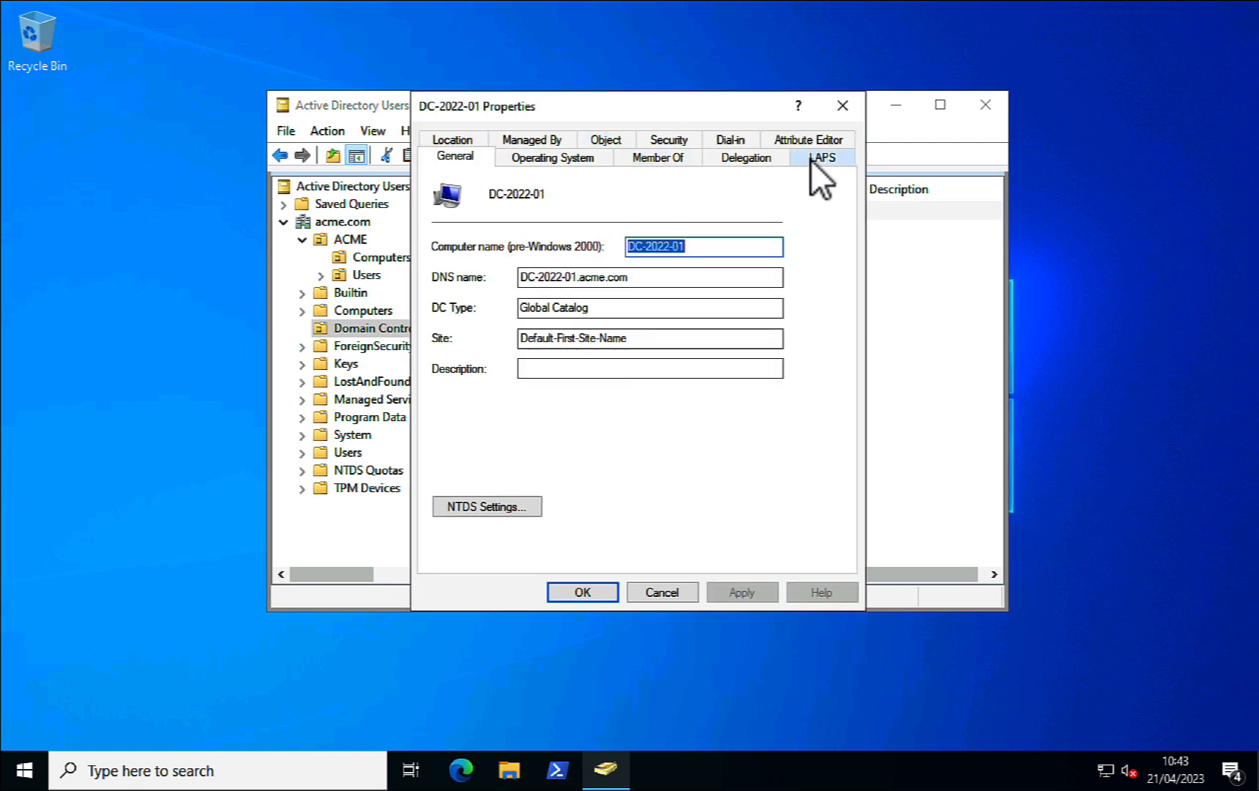
left_click(820, 156)
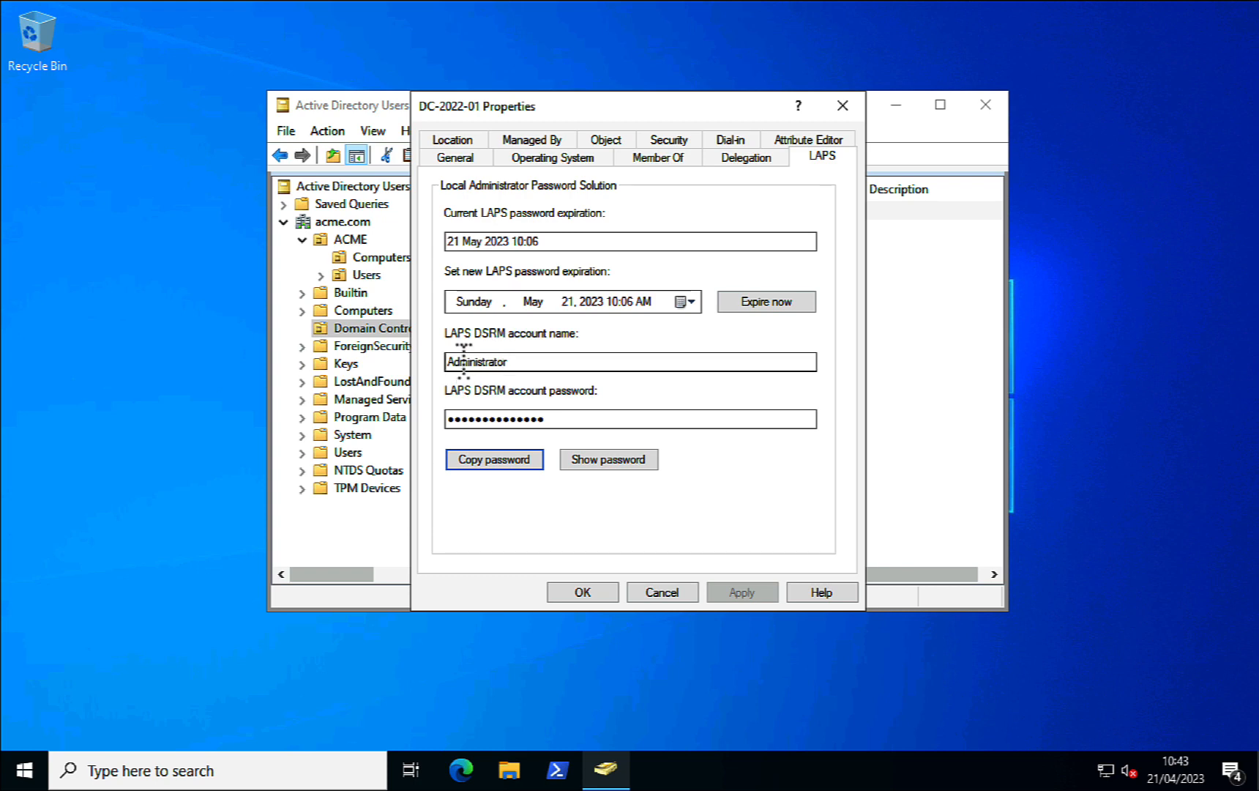
mouse_move(478, 401)
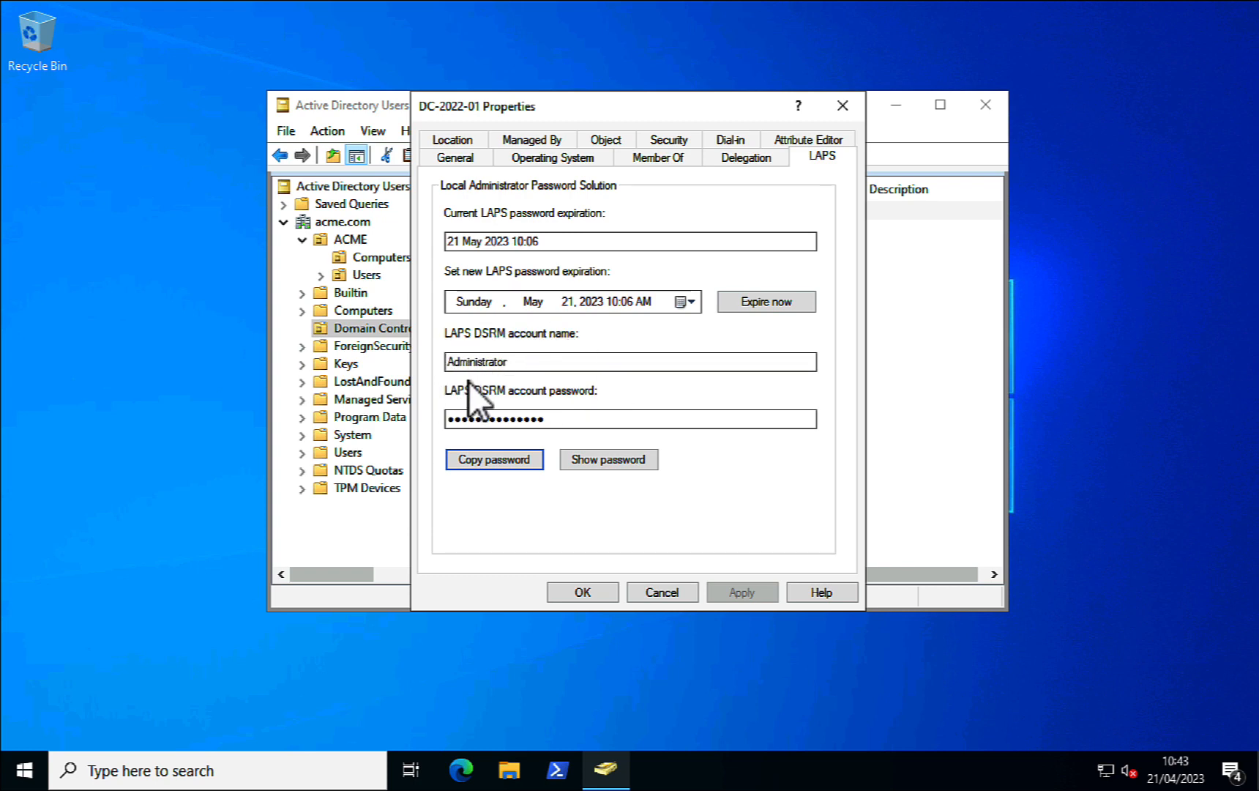
left_click(607, 459)
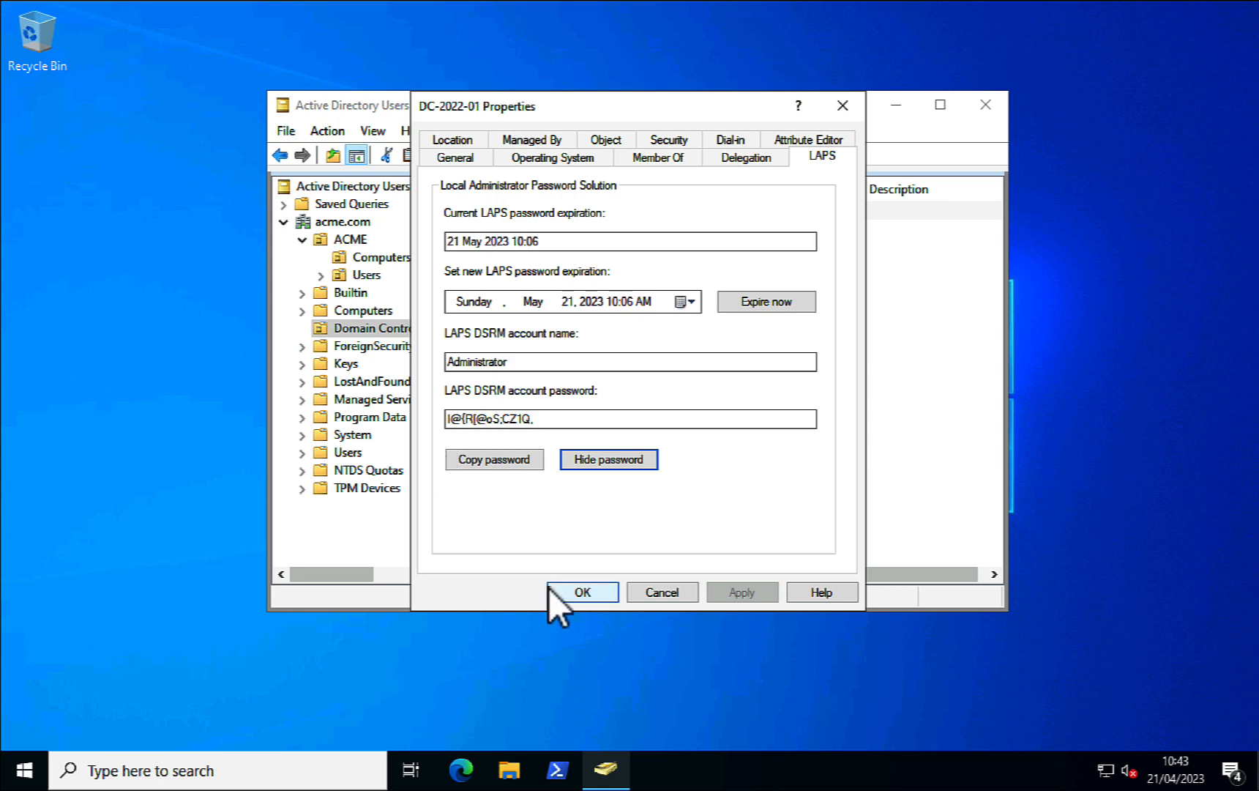
left_click(581, 592)
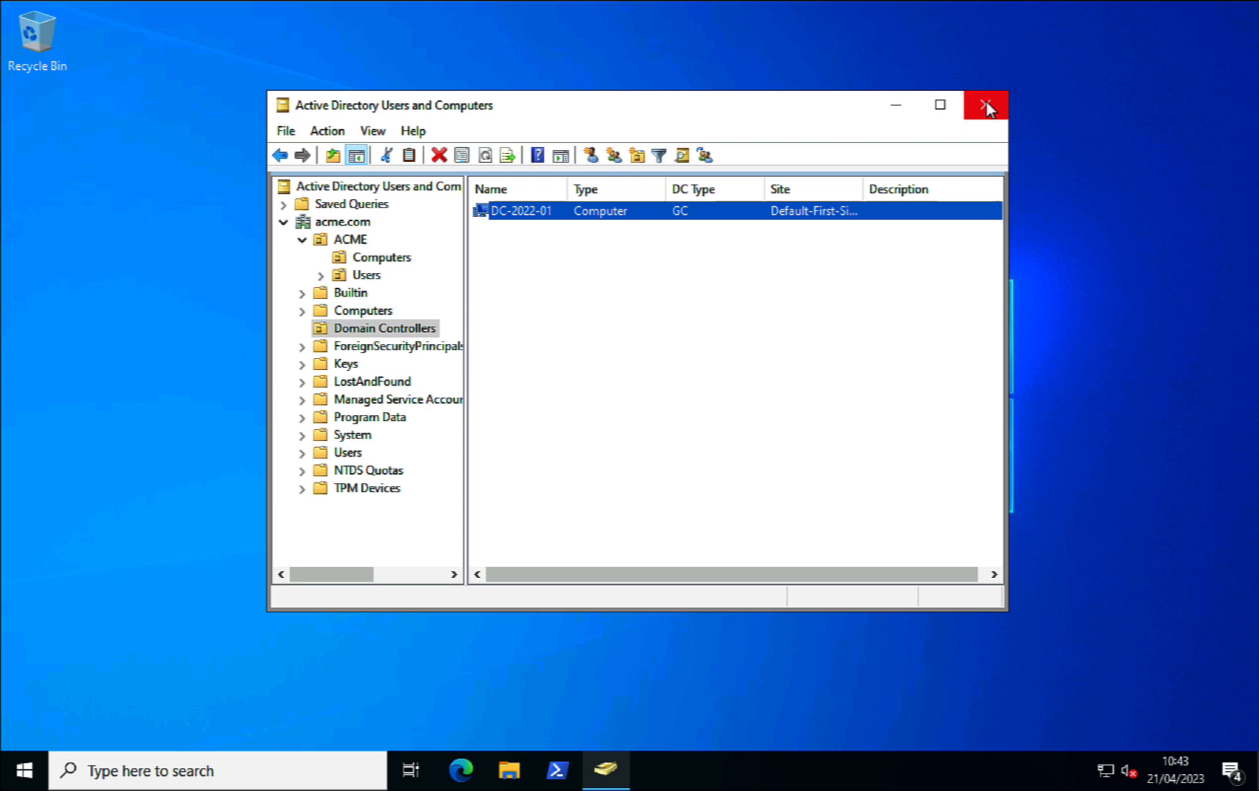
left_click(987, 106)
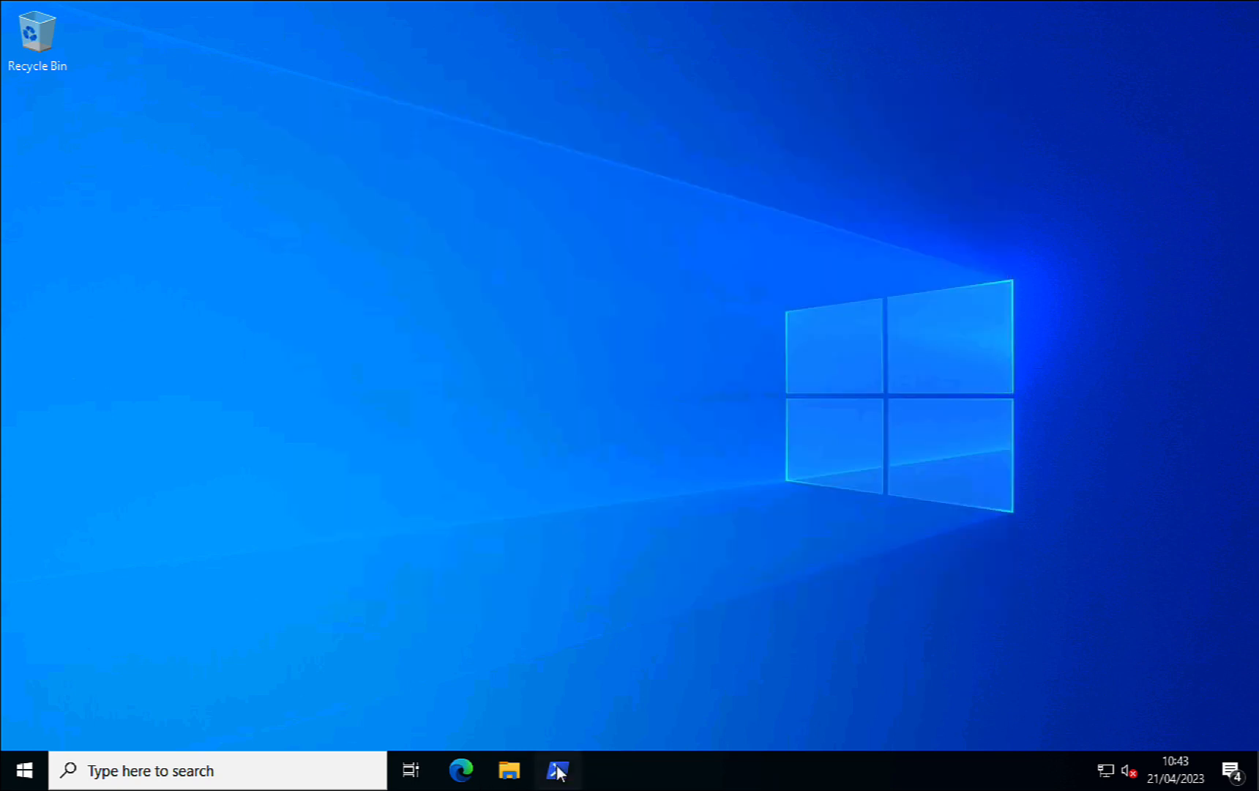
Run Get-LapsADPassword "Win-11-Ent" -AsPlainText in PowerShell to display laps.admin's password
left_click(558, 770)
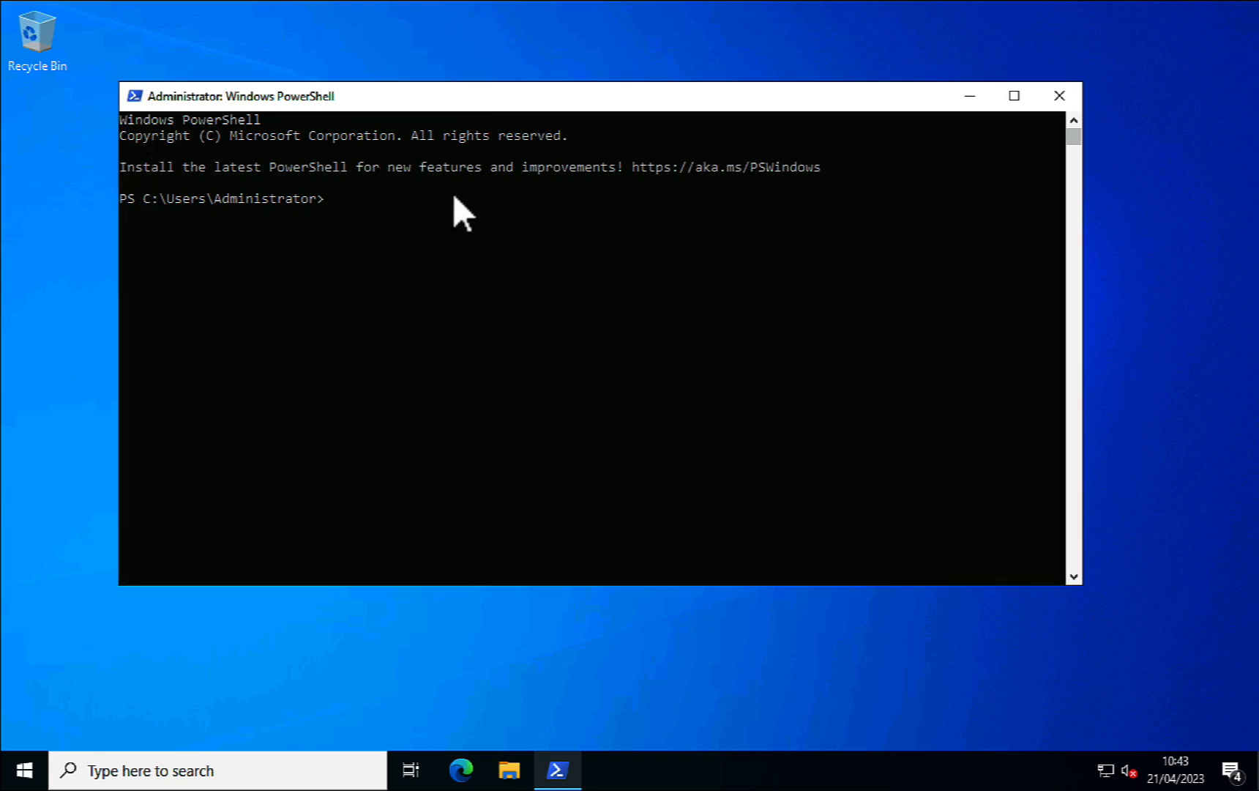
mouse_move(428, 383)
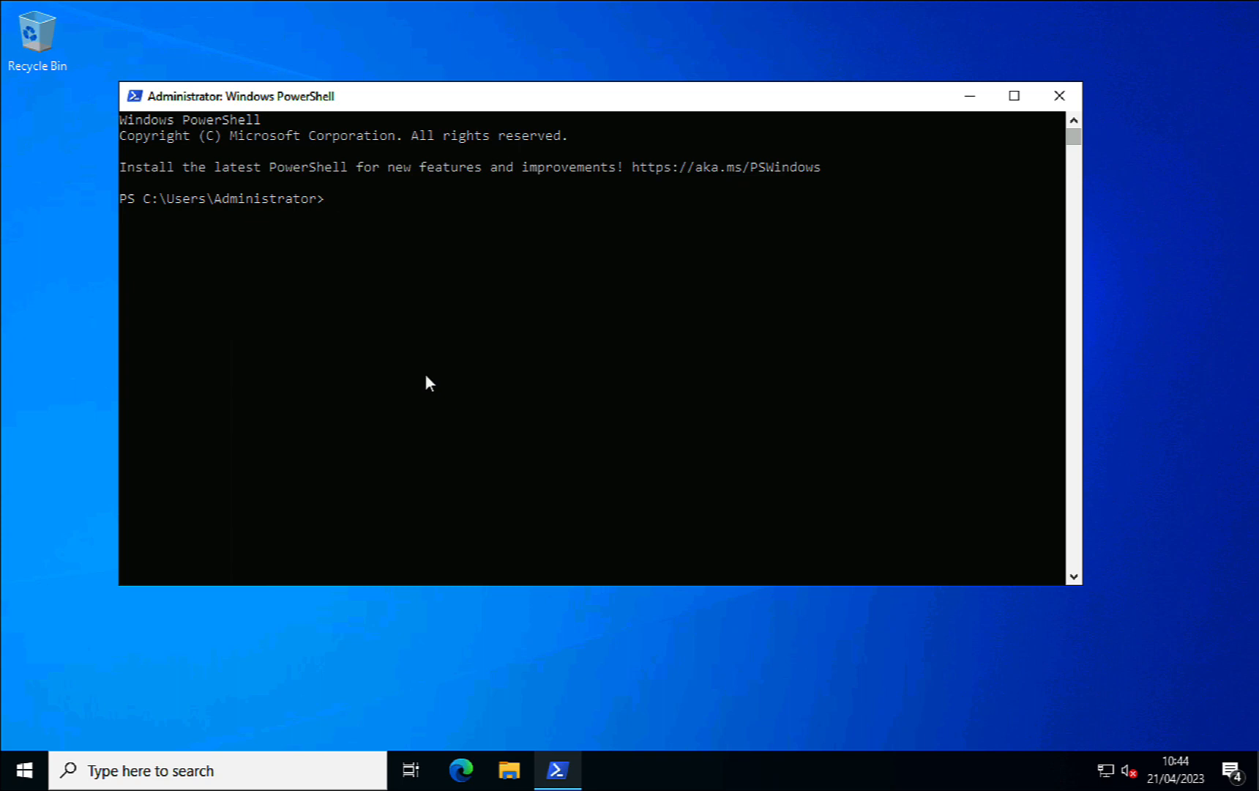
type("Get-")
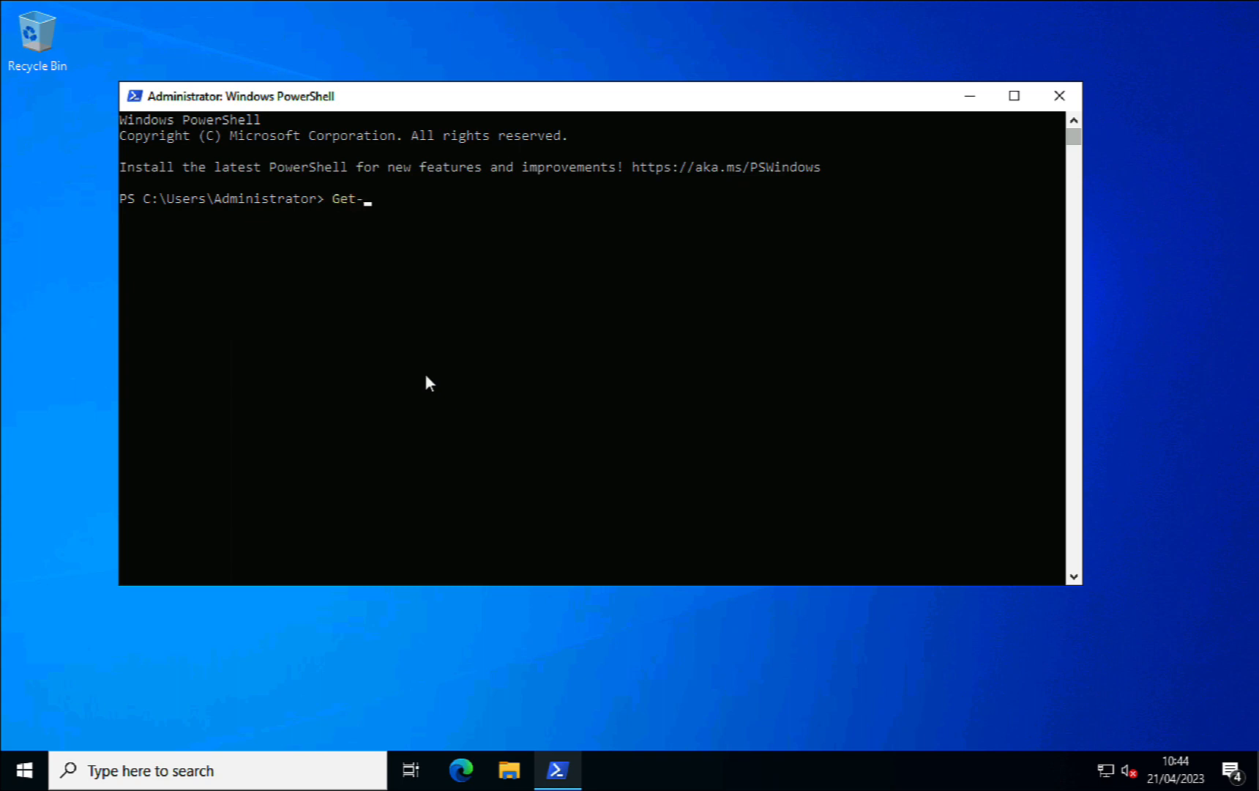
type("L")
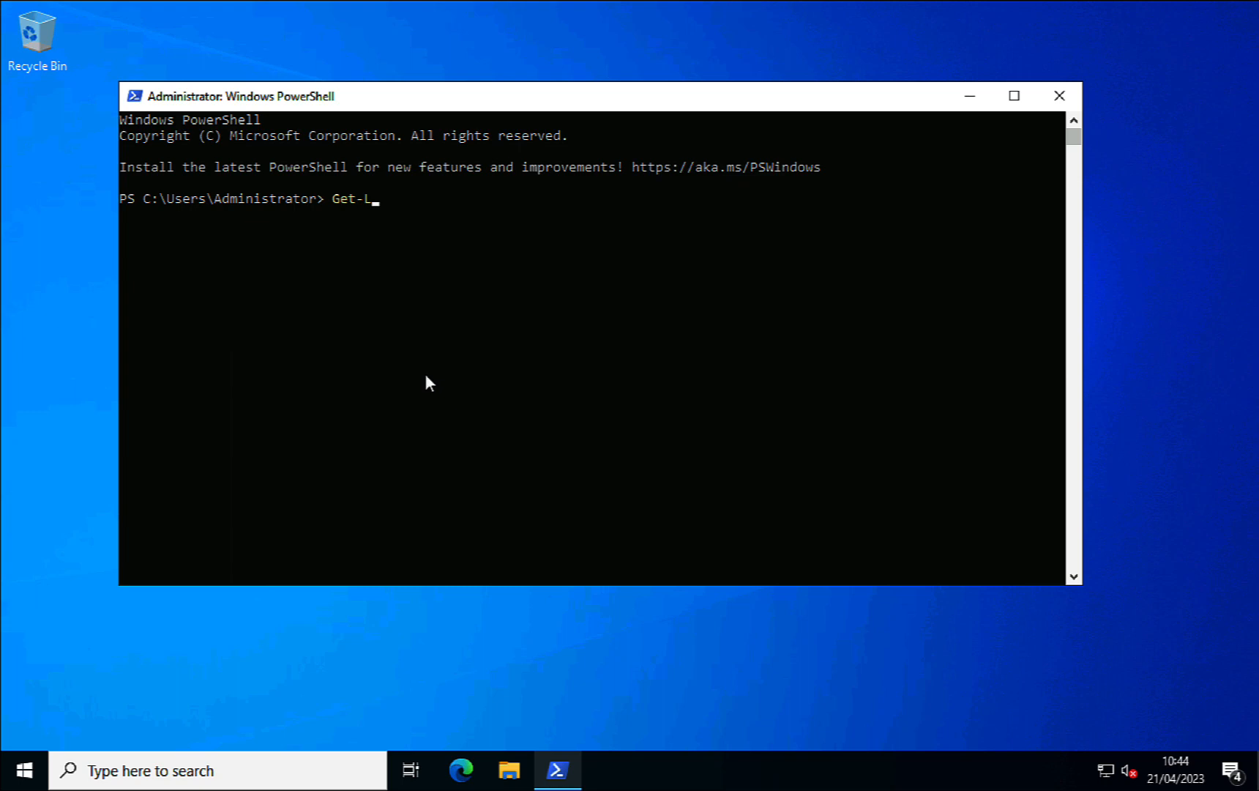
type("aps")
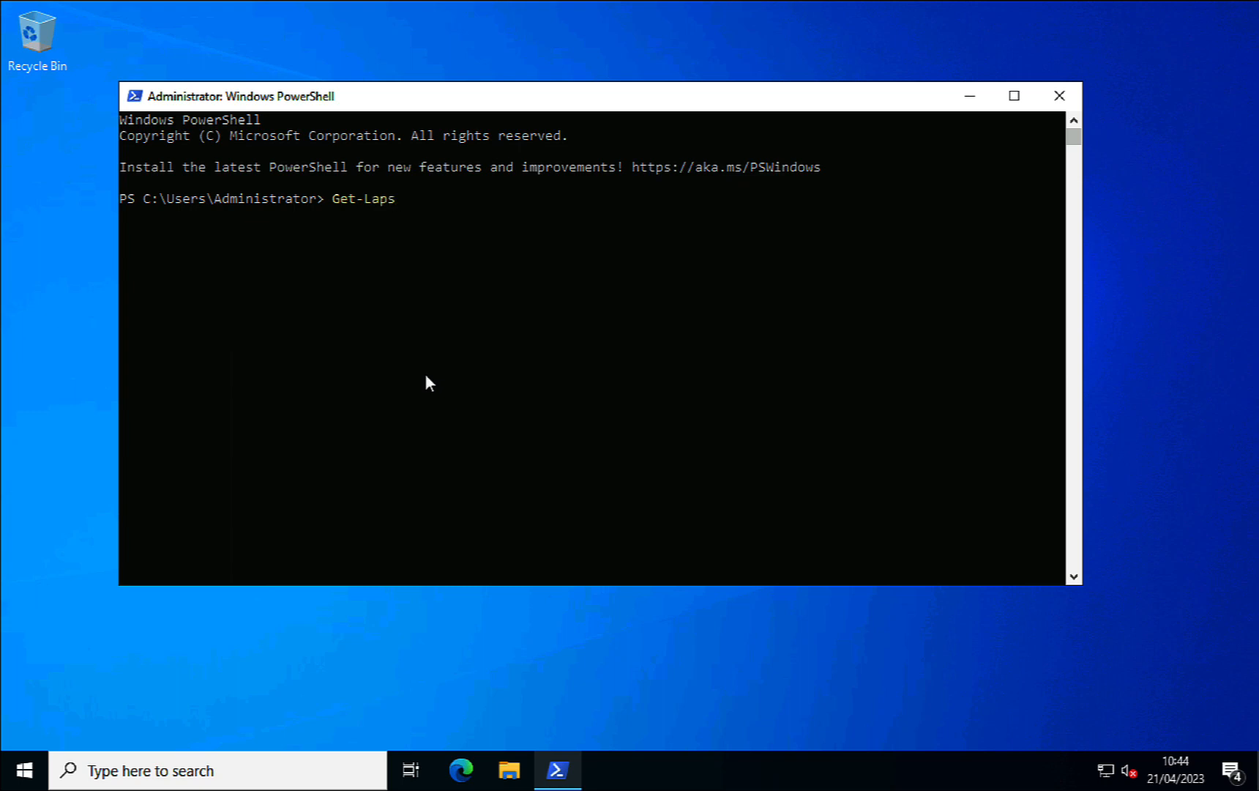
type("ADP")
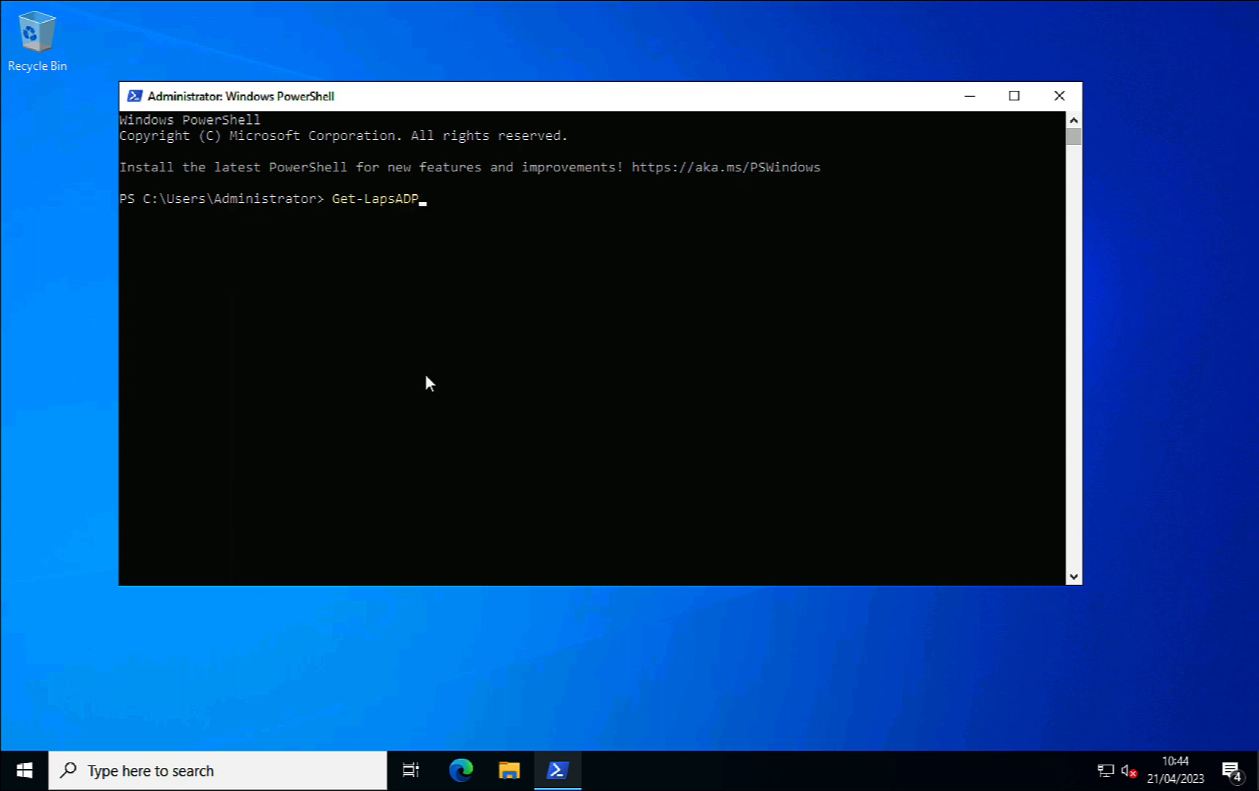
type("assword @")
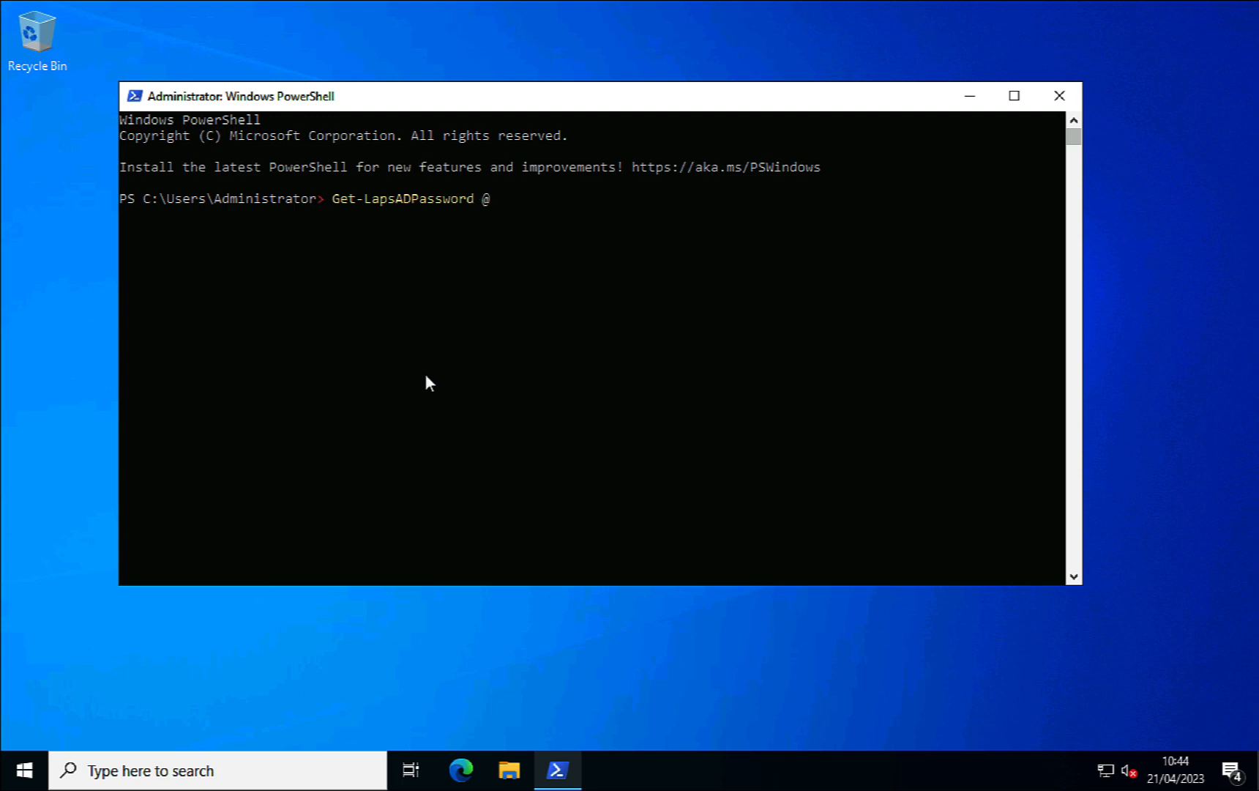
type("\"")
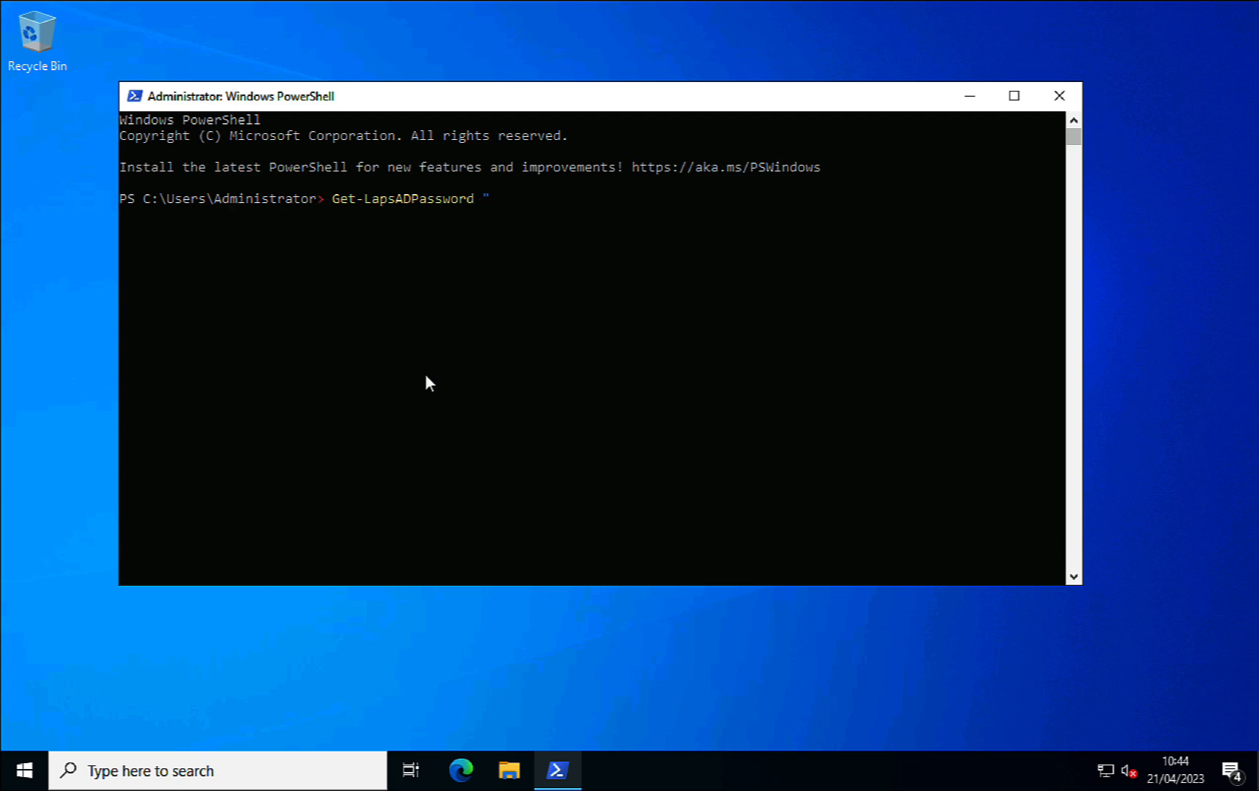
type("W")
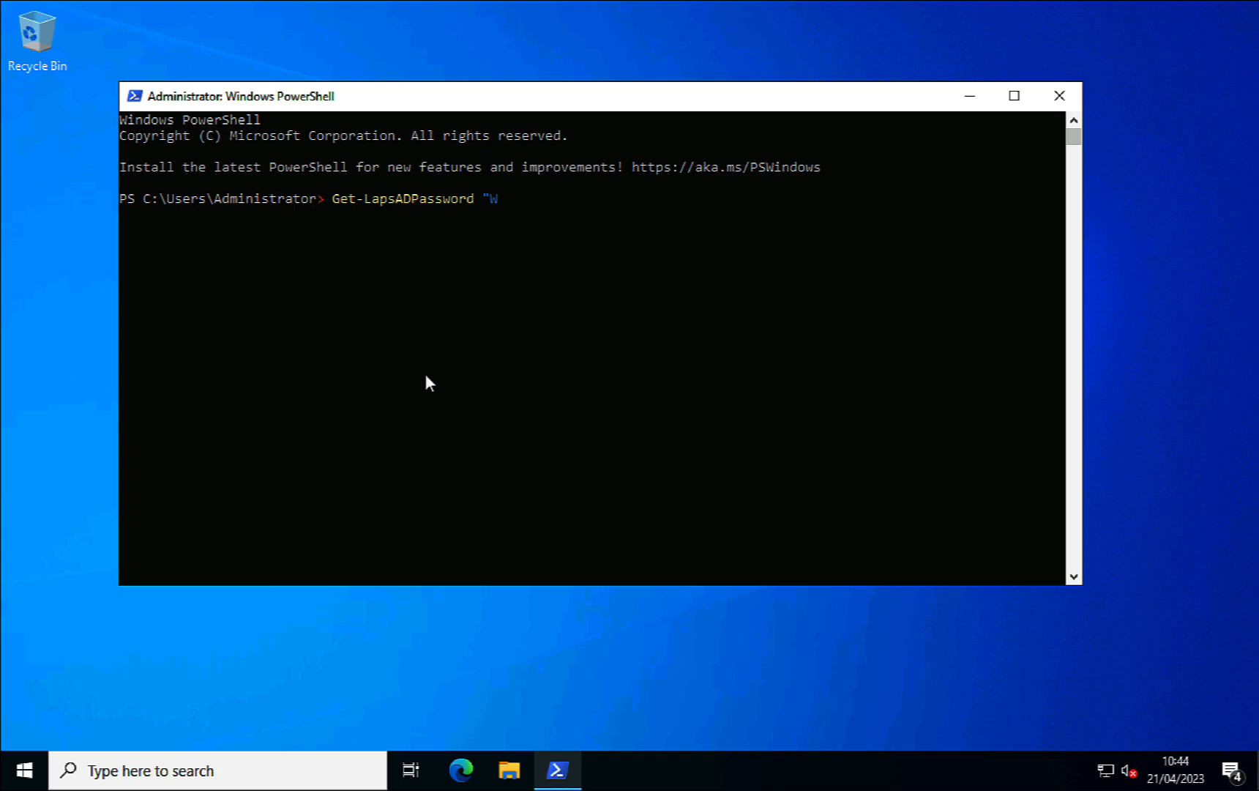
type("in-11-")
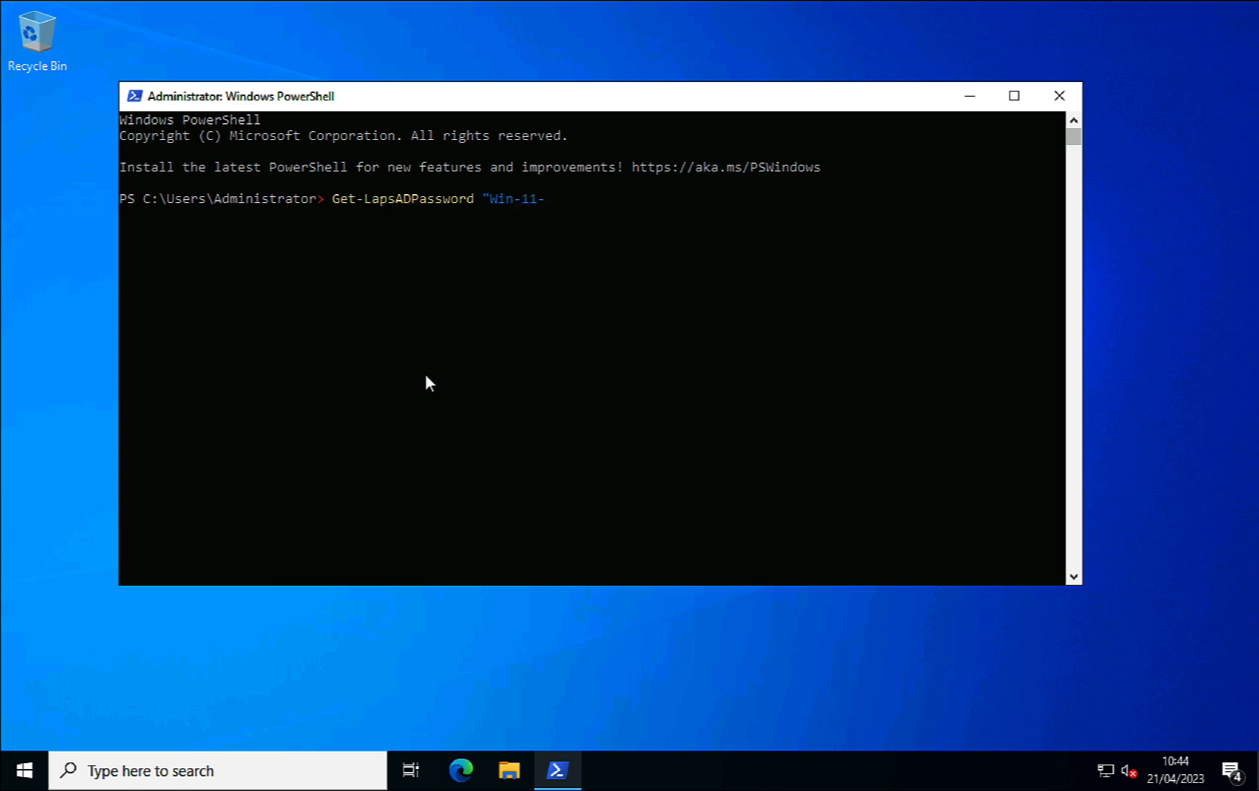
type("Ent")
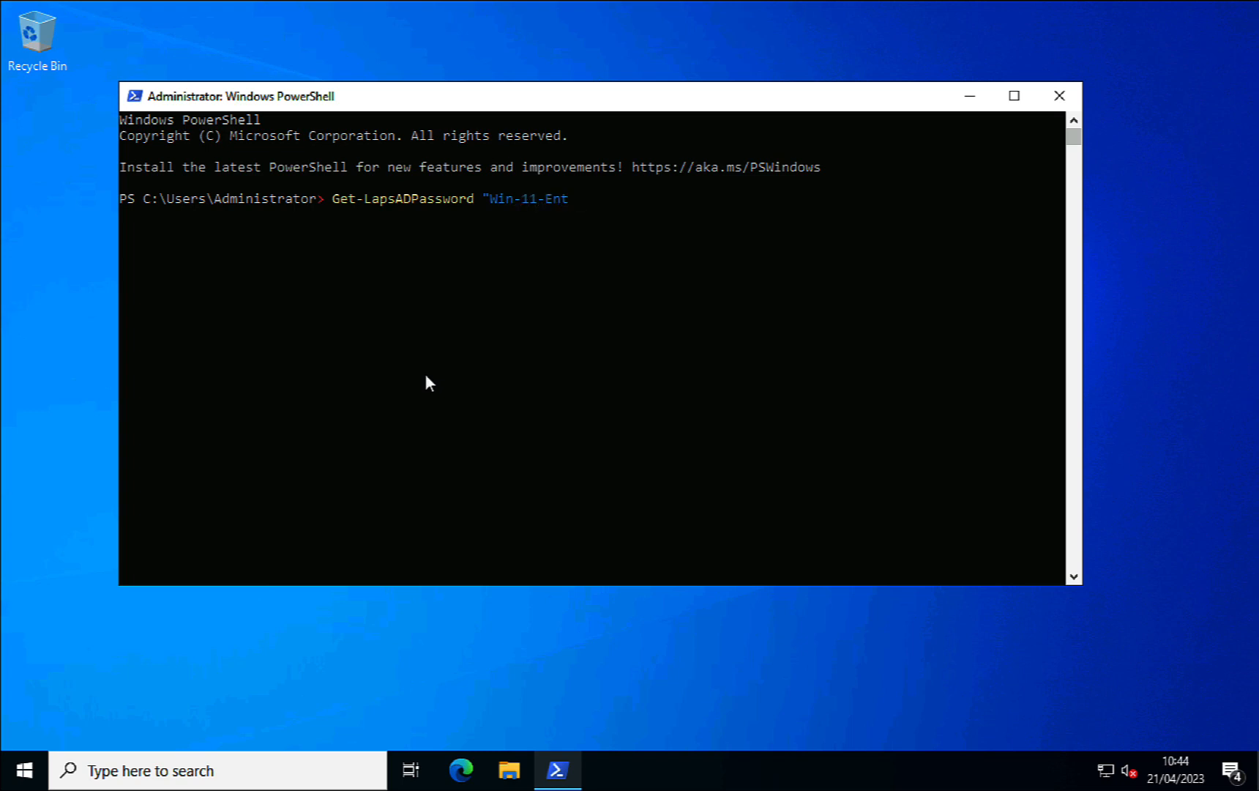
type("\"")
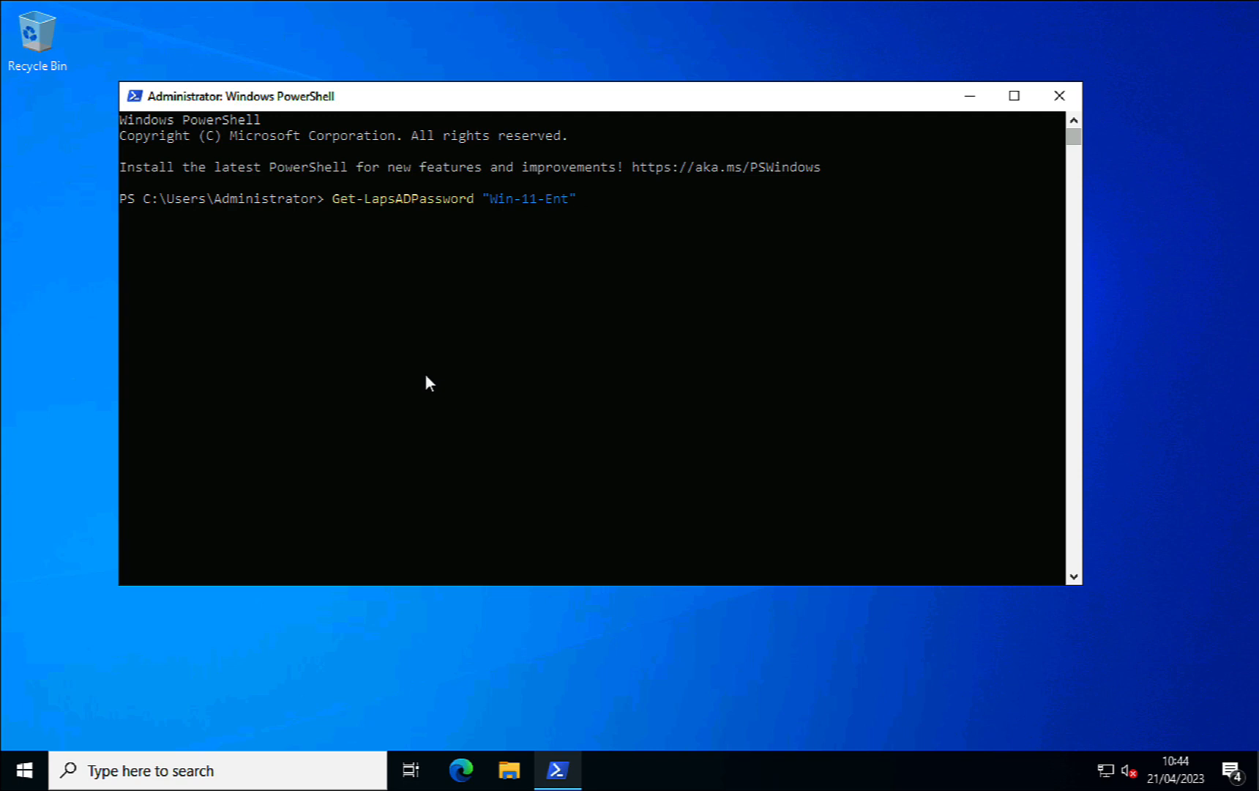
type("-As")
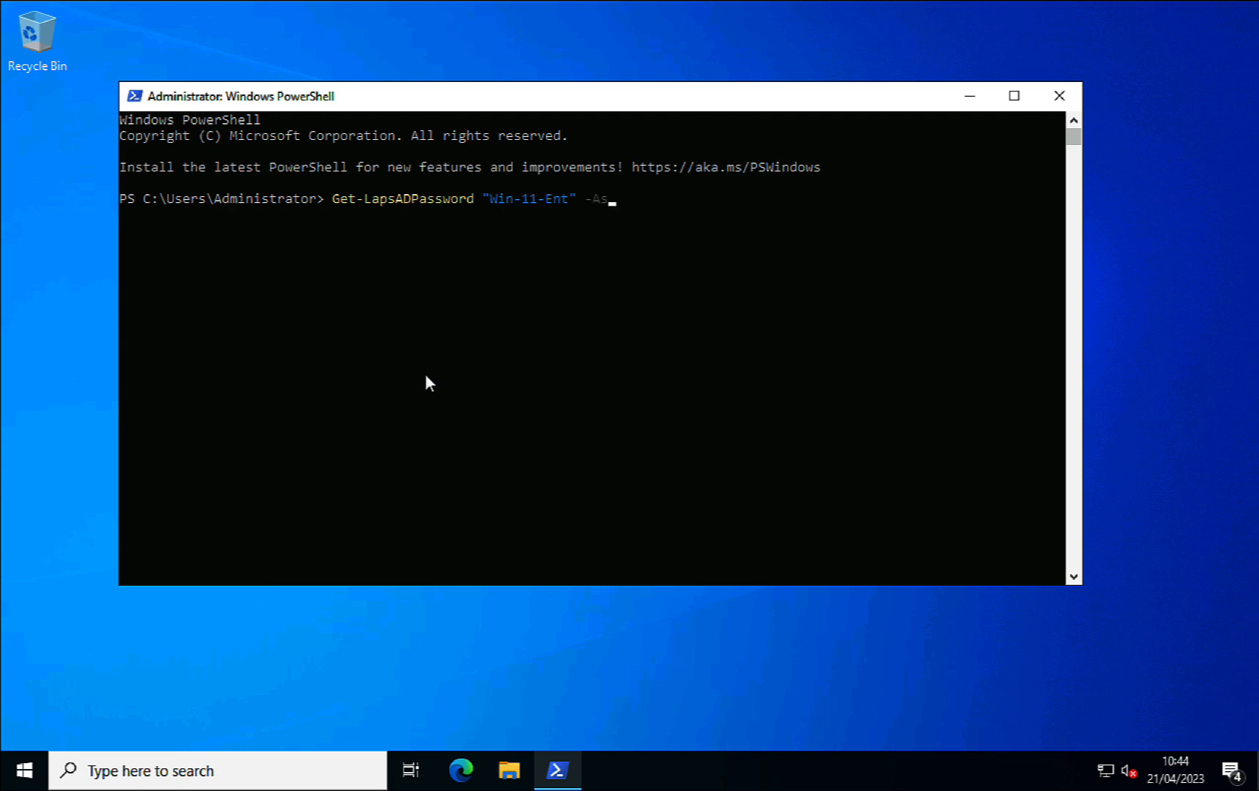
type("PlainText")
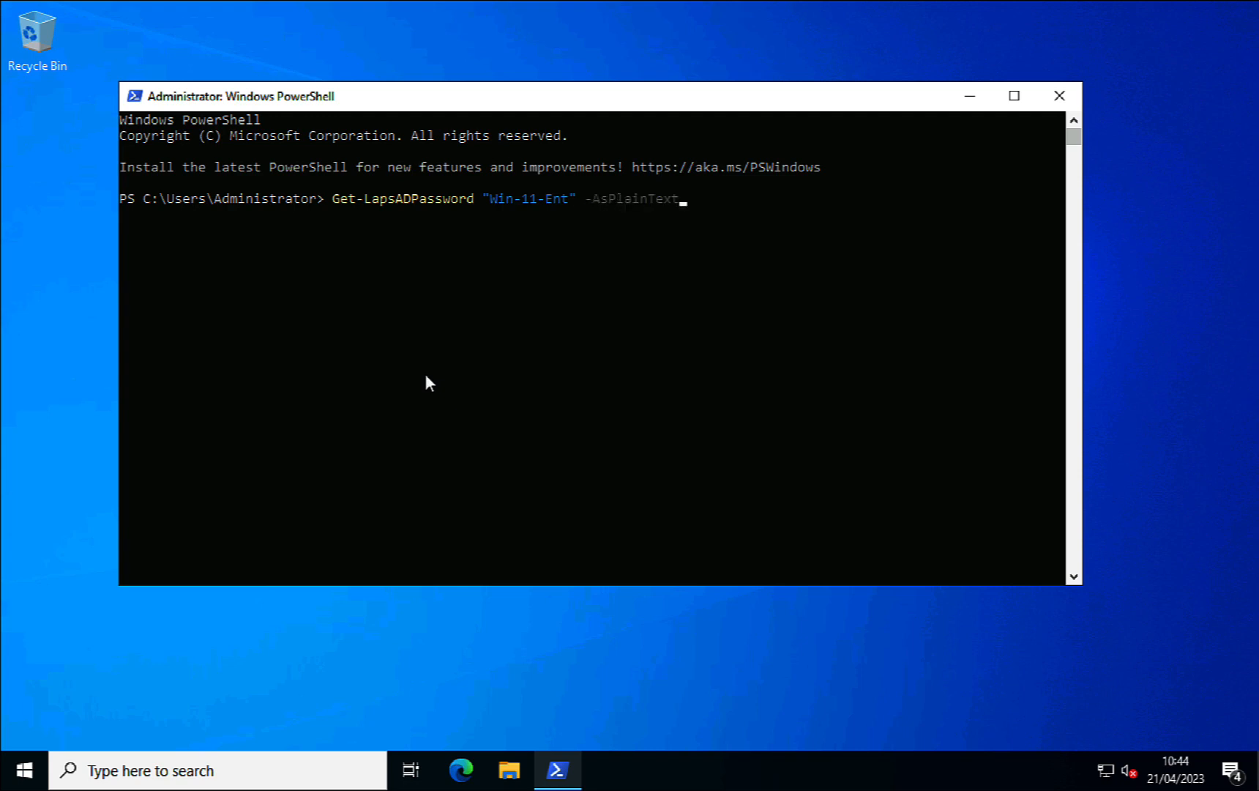
key("Enter")
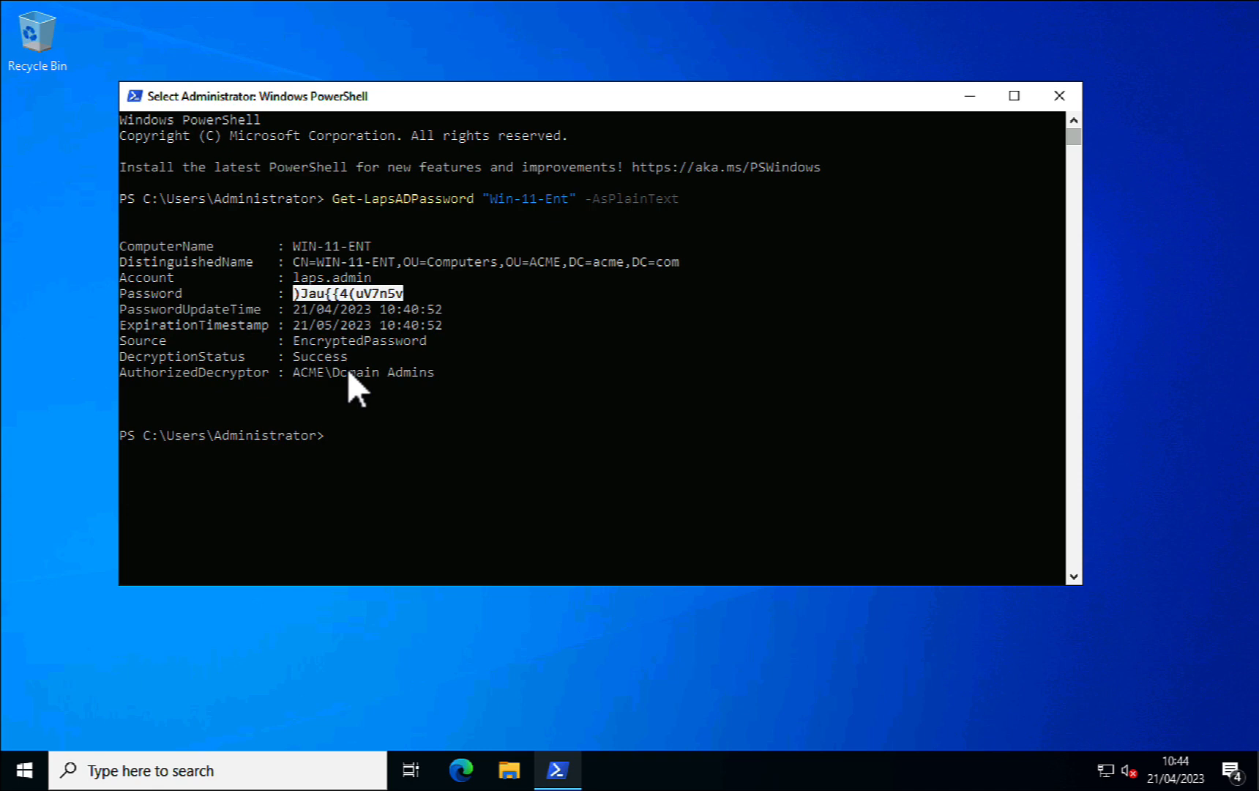
mouse_move(657, 325)
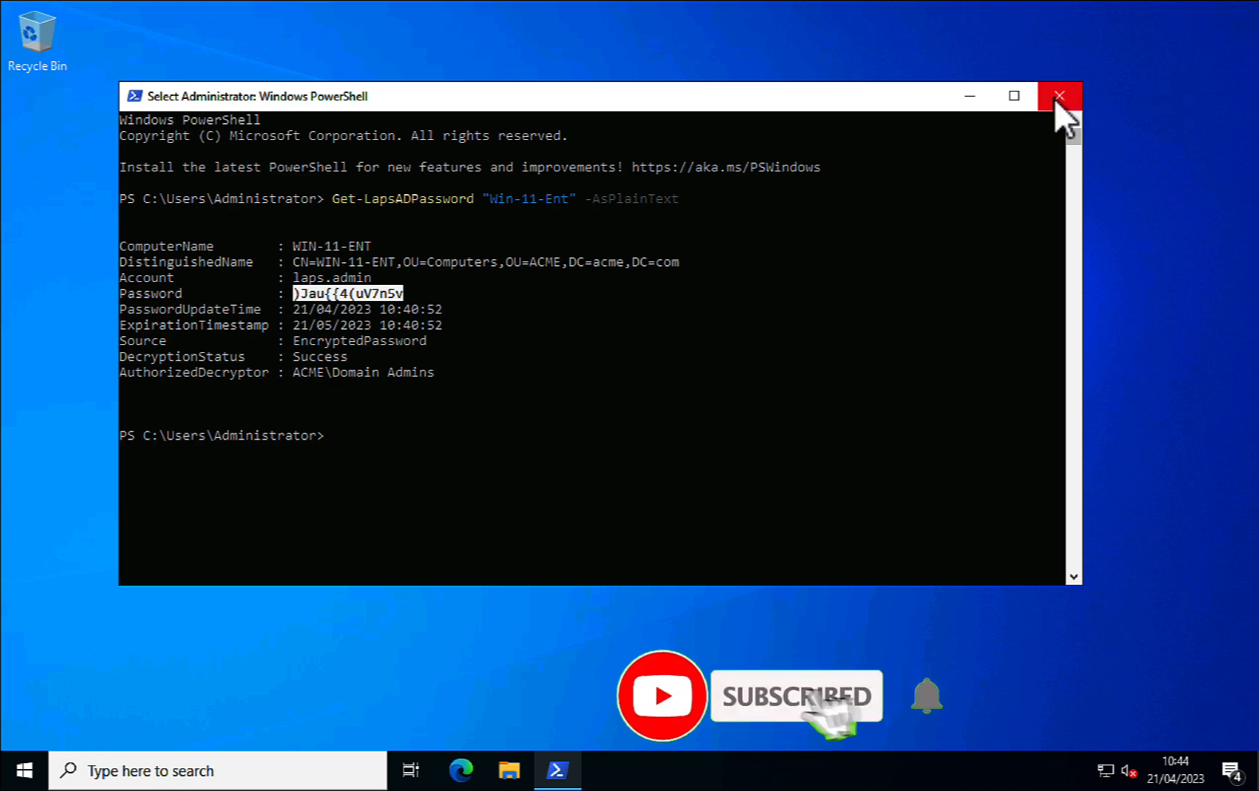
Close the Windows PowerShell window
left_click(1060, 96)
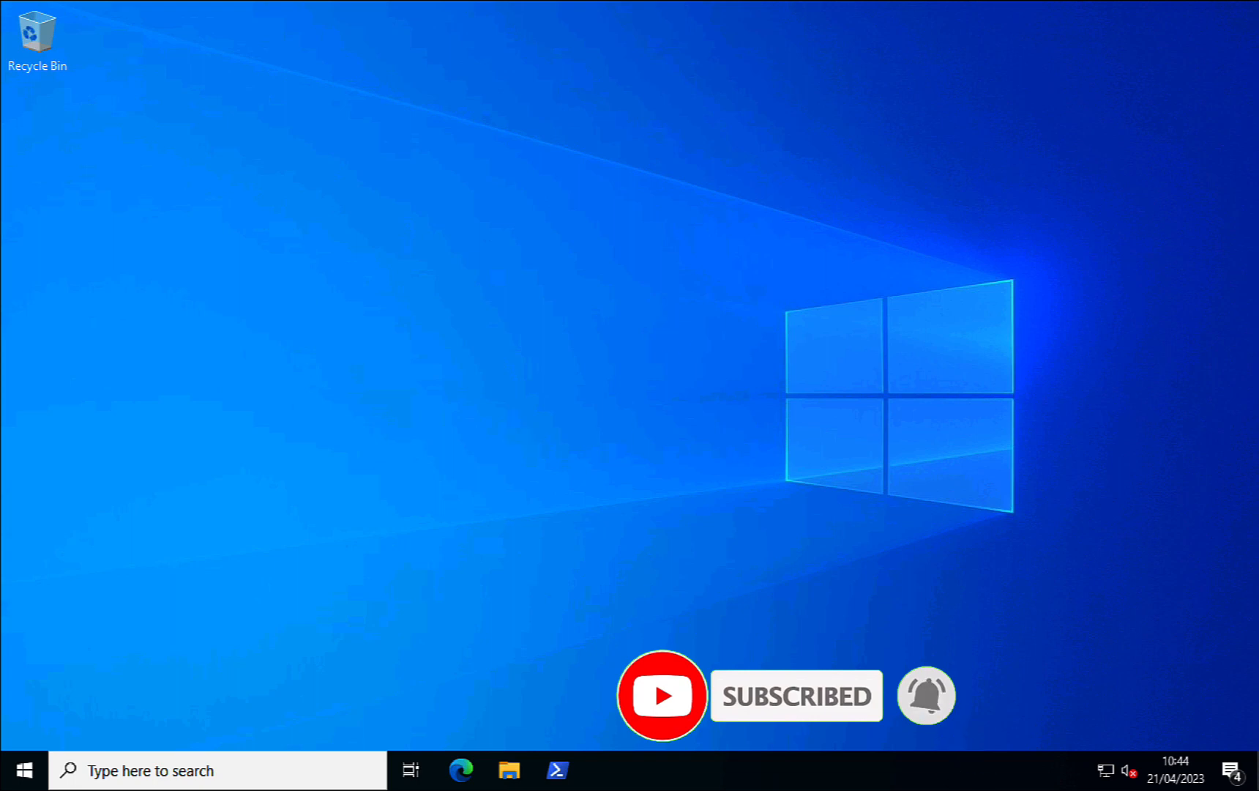
mouse_move(669, 316)
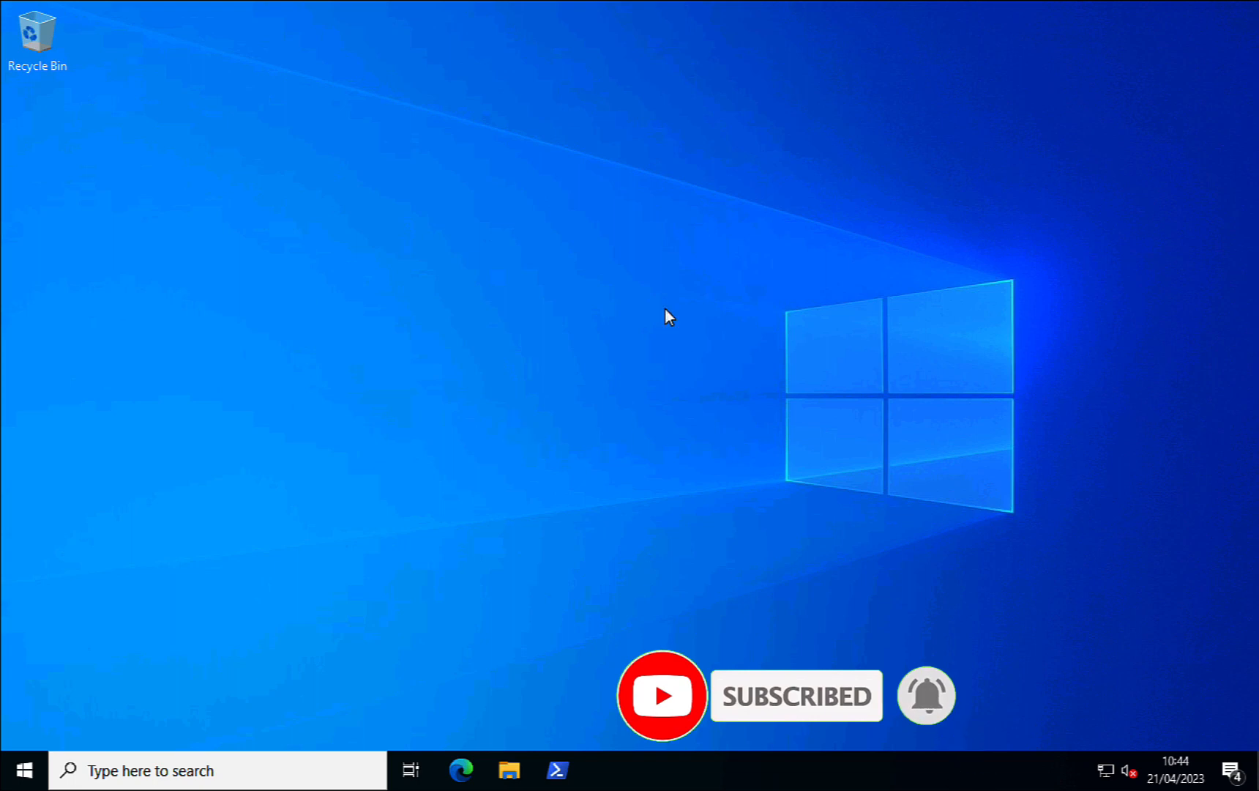